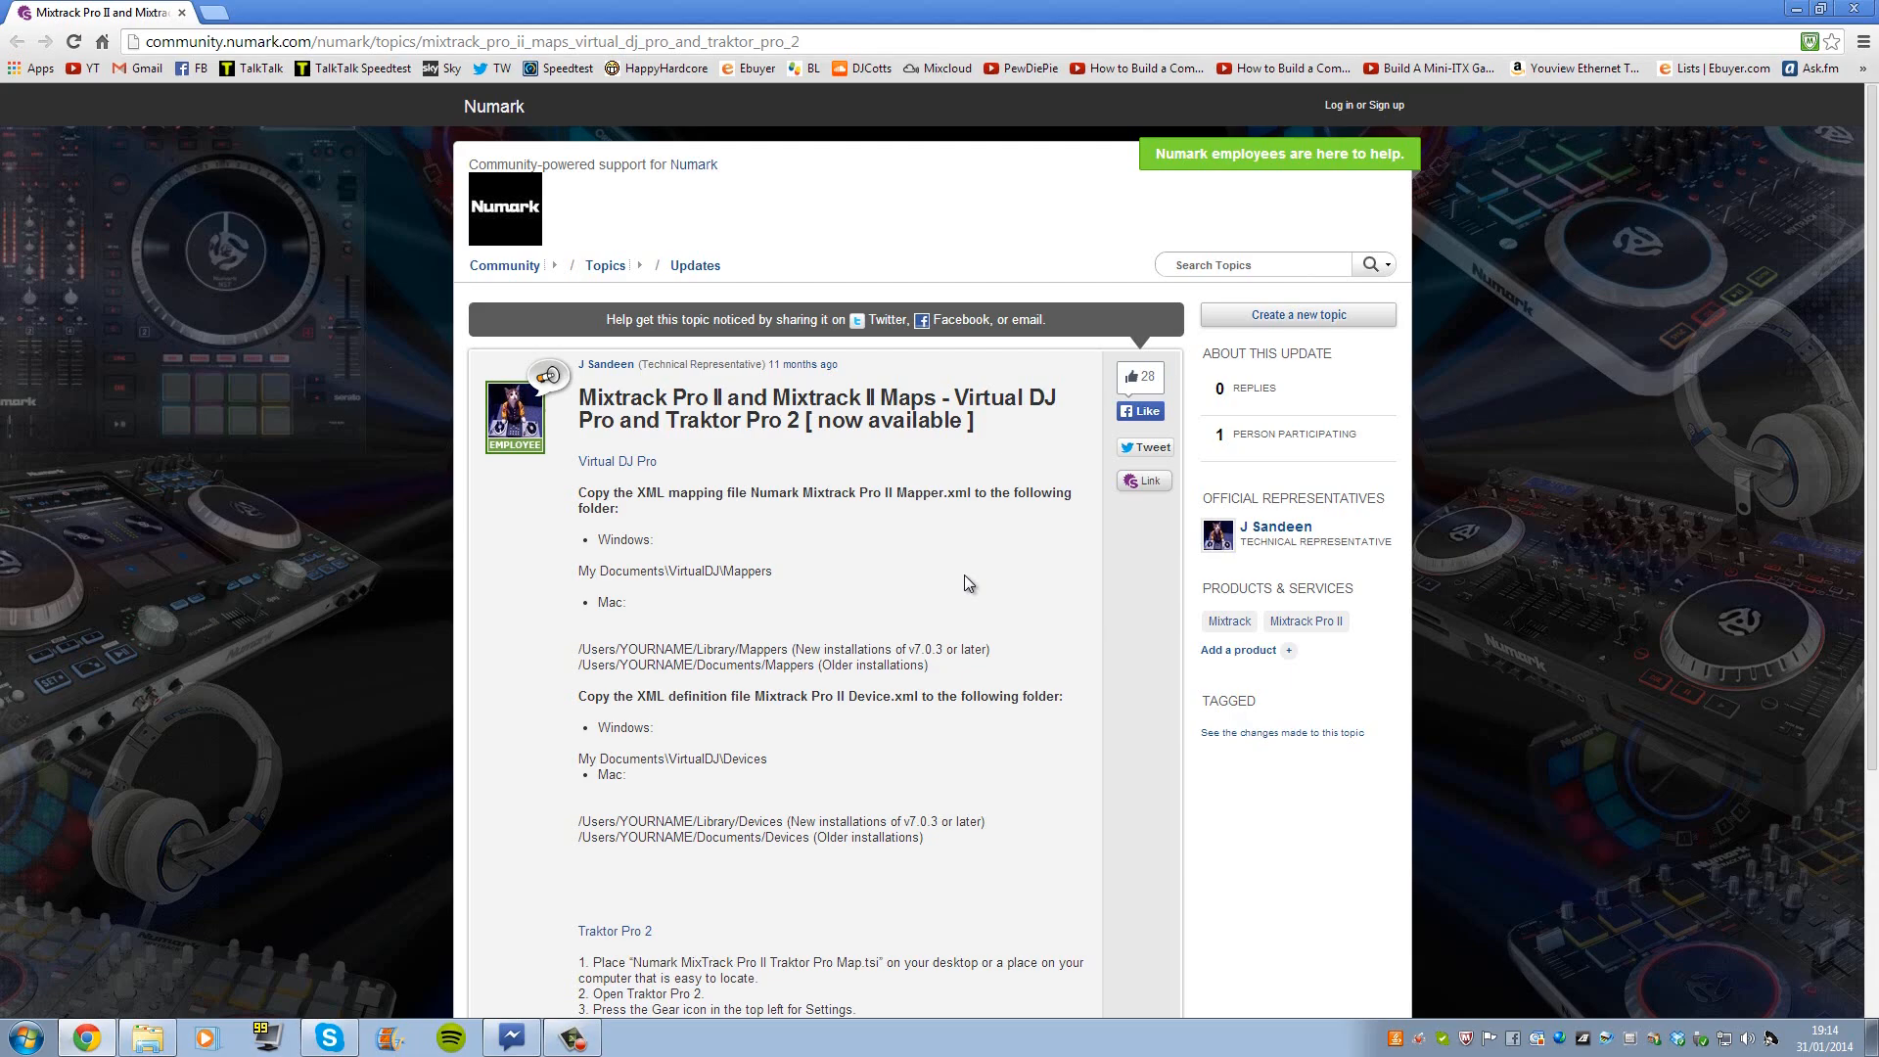
mouse_move(578, 480)
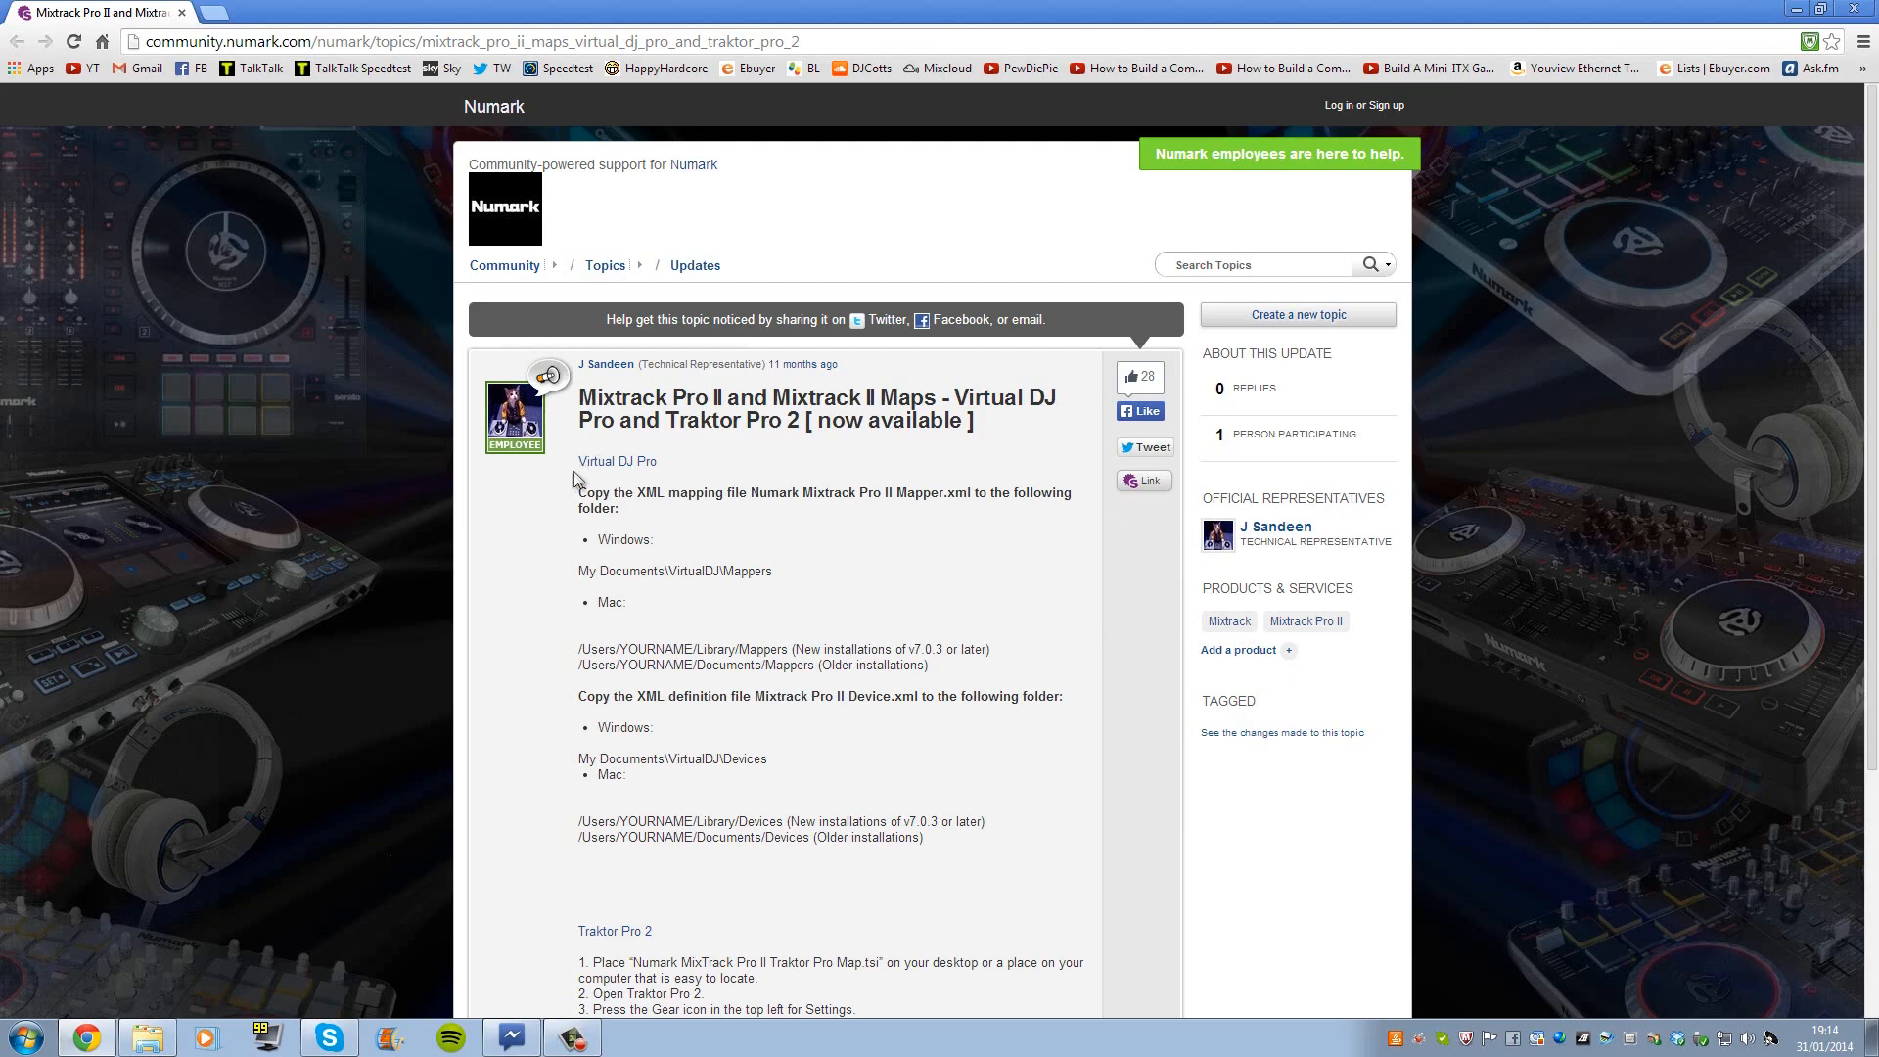
mouse_move(667, 465)
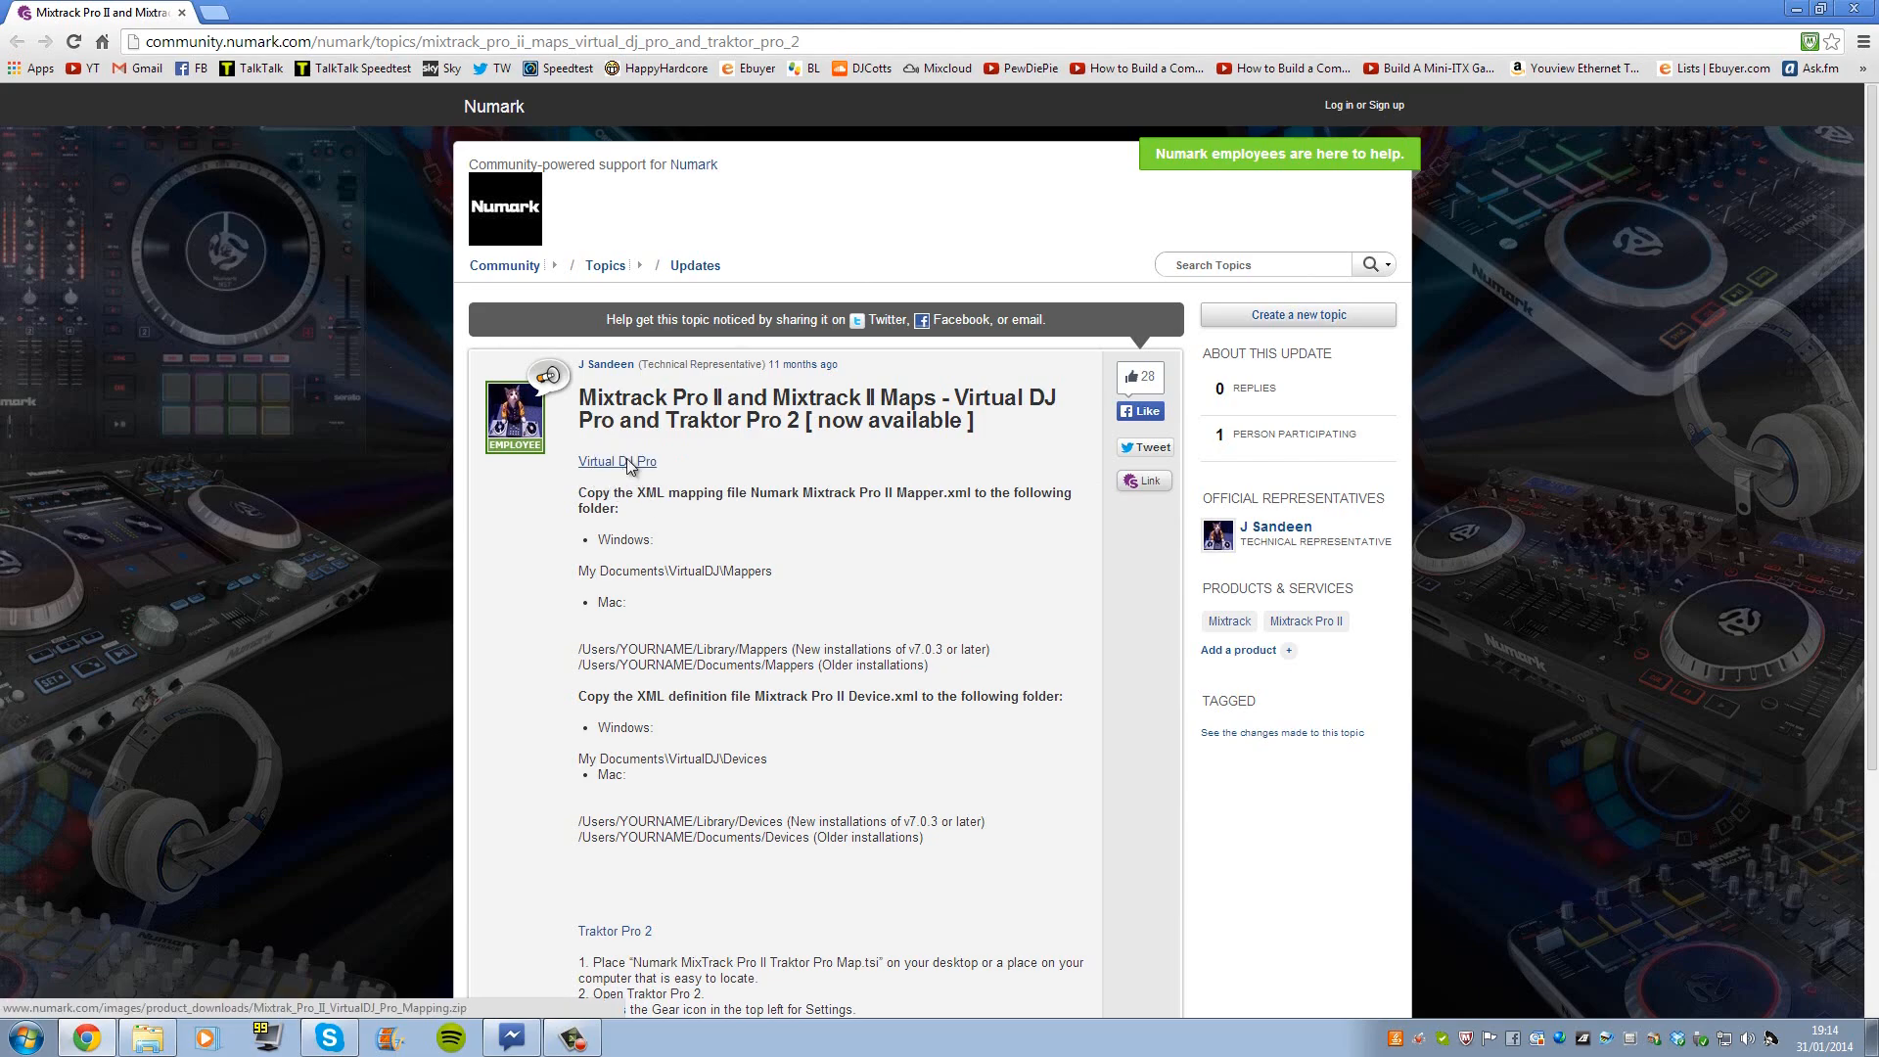
Step: Save the Mixtrack Pro II Virtual DJ Pro mapping archive from Chrome to the Desktop
click(617, 461)
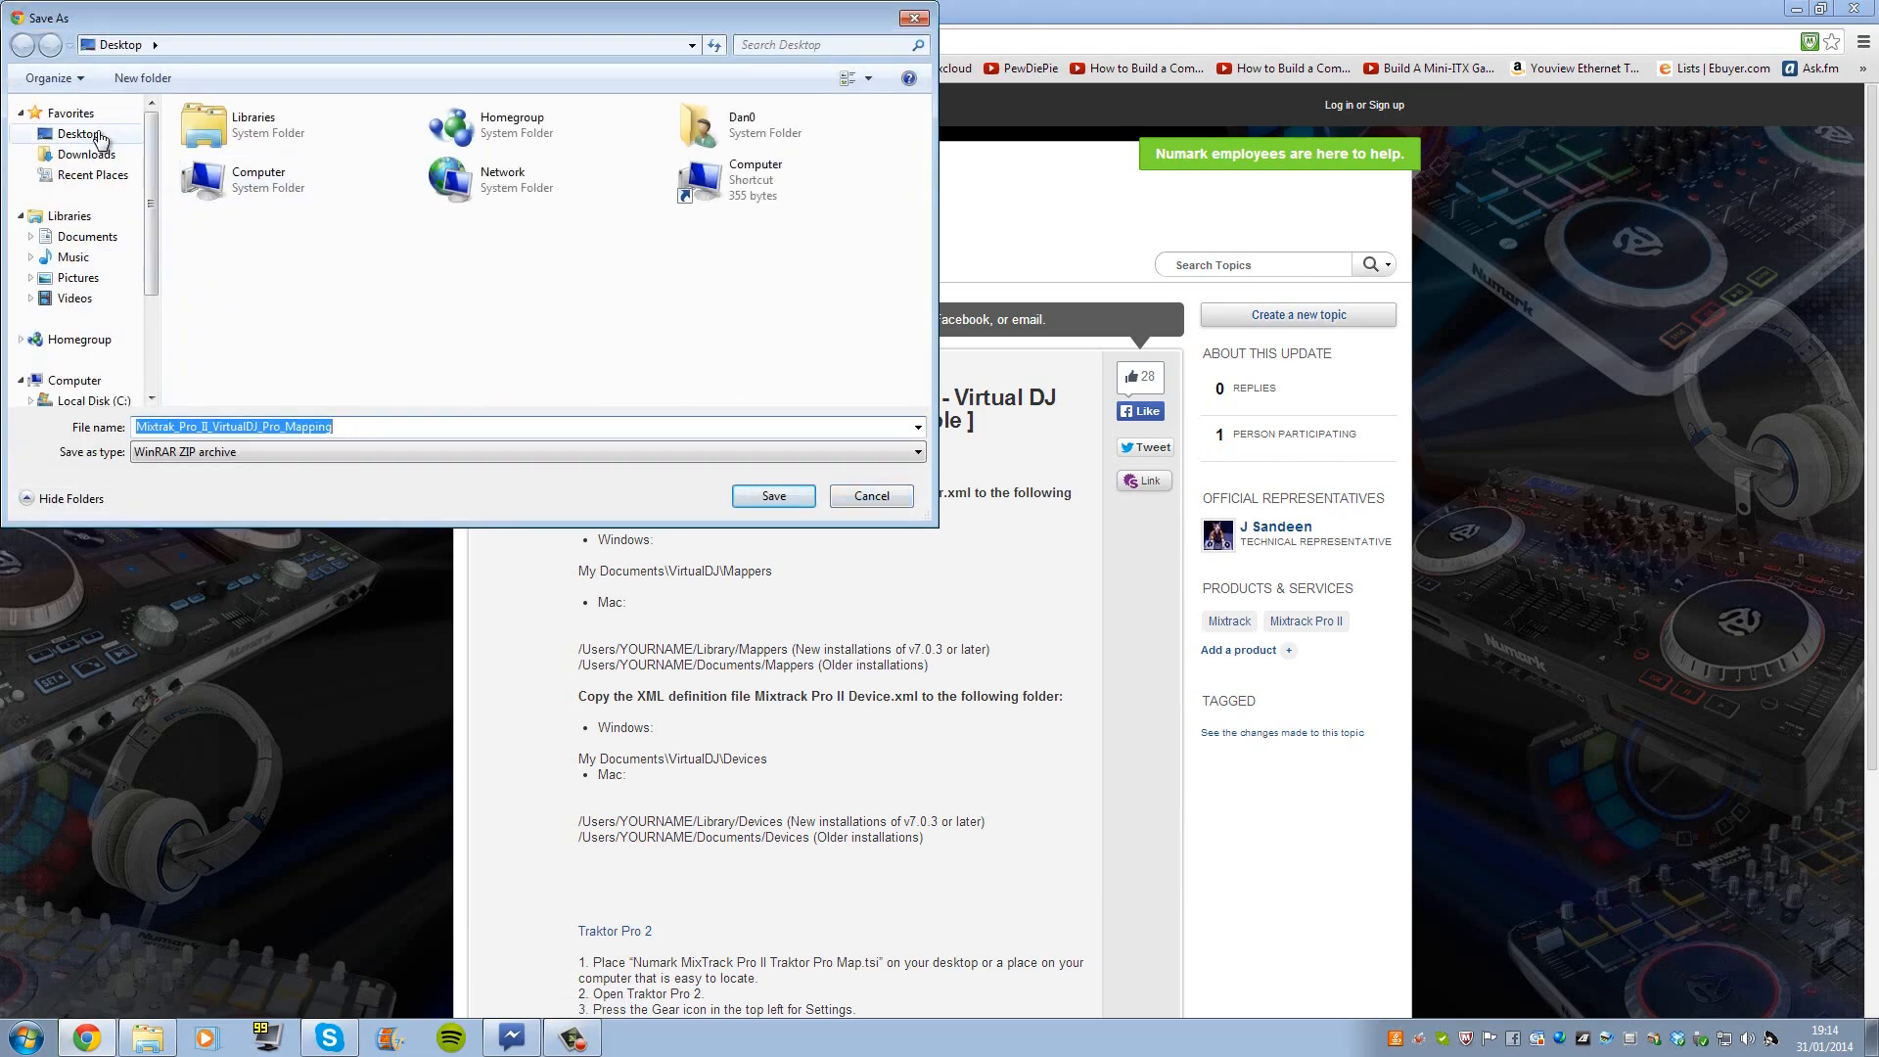
click(772, 496)
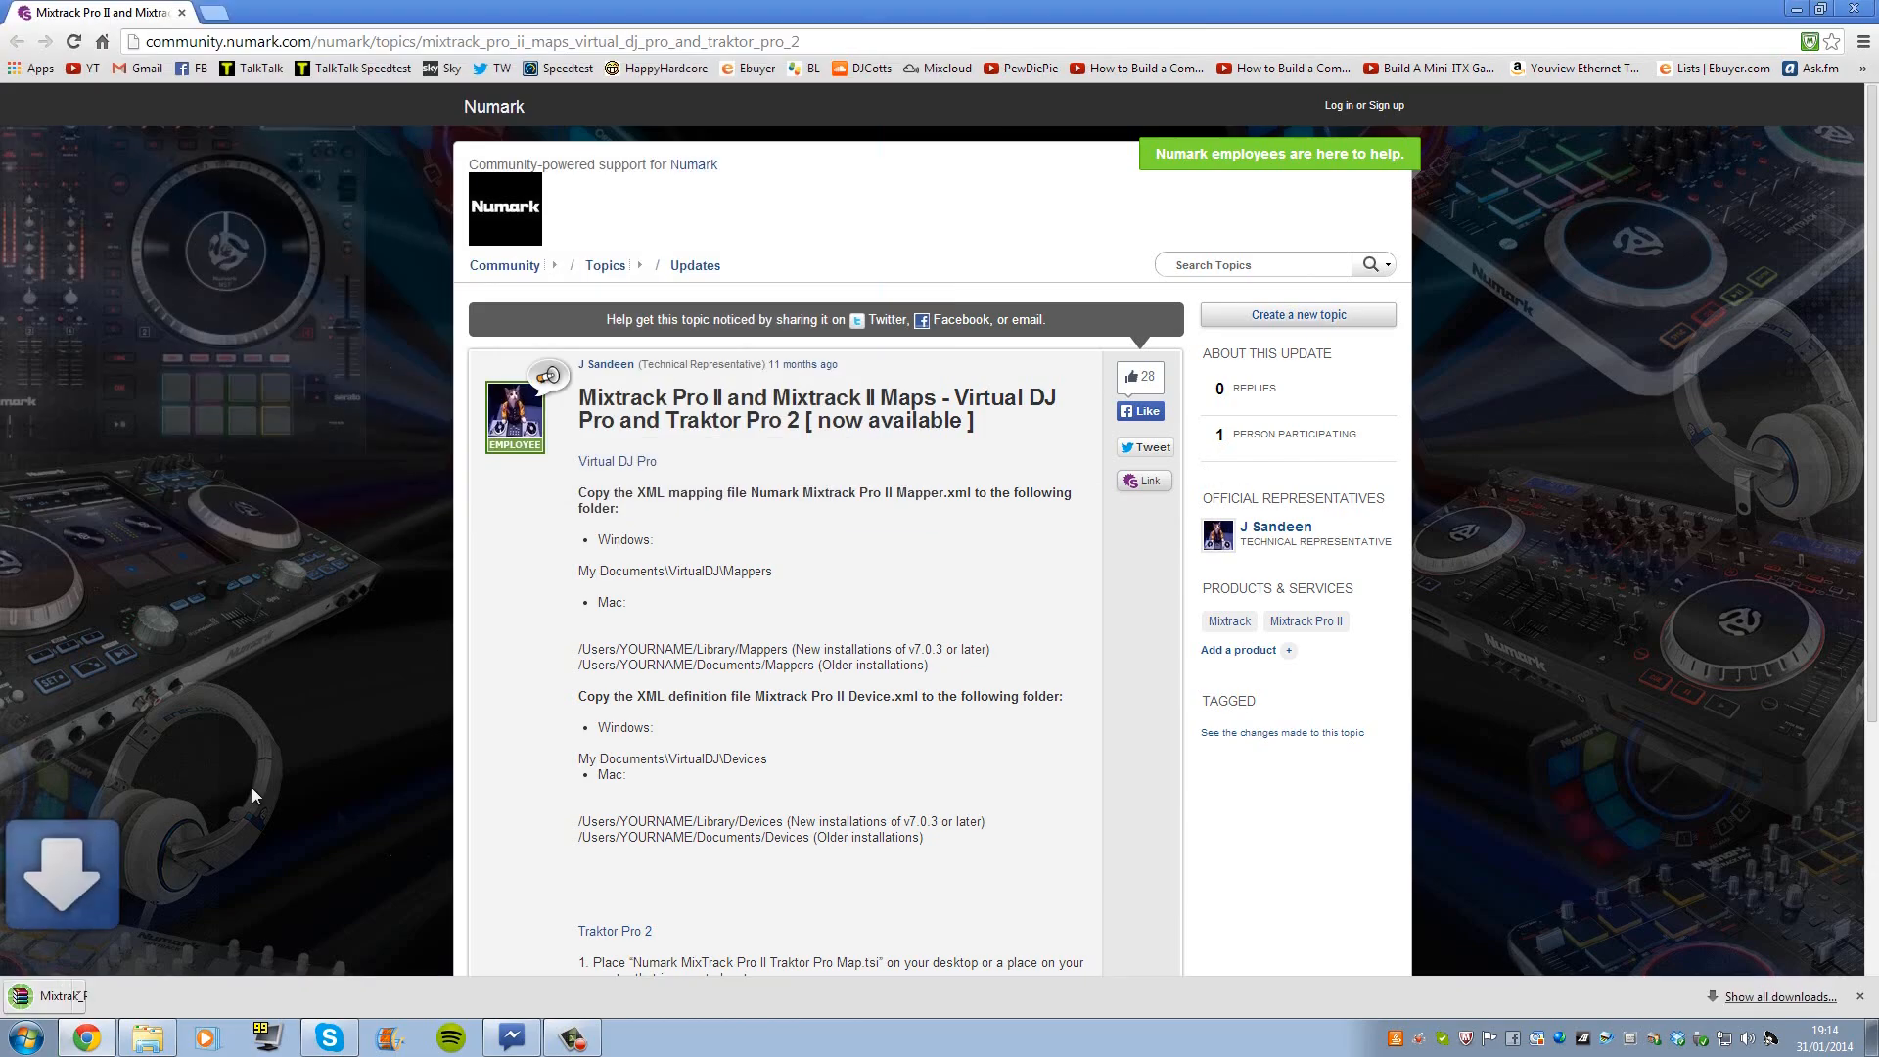
click(1779, 997)
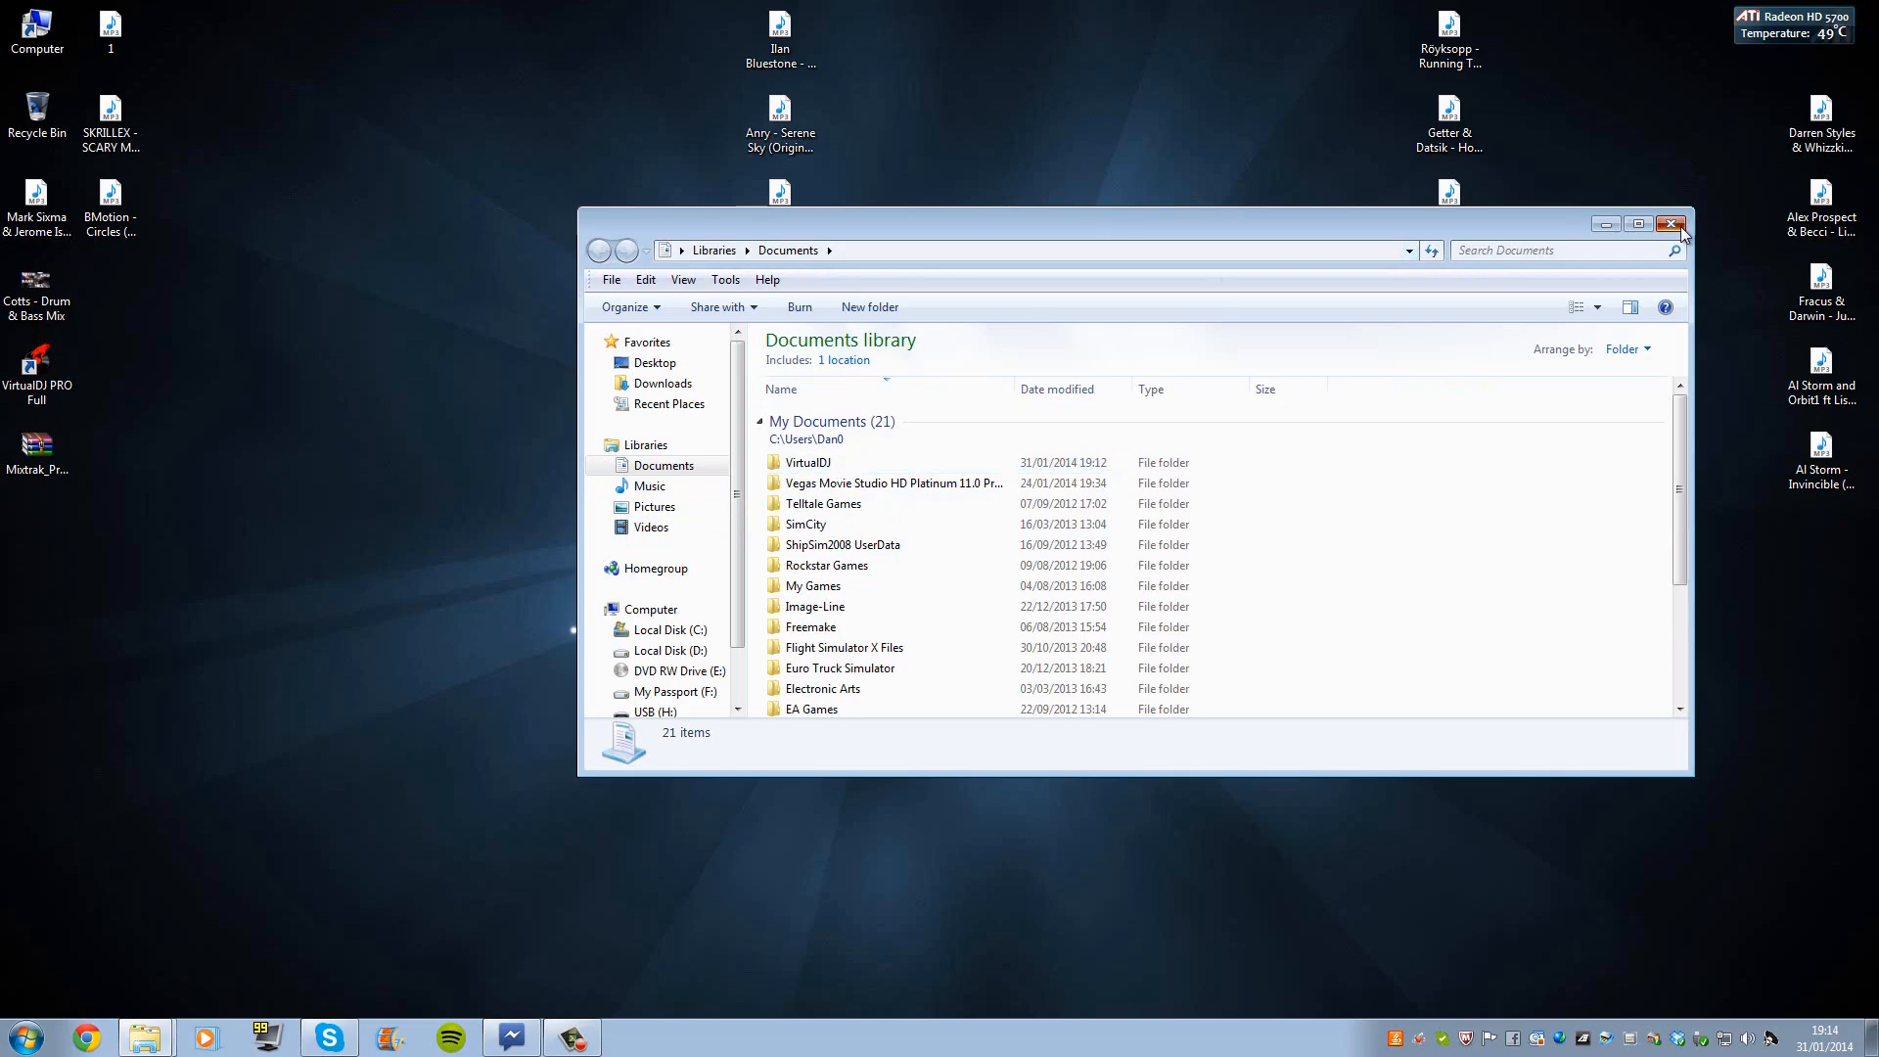
Step: Open the Documents VirtualDJ folder and the downloaded mapping archive in WinRAR
click(1673, 224)
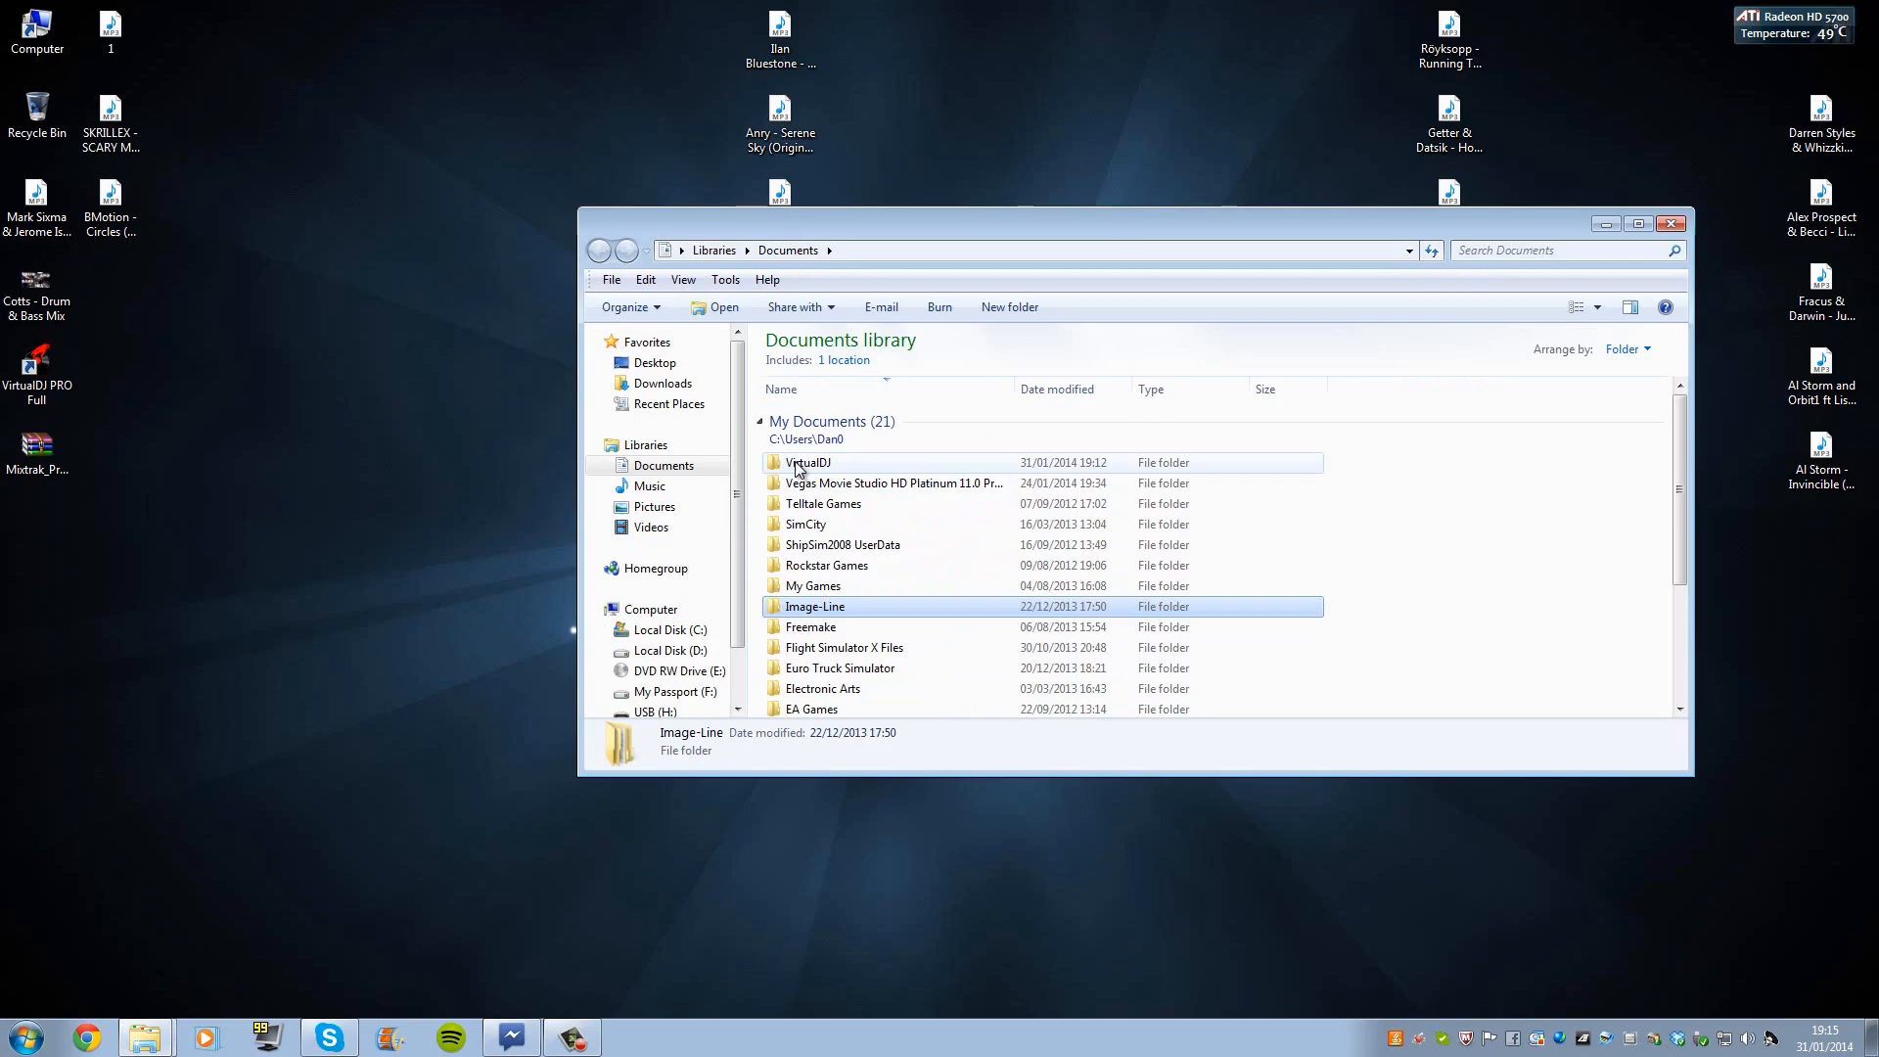
double_click(810, 463)
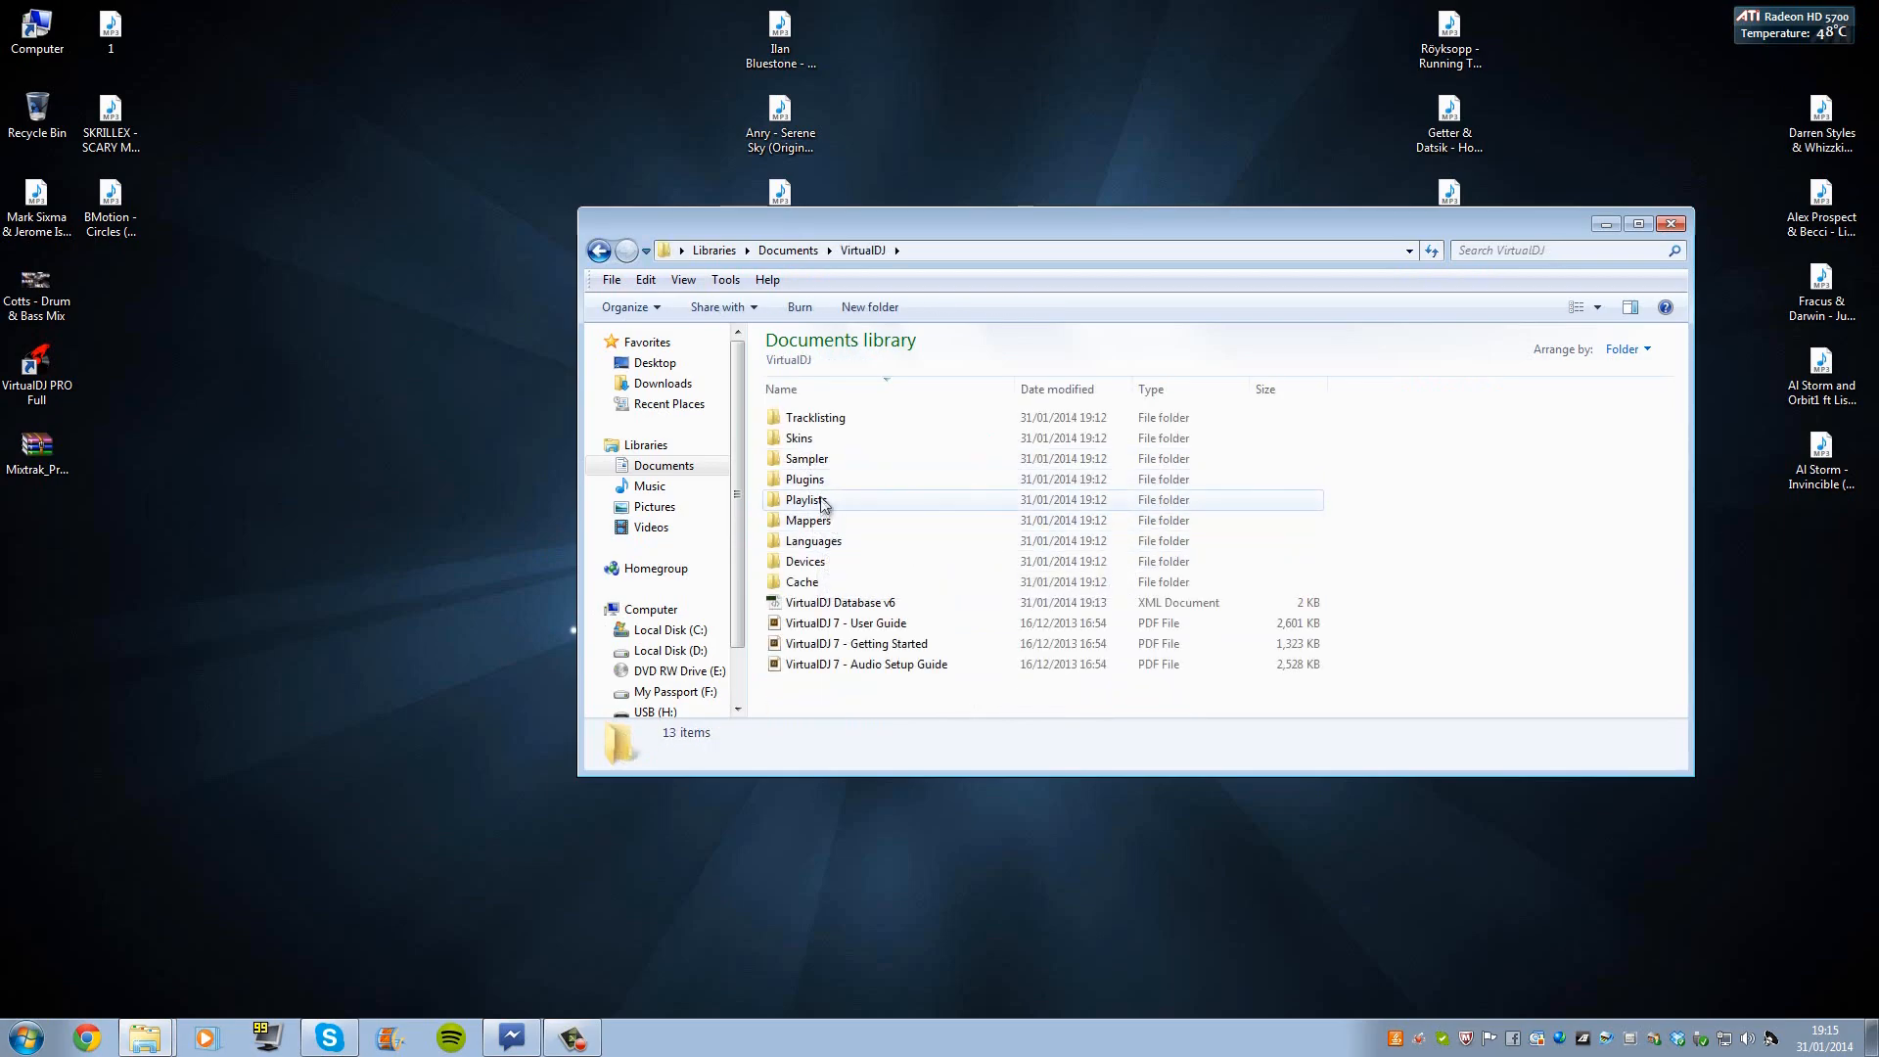
double_click(807, 520)
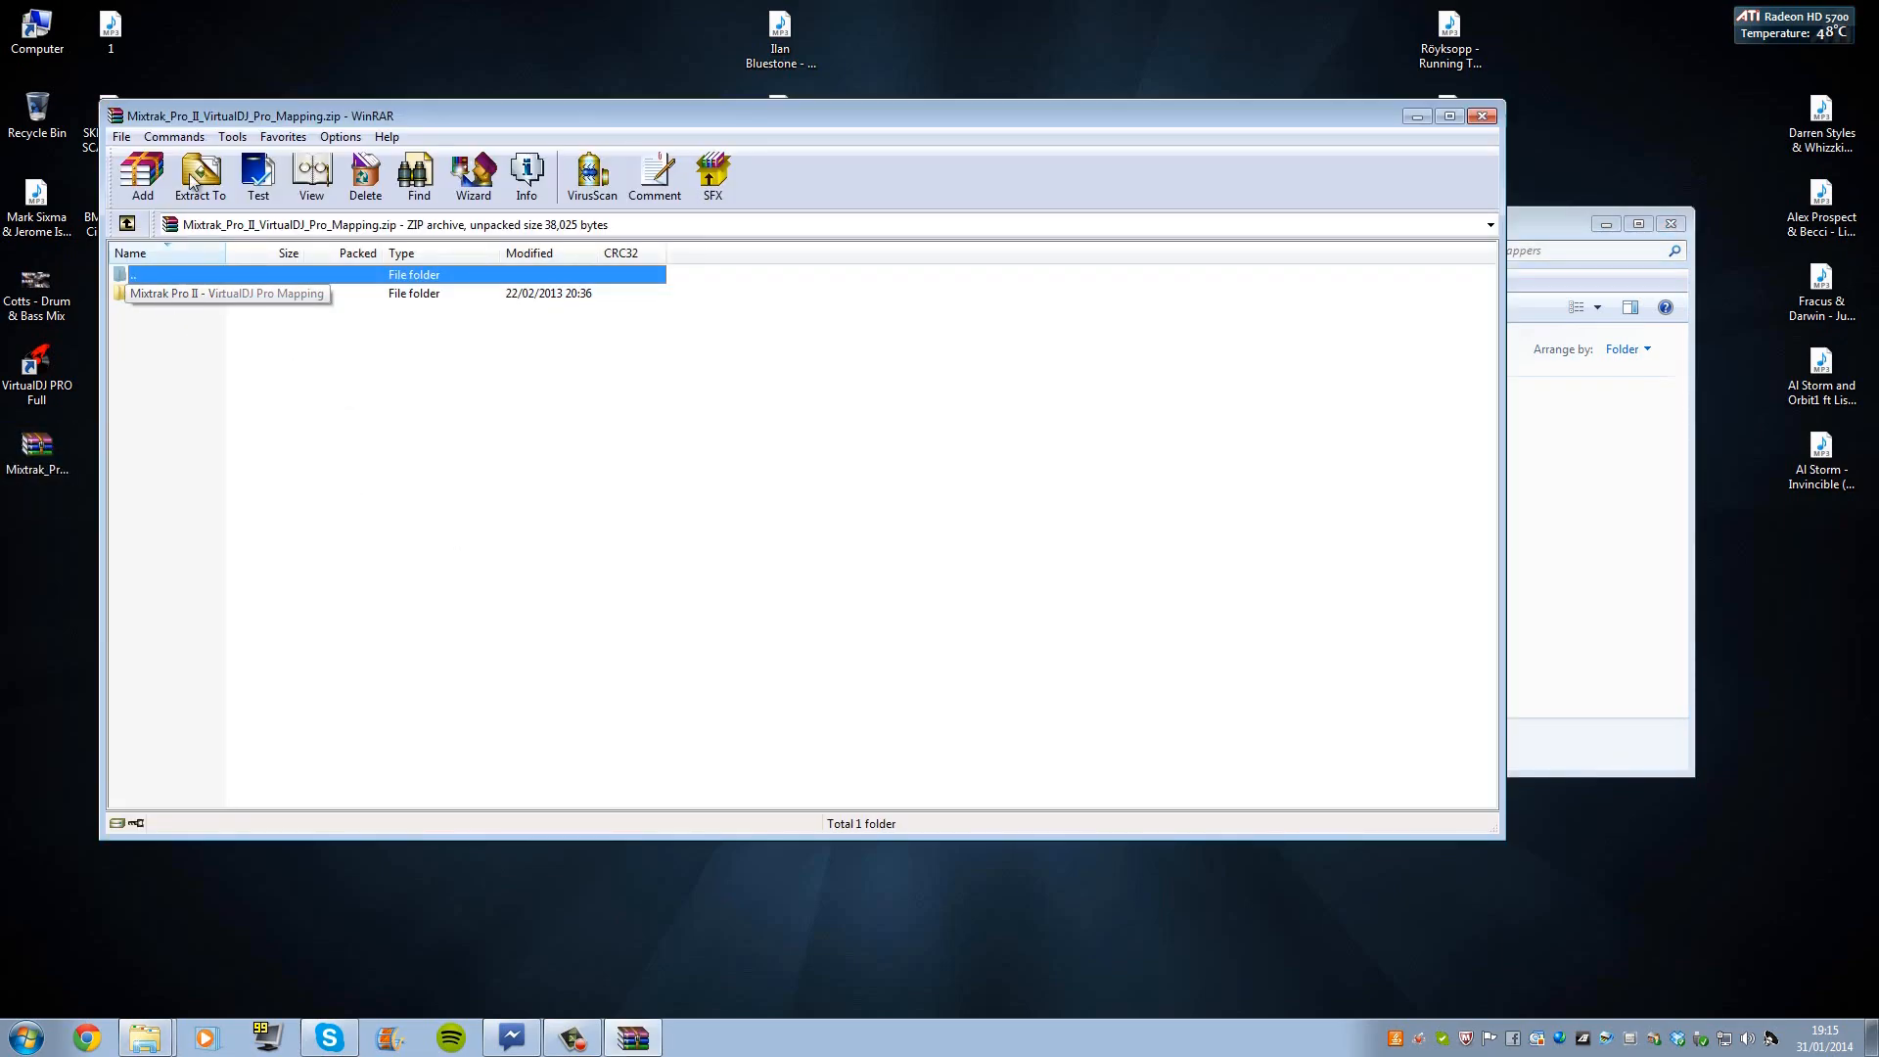
Step: Copy the Mapper XML into Mappers and Mixtrack Pro II Device XML into Devices, then close windows
double_click(228, 293)
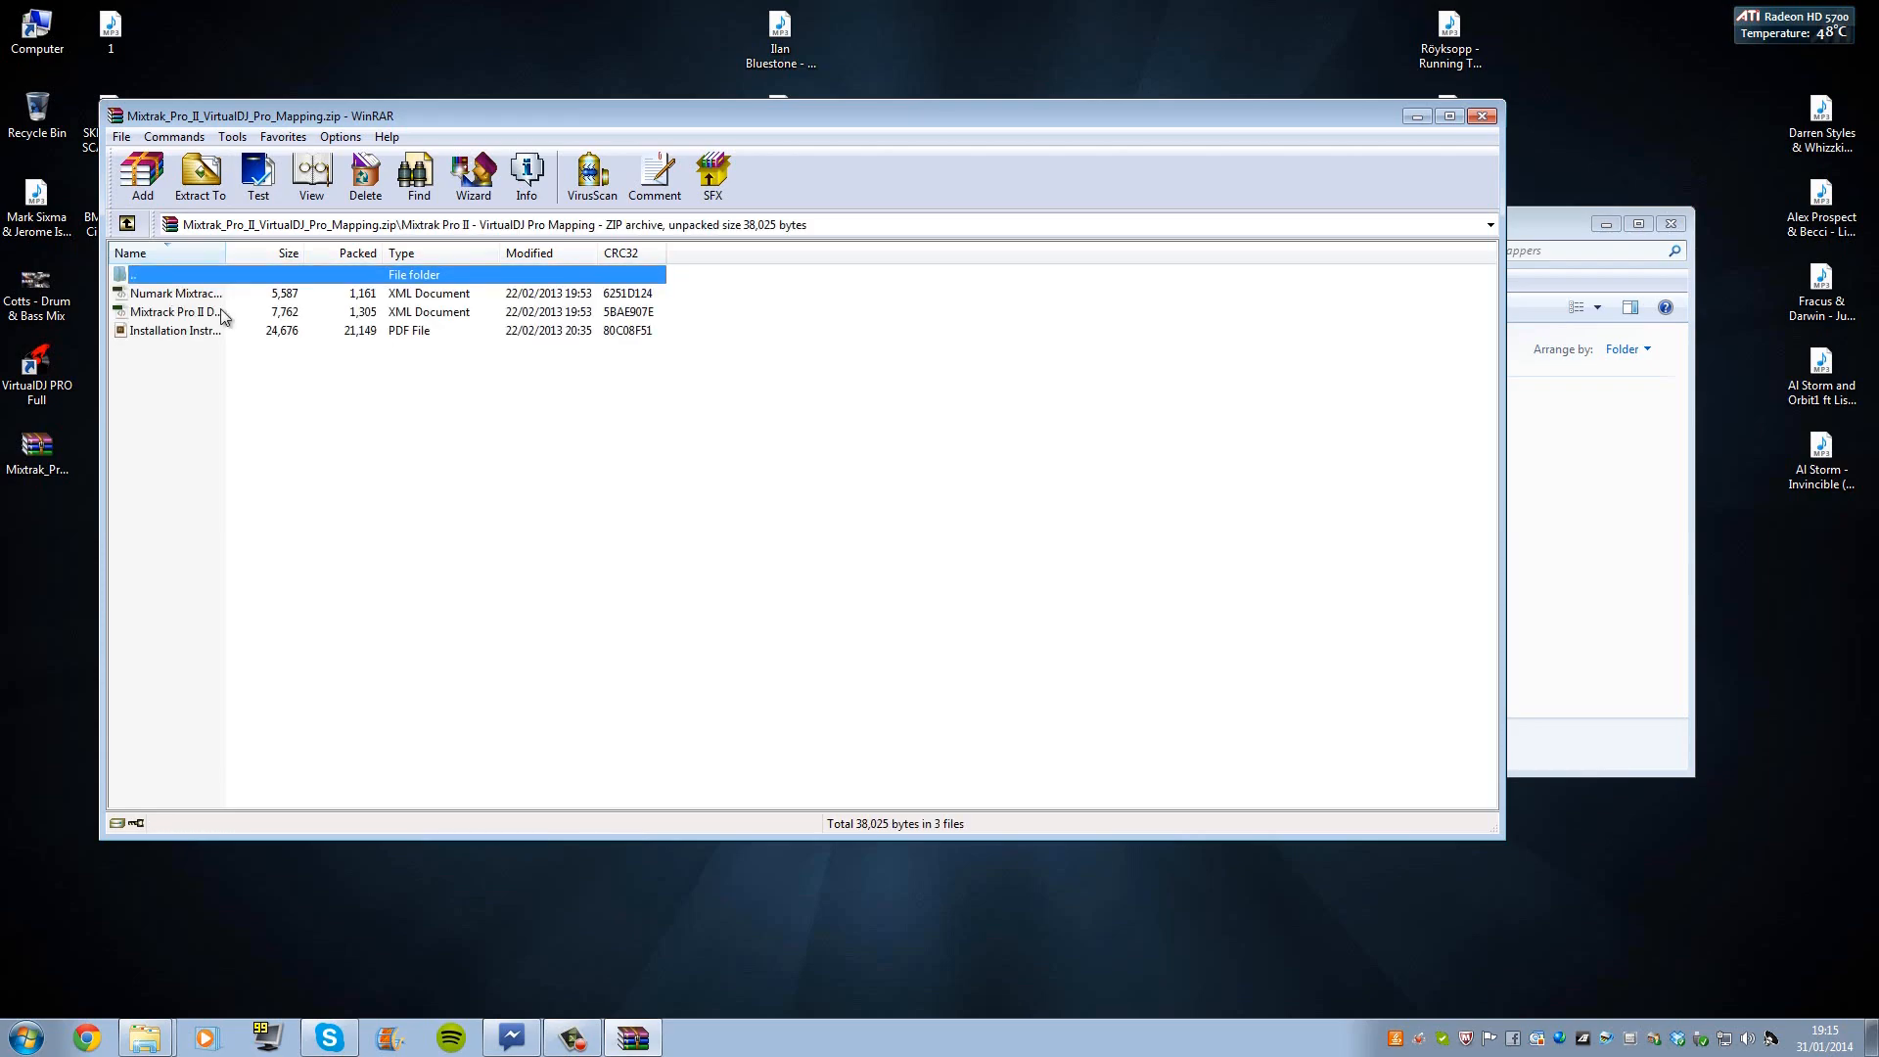
mouse_move(174, 311)
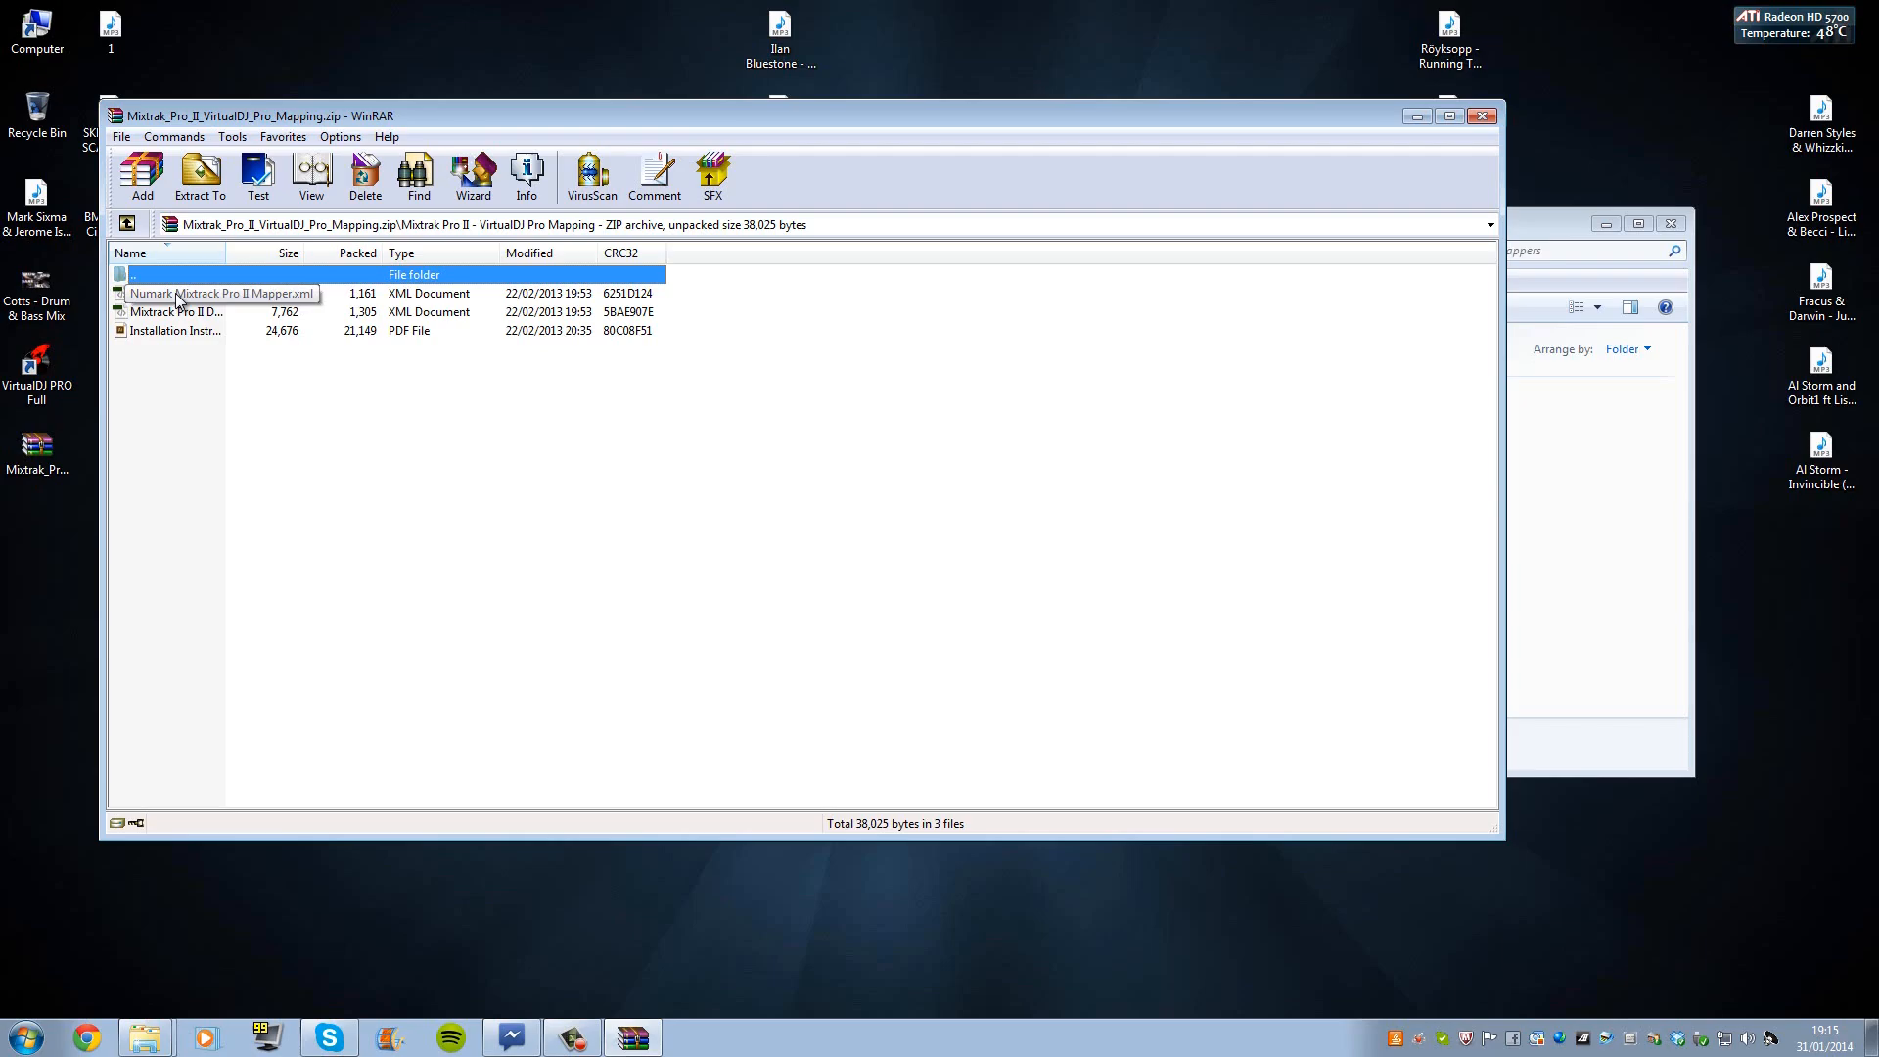
mouse_move(1445, 349)
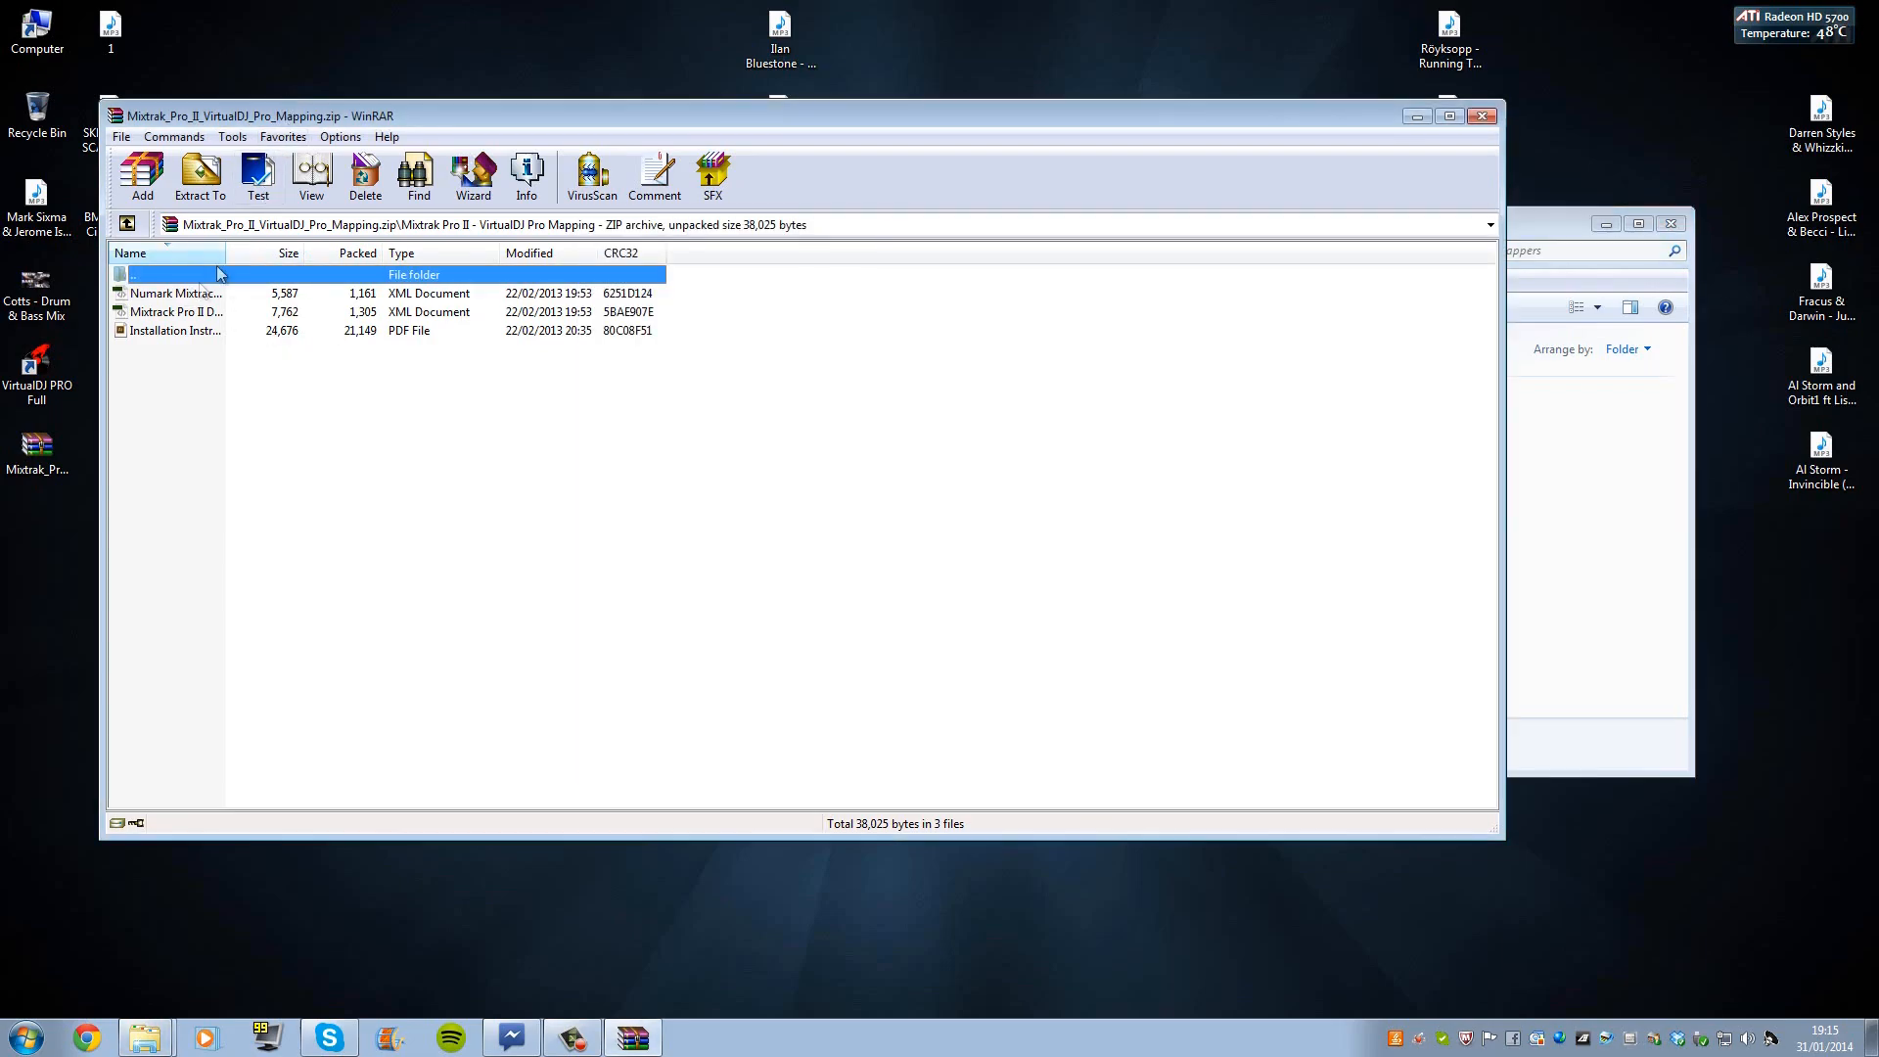
mouse_move(174, 294)
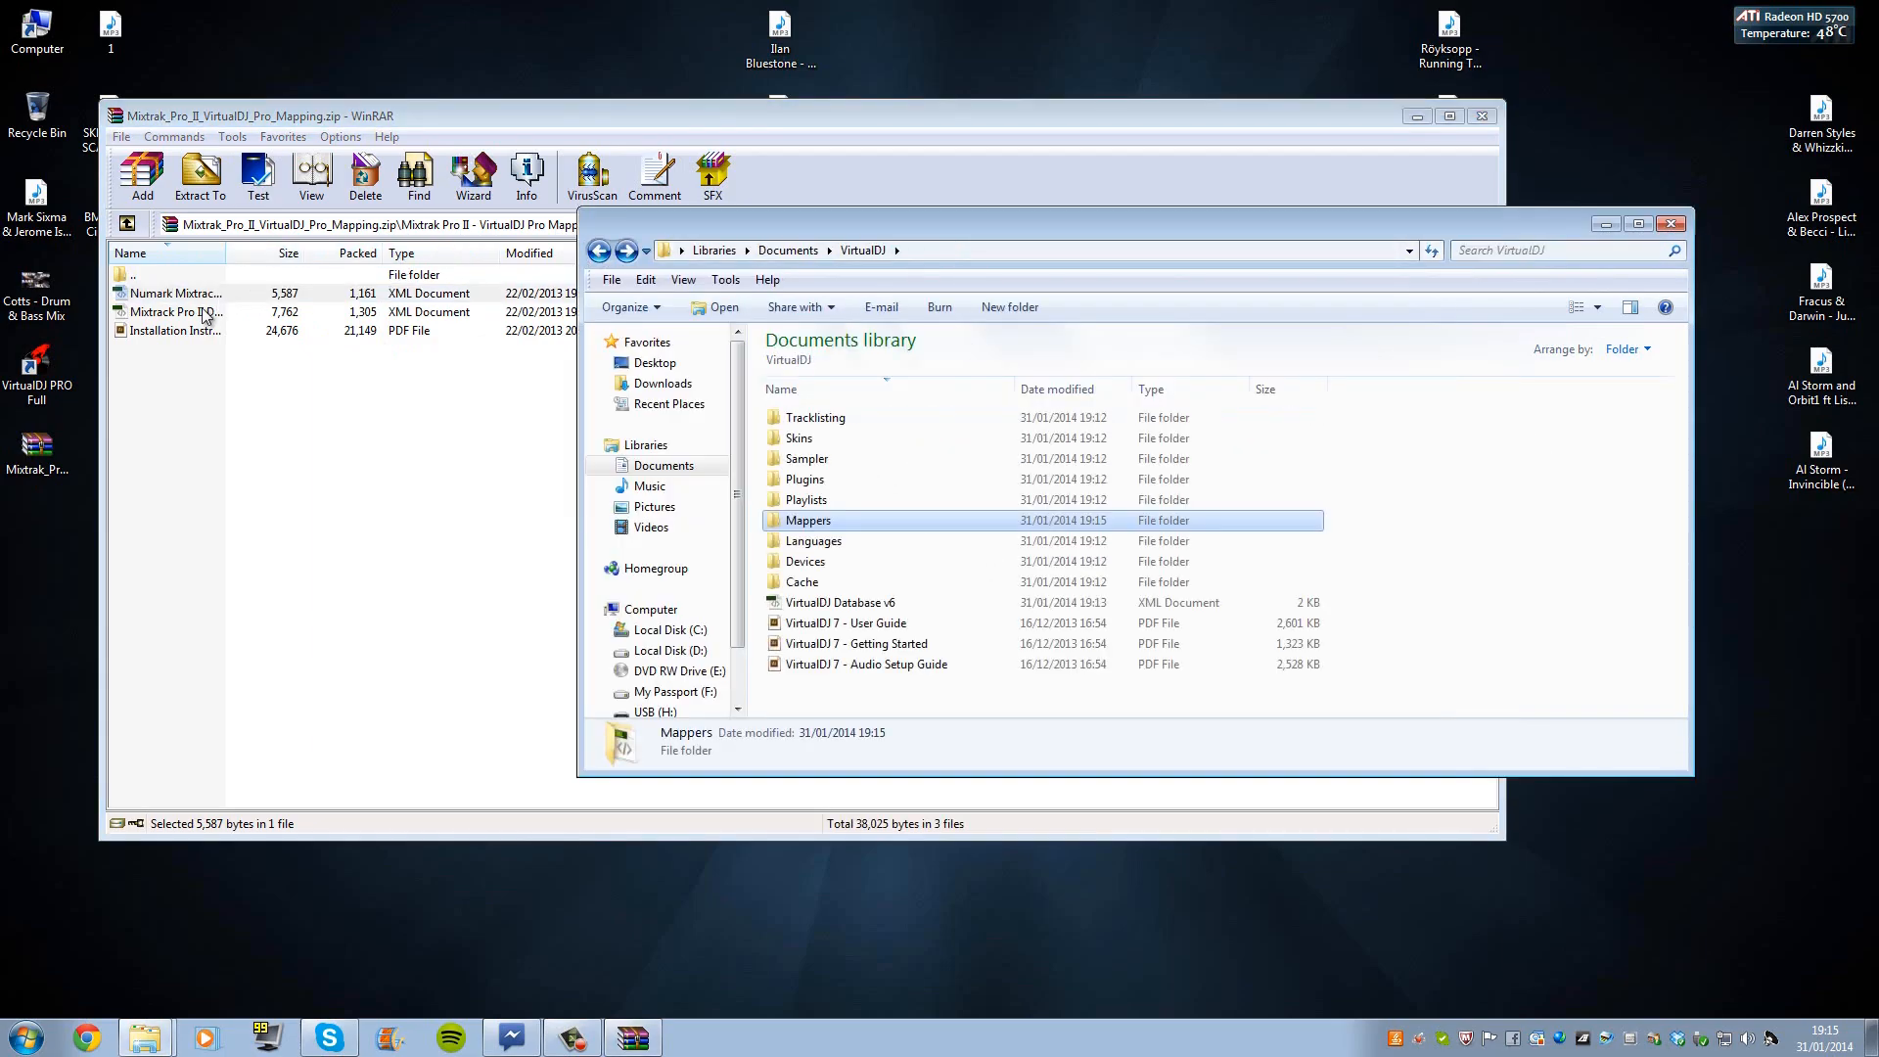
click(196, 311)
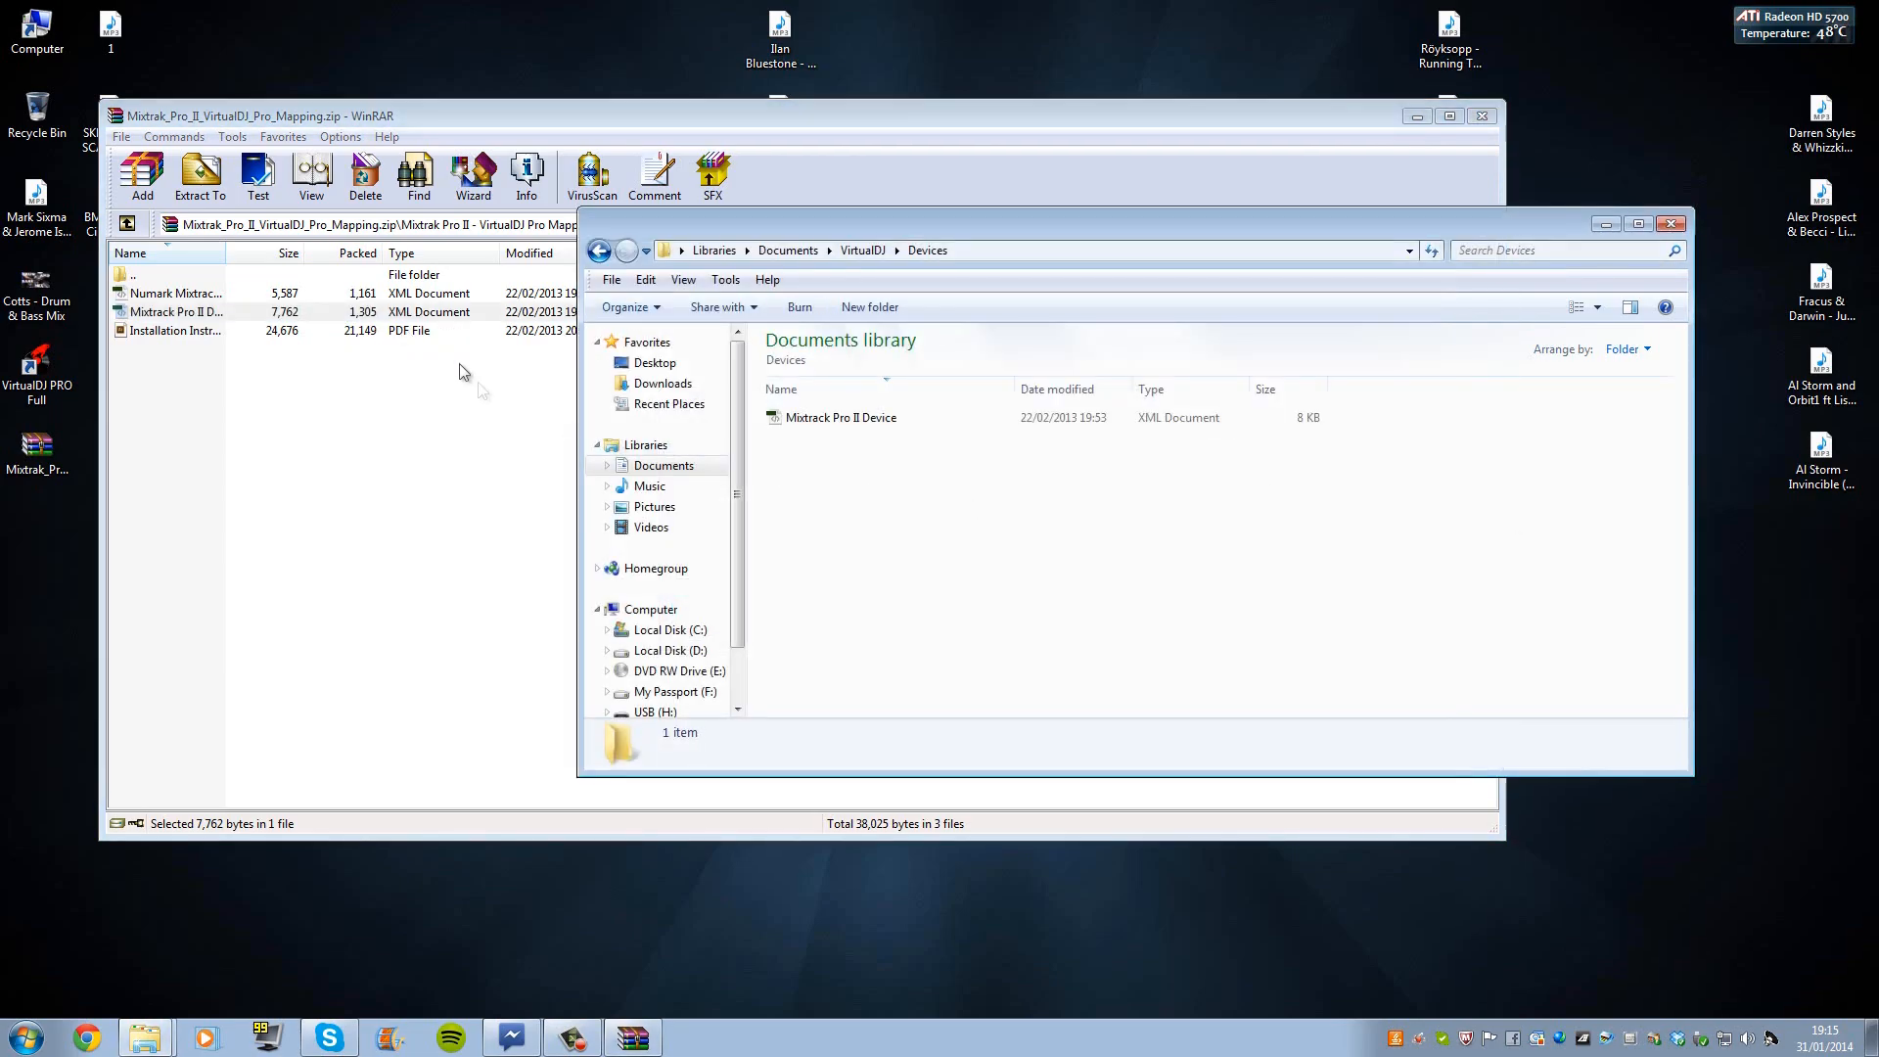
click(177, 330)
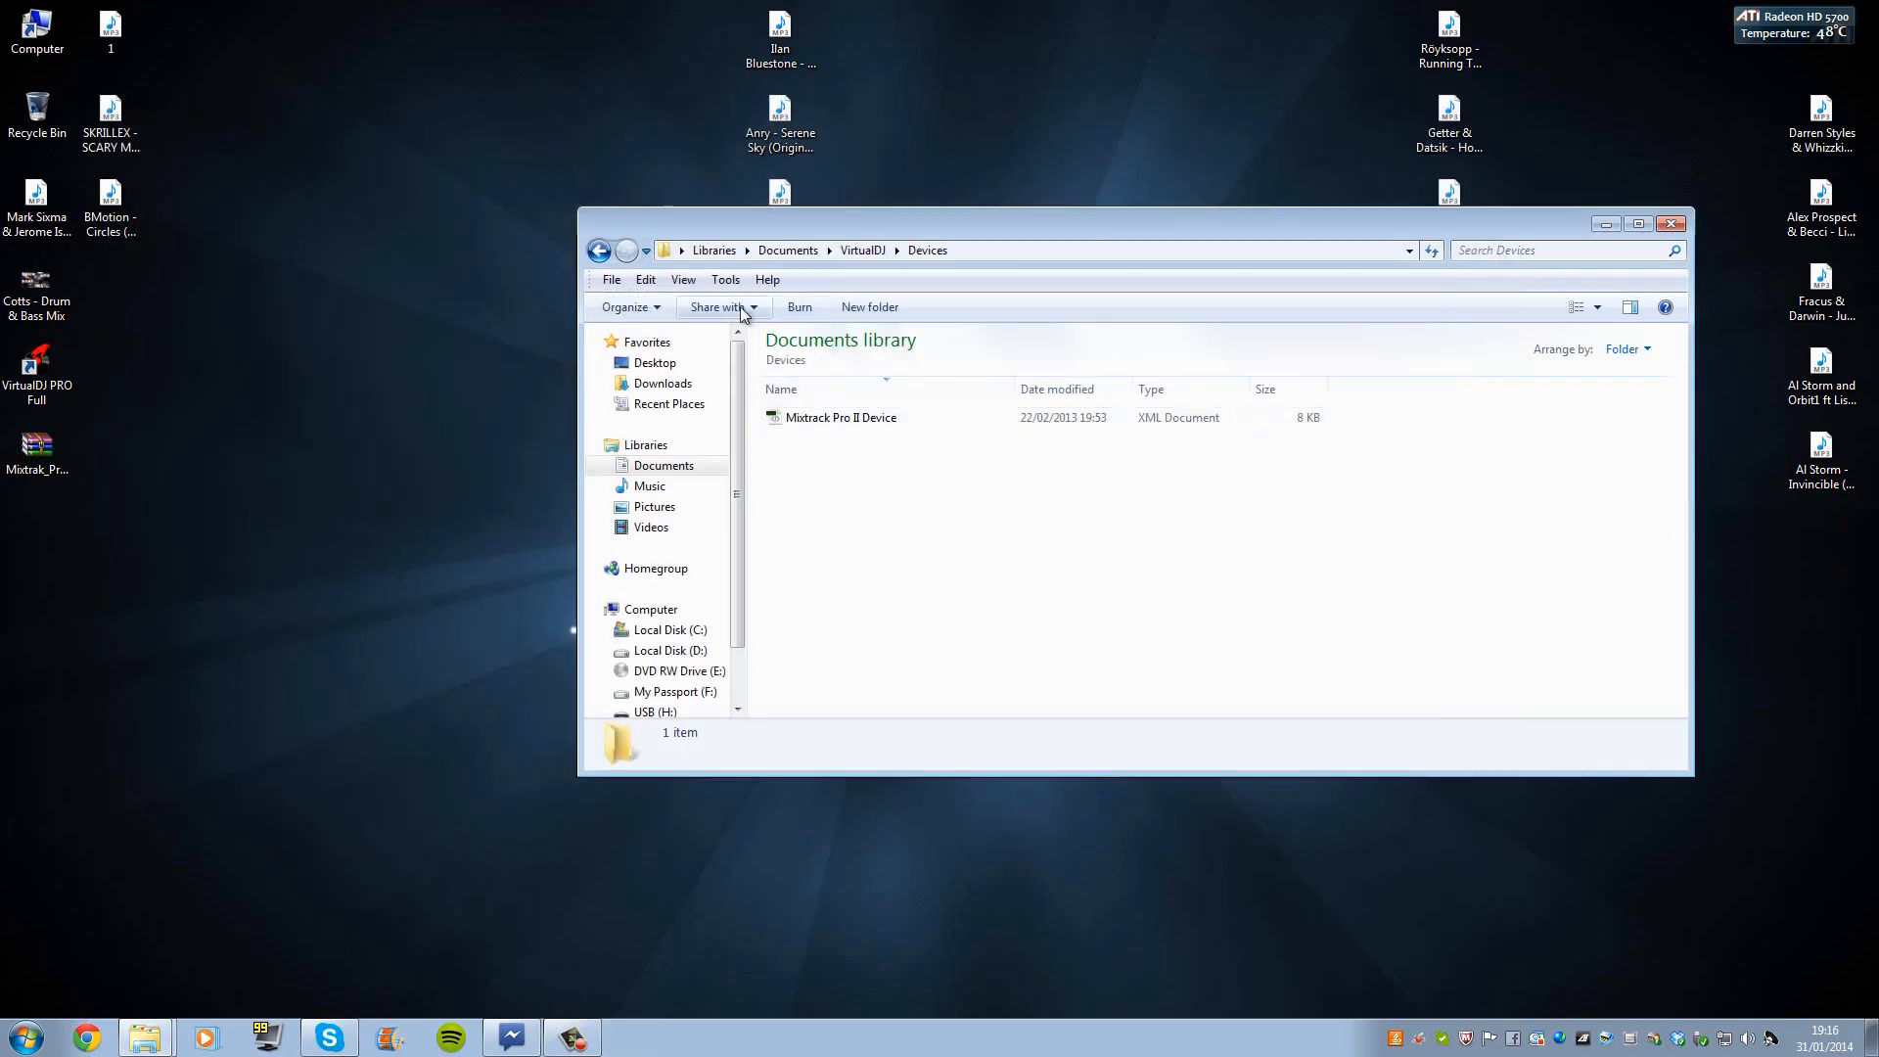
click(599, 251)
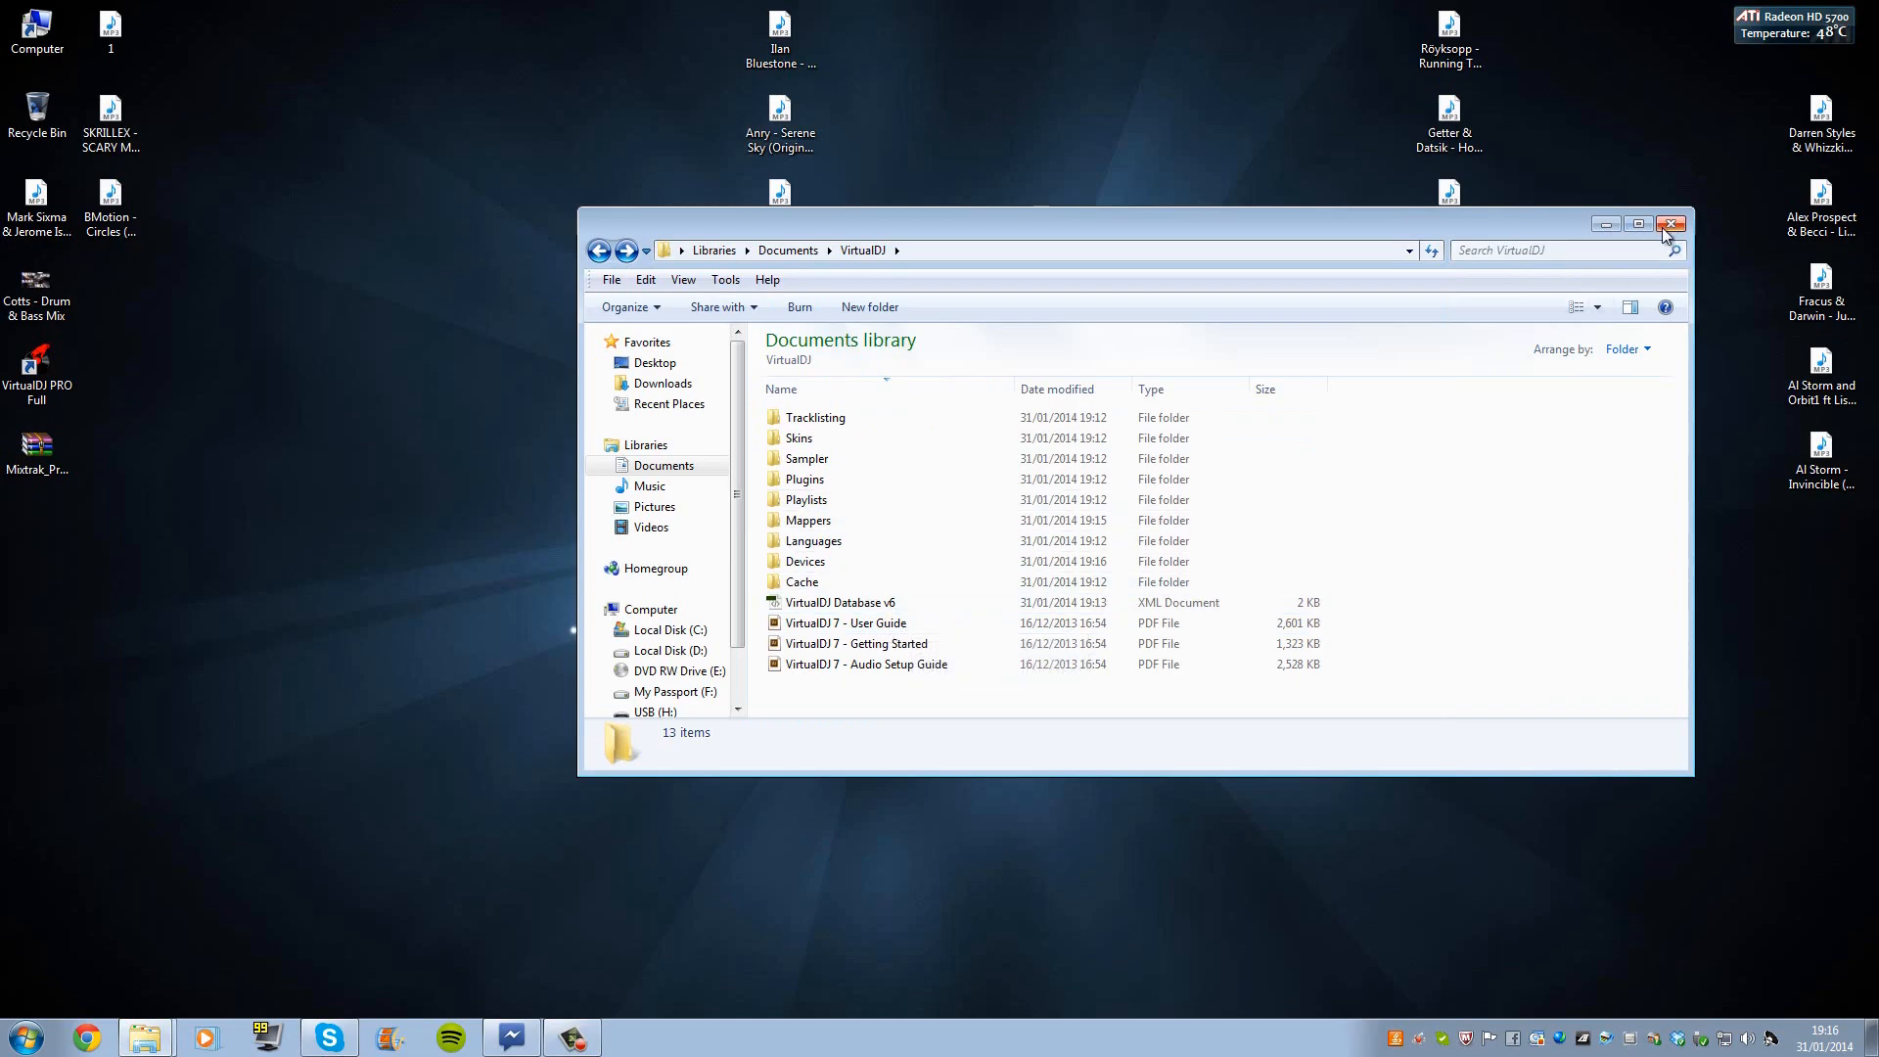
click(1671, 225)
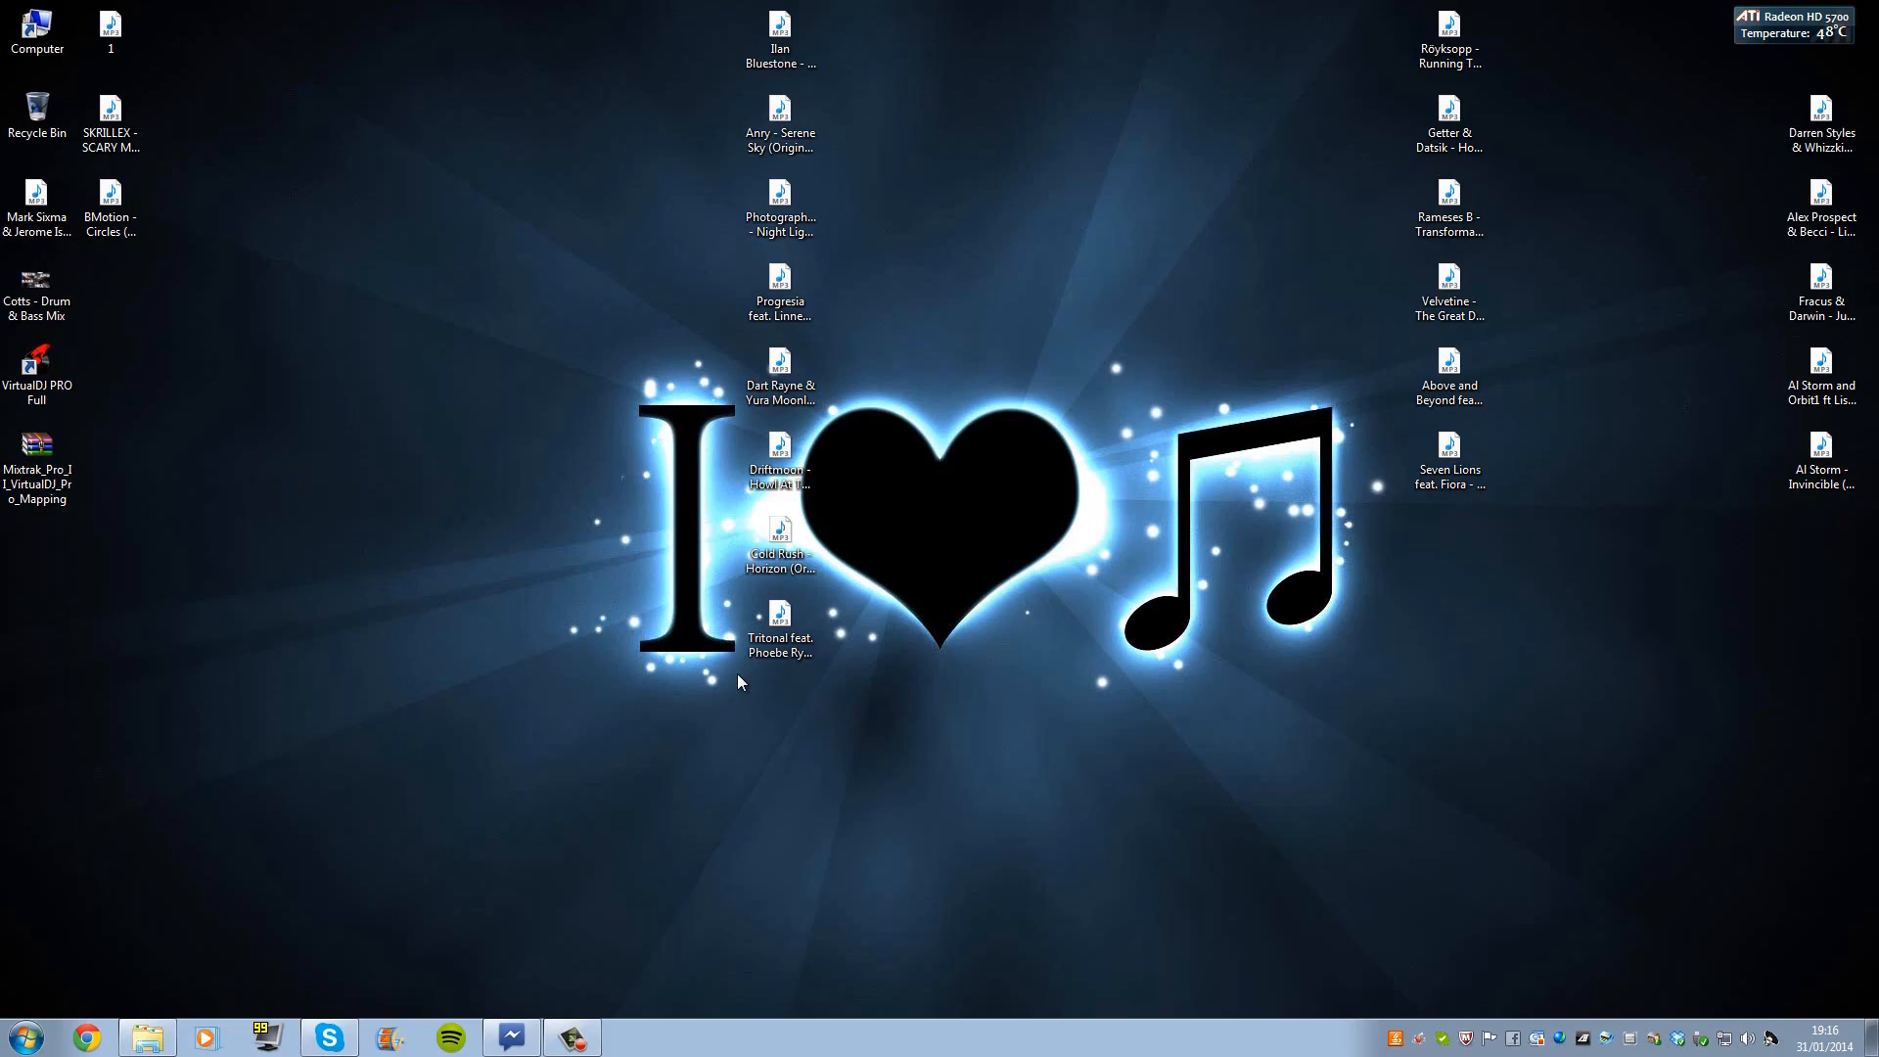
mouse_move(38, 679)
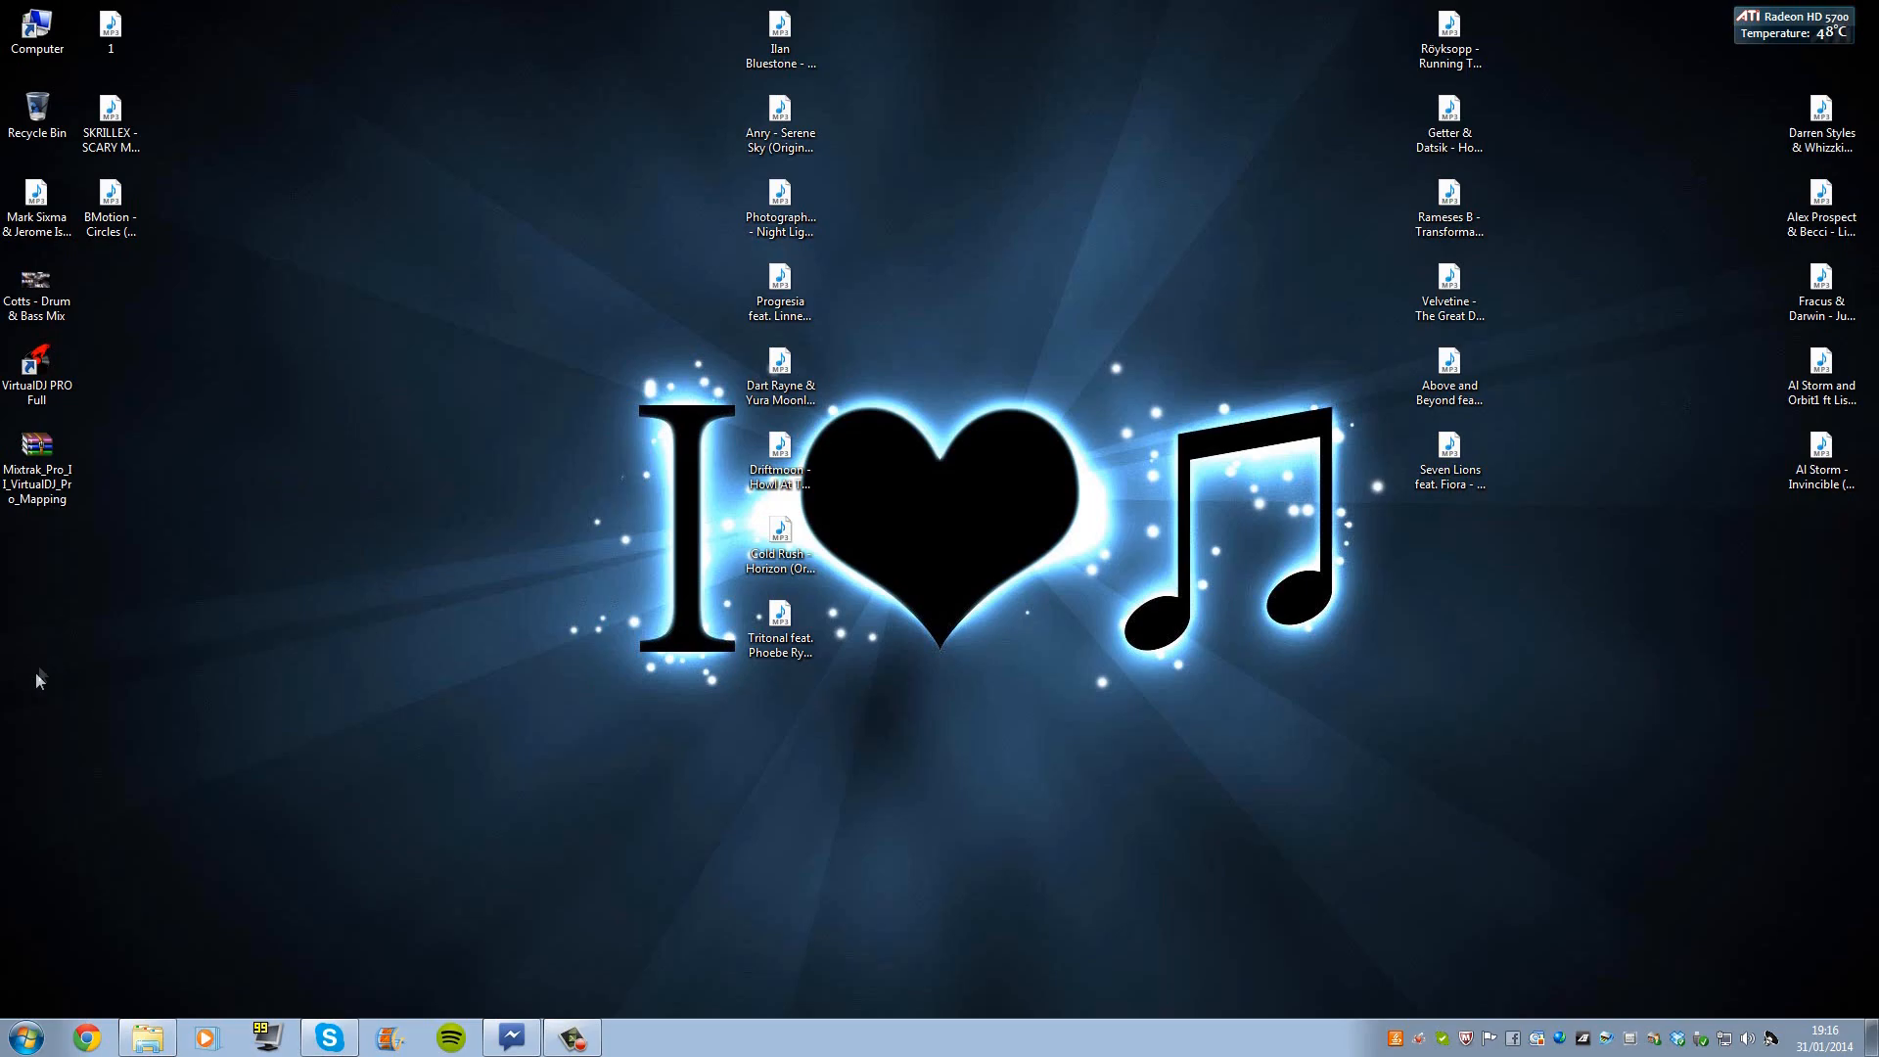
mouse_move(46, 662)
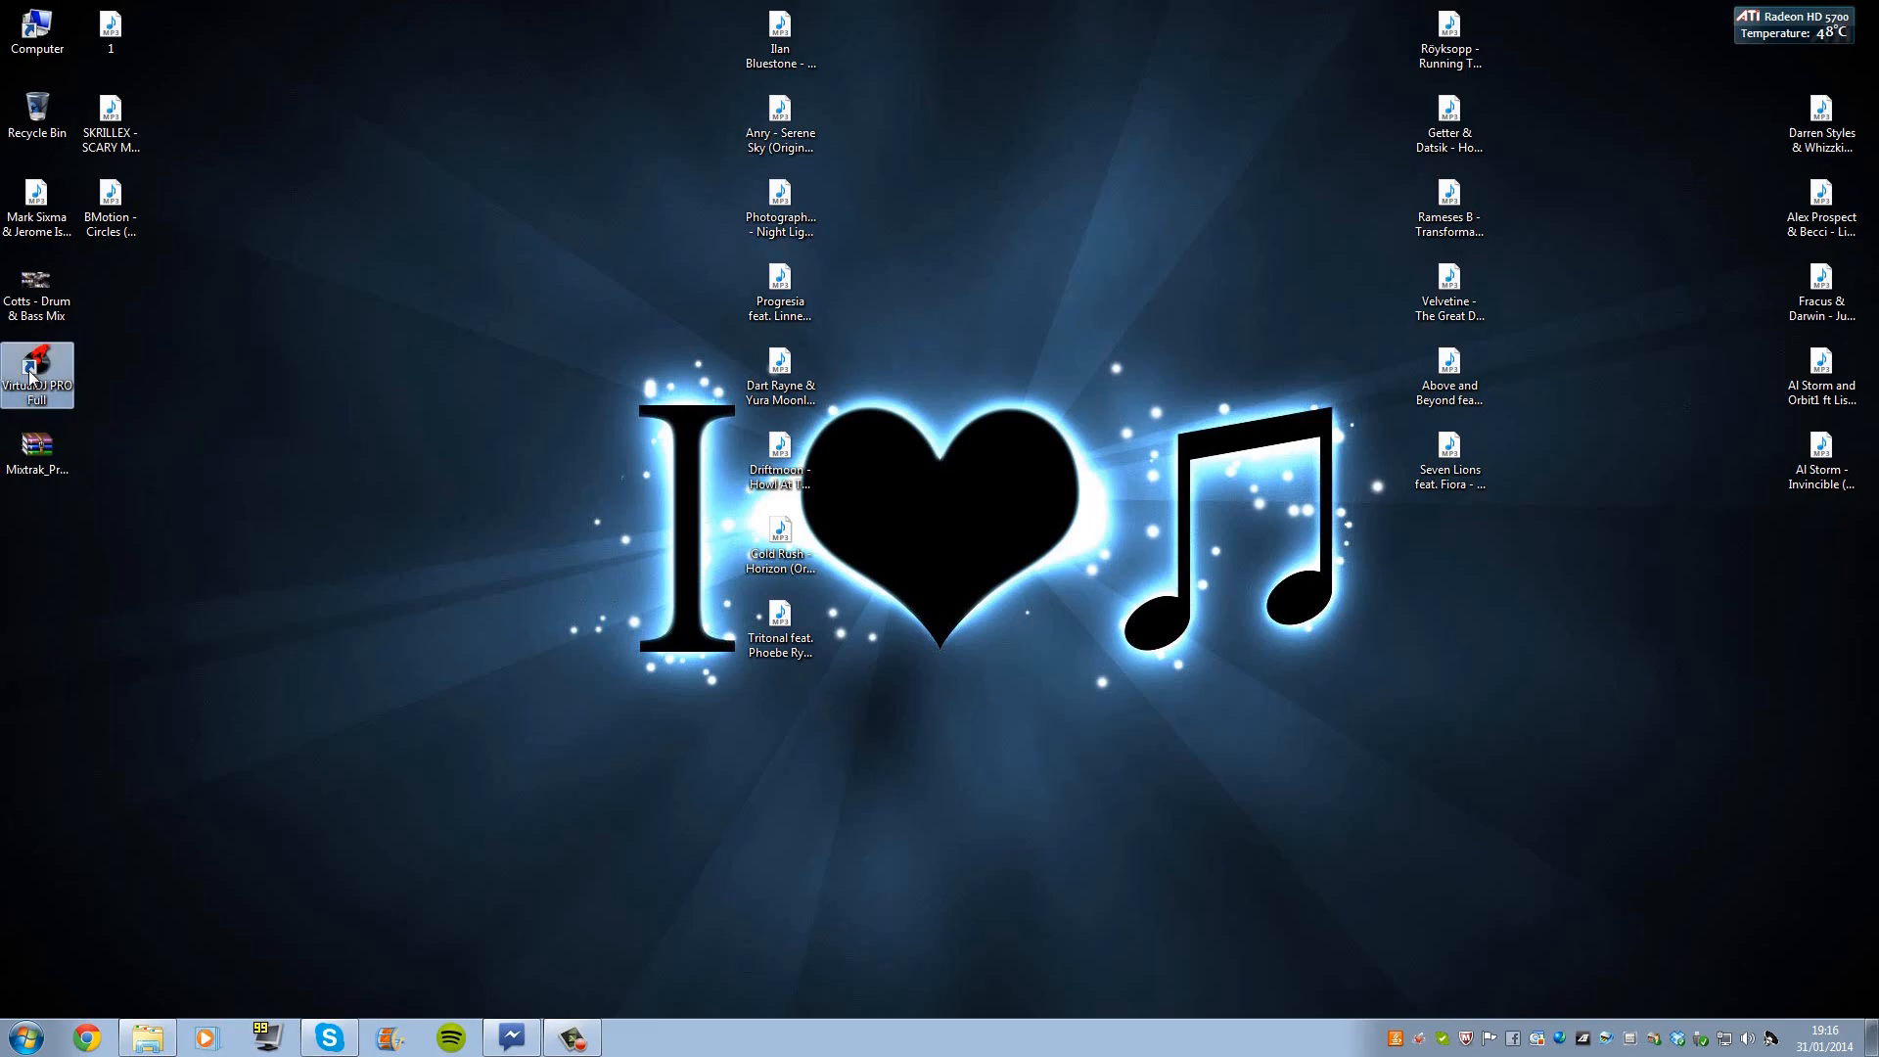
Step: Launch VirtualDJ PRO, skip the account login, and view the Mappers settings
double_click(37, 373)
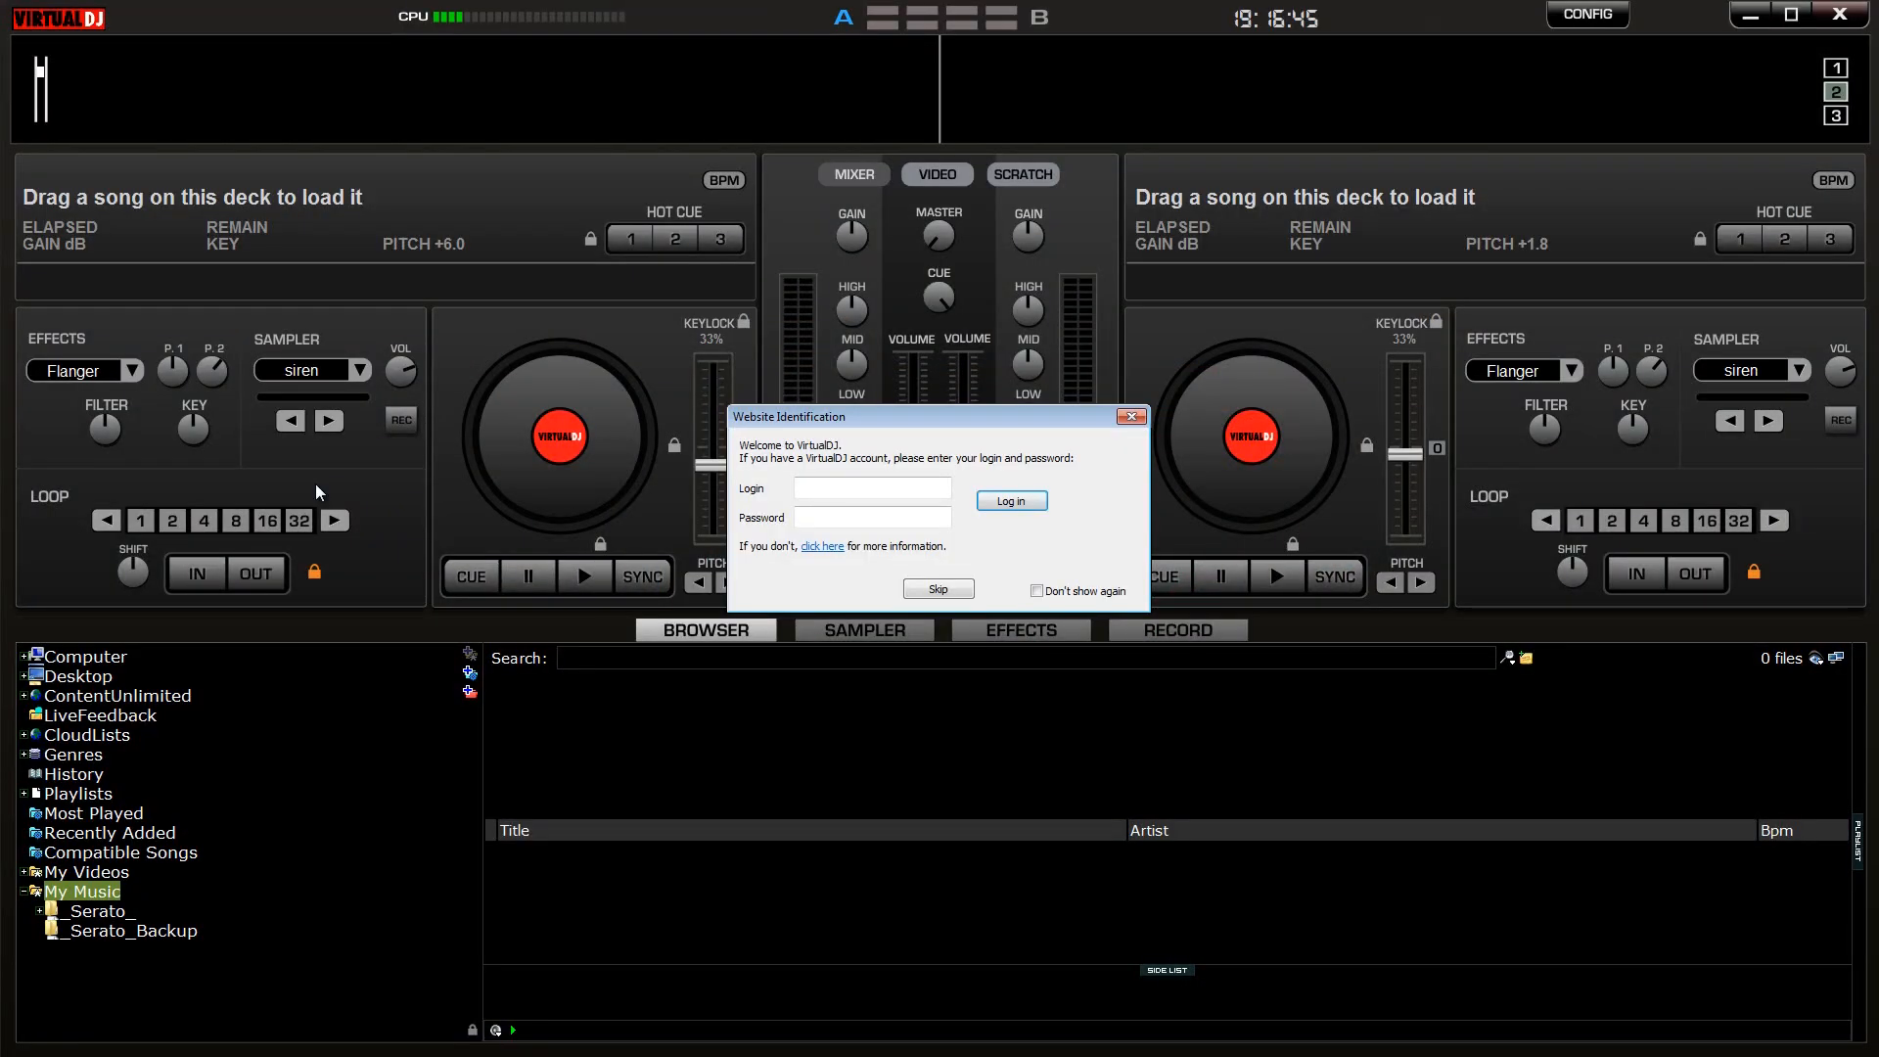
click(1036, 591)
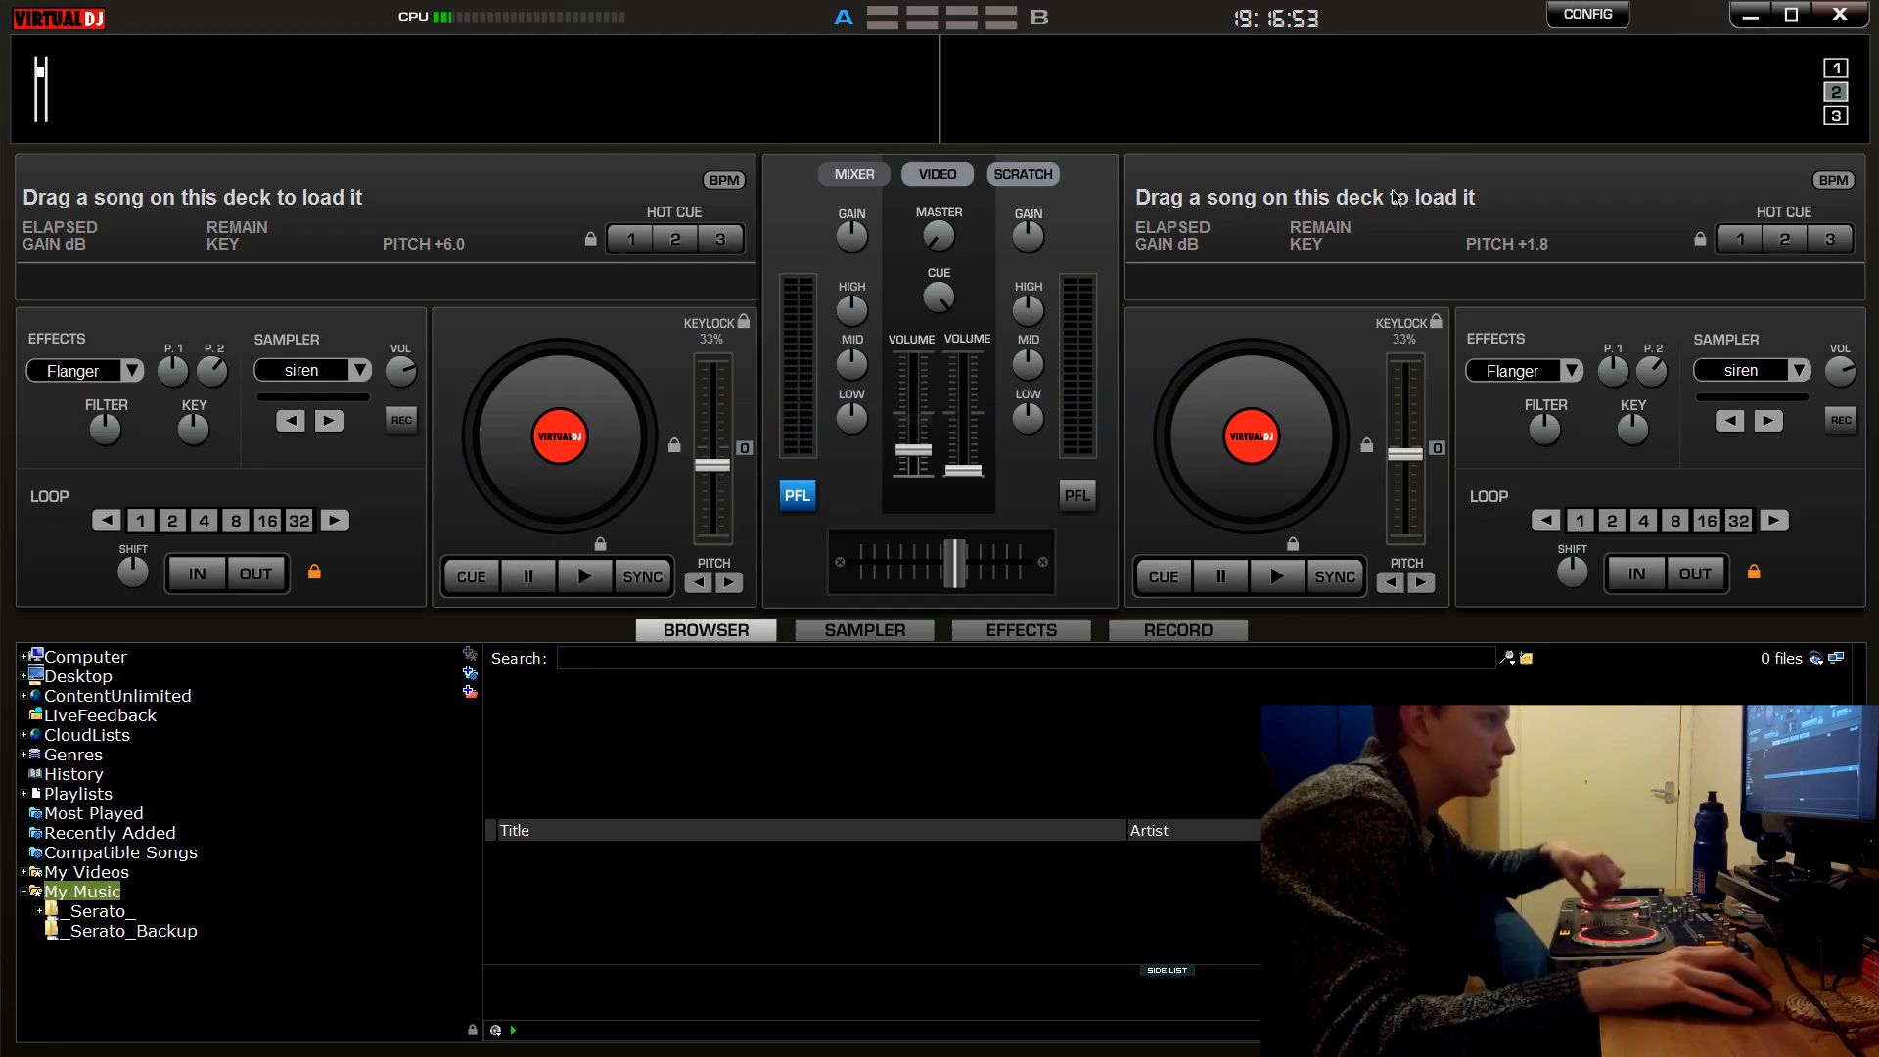
click(1586, 15)
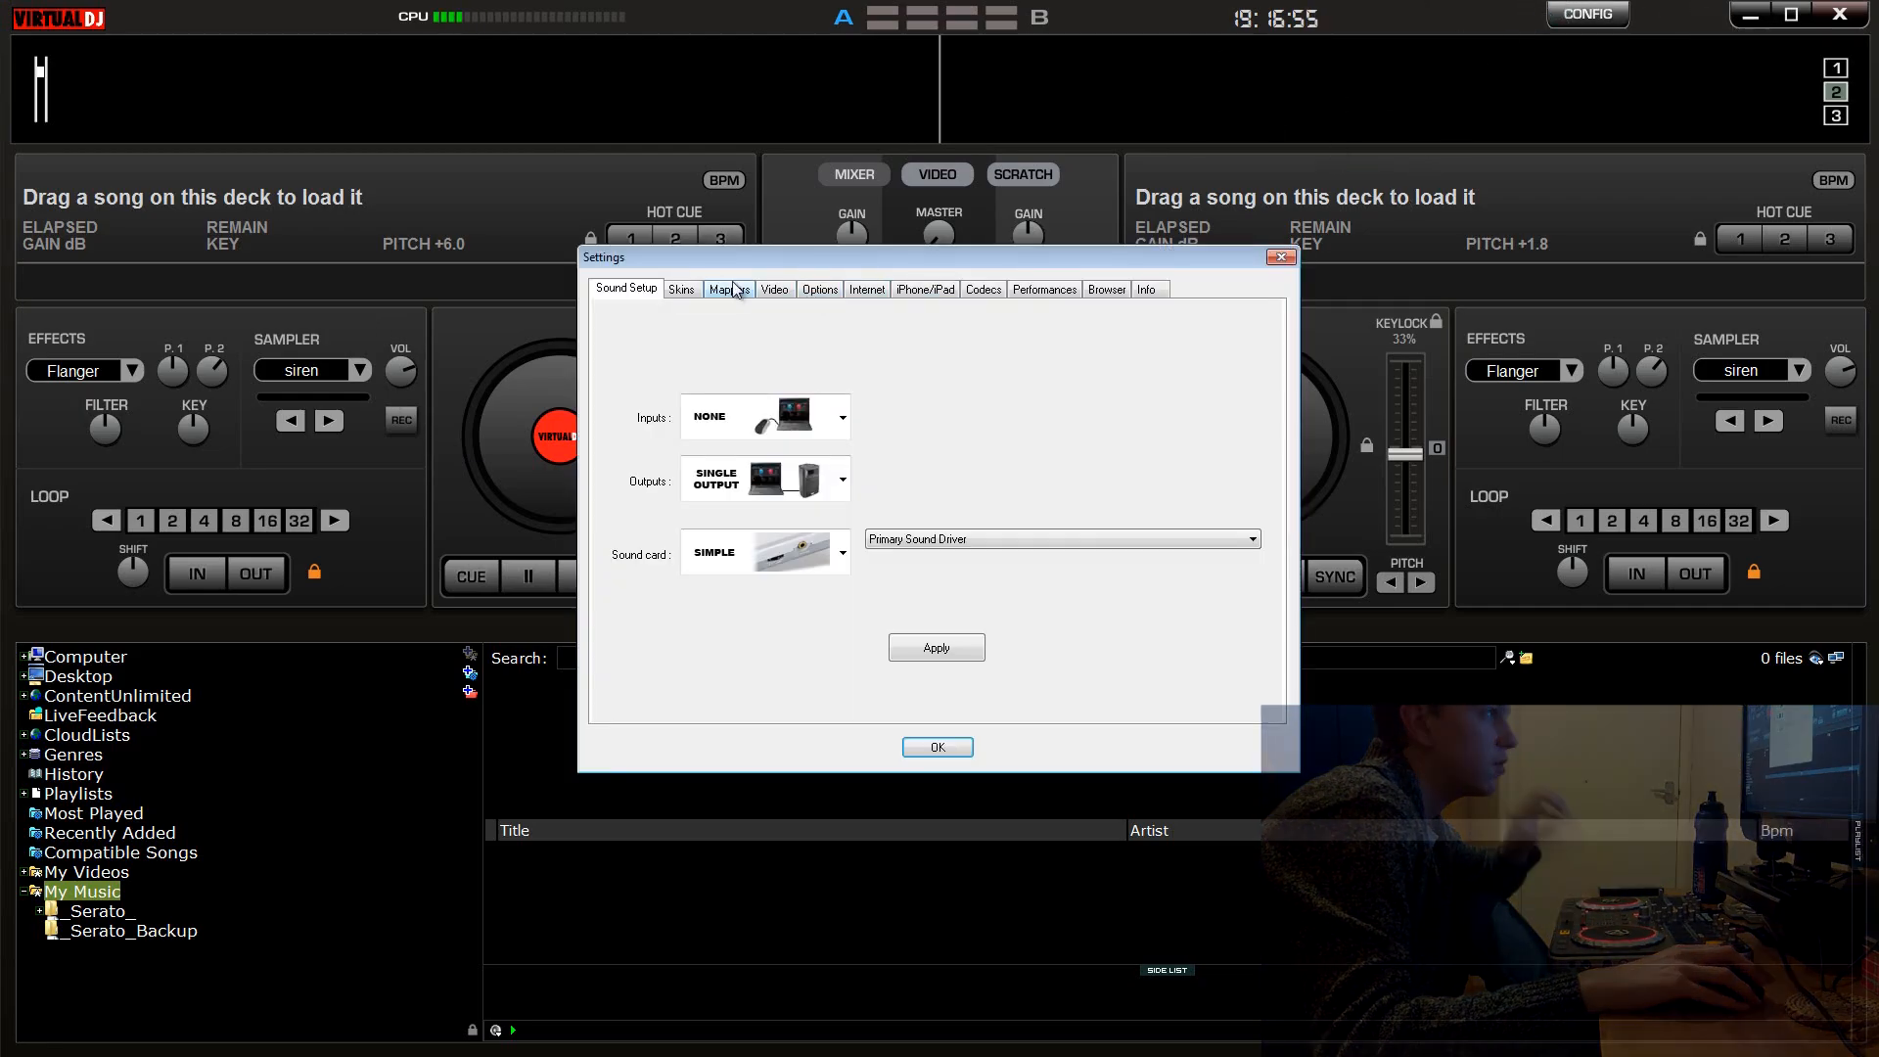
click(727, 289)
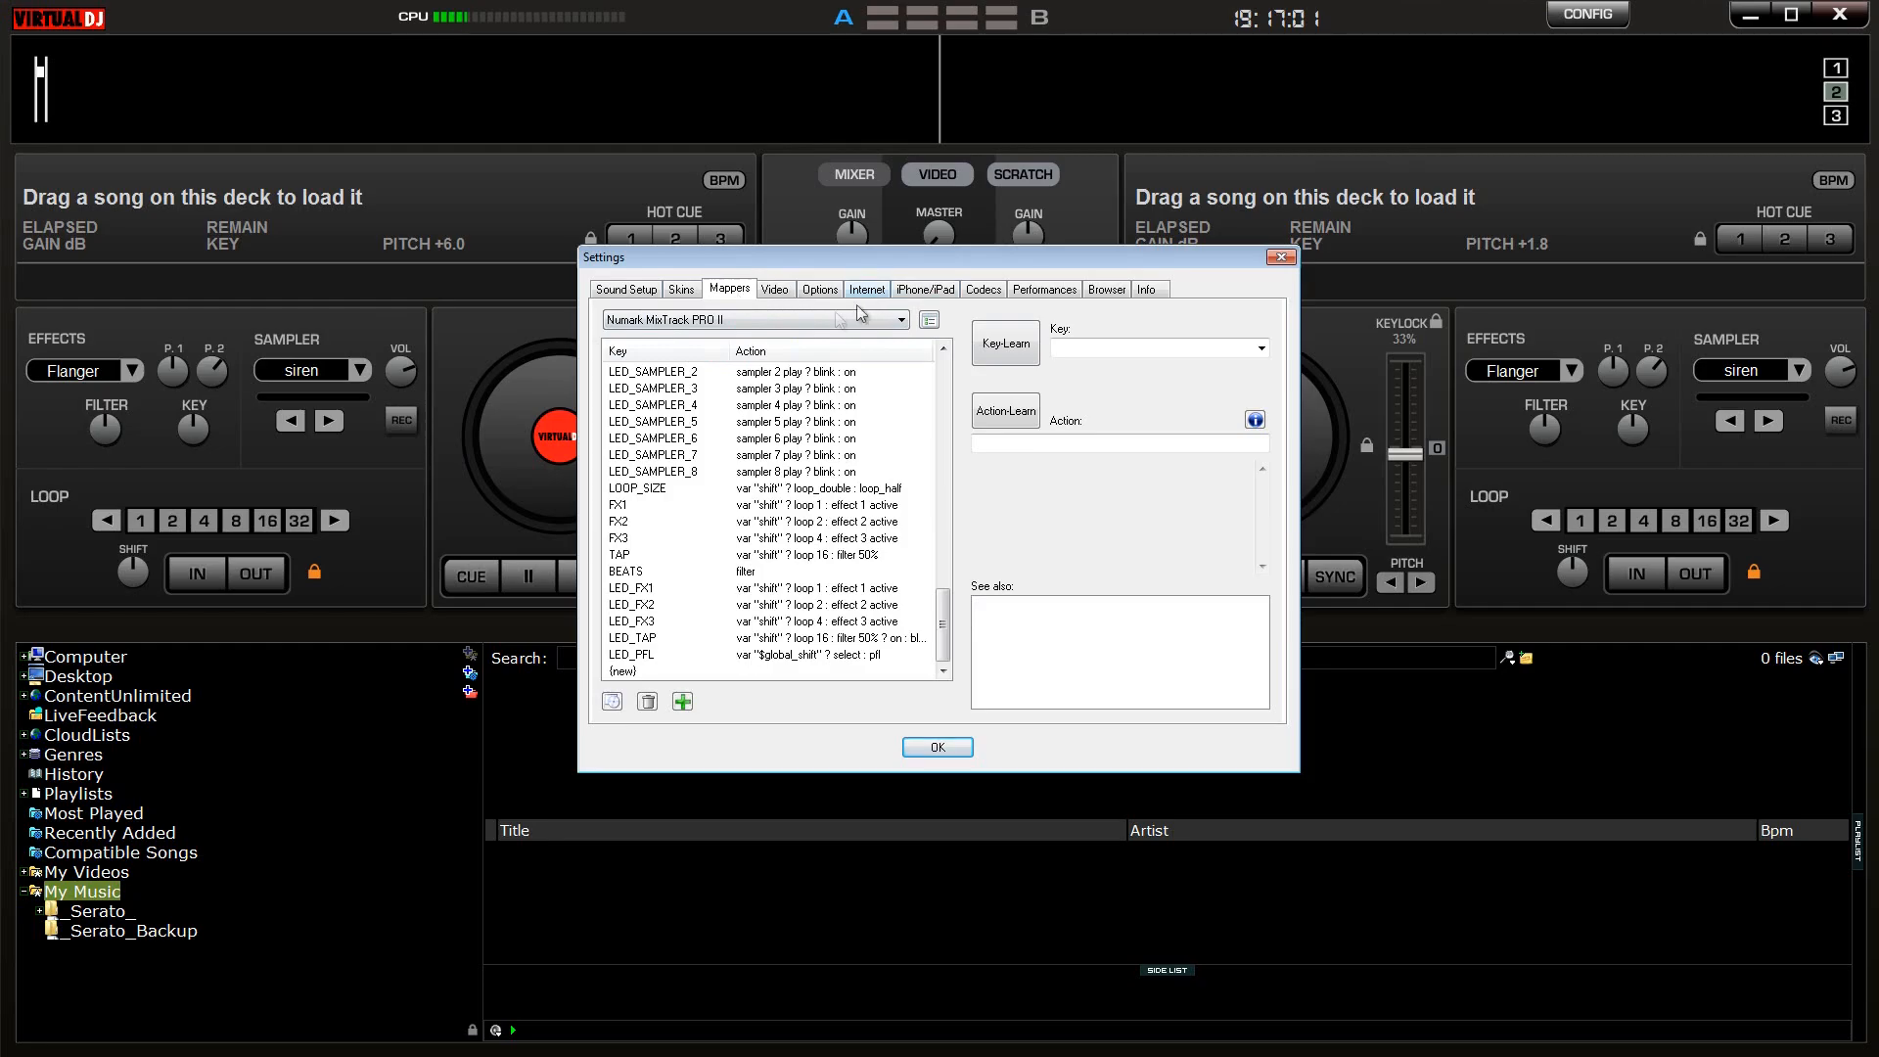
Step: Close and reopen Settings to confirm the Numark MixTrack PRO II mapping is loaded
click(936, 746)
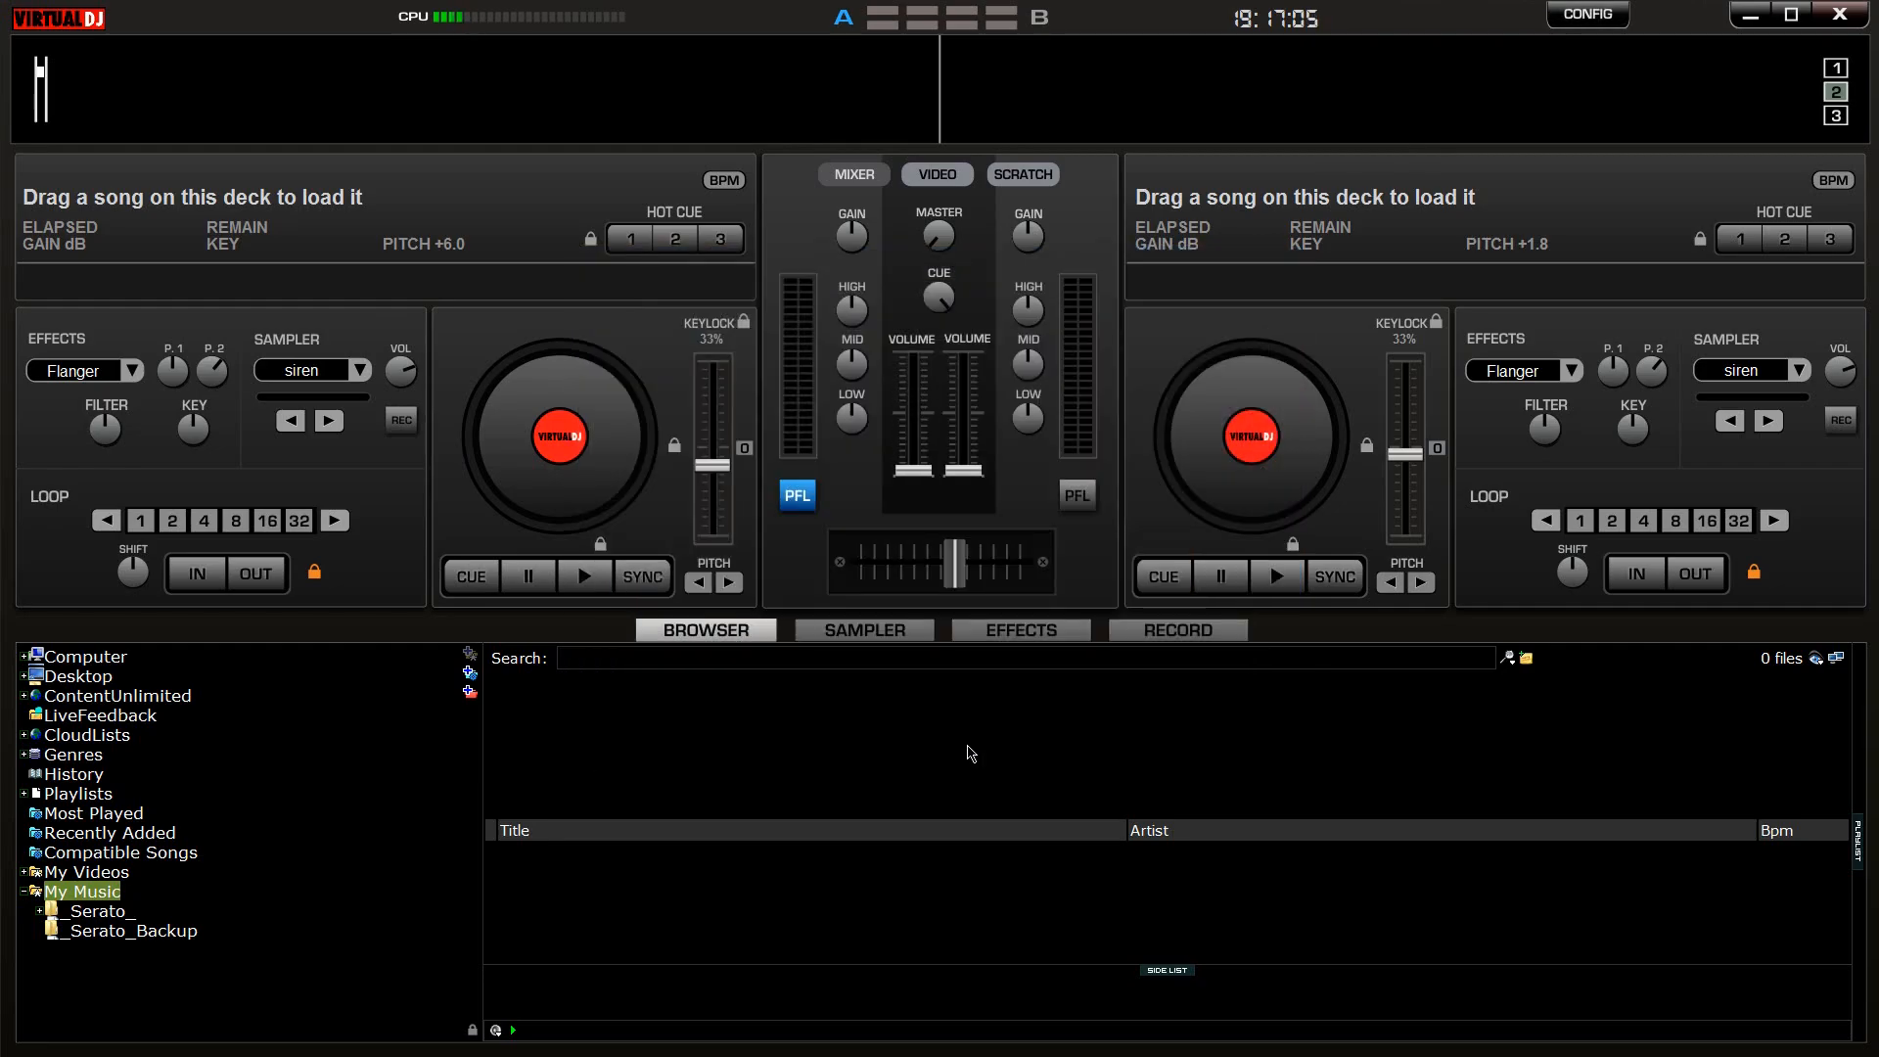
click(1585, 15)
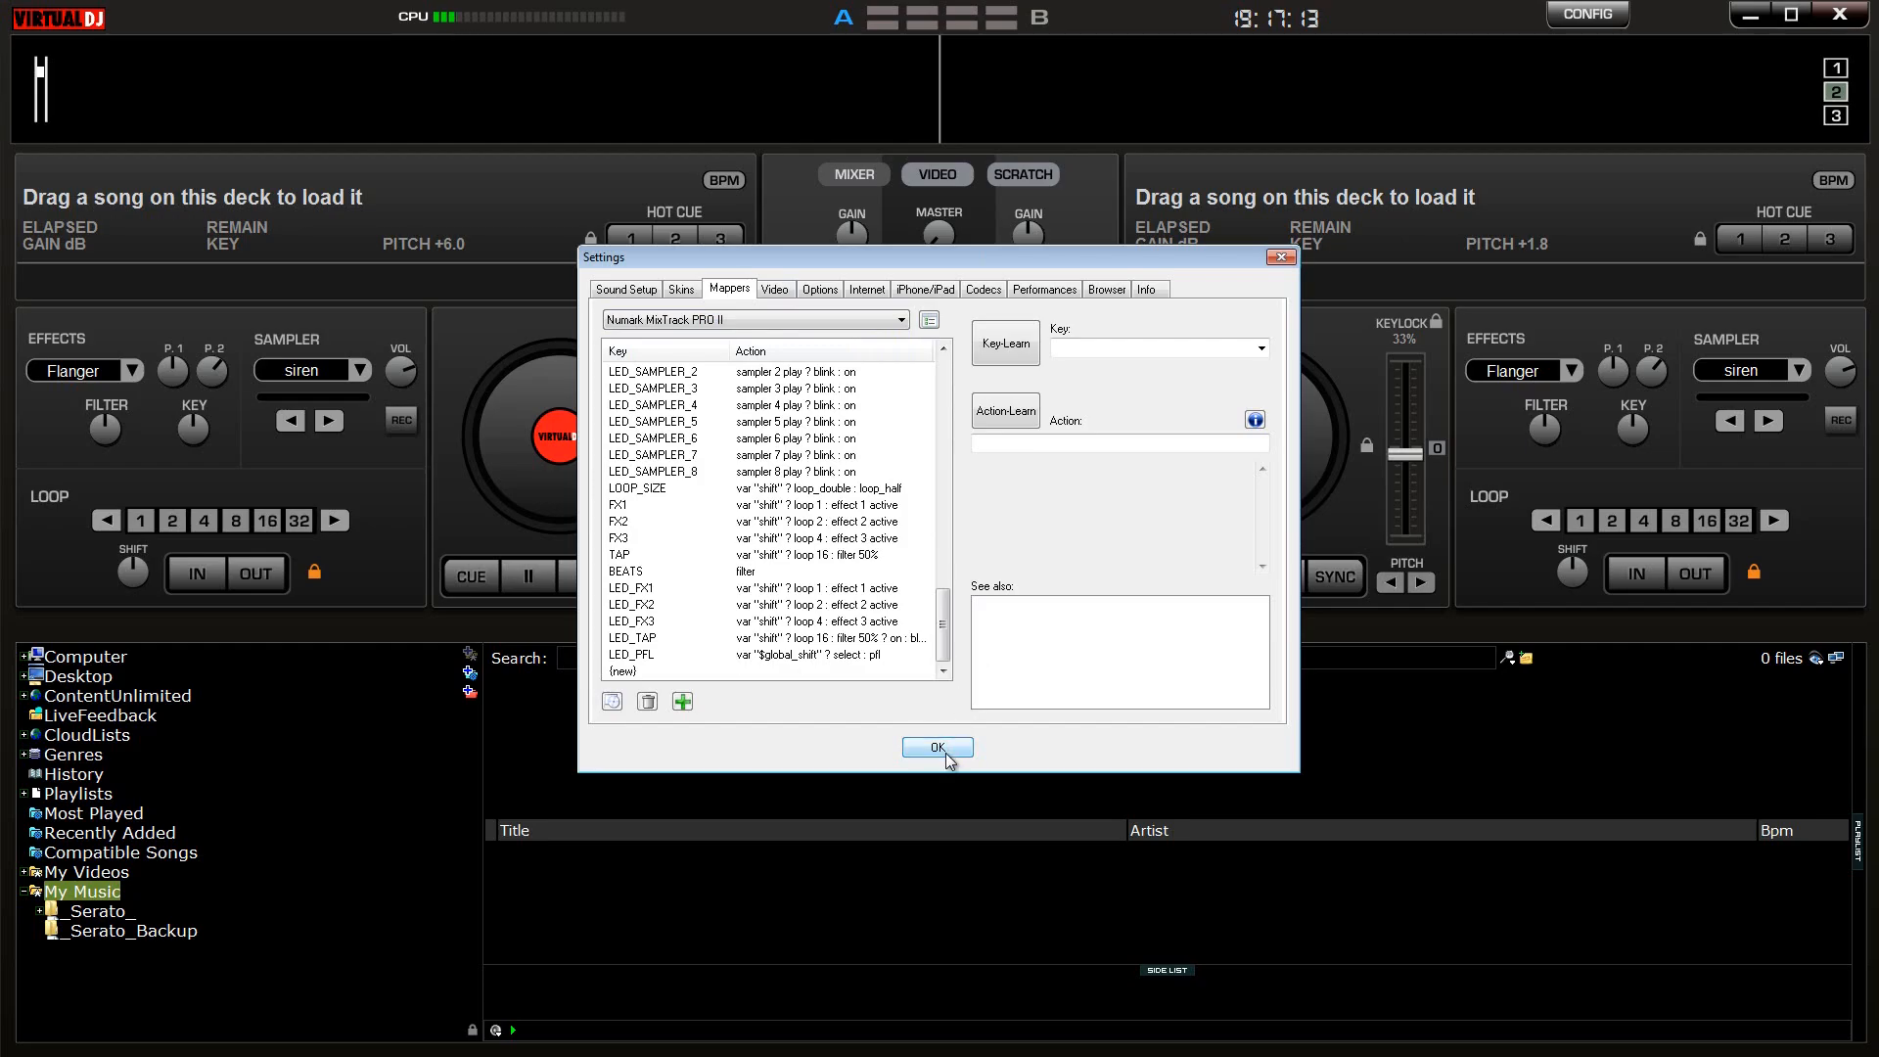
click(935, 747)
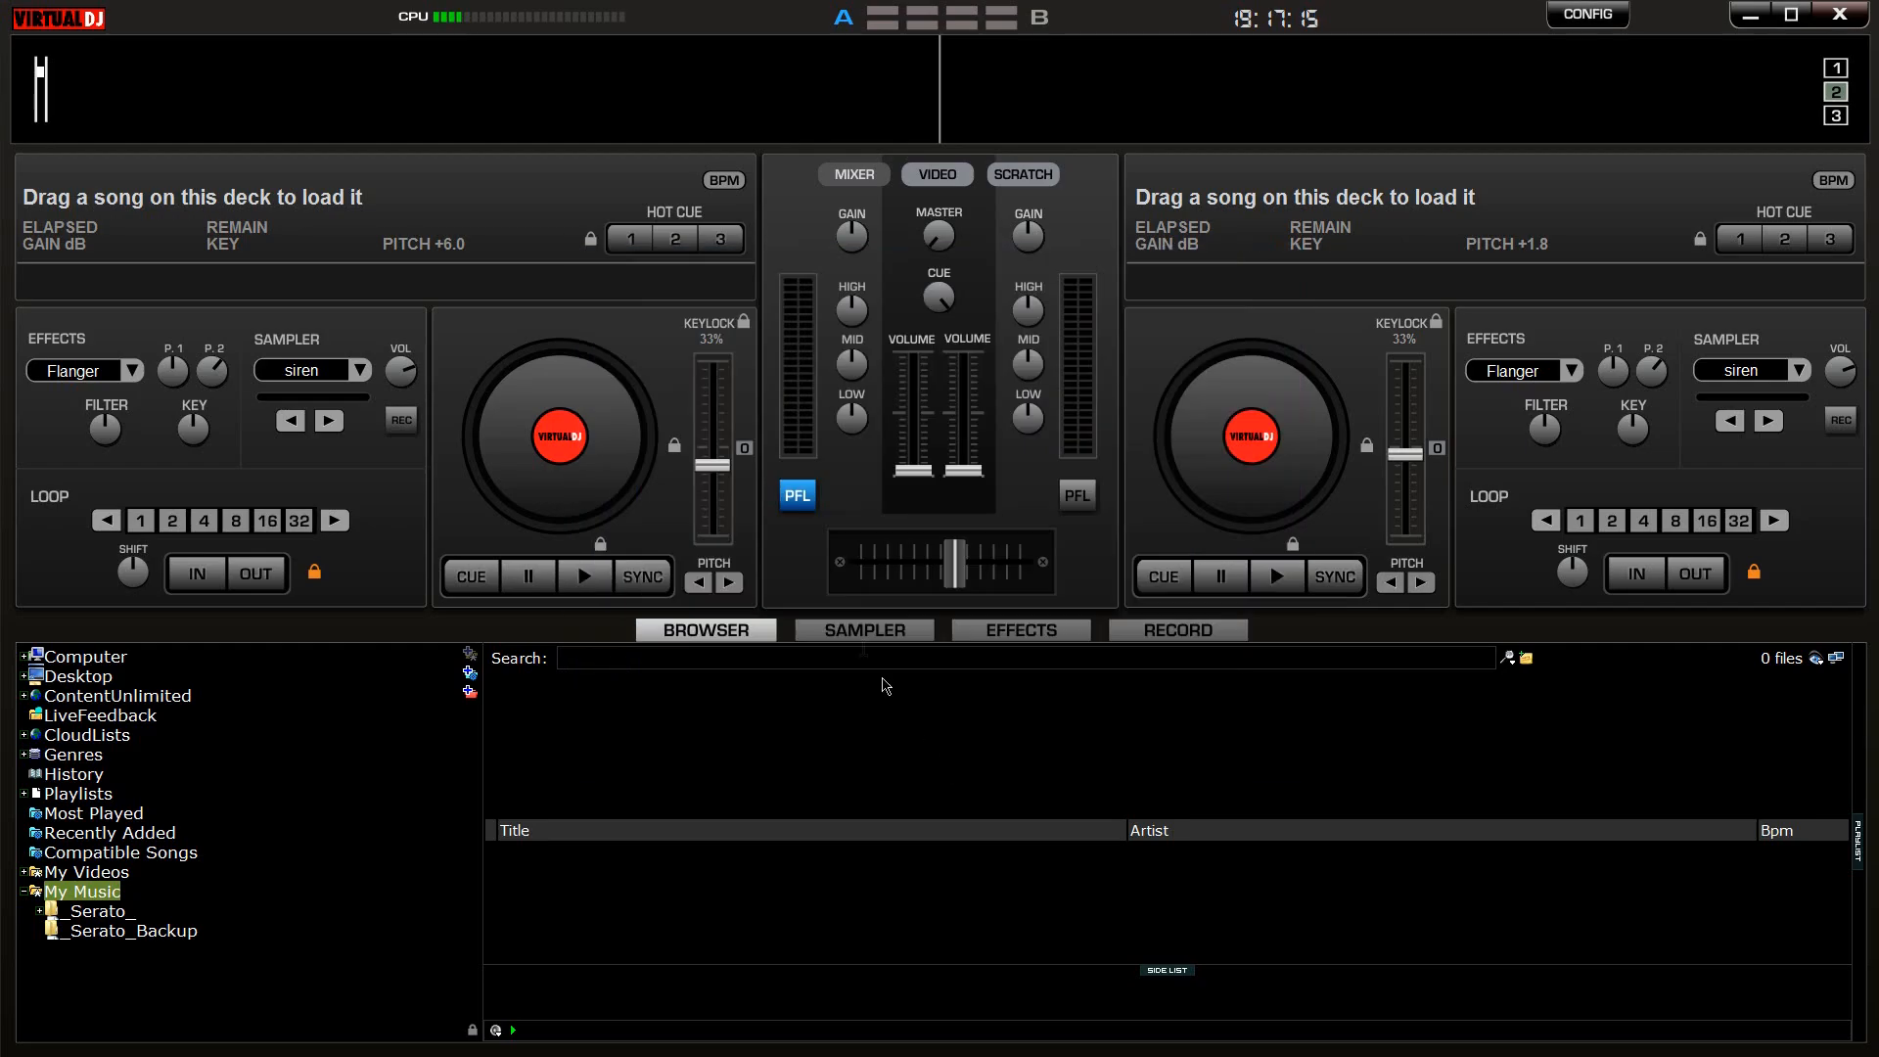
click(1586, 13)
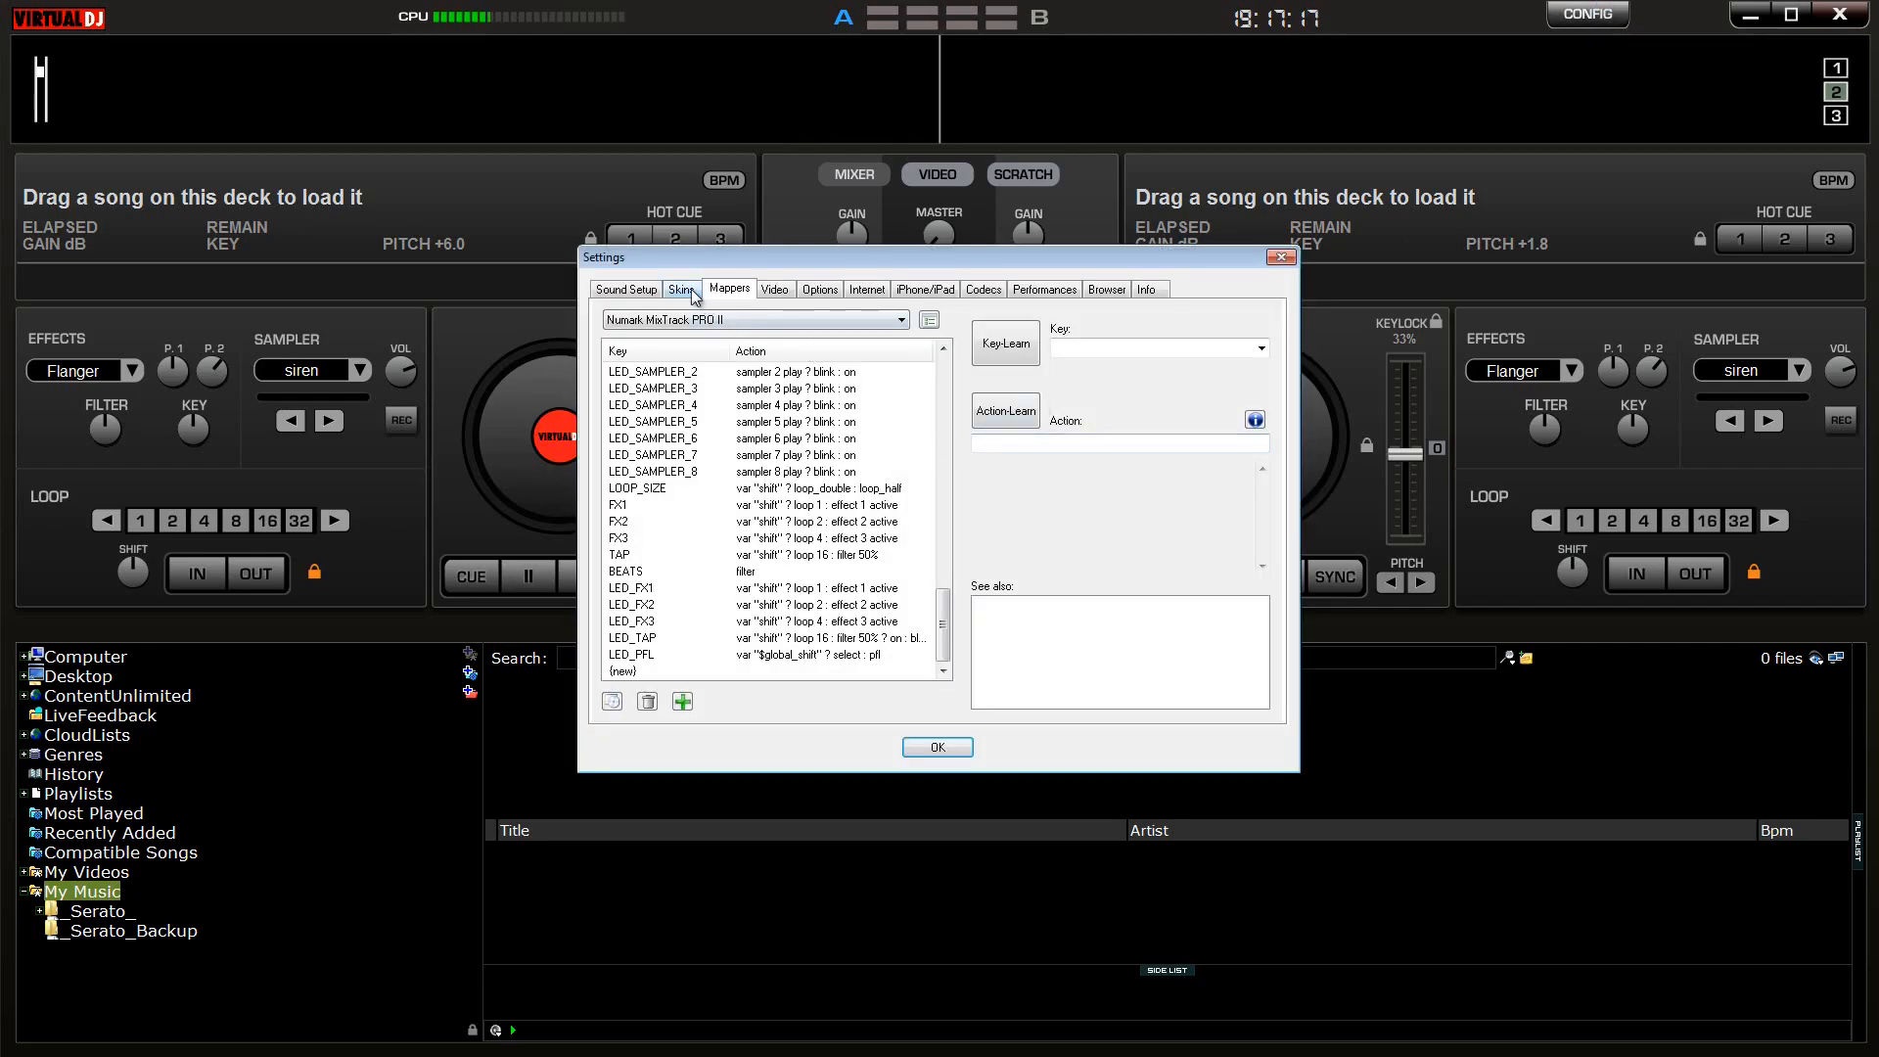
Step: Set Sound Setup to Single Output on the Numark sound card and apply it
click(625, 289)
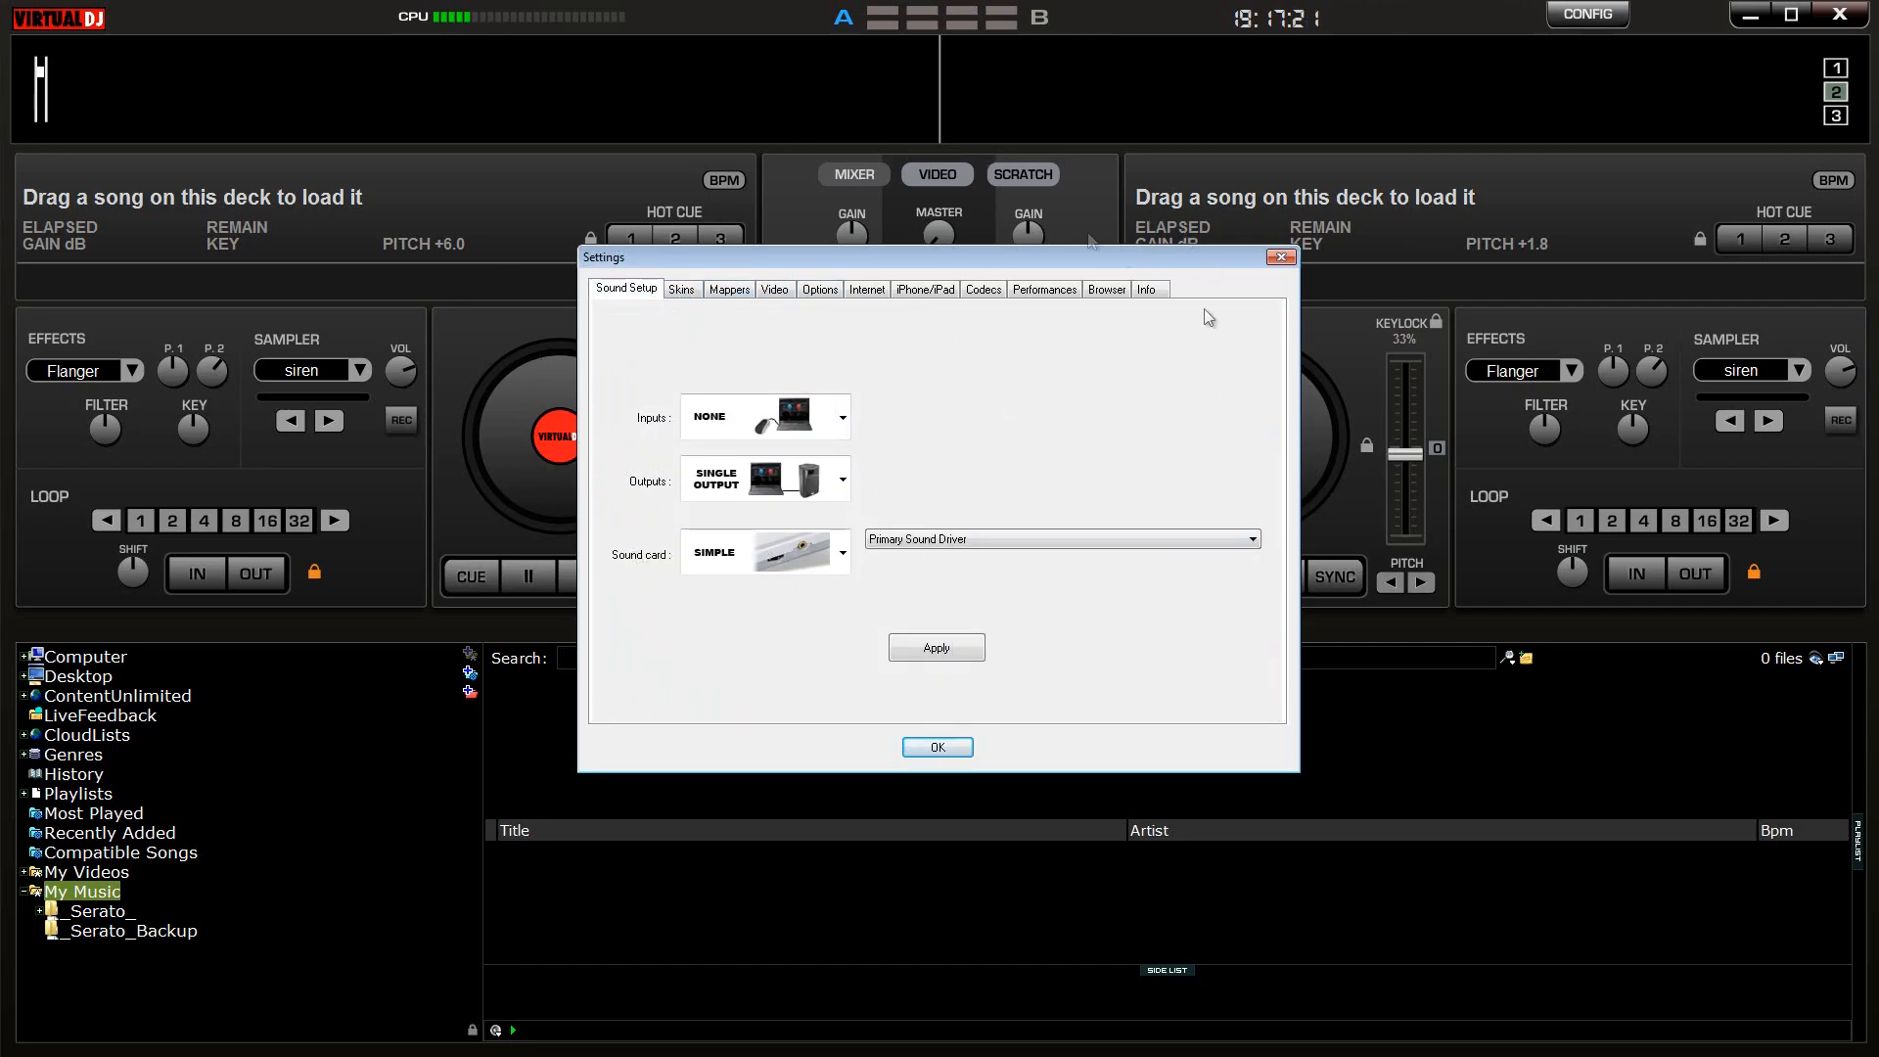
mouse_move(769, 453)
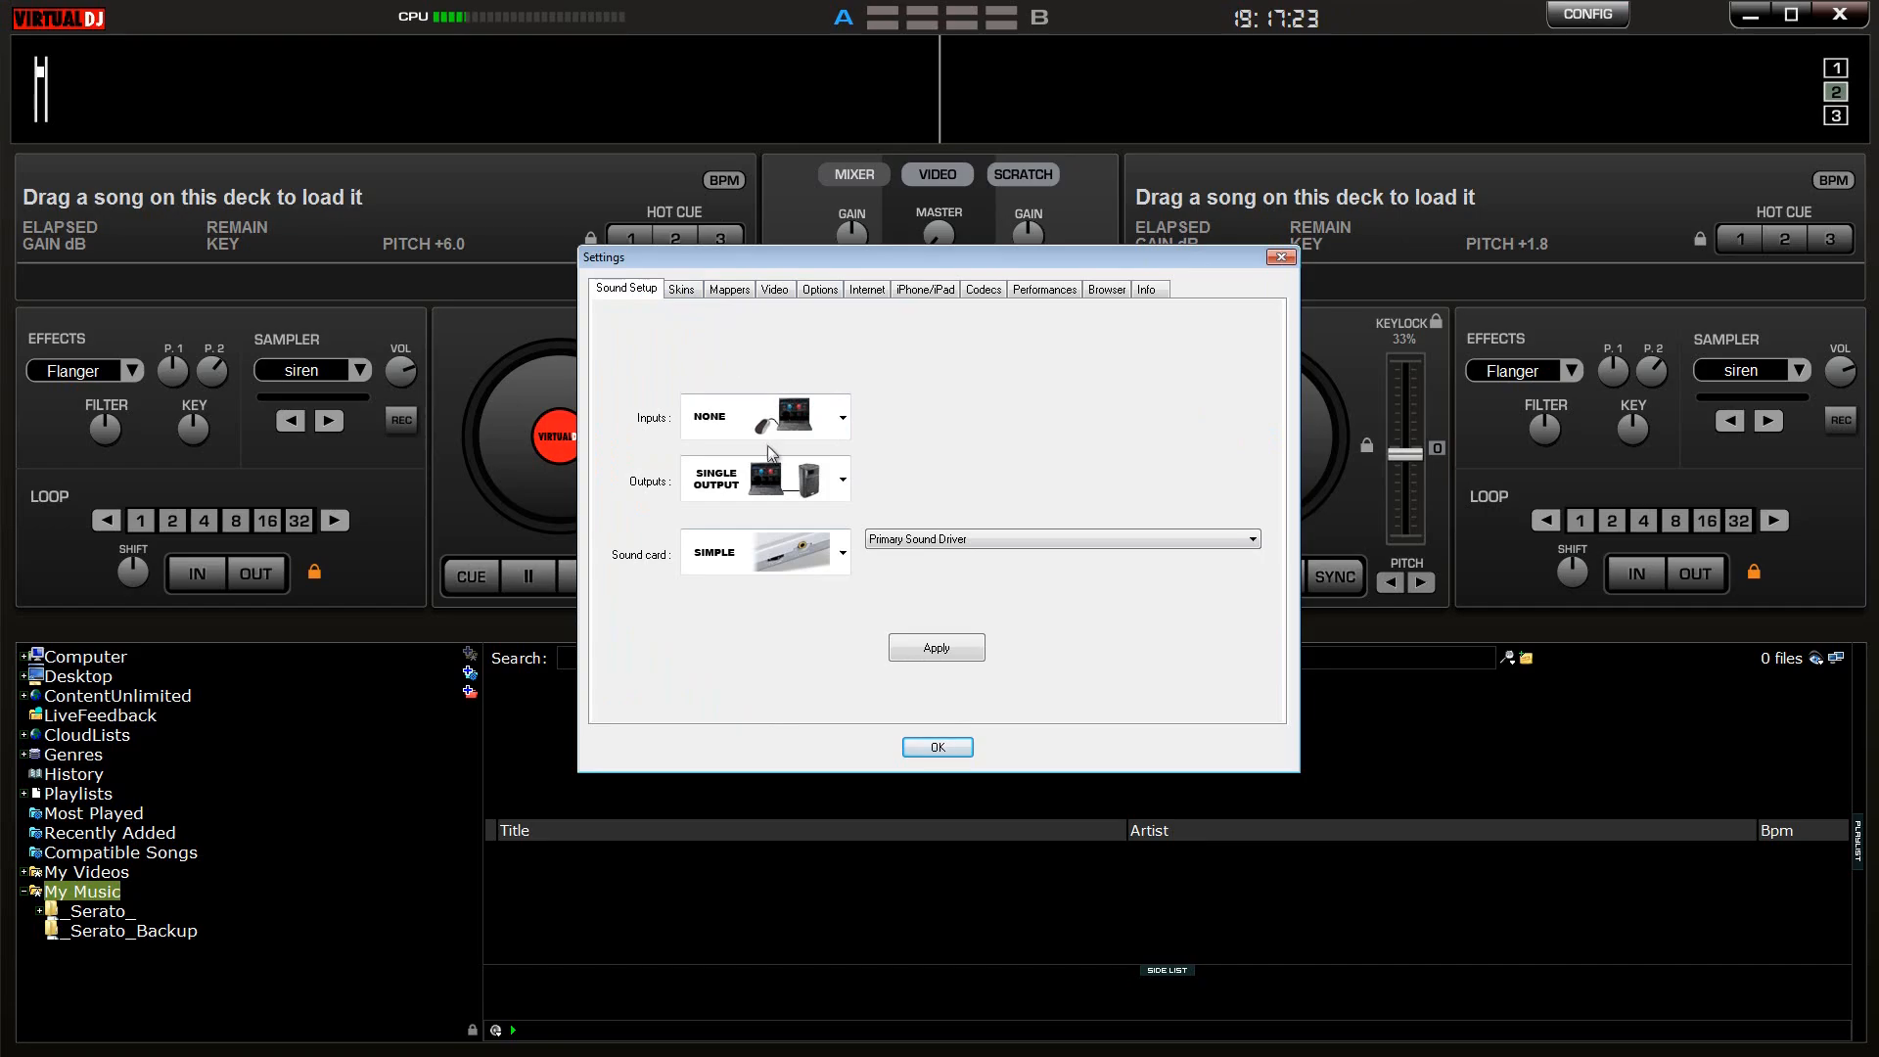
mouse_move(773, 485)
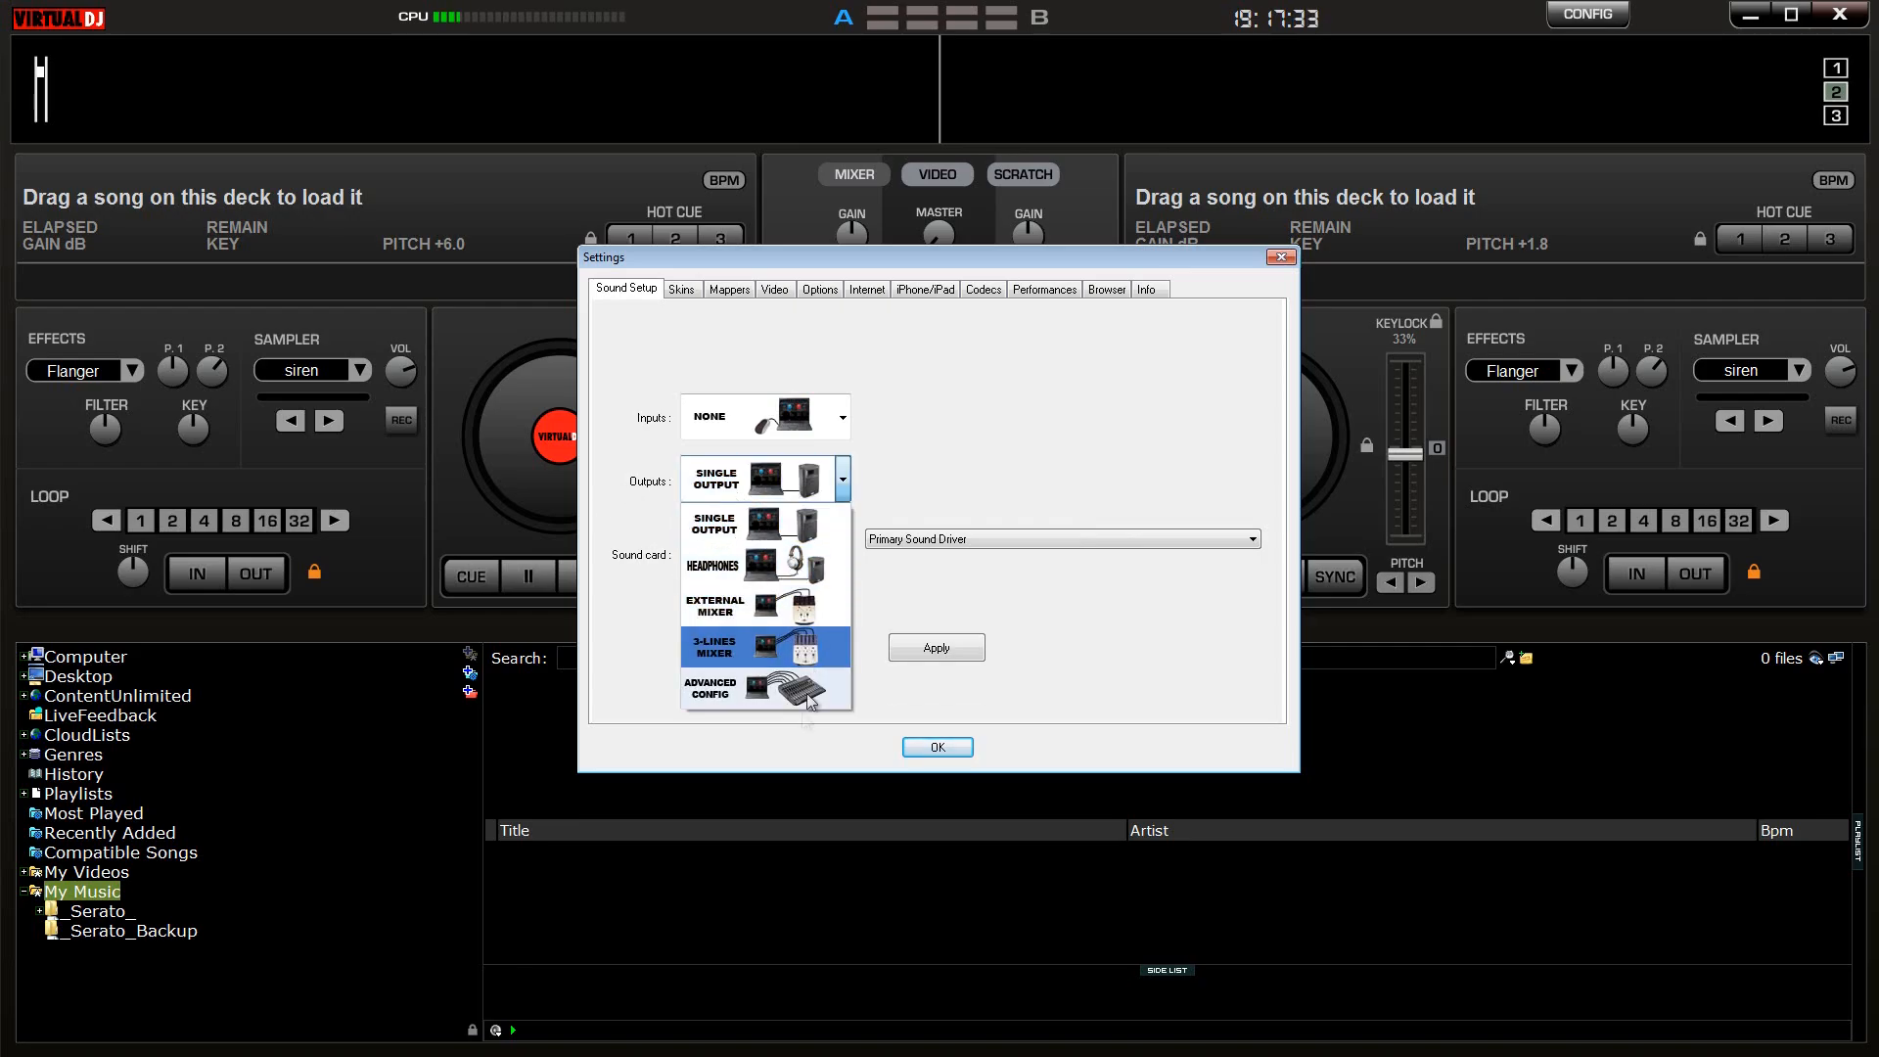
click(765, 687)
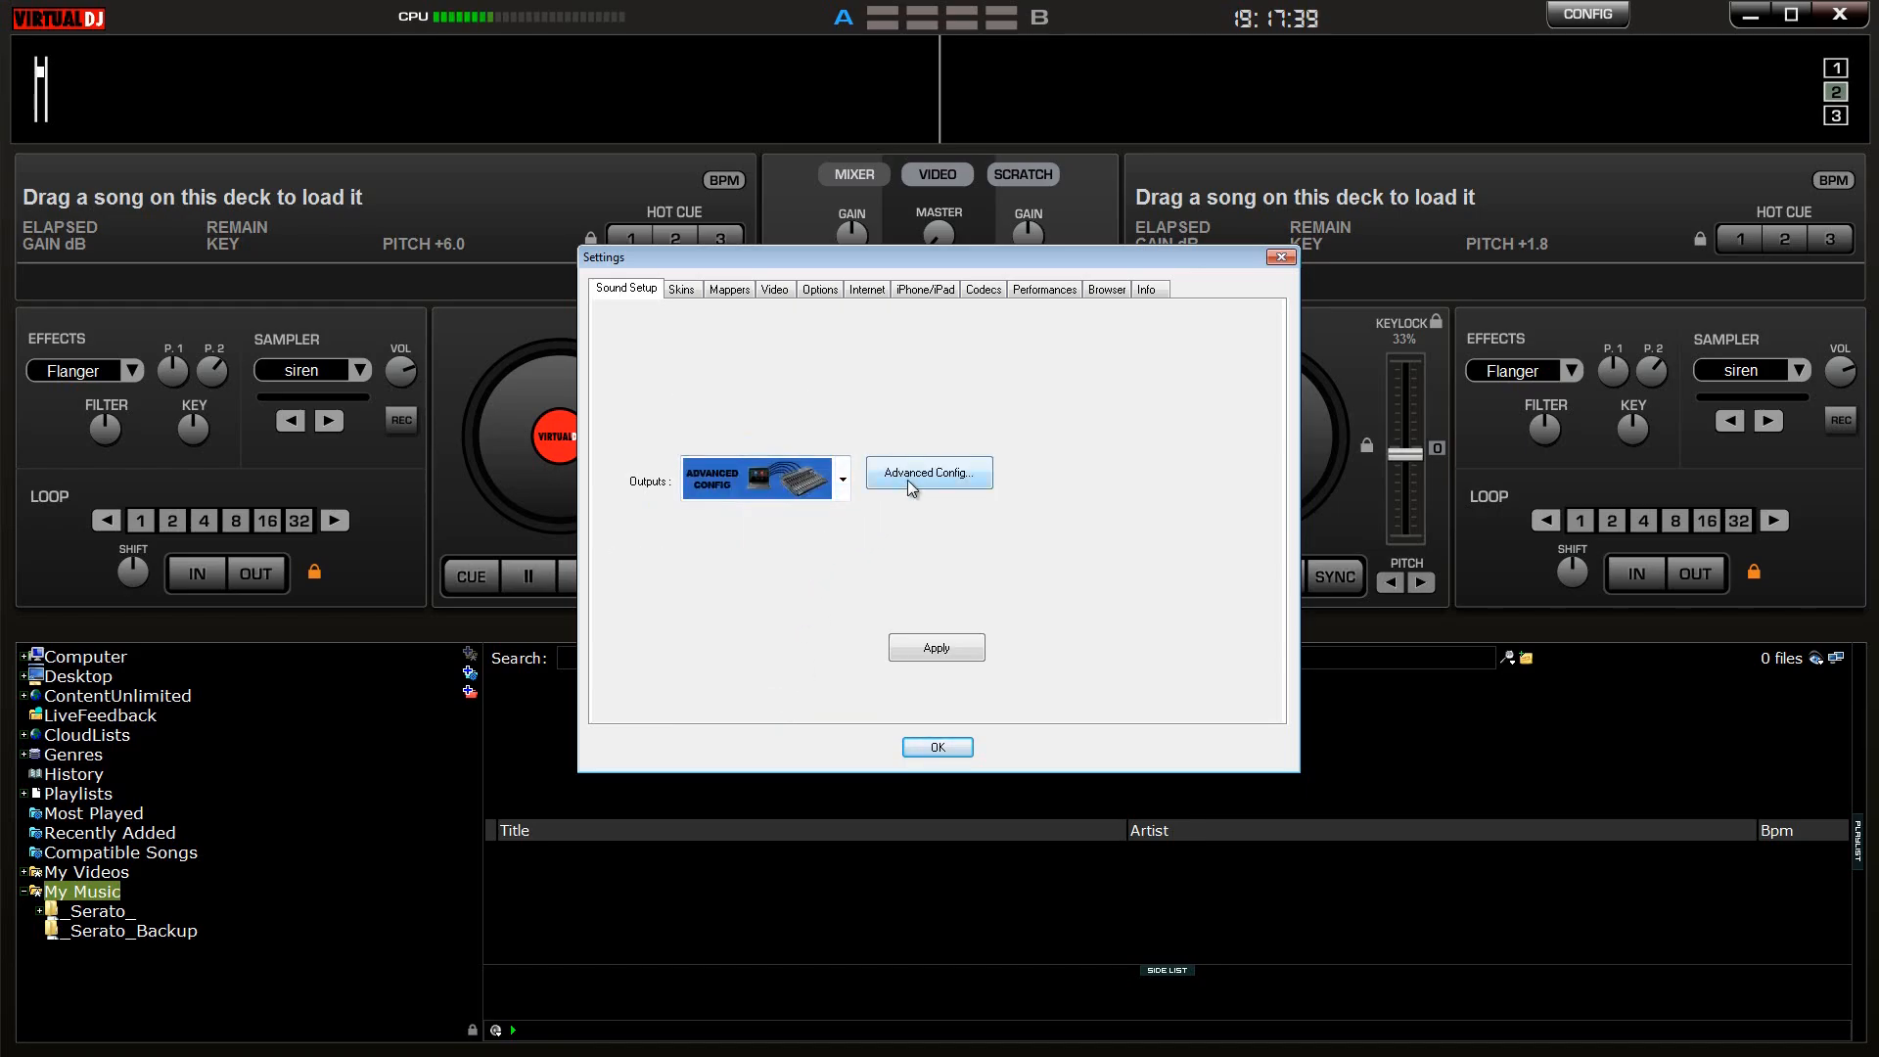
click(843, 478)
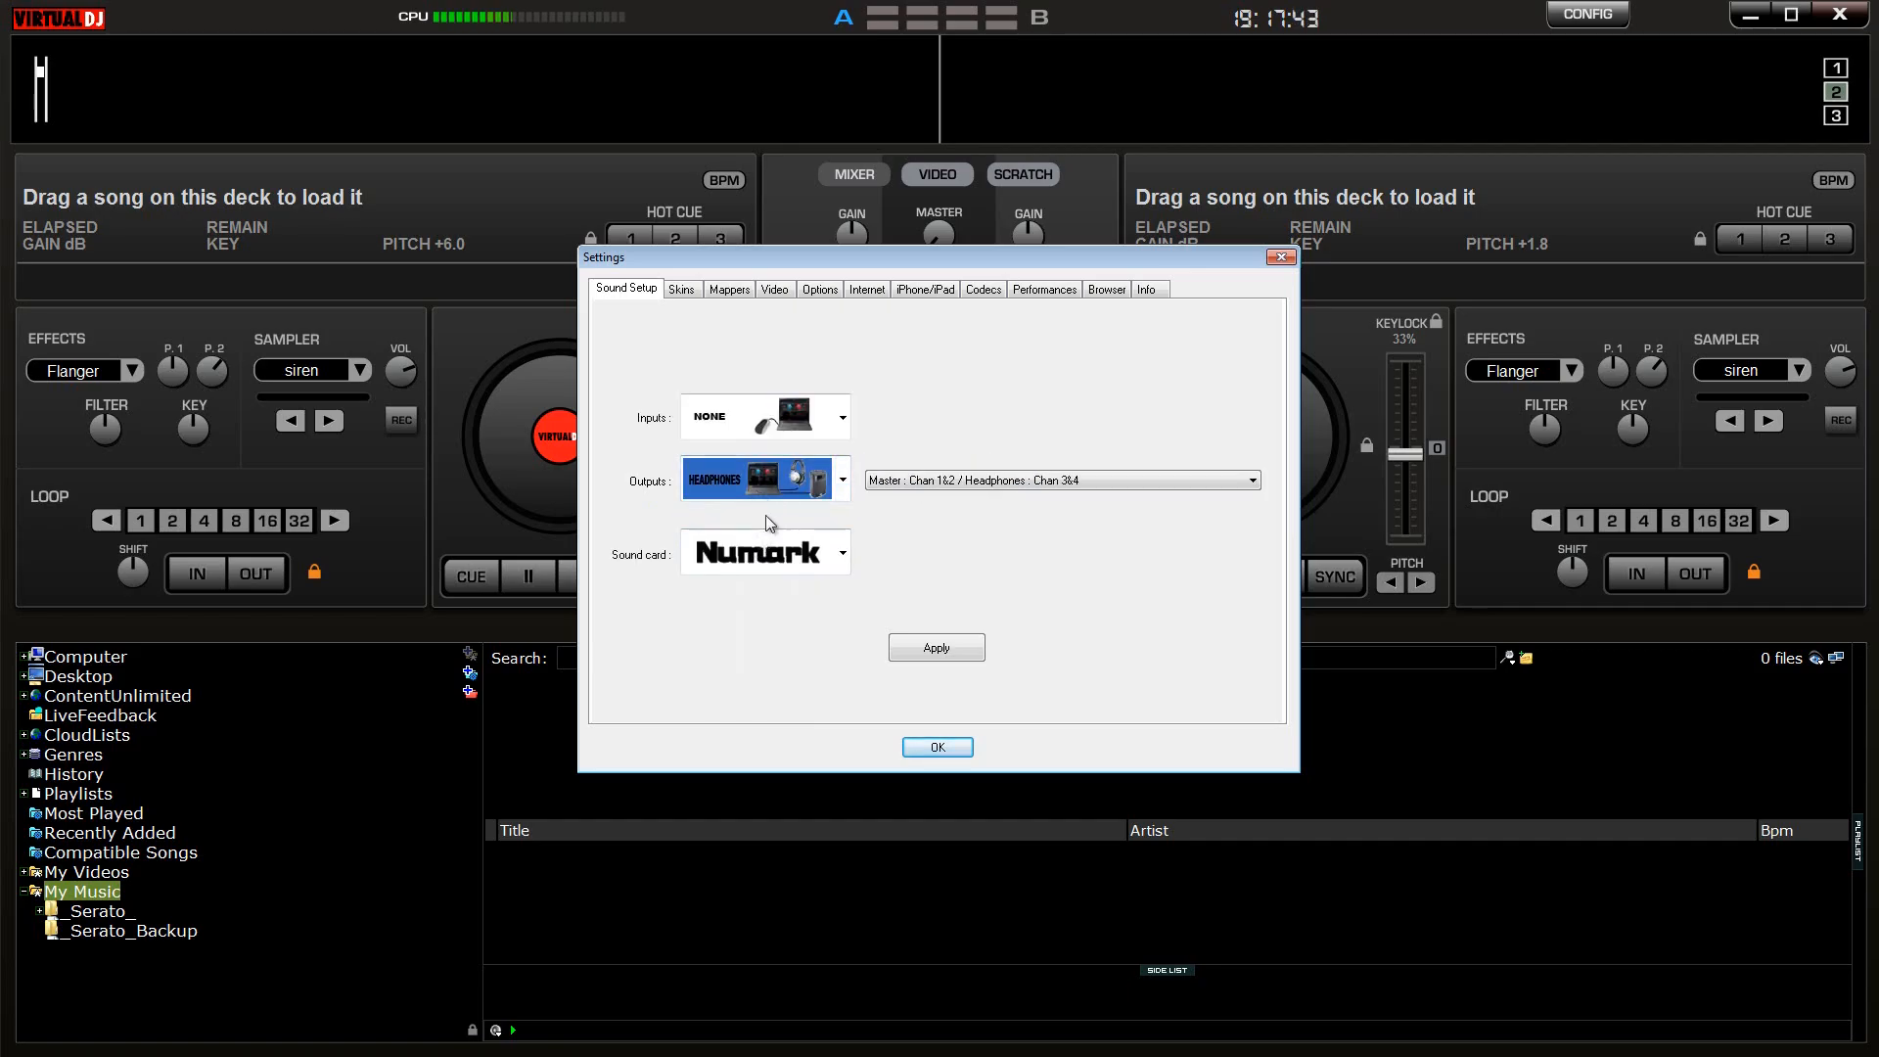
click(840, 552)
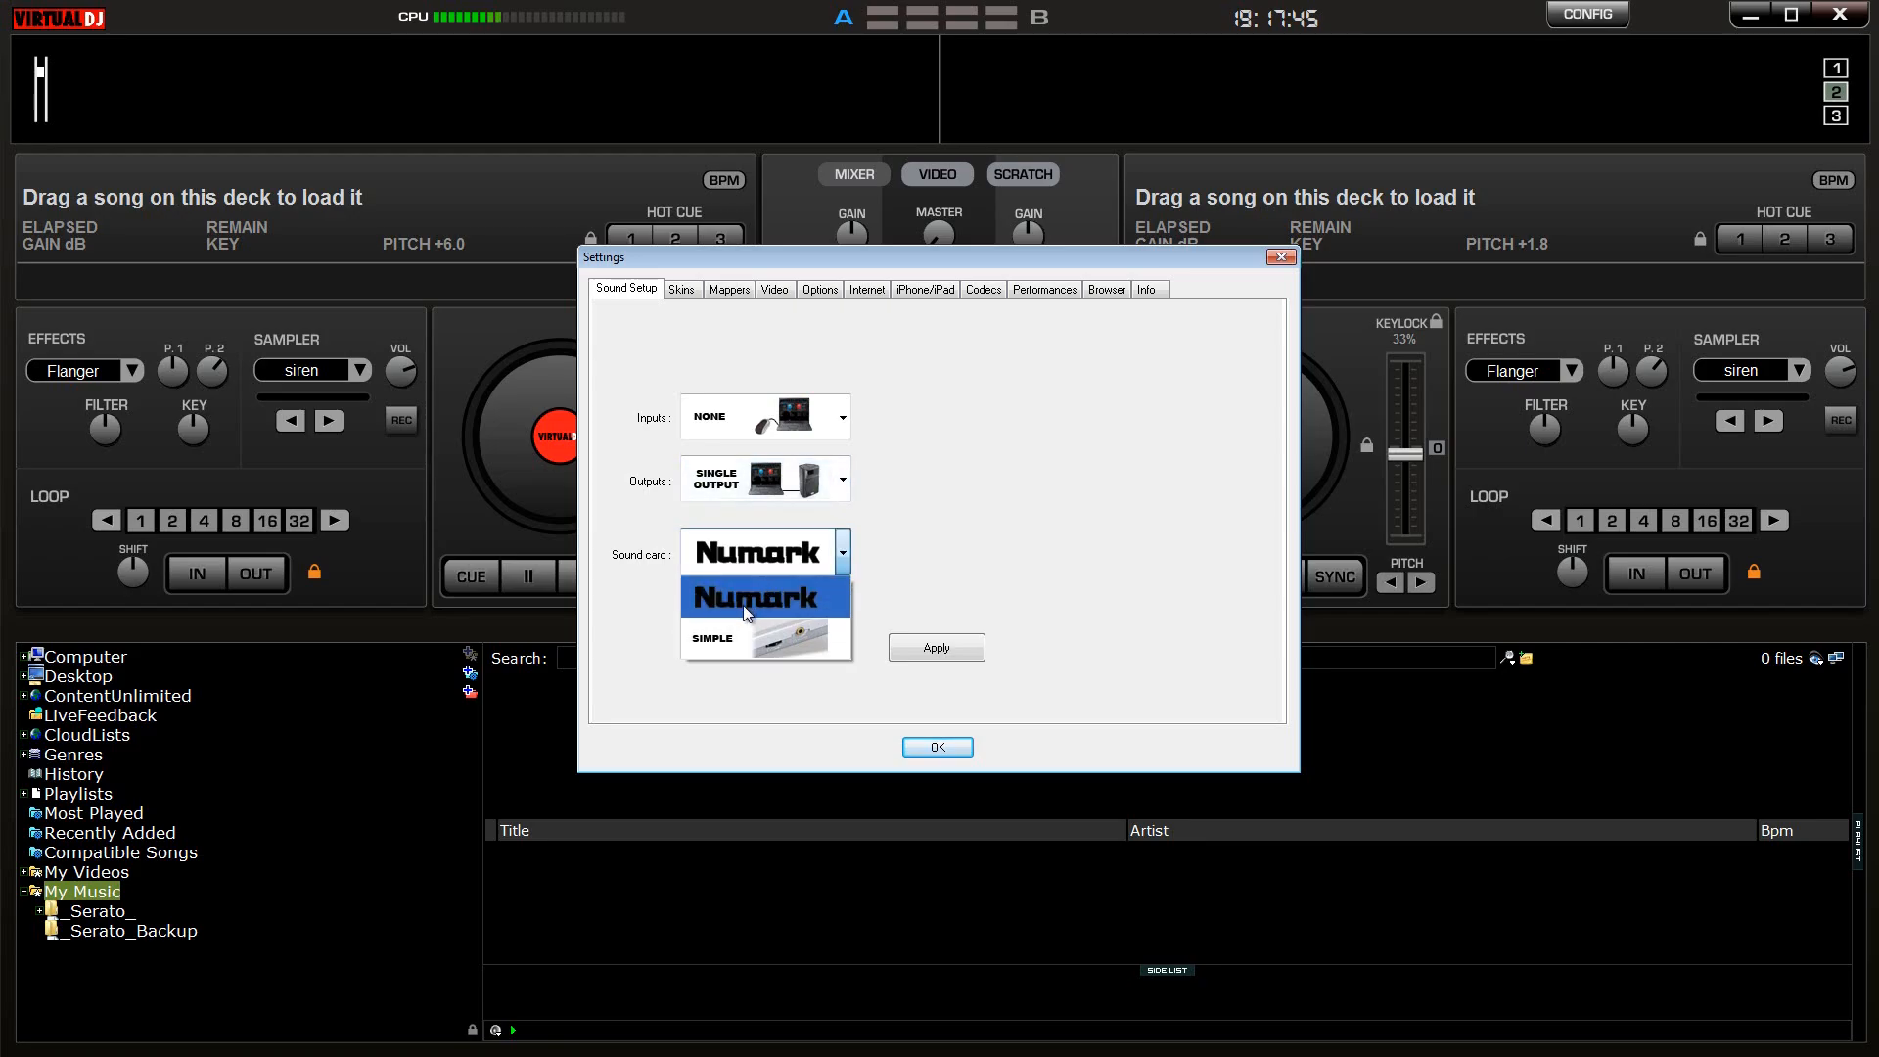
click(765, 597)
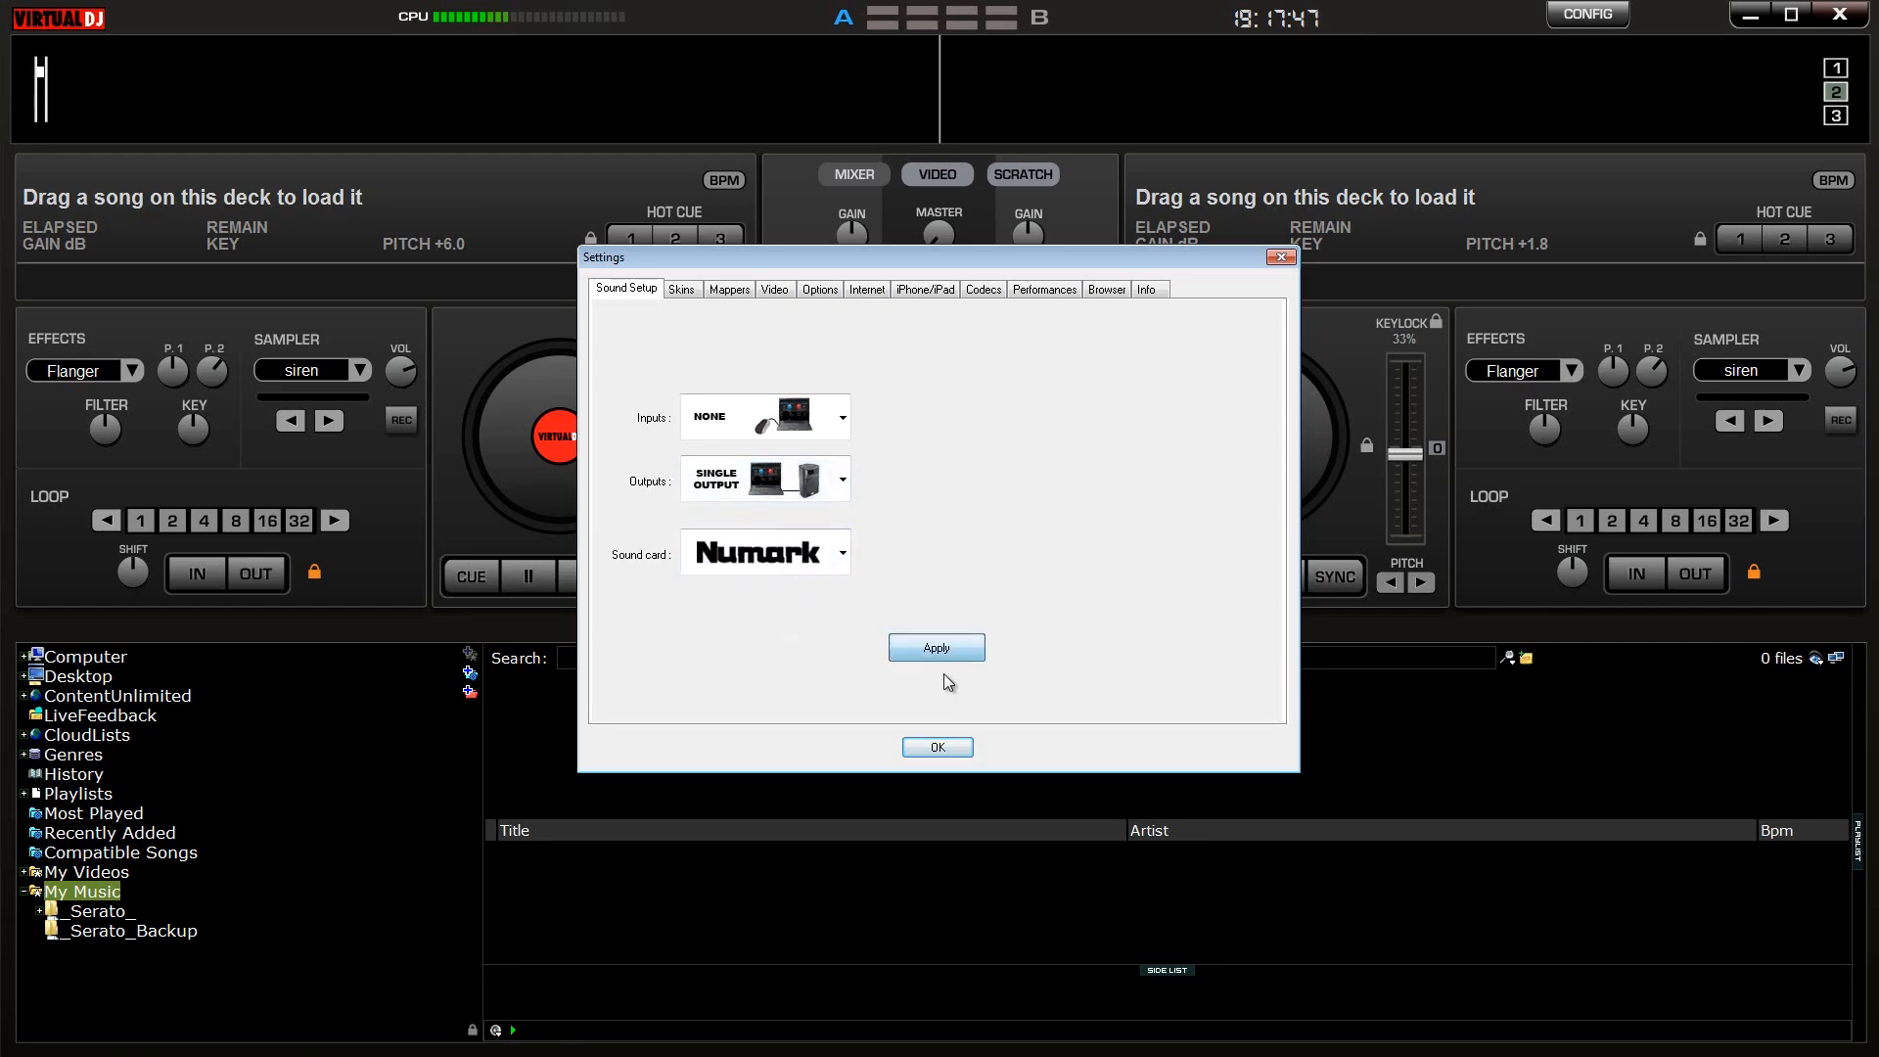
click(937, 746)
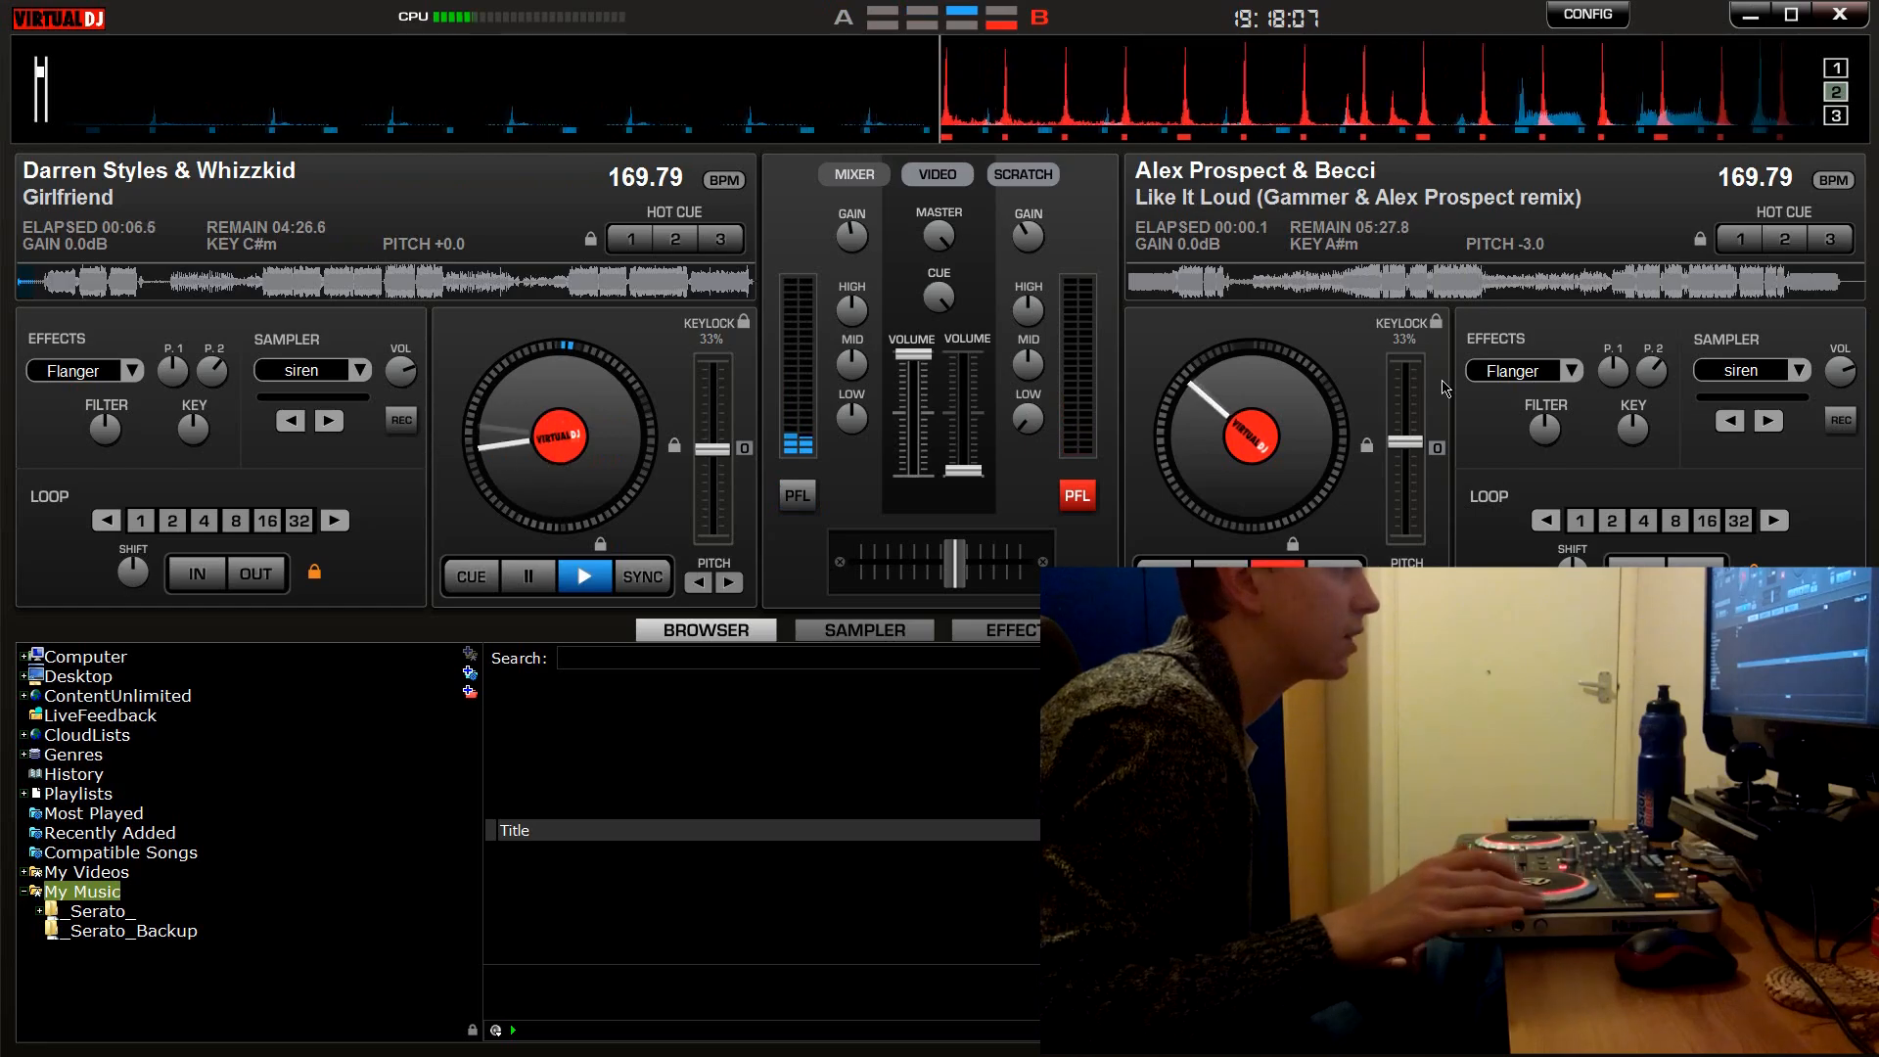
Step: Close the Settings window to return to the decks
click(1739, 239)
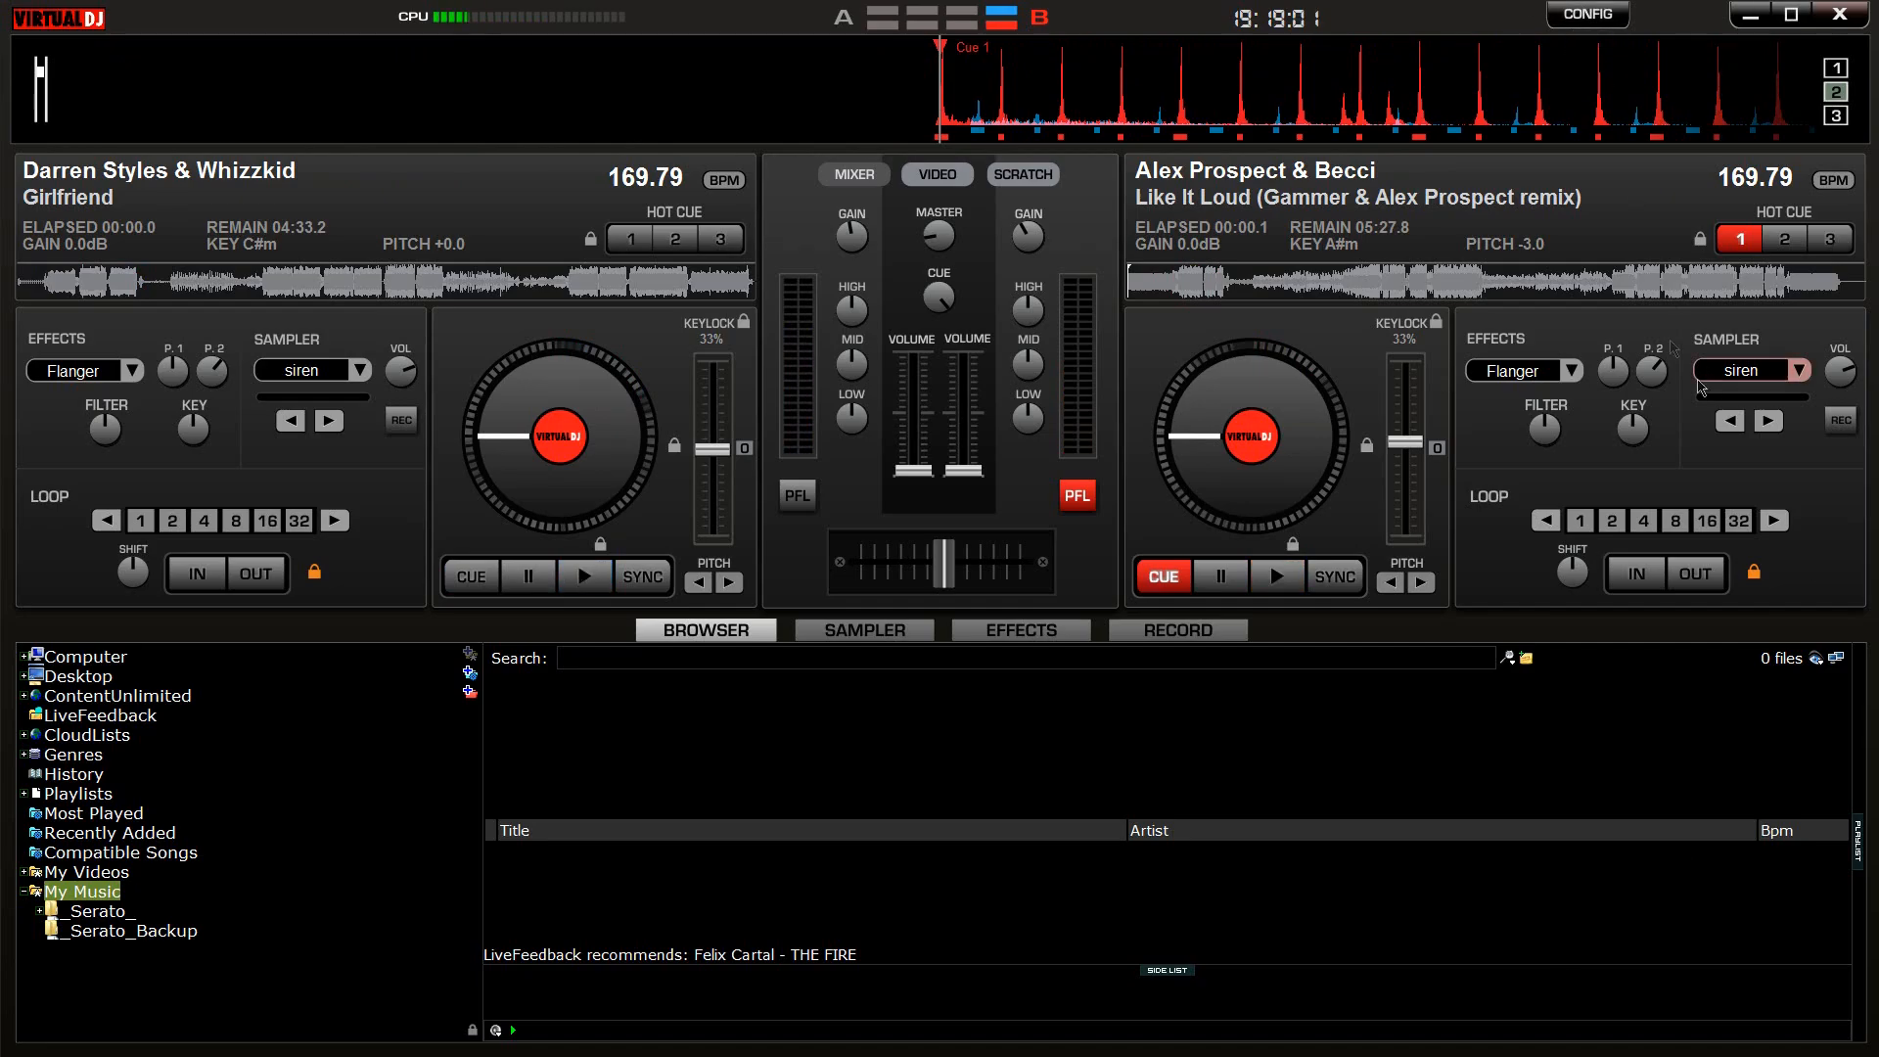
Step: Switch sound Outputs to Advanced Config and open the Advanced Config routing window
click(1584, 15)
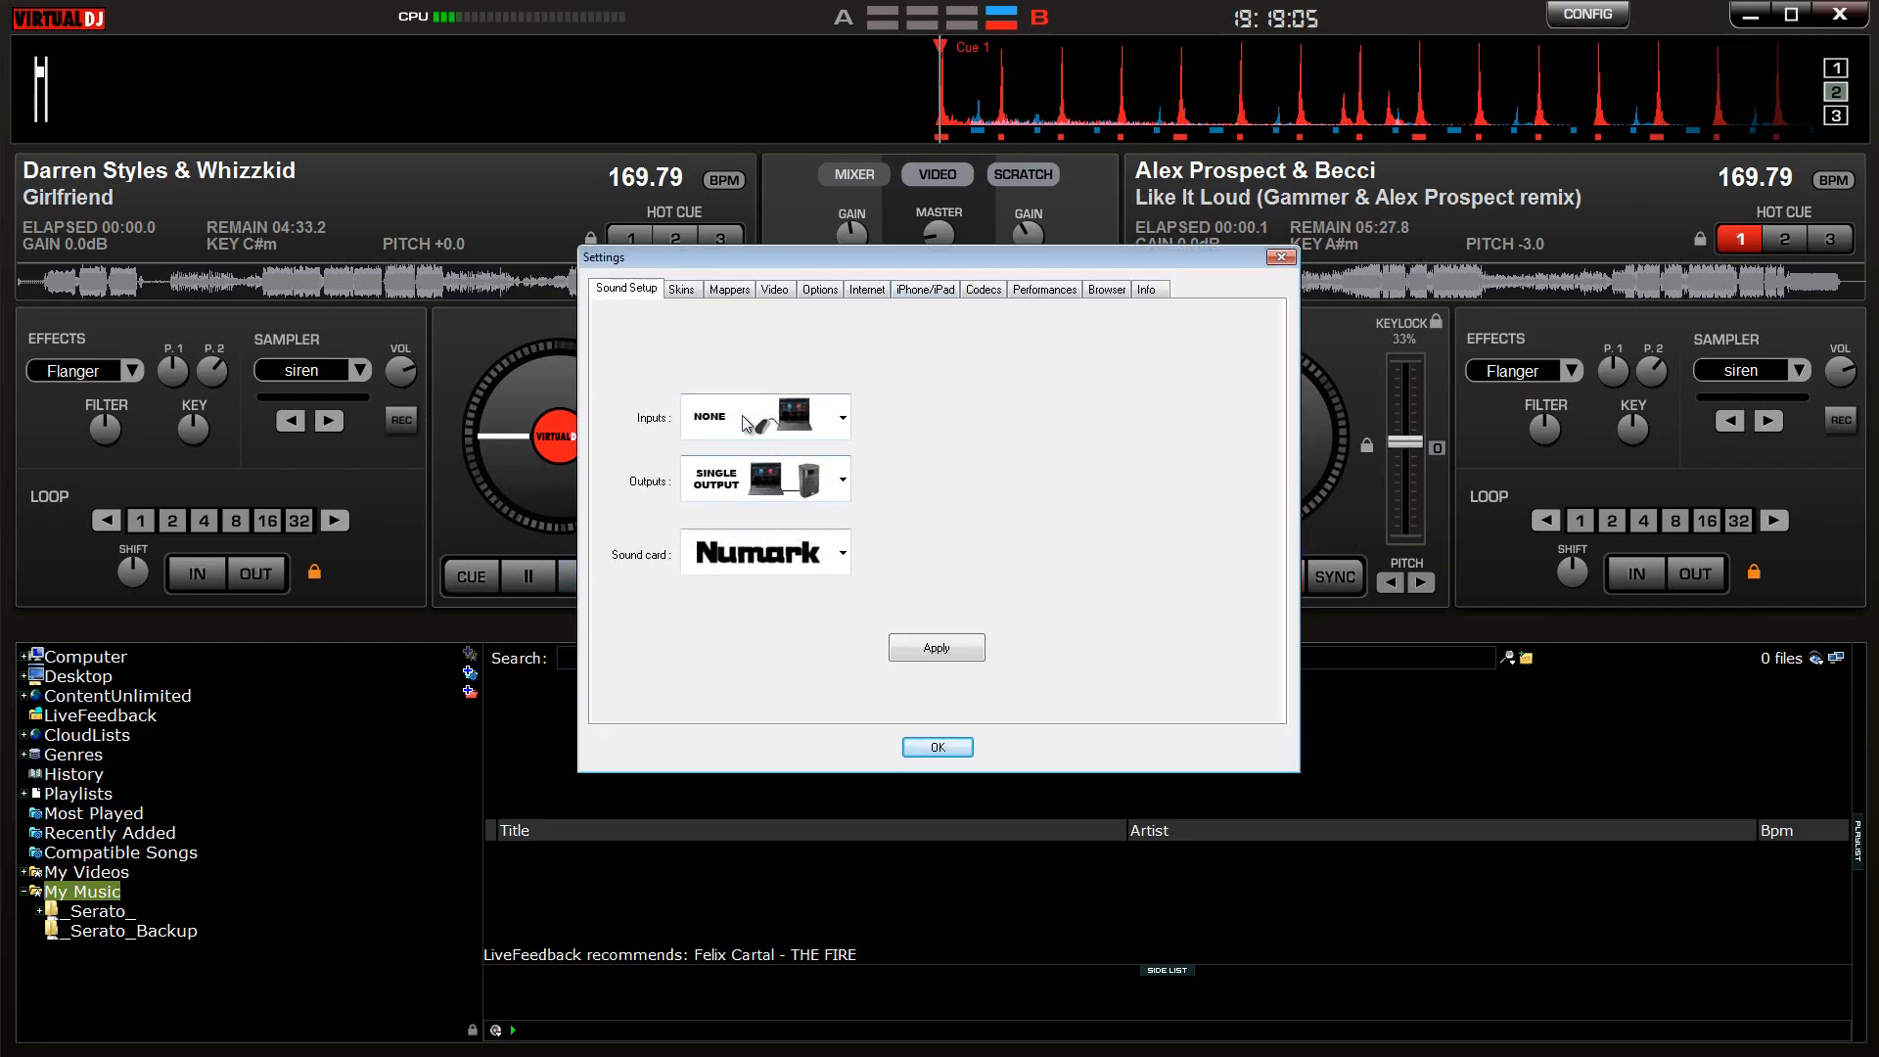
click(840, 479)
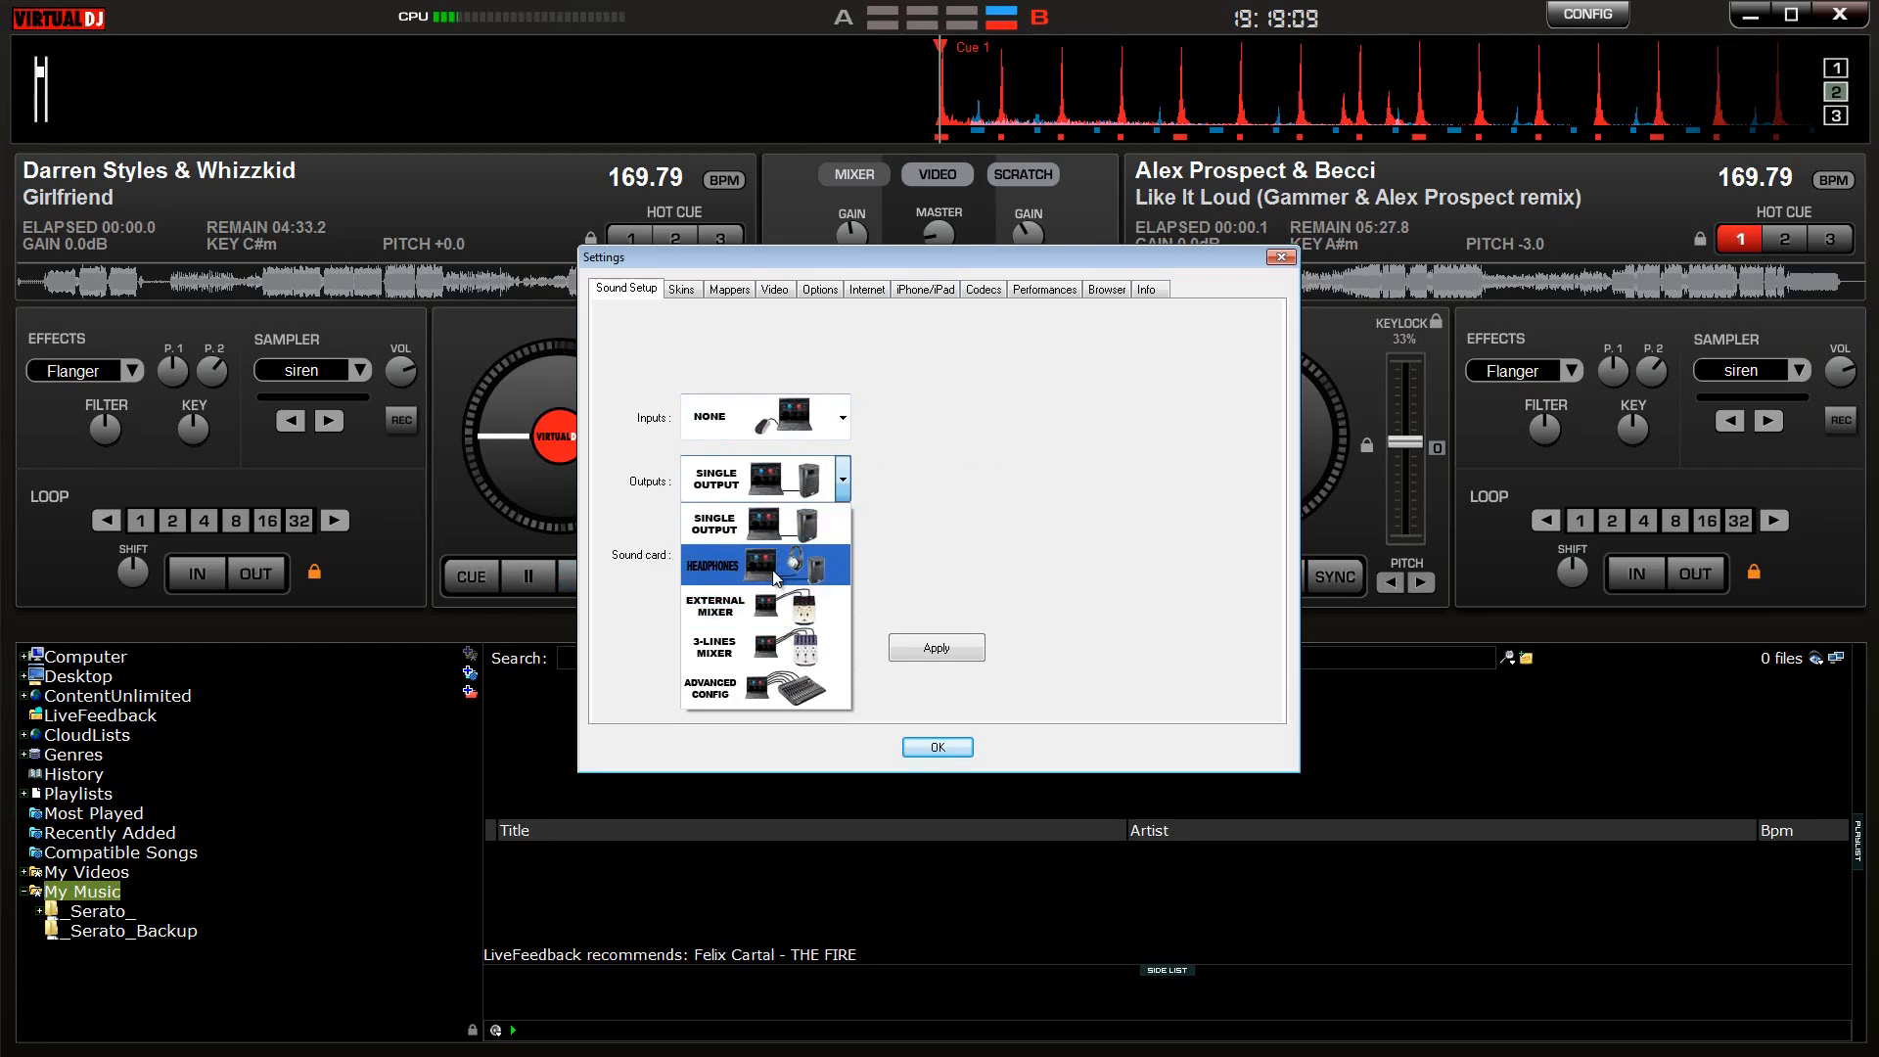
click(714, 687)
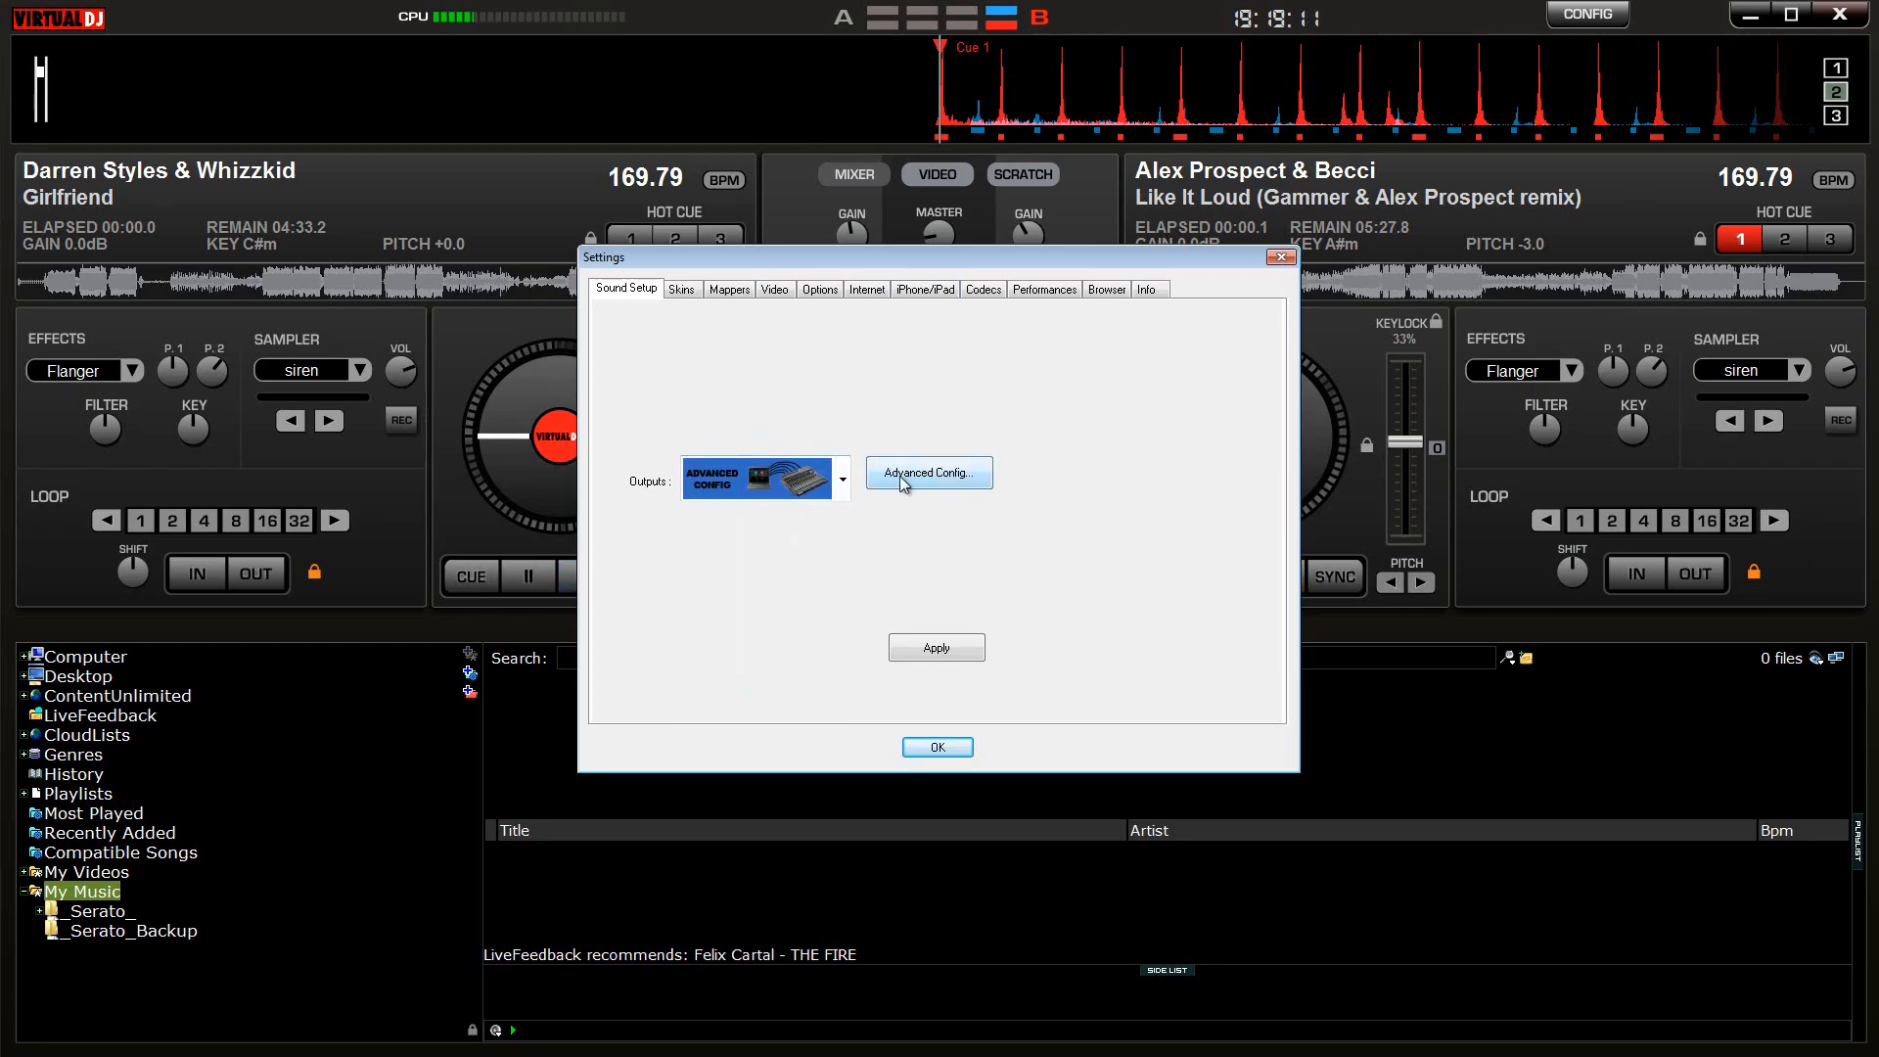
mouse_move(952, 479)
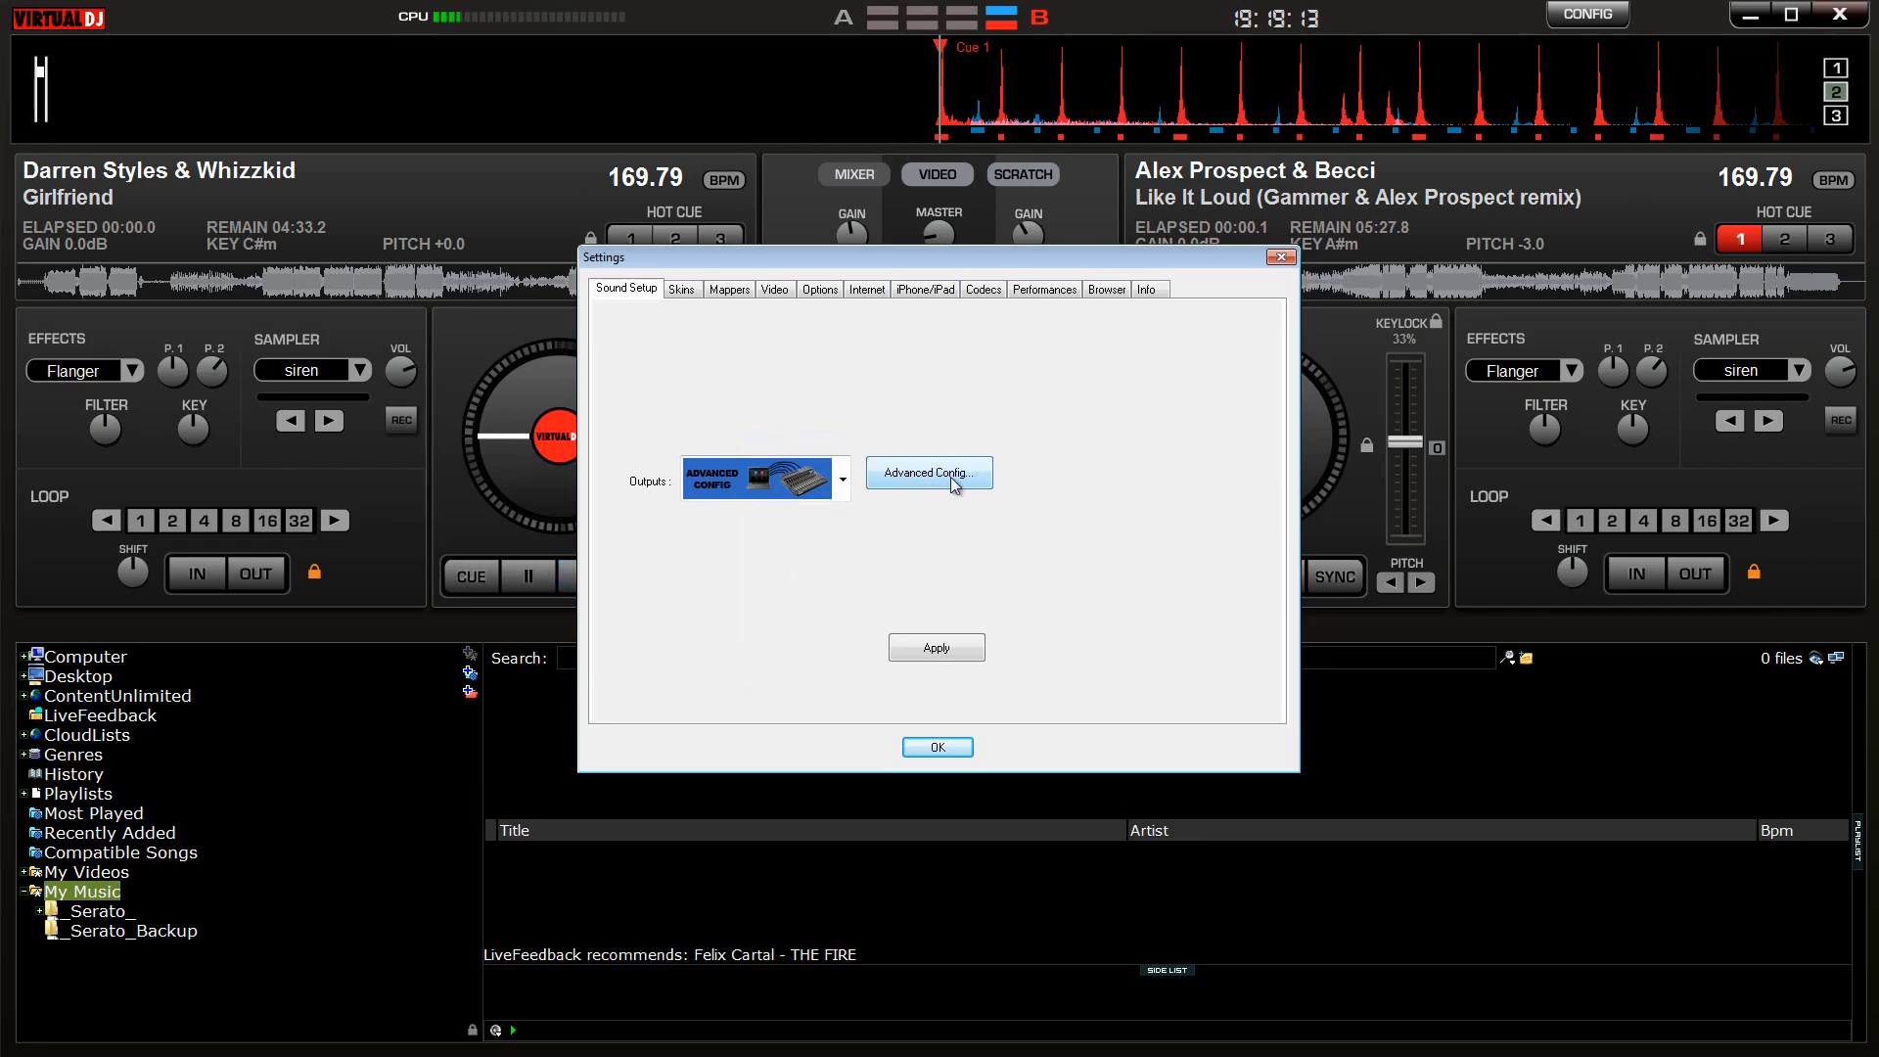
click(929, 472)
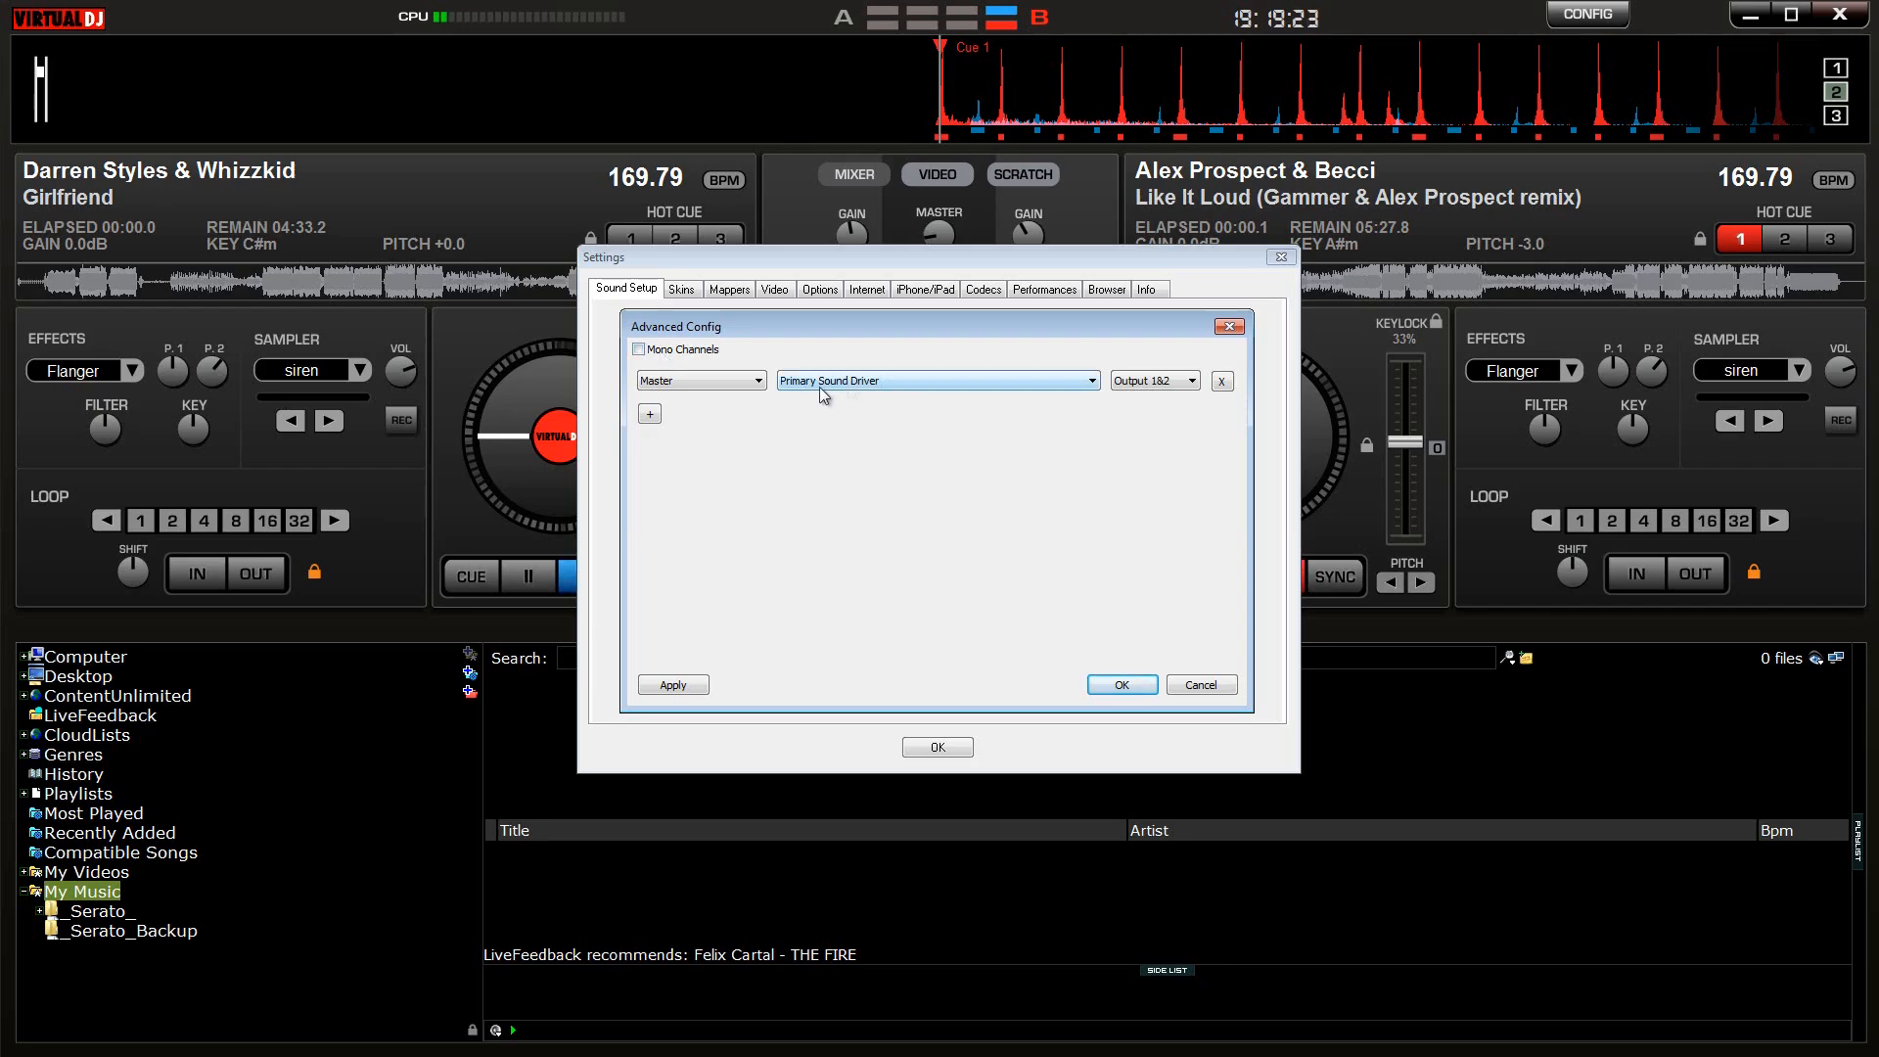
Step: Route Deck 1 to Speakers (2- MixTrack Pro II) and add a second routing row
click(754, 380)
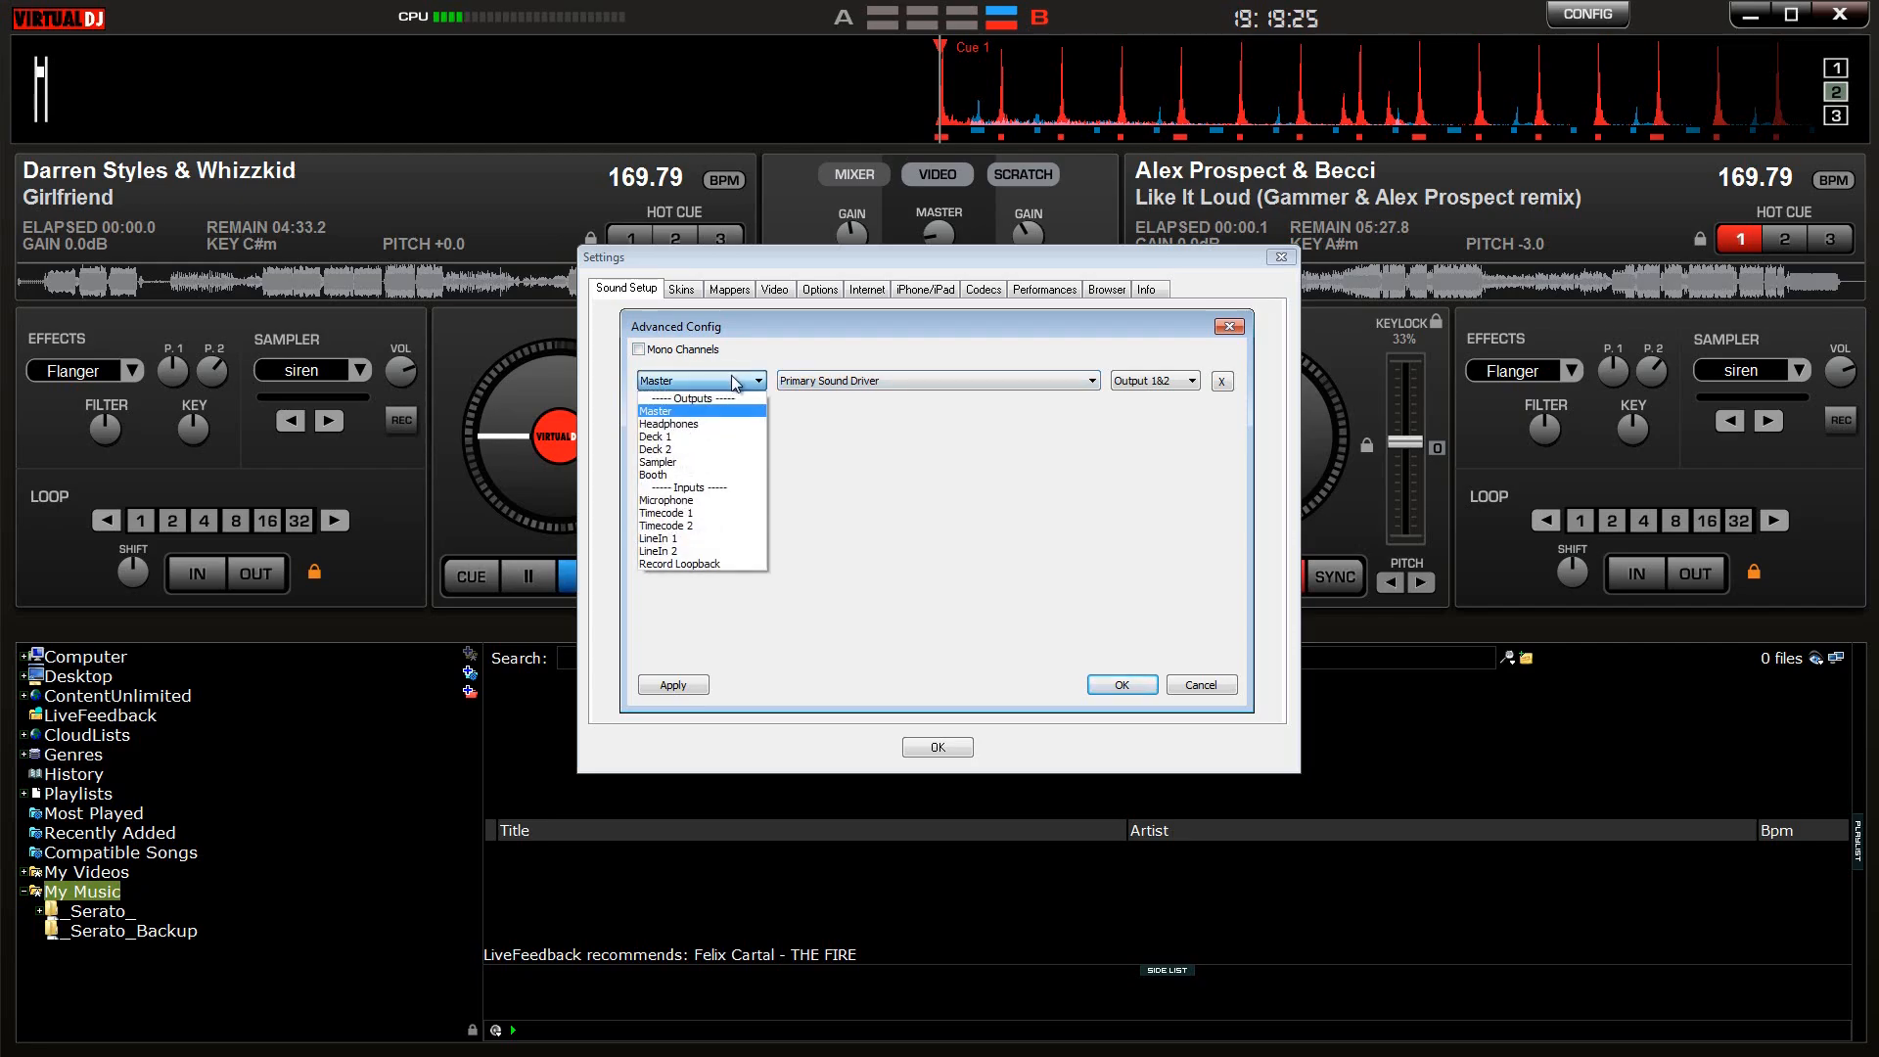
mouse_move(669, 423)
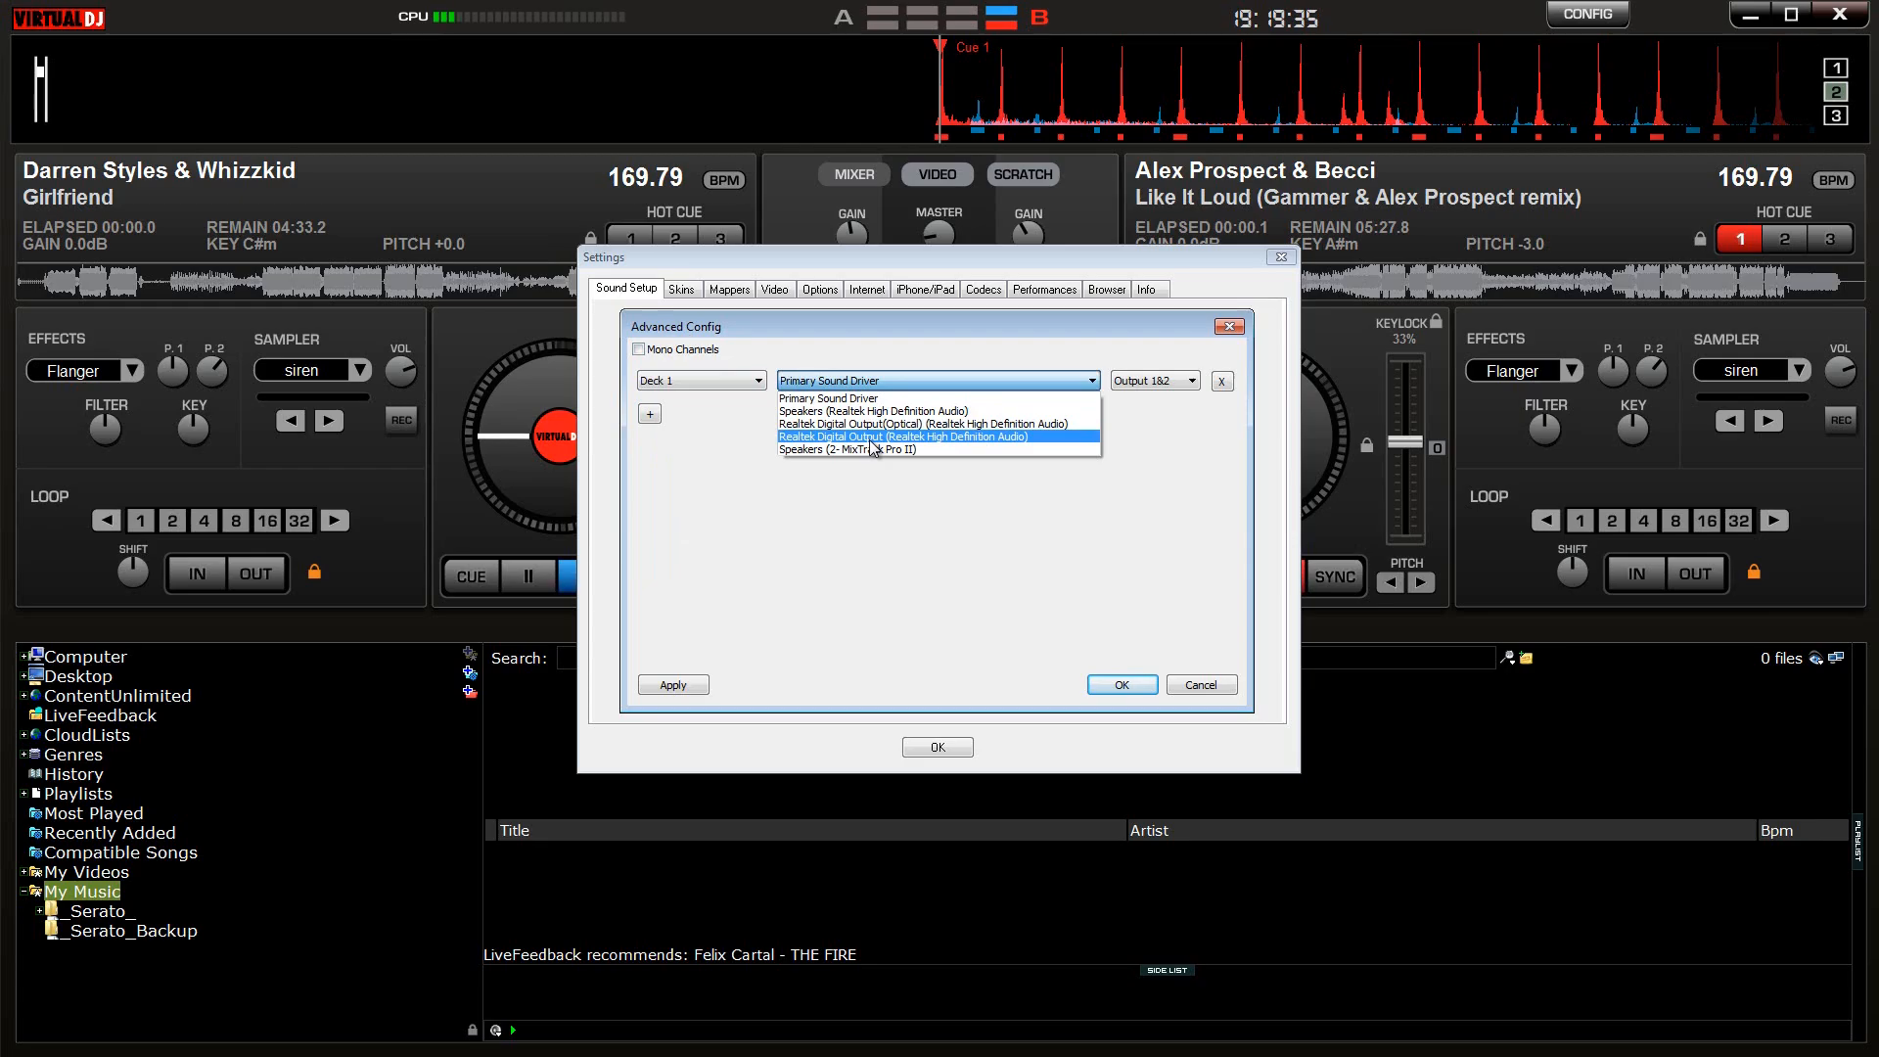
mouse_move(872, 449)
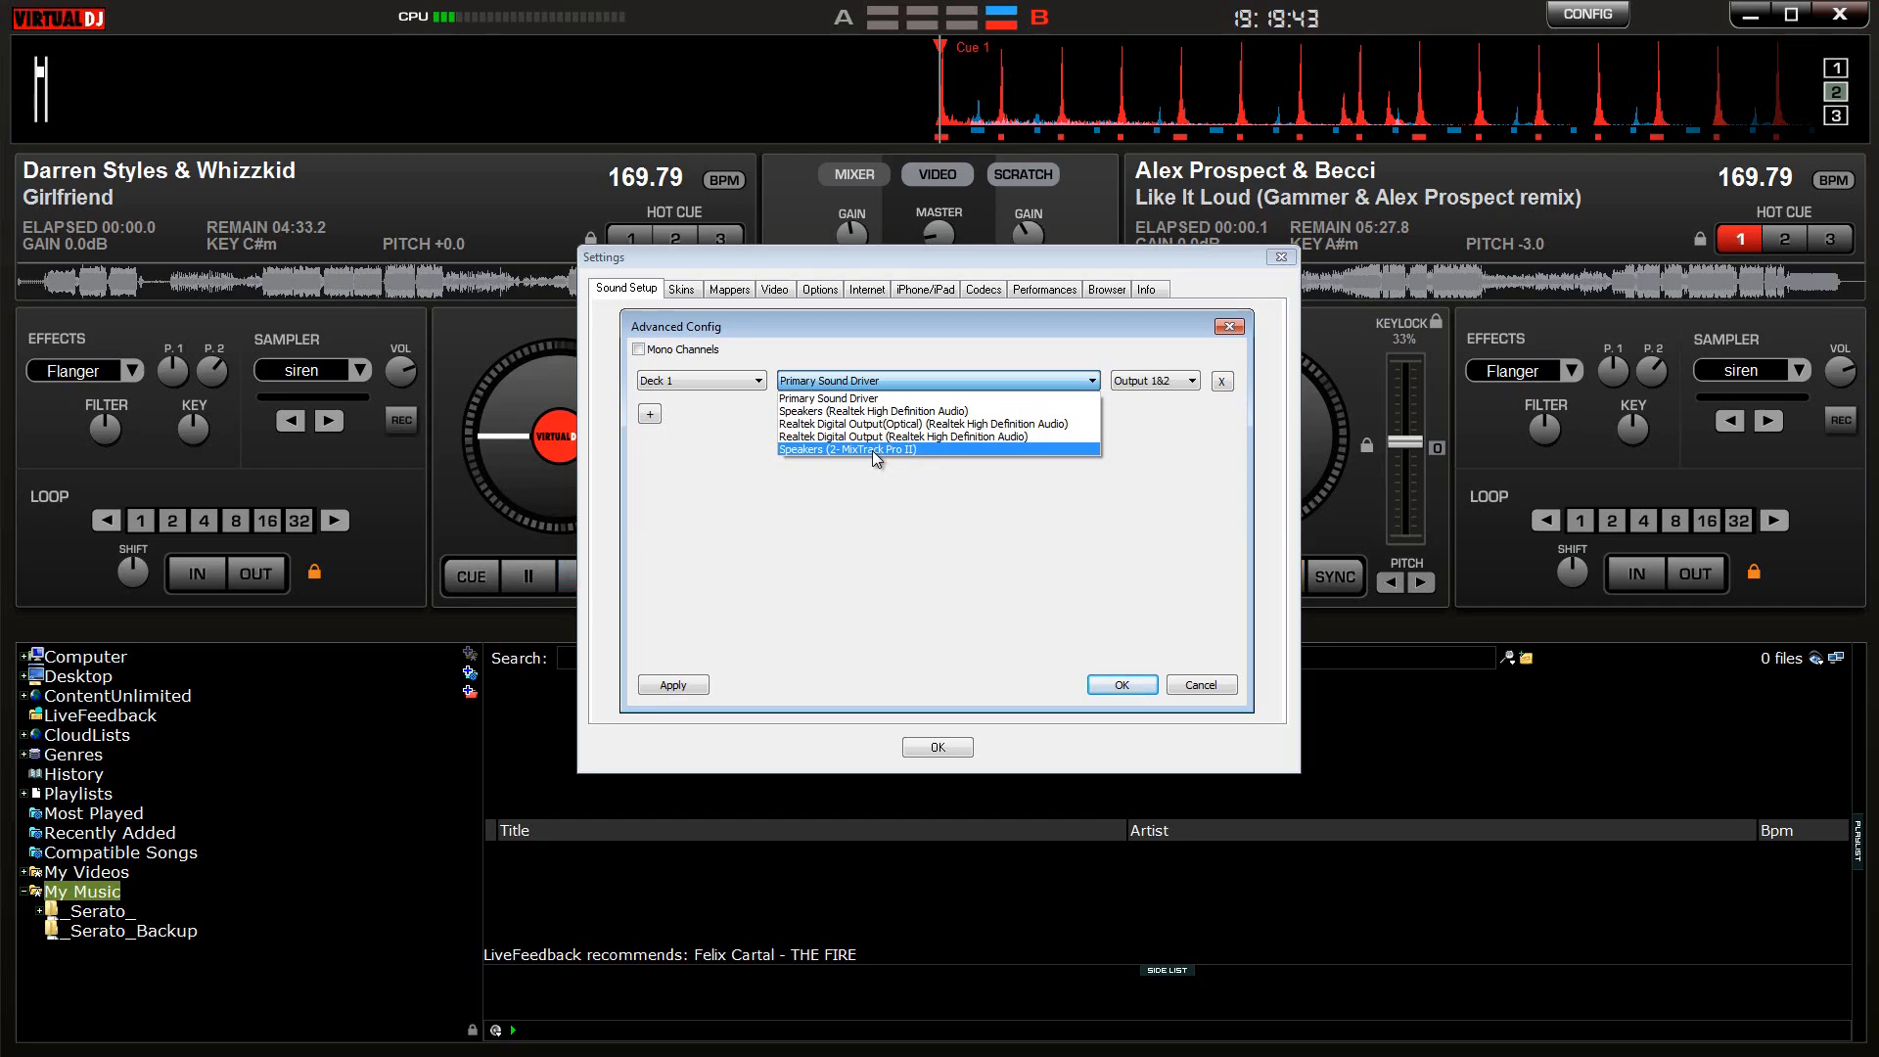
click(848, 449)
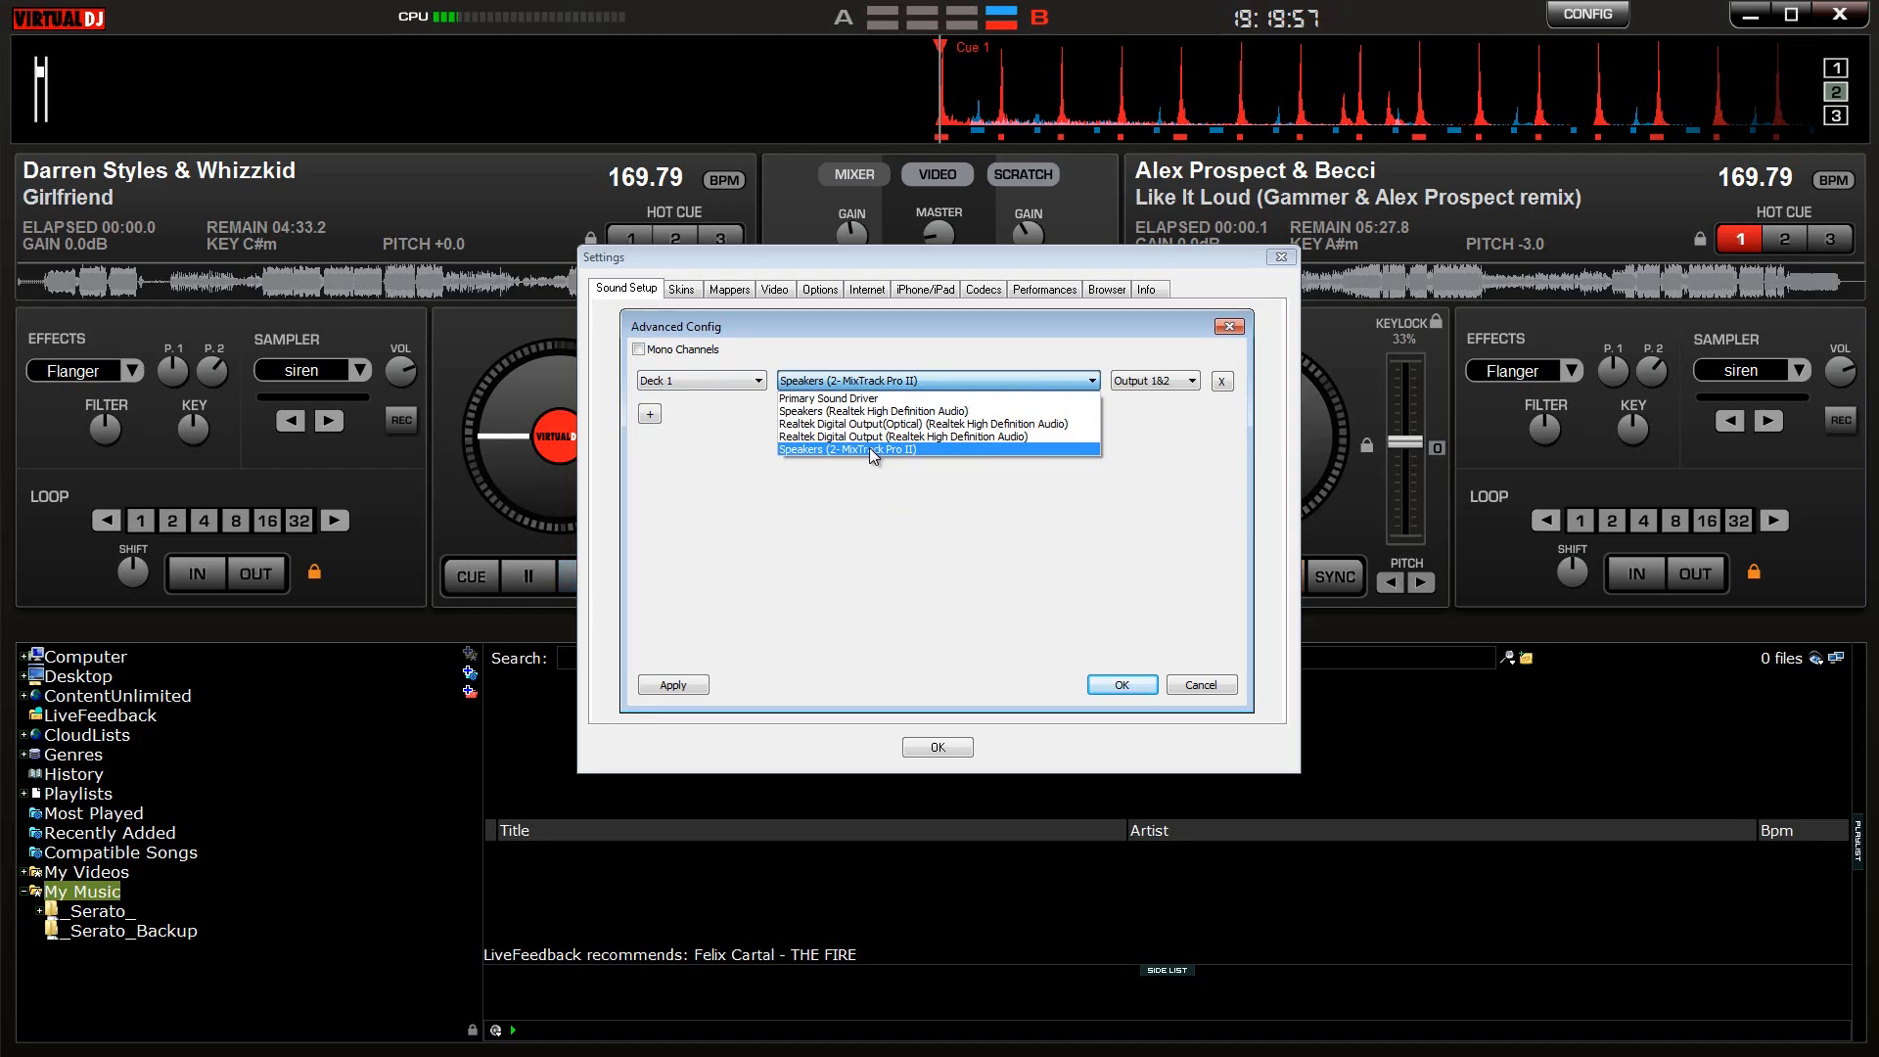
click(845, 449)
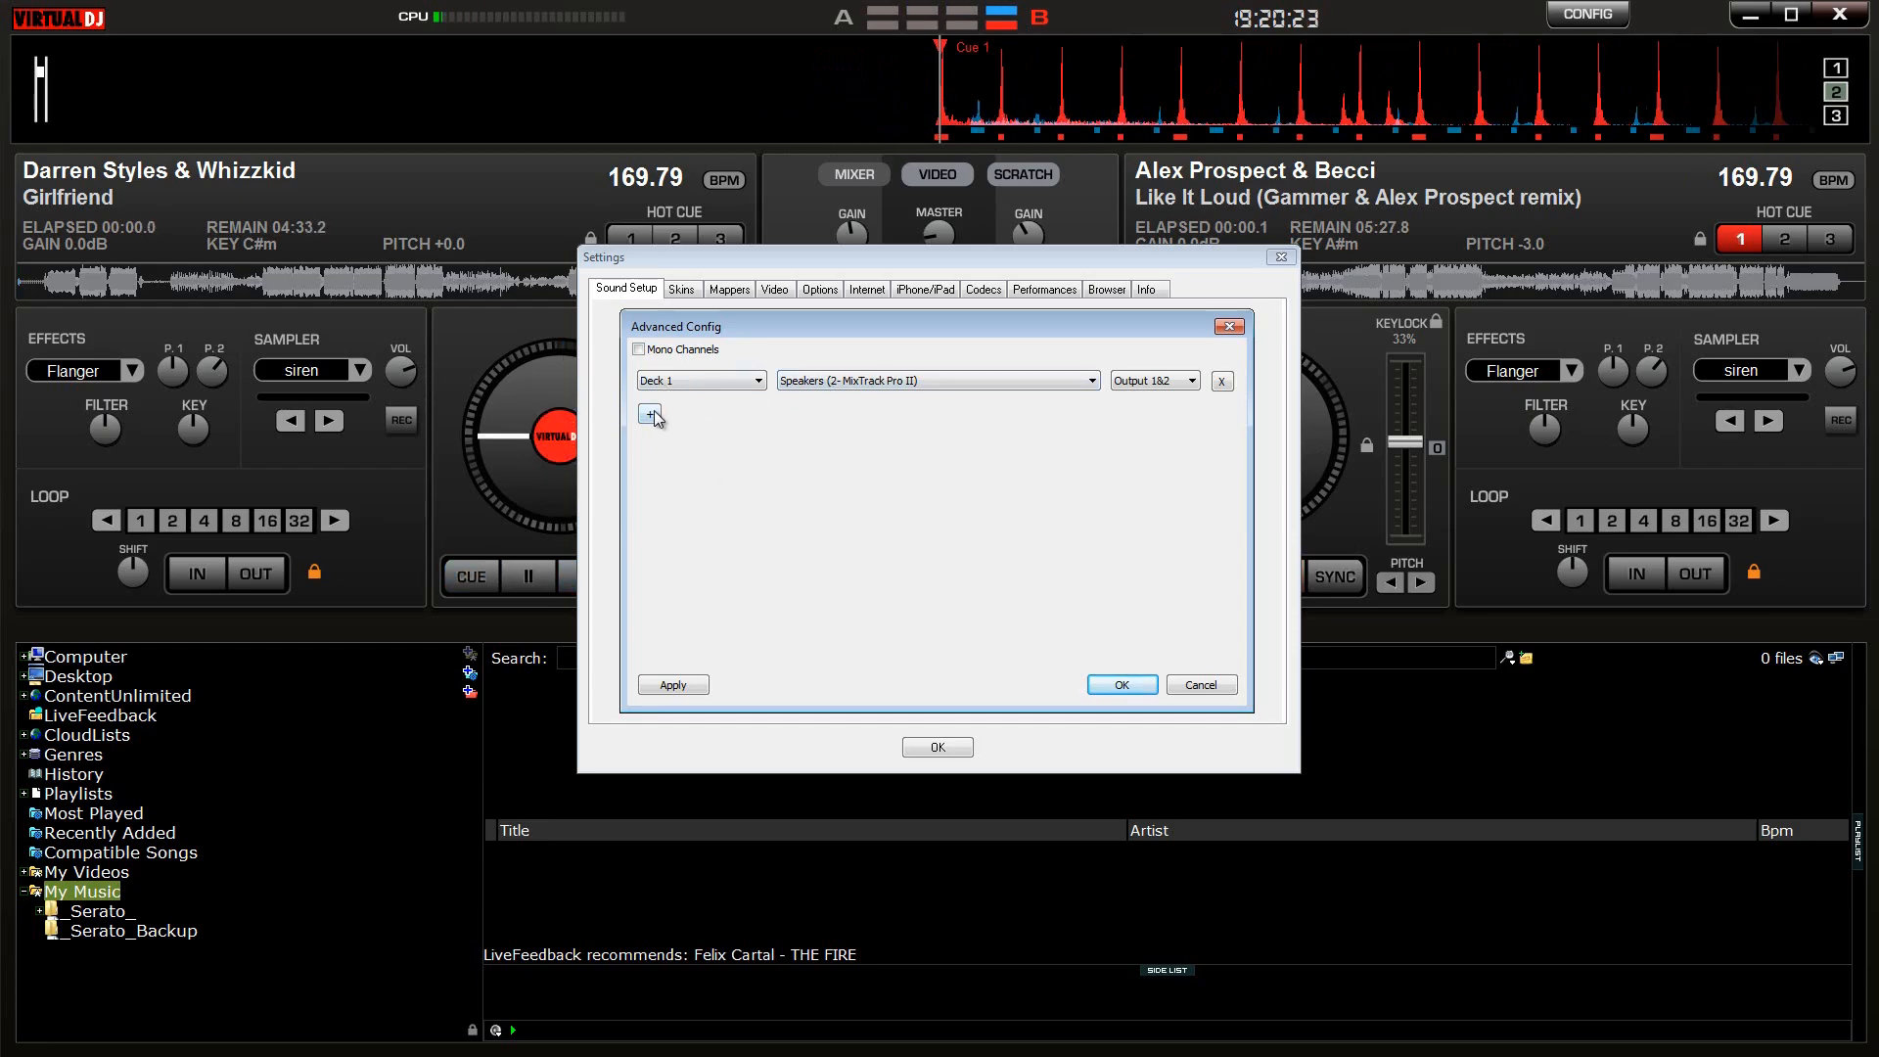
click(651, 416)
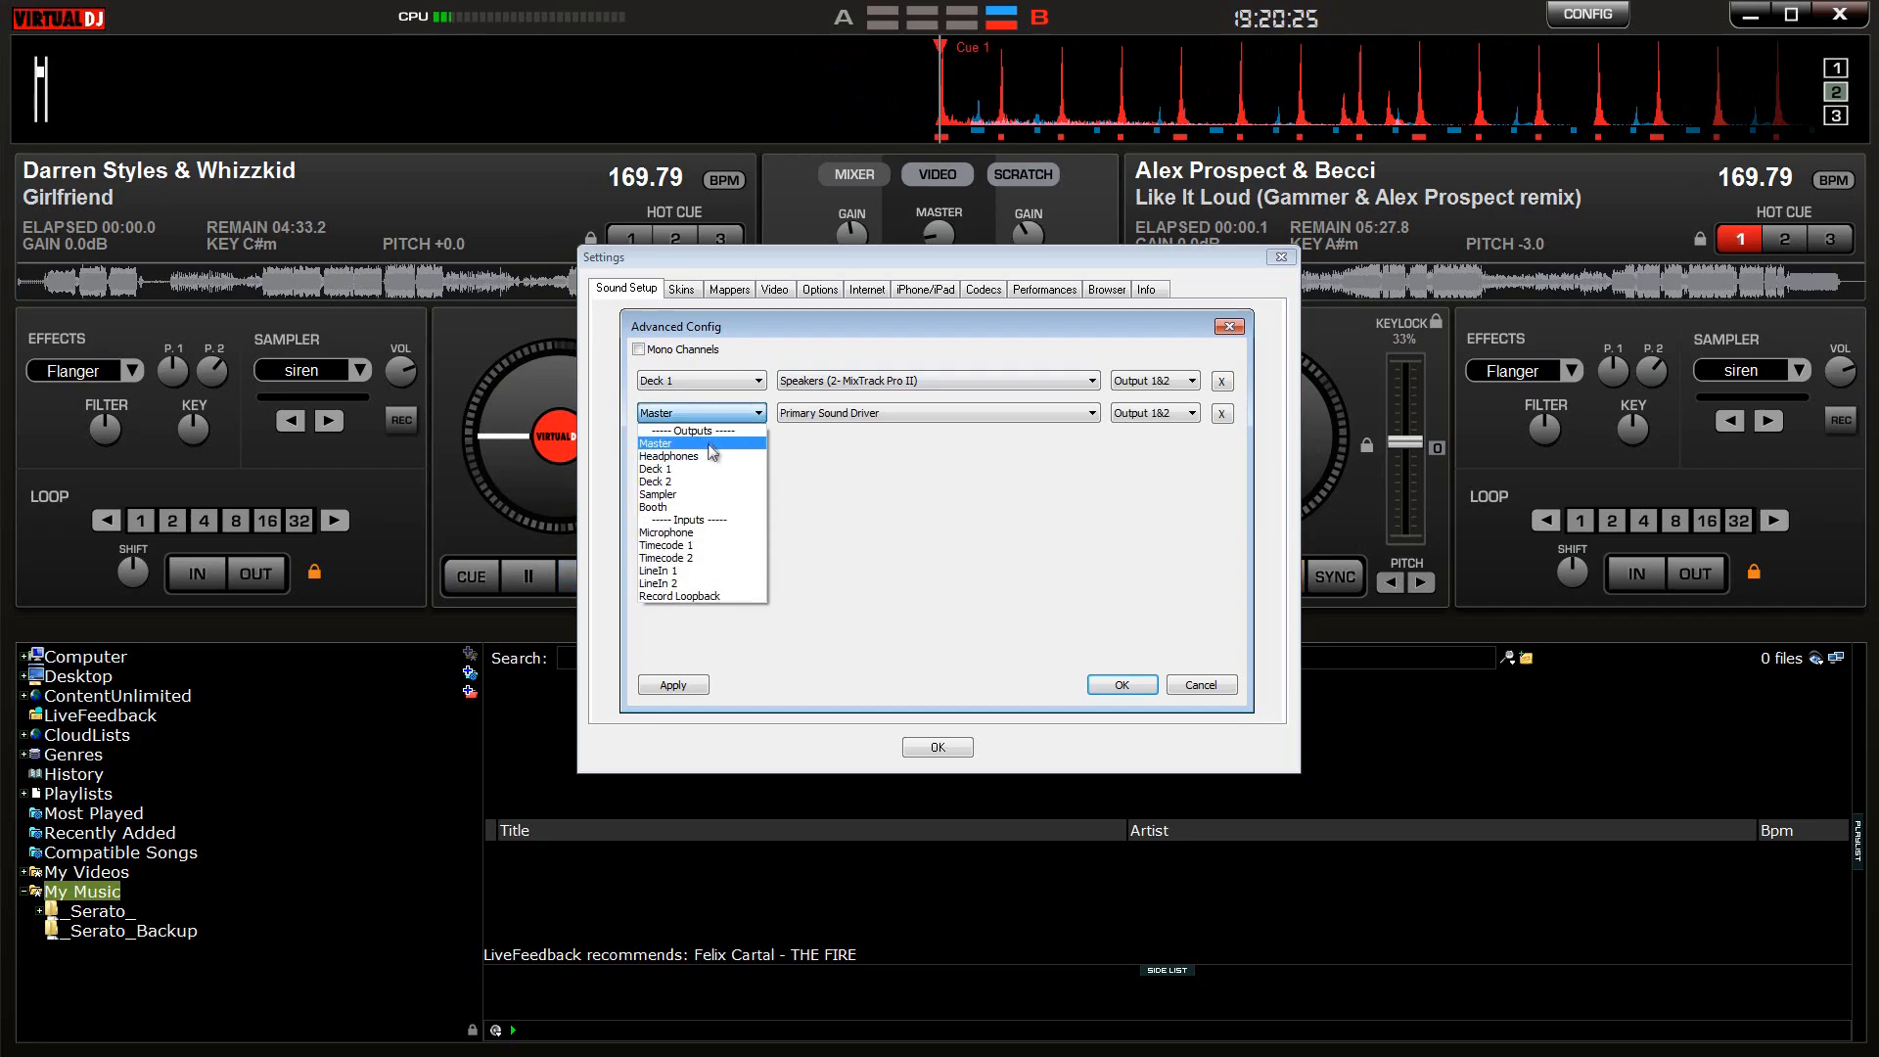
Step: Route Headphones to the MixTrack Pro II on outputs 3&4 and close Advanced Config
click(668, 455)
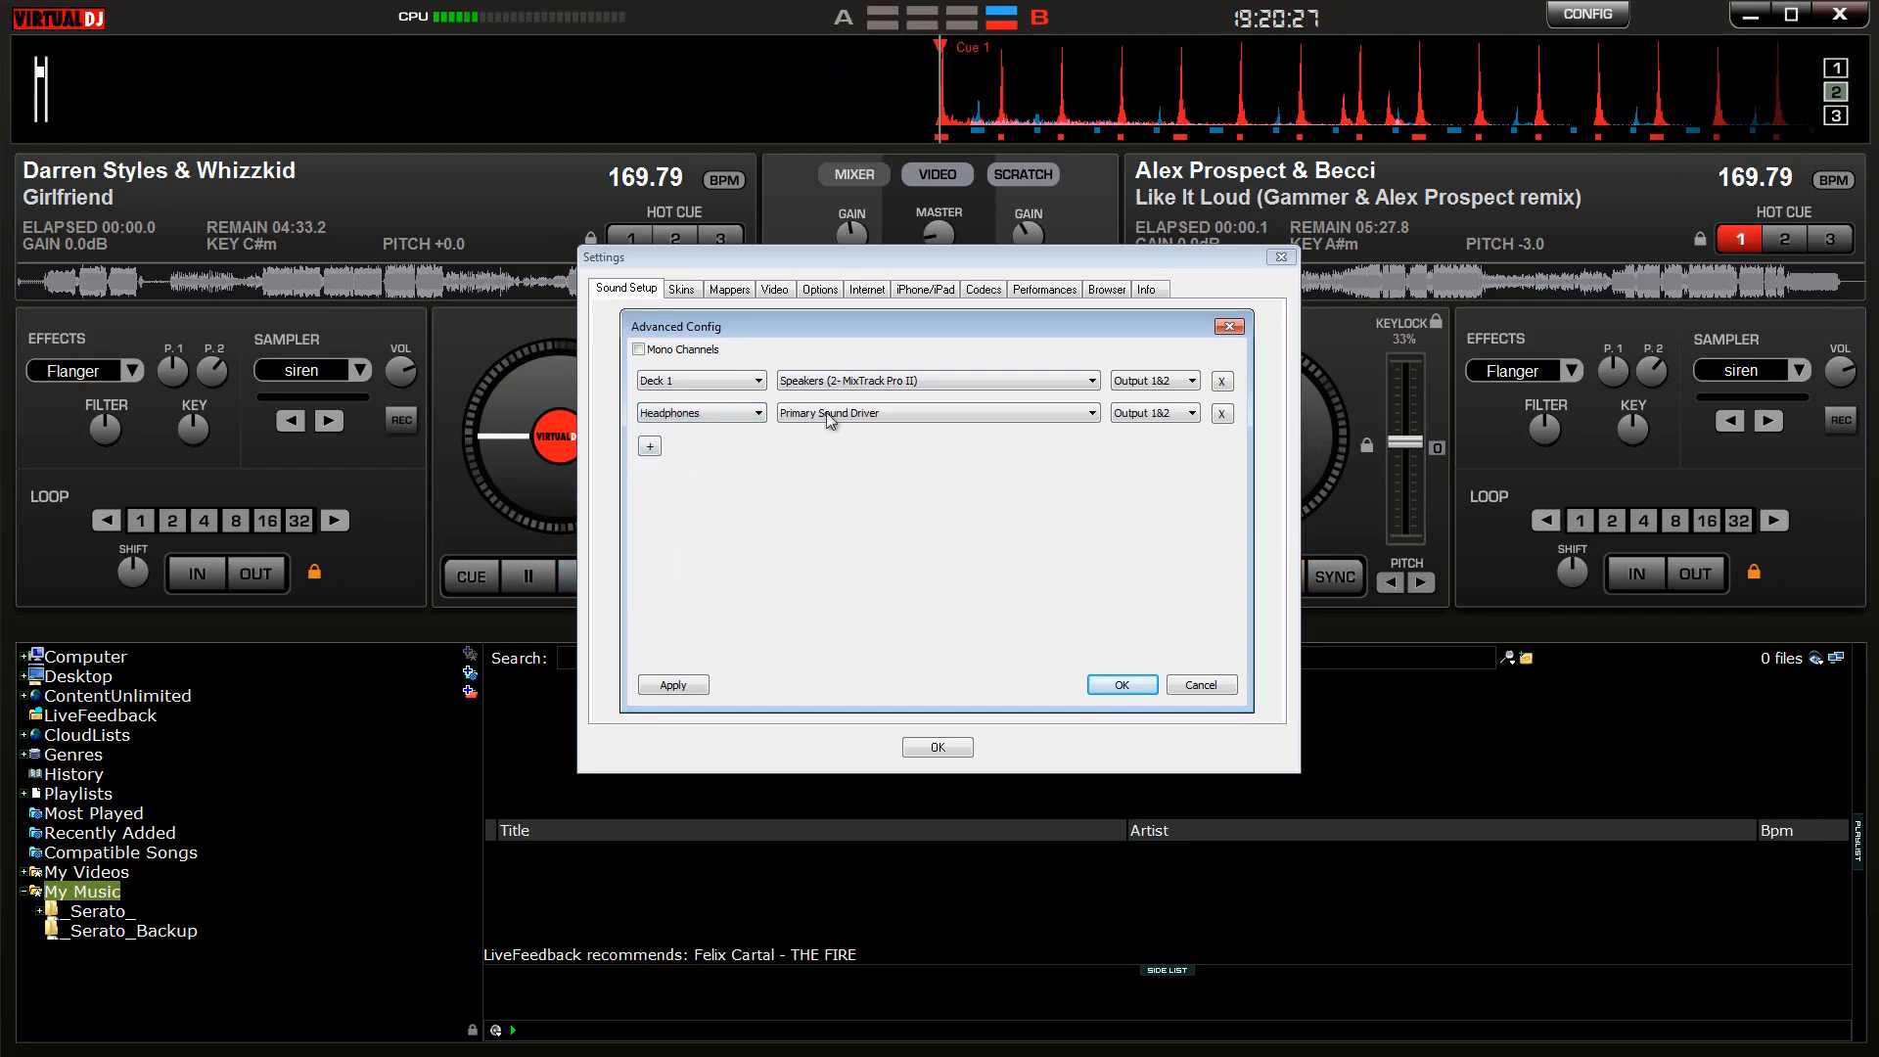
click(938, 412)
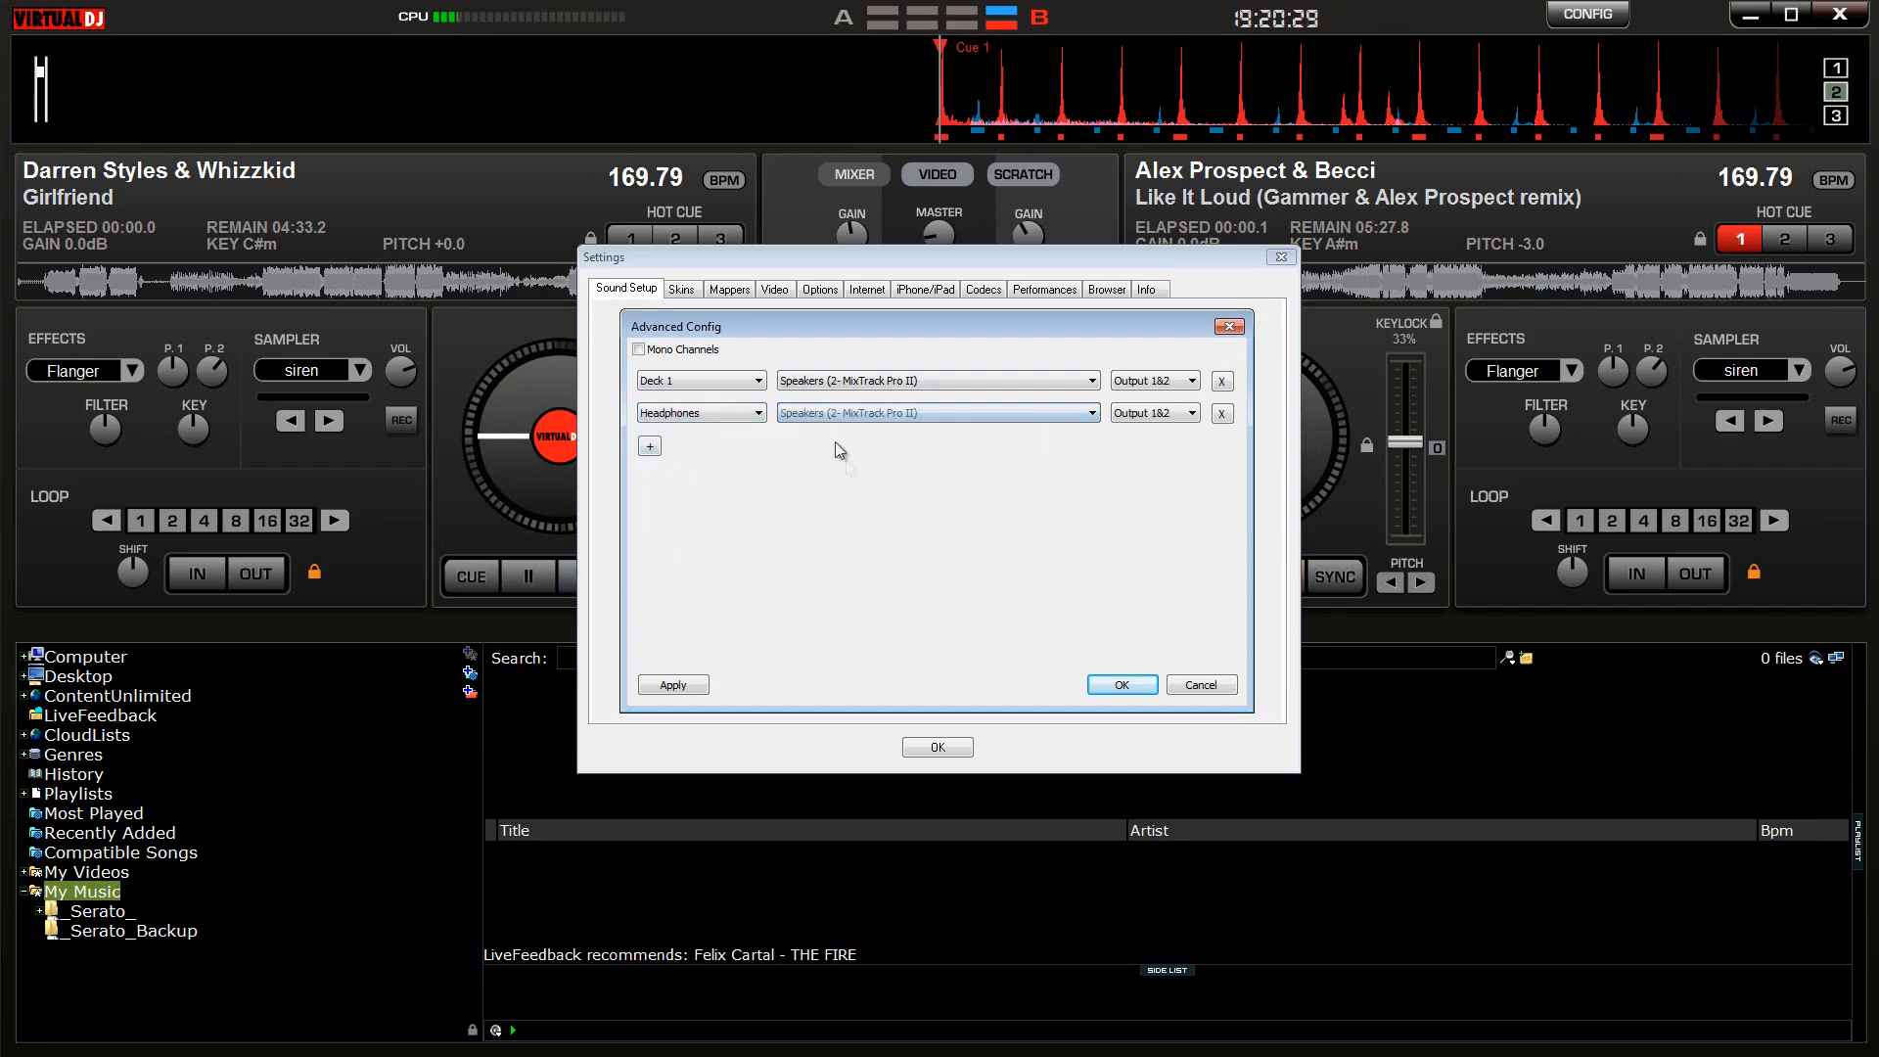
click(699, 412)
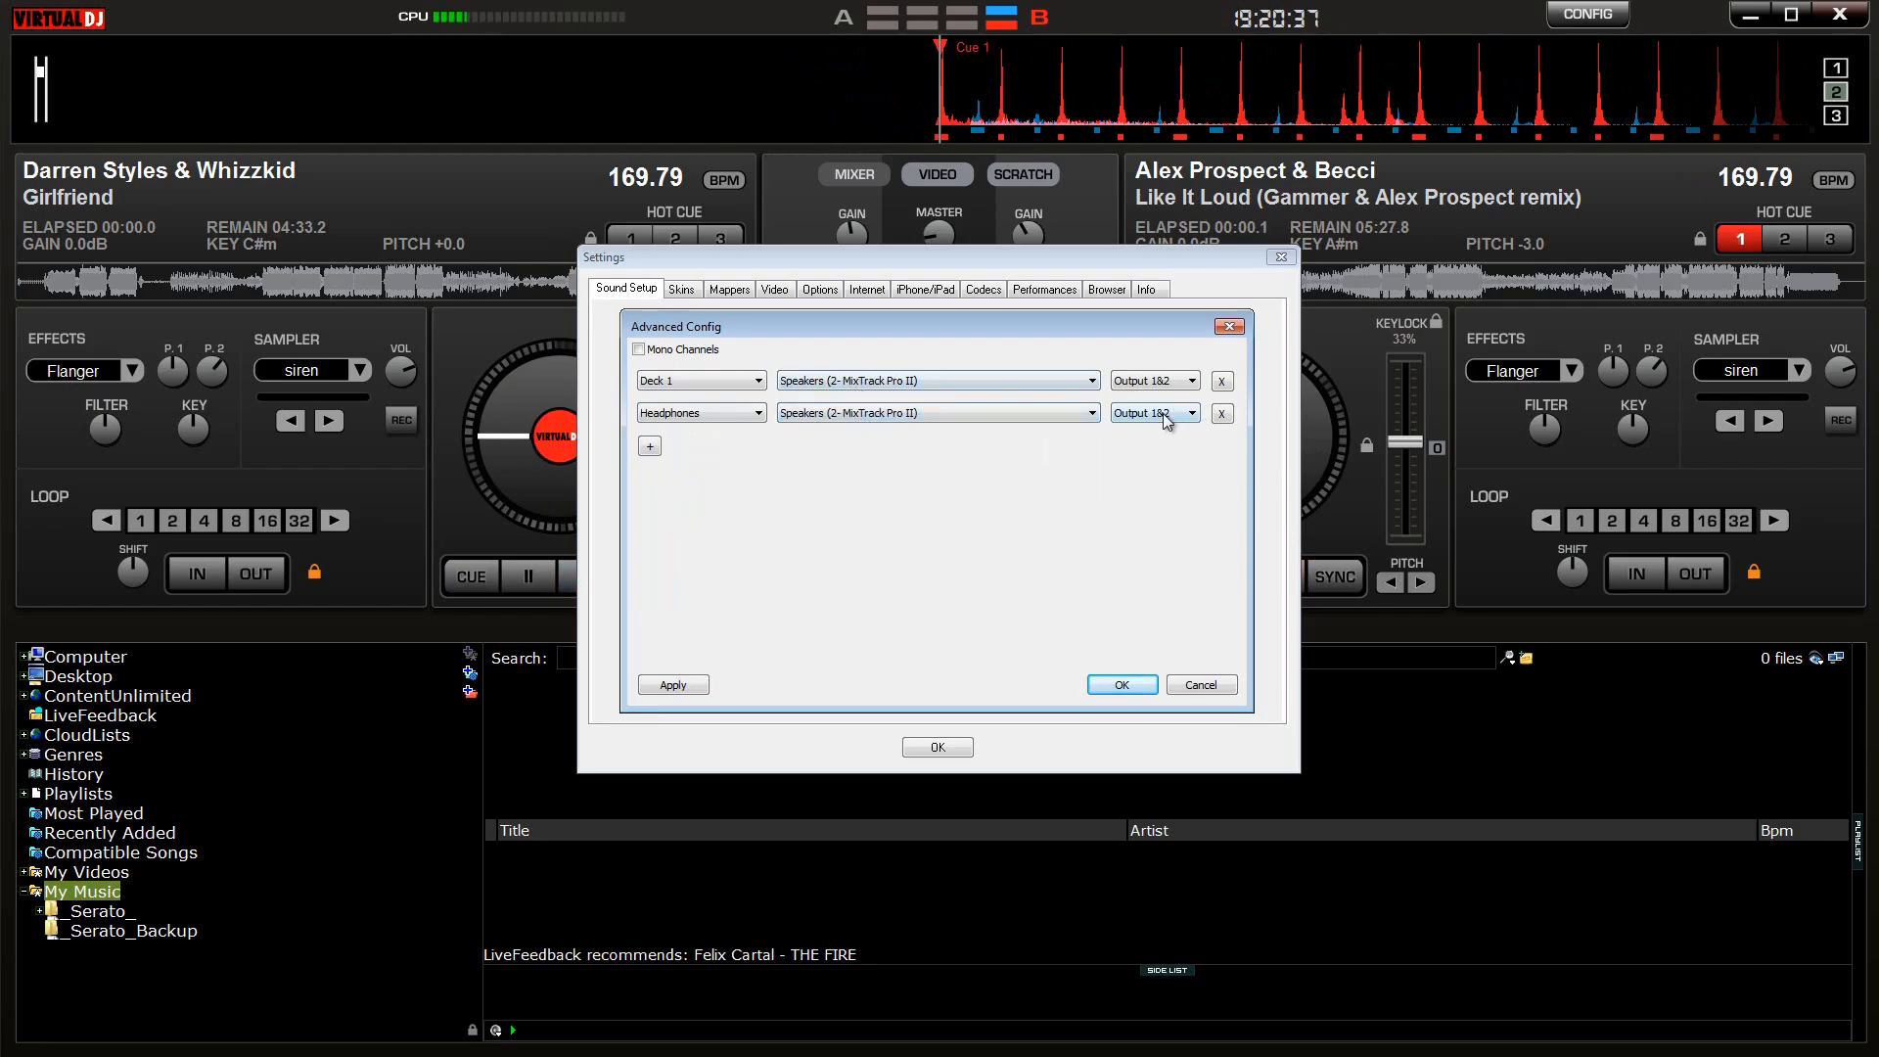
click(1186, 412)
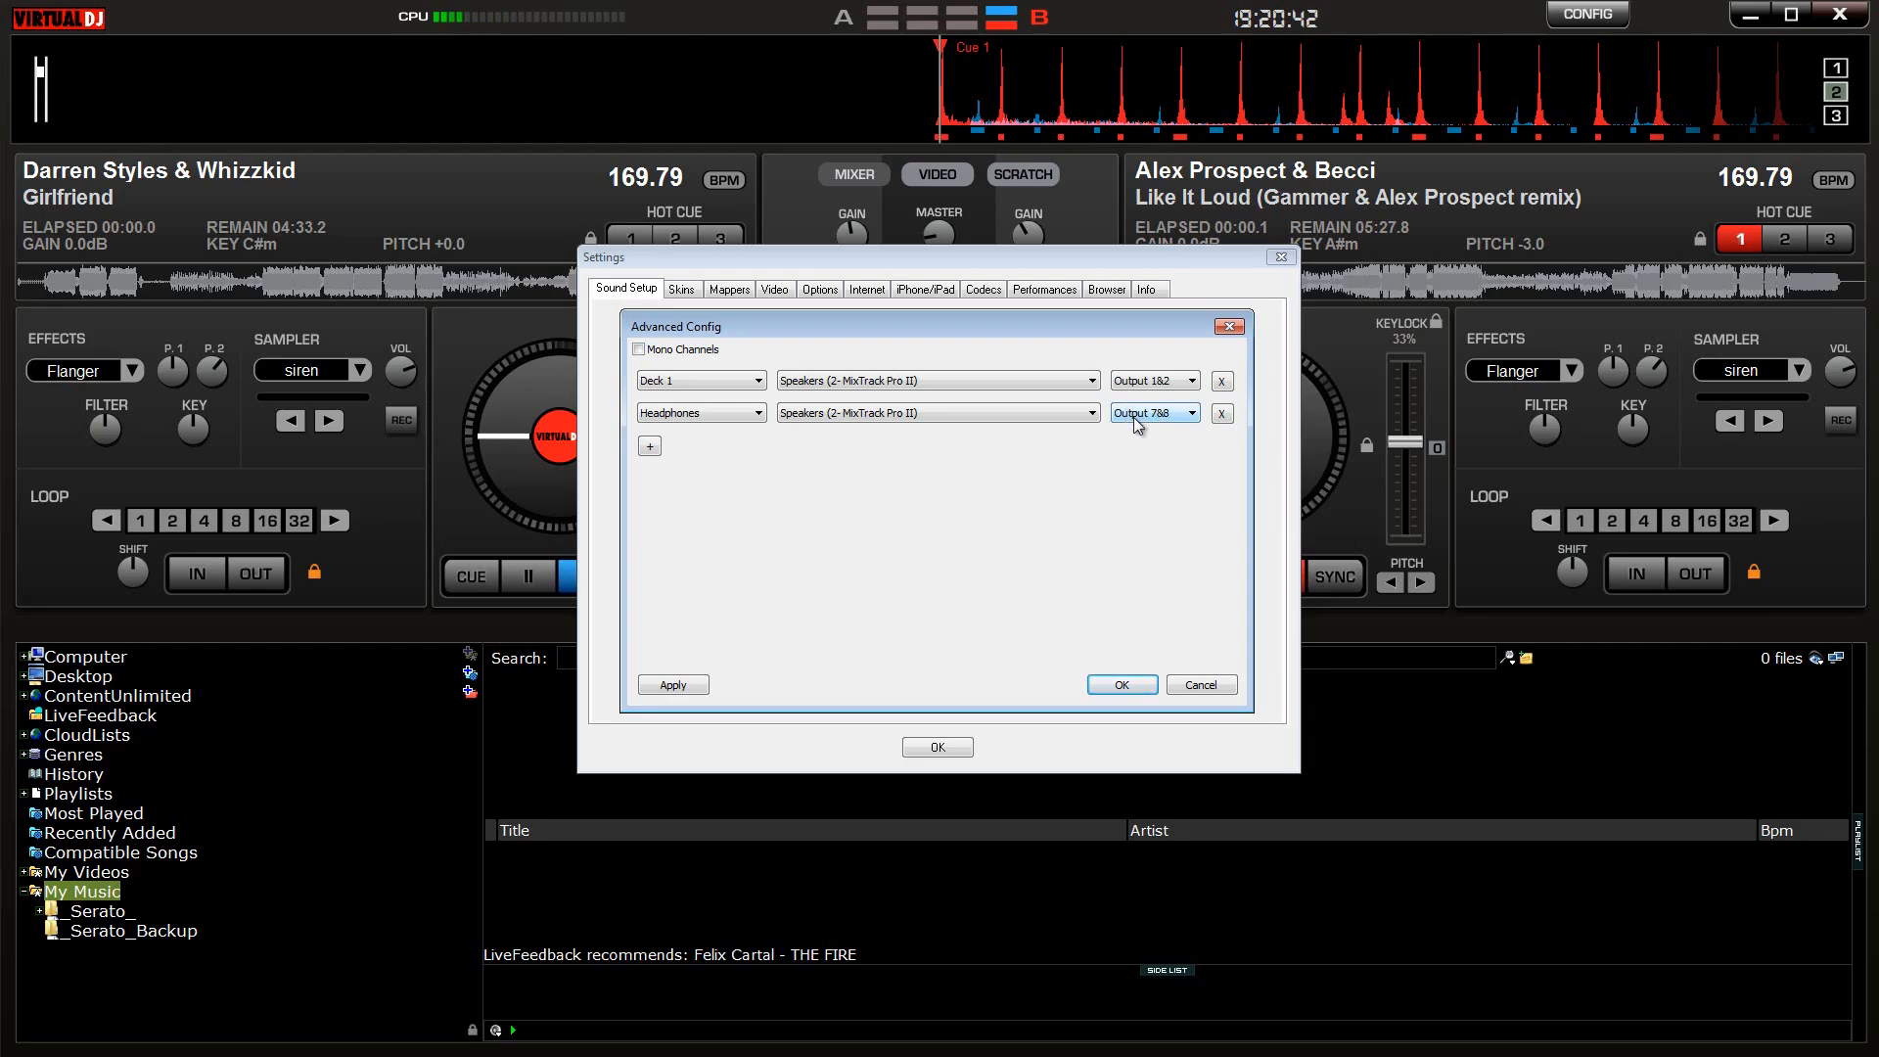
click(1227, 325)
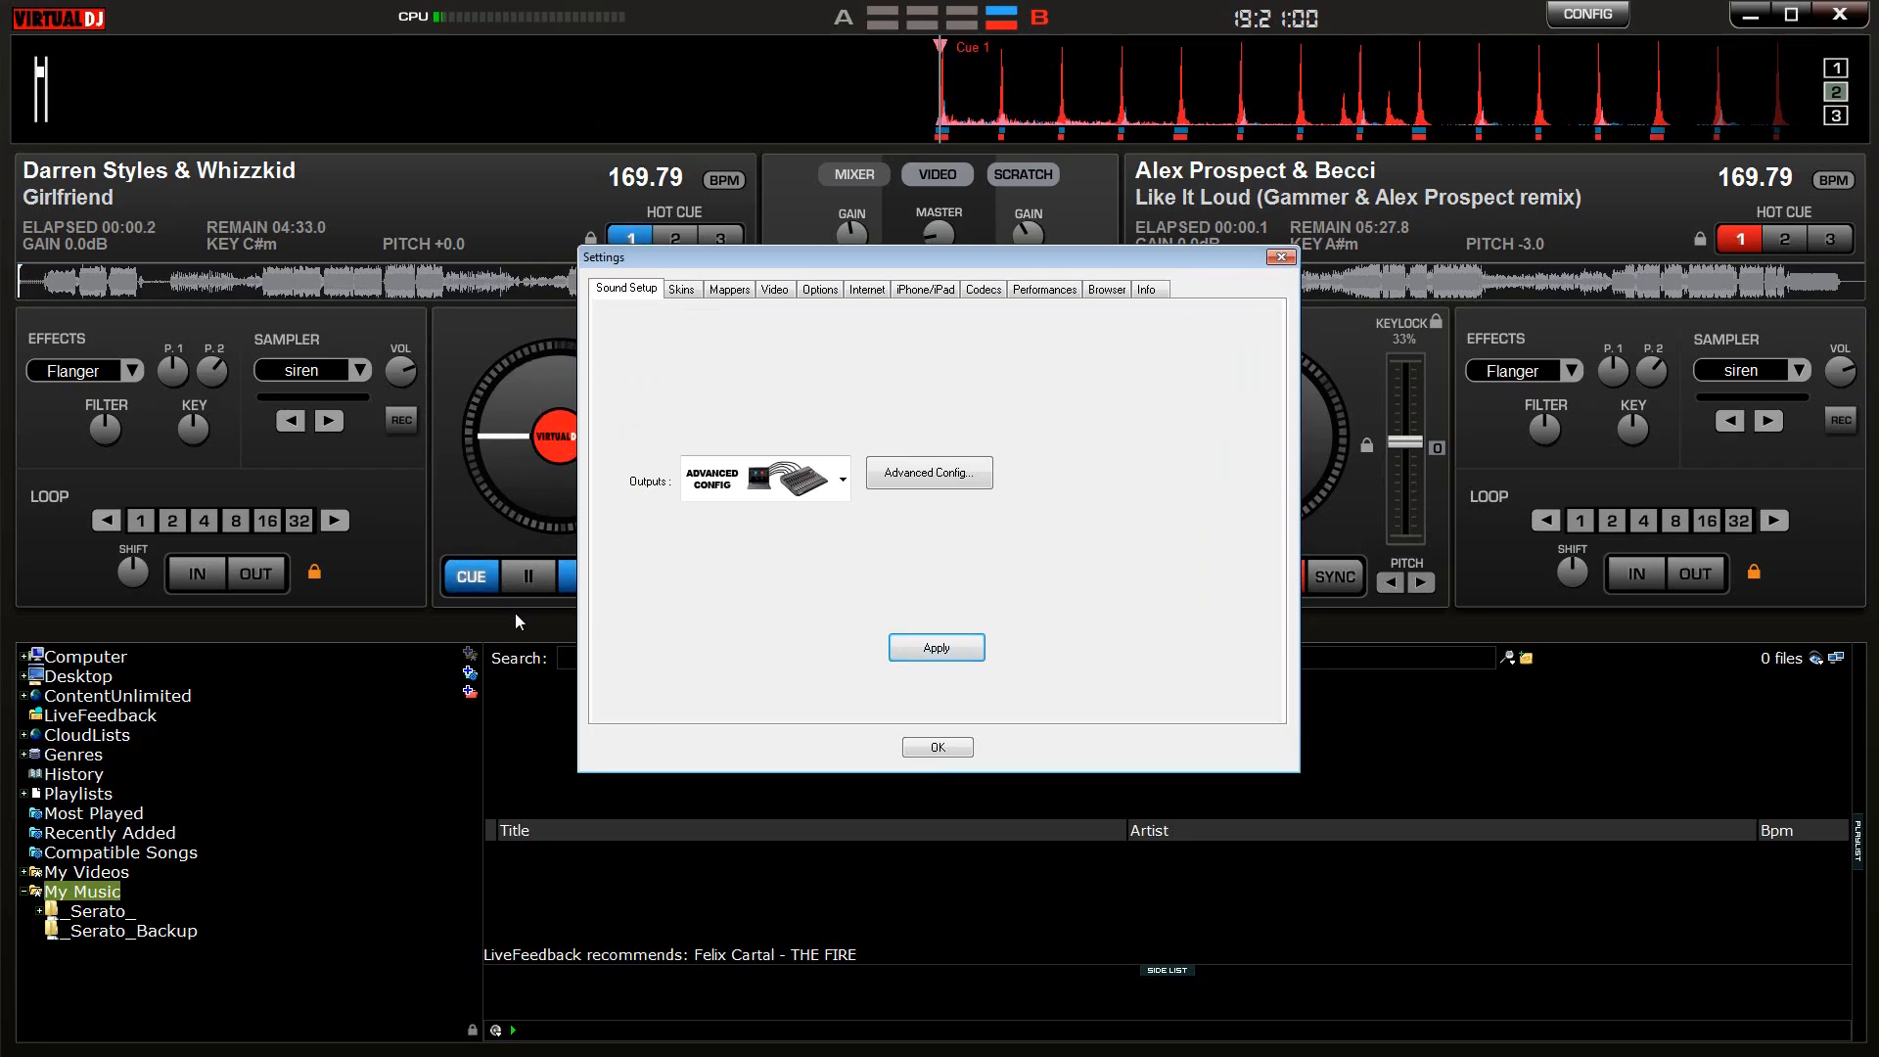
Step: Confirm Headphones on outputs 3&4, apply the routing, and reopen Advanced Config
click(929, 472)
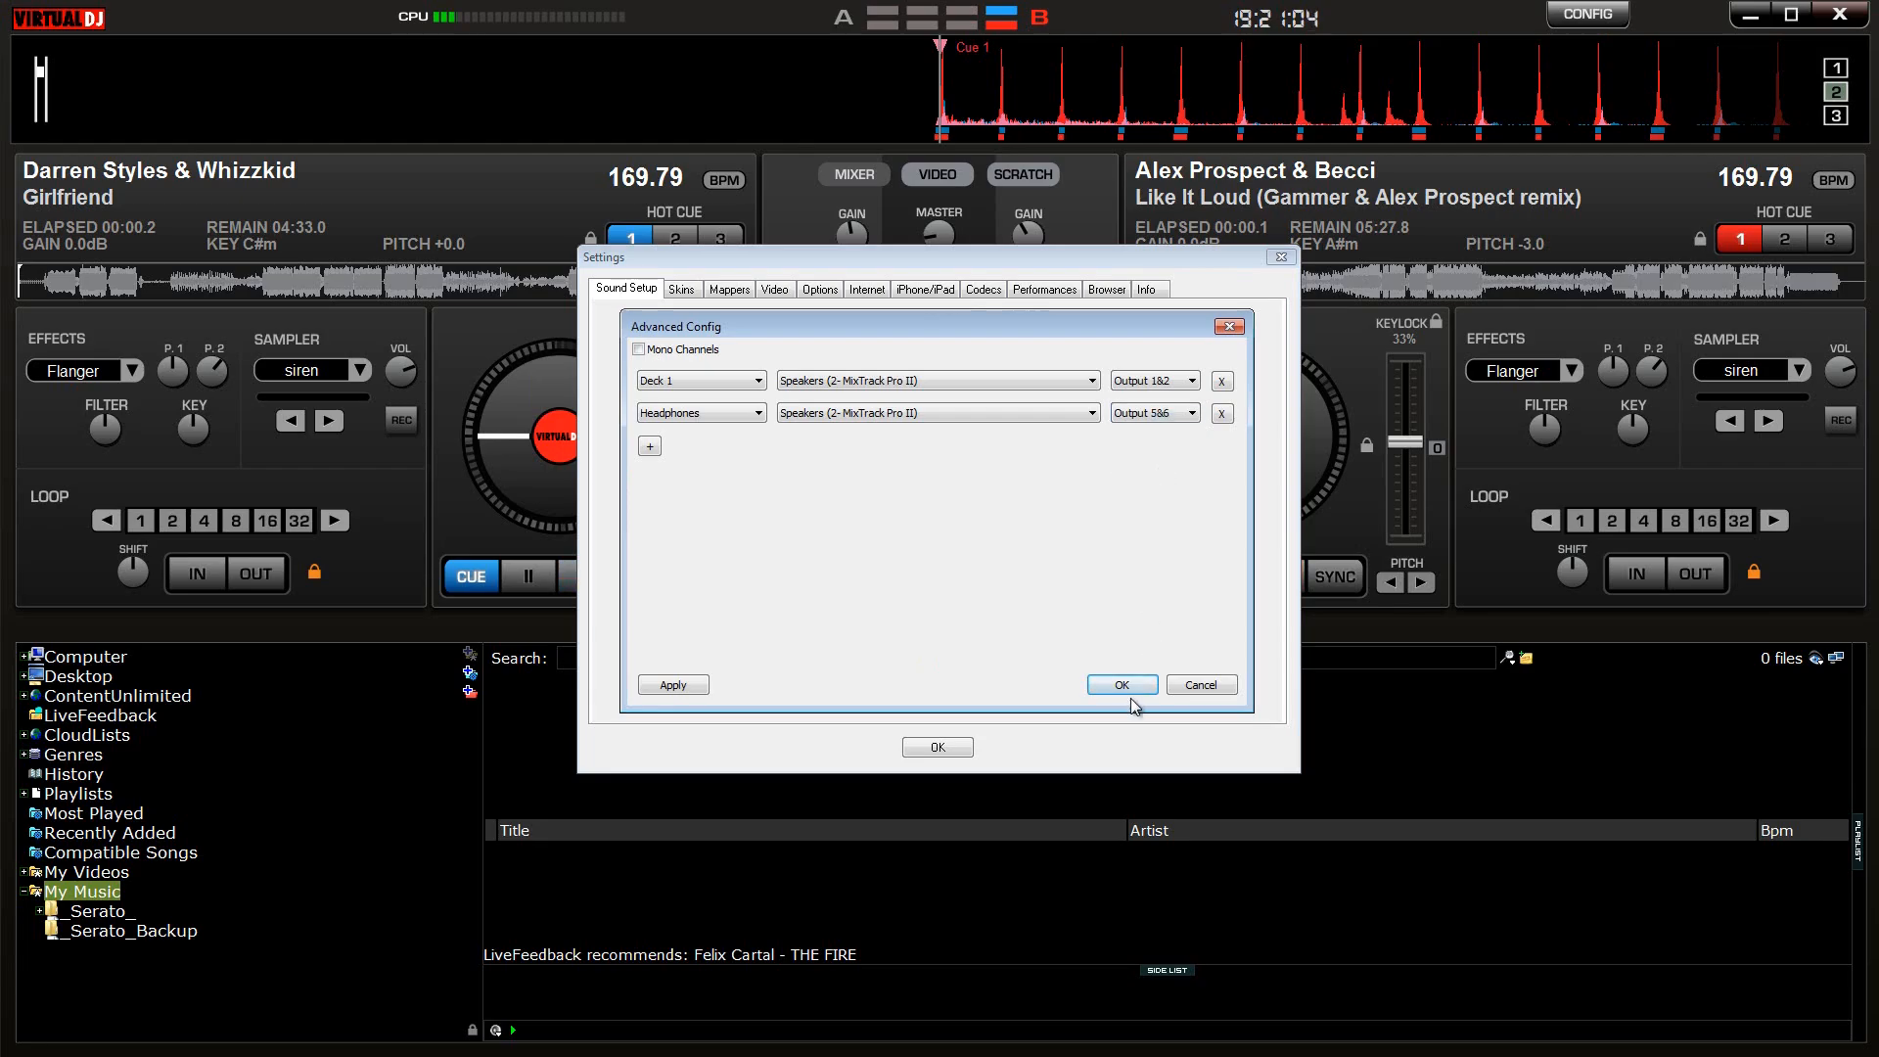
click(1119, 685)
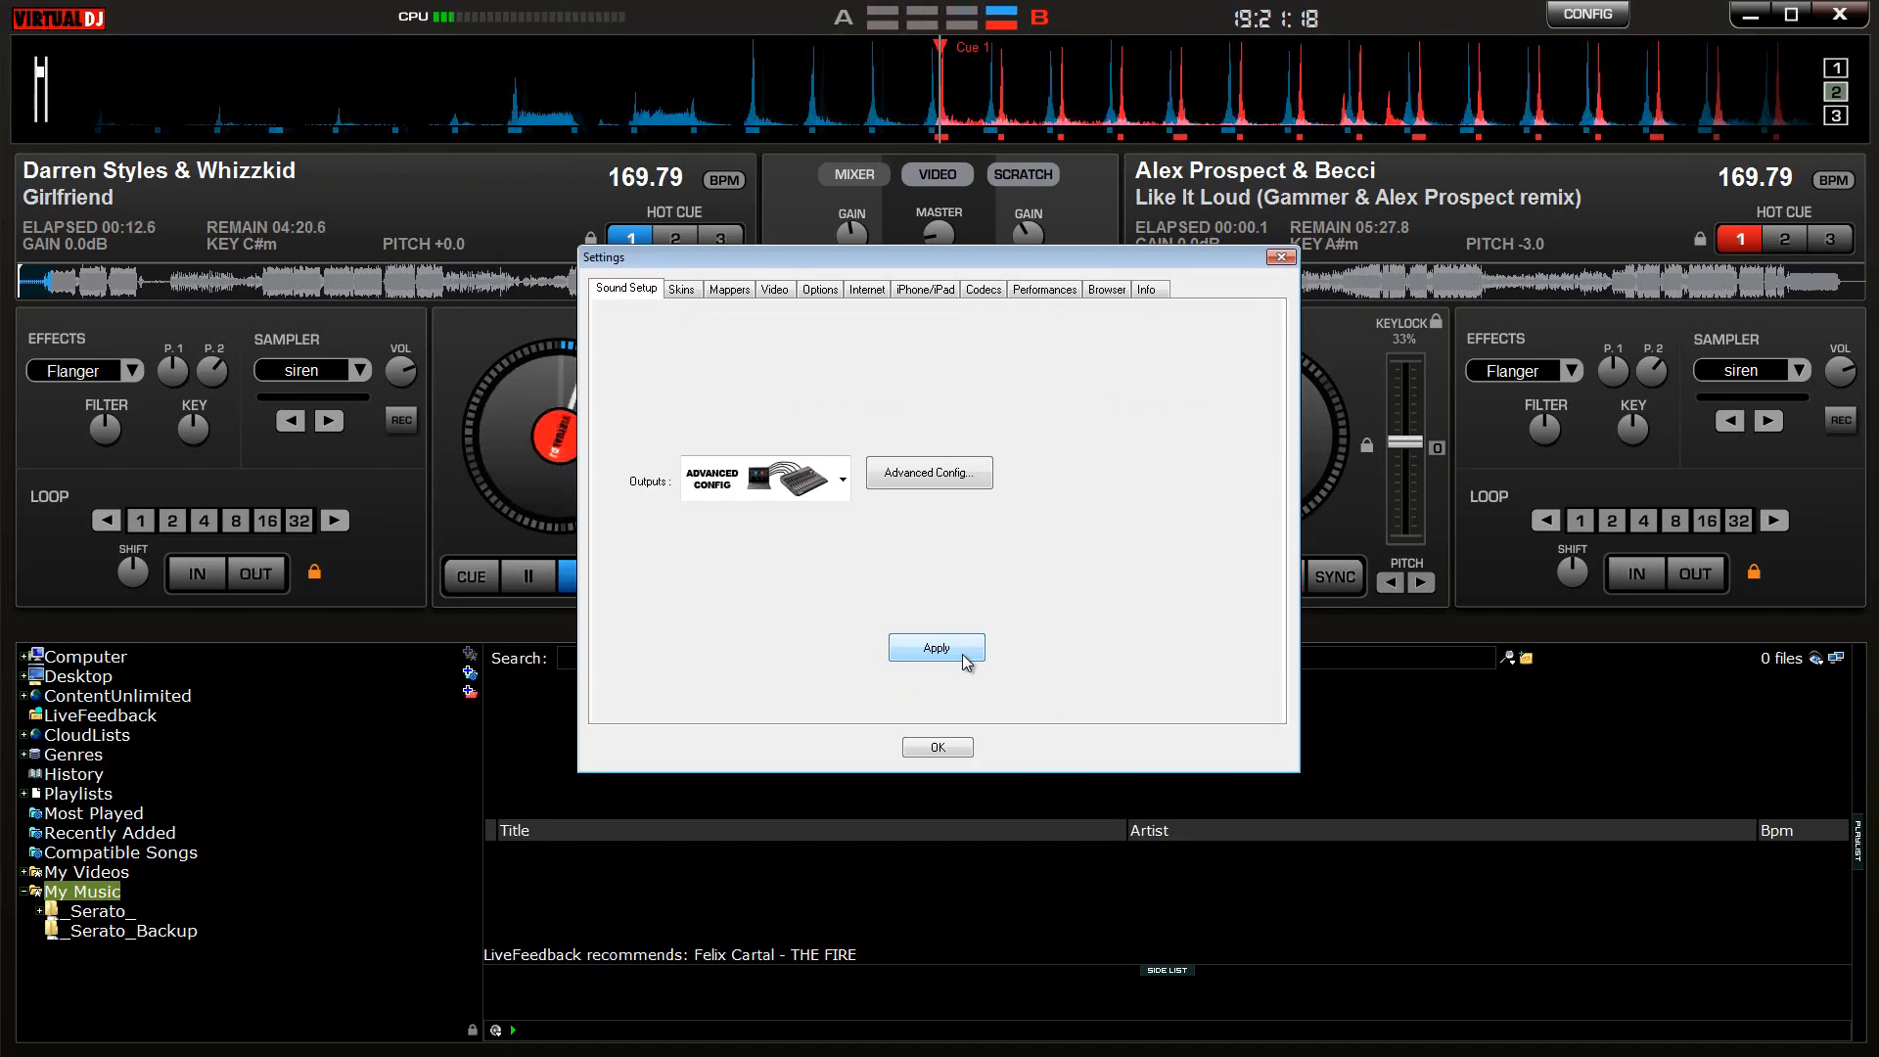
click(929, 472)
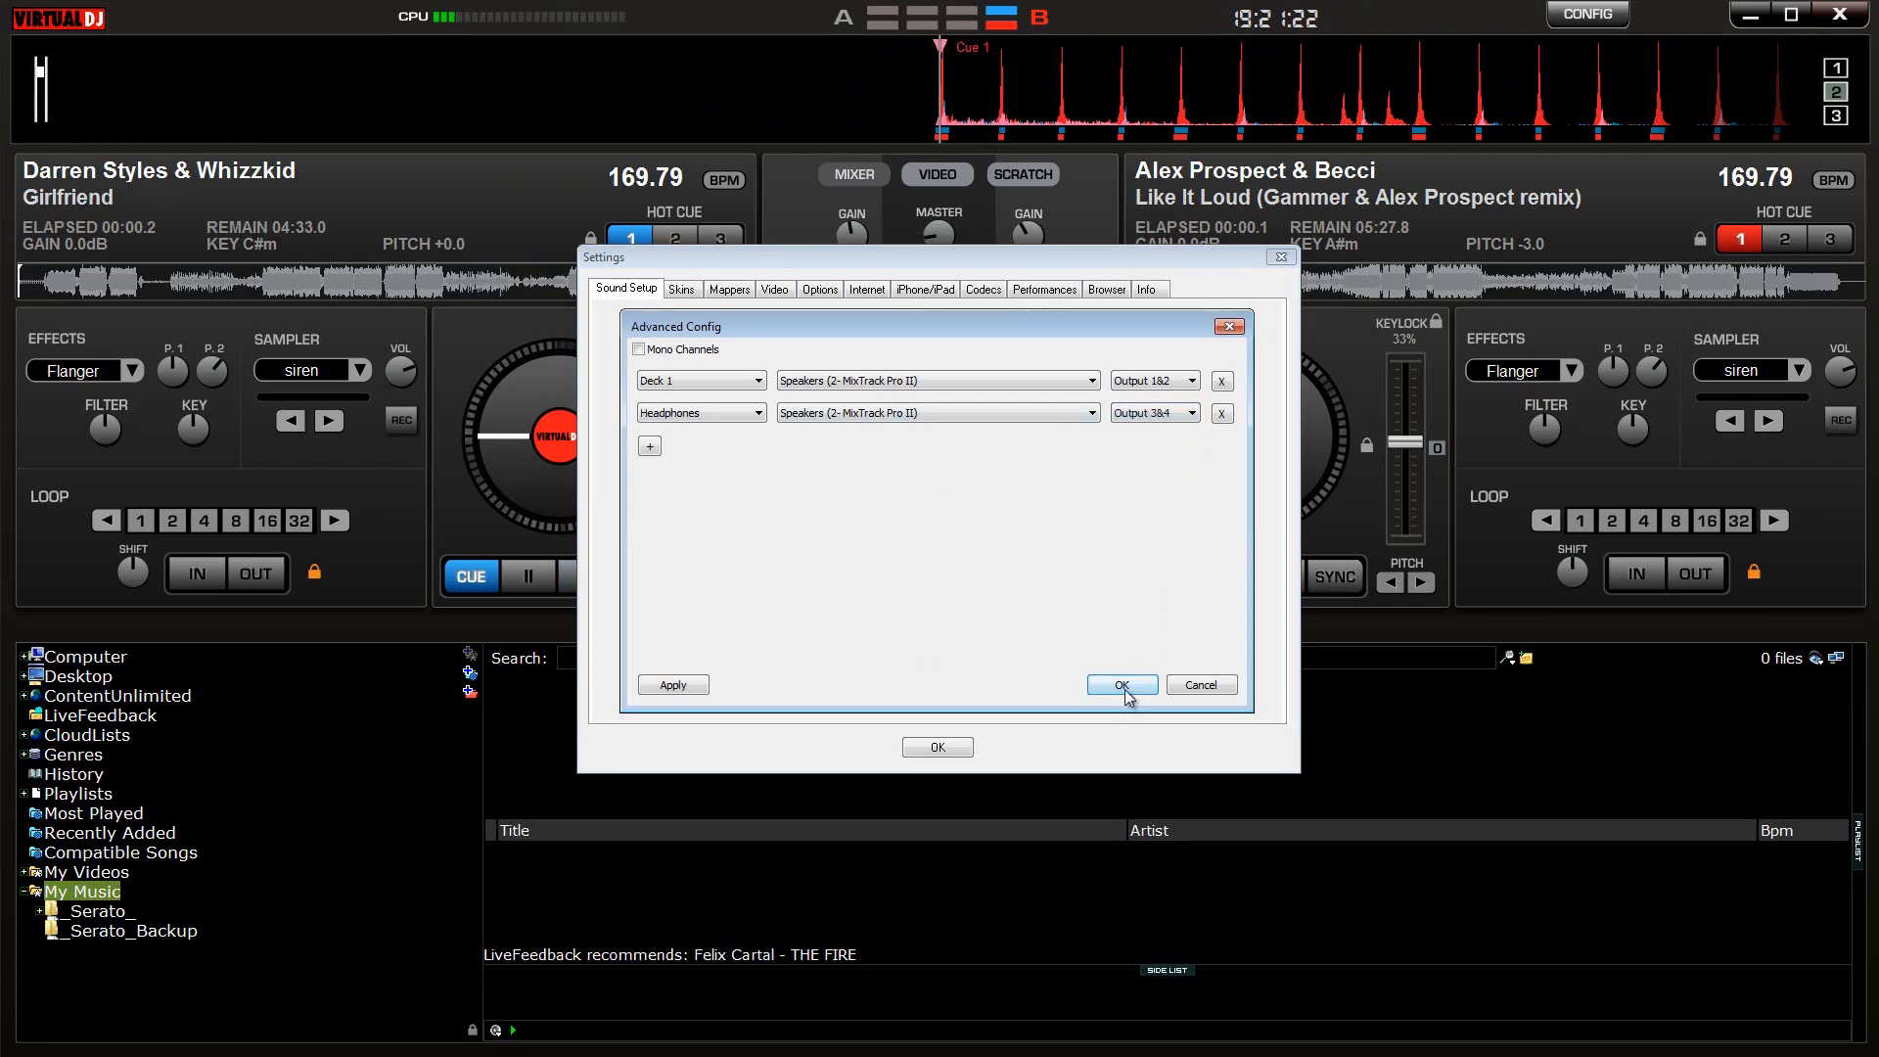
click(1120, 684)
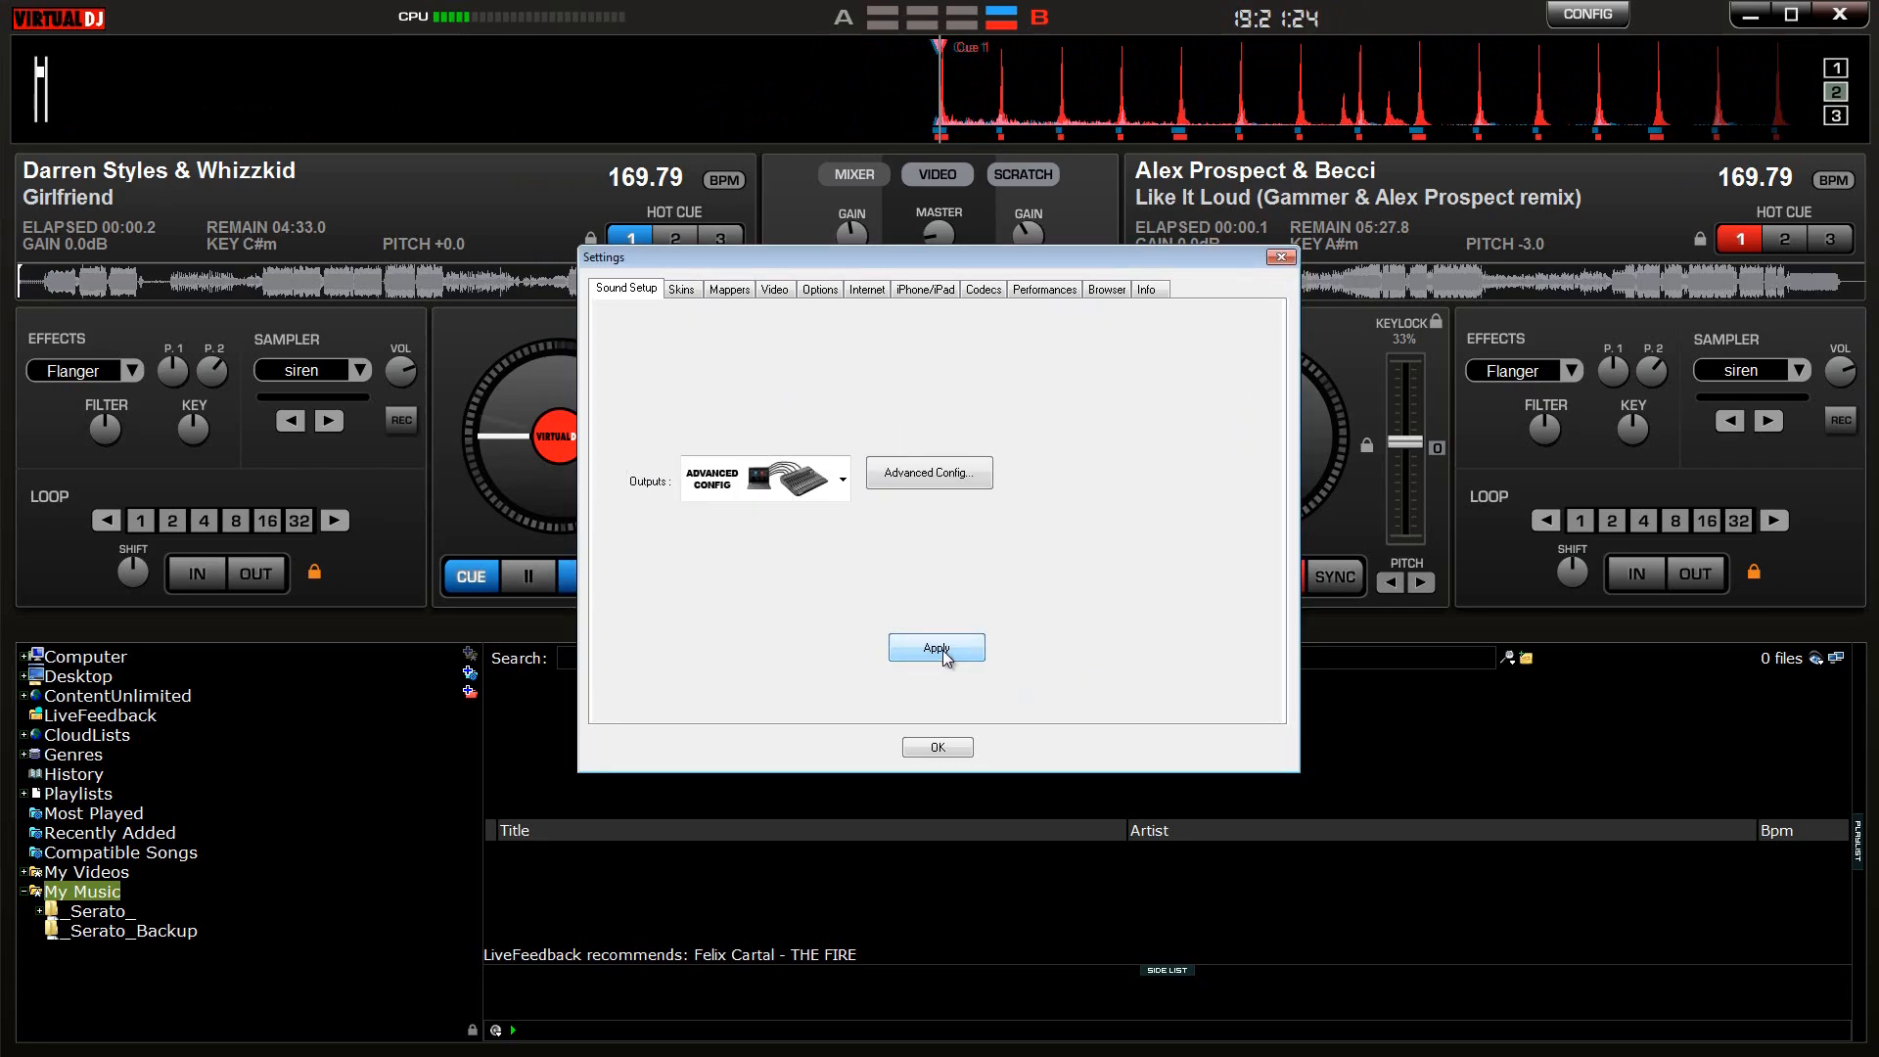
click(469, 576)
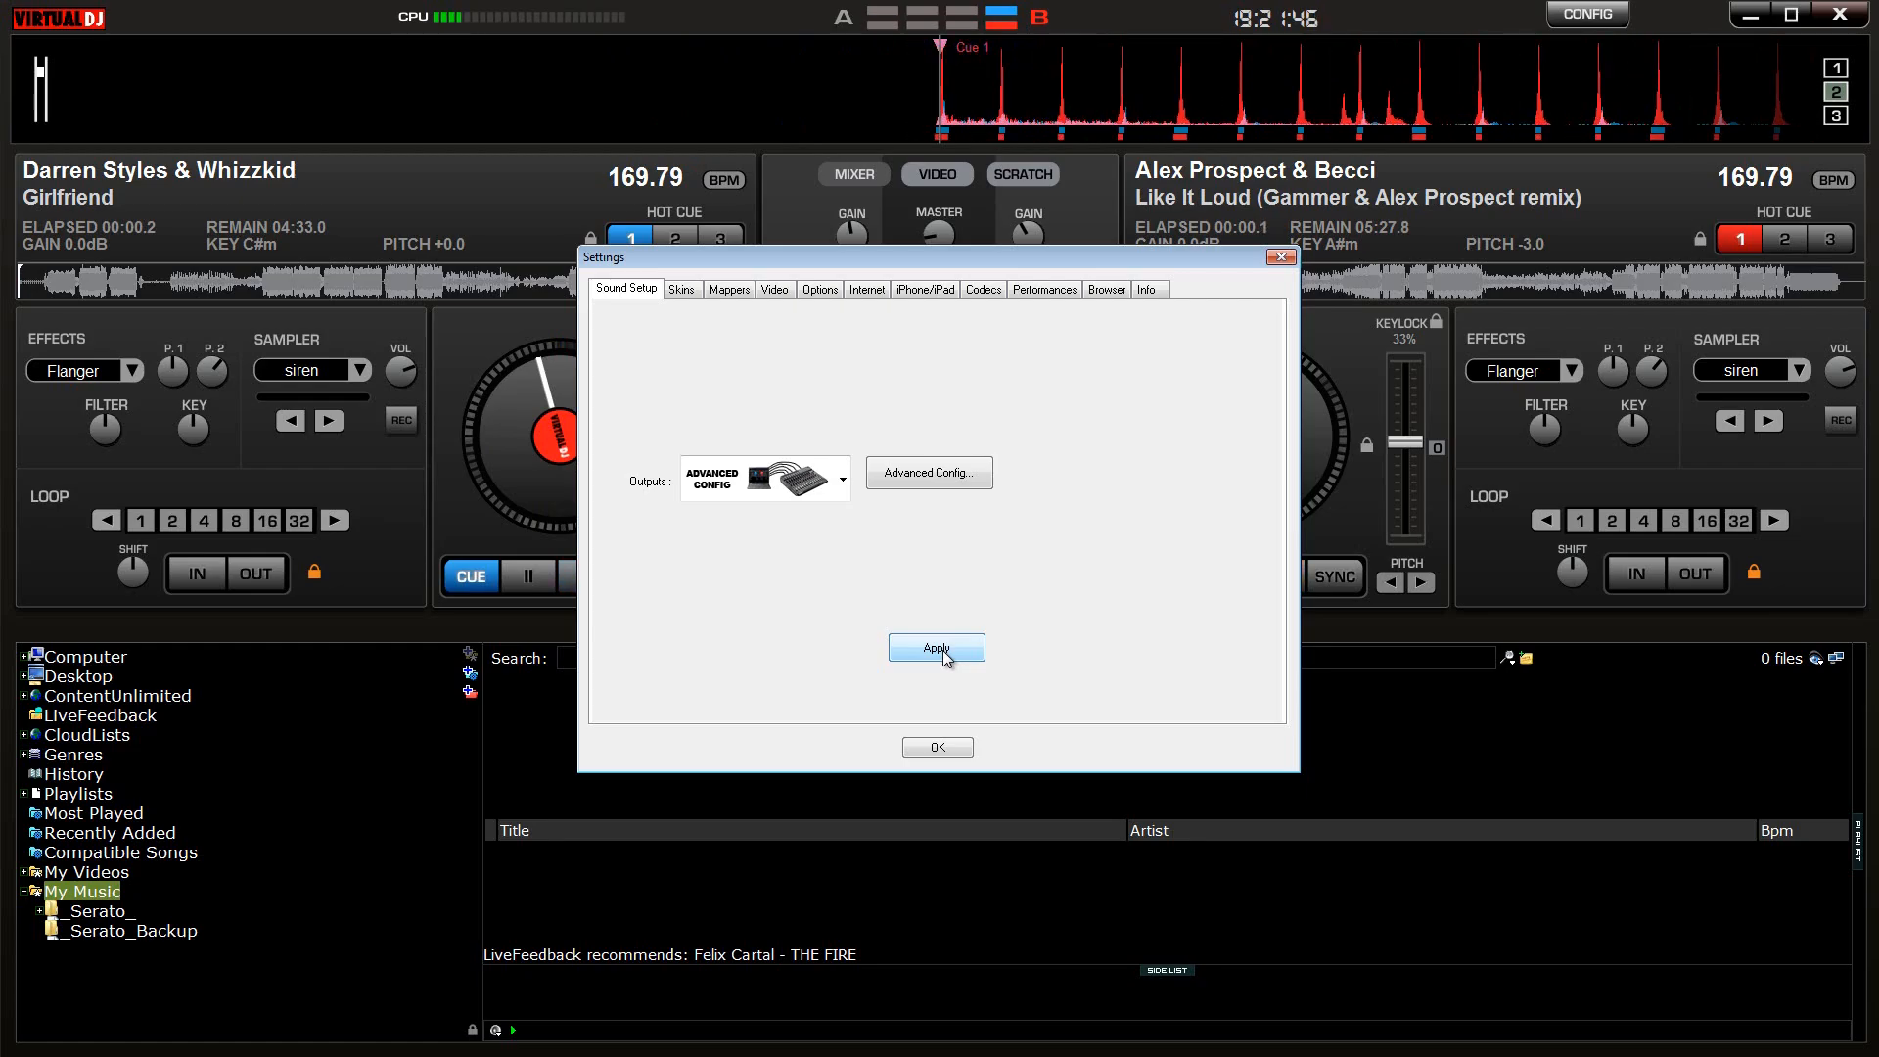
click(929, 472)
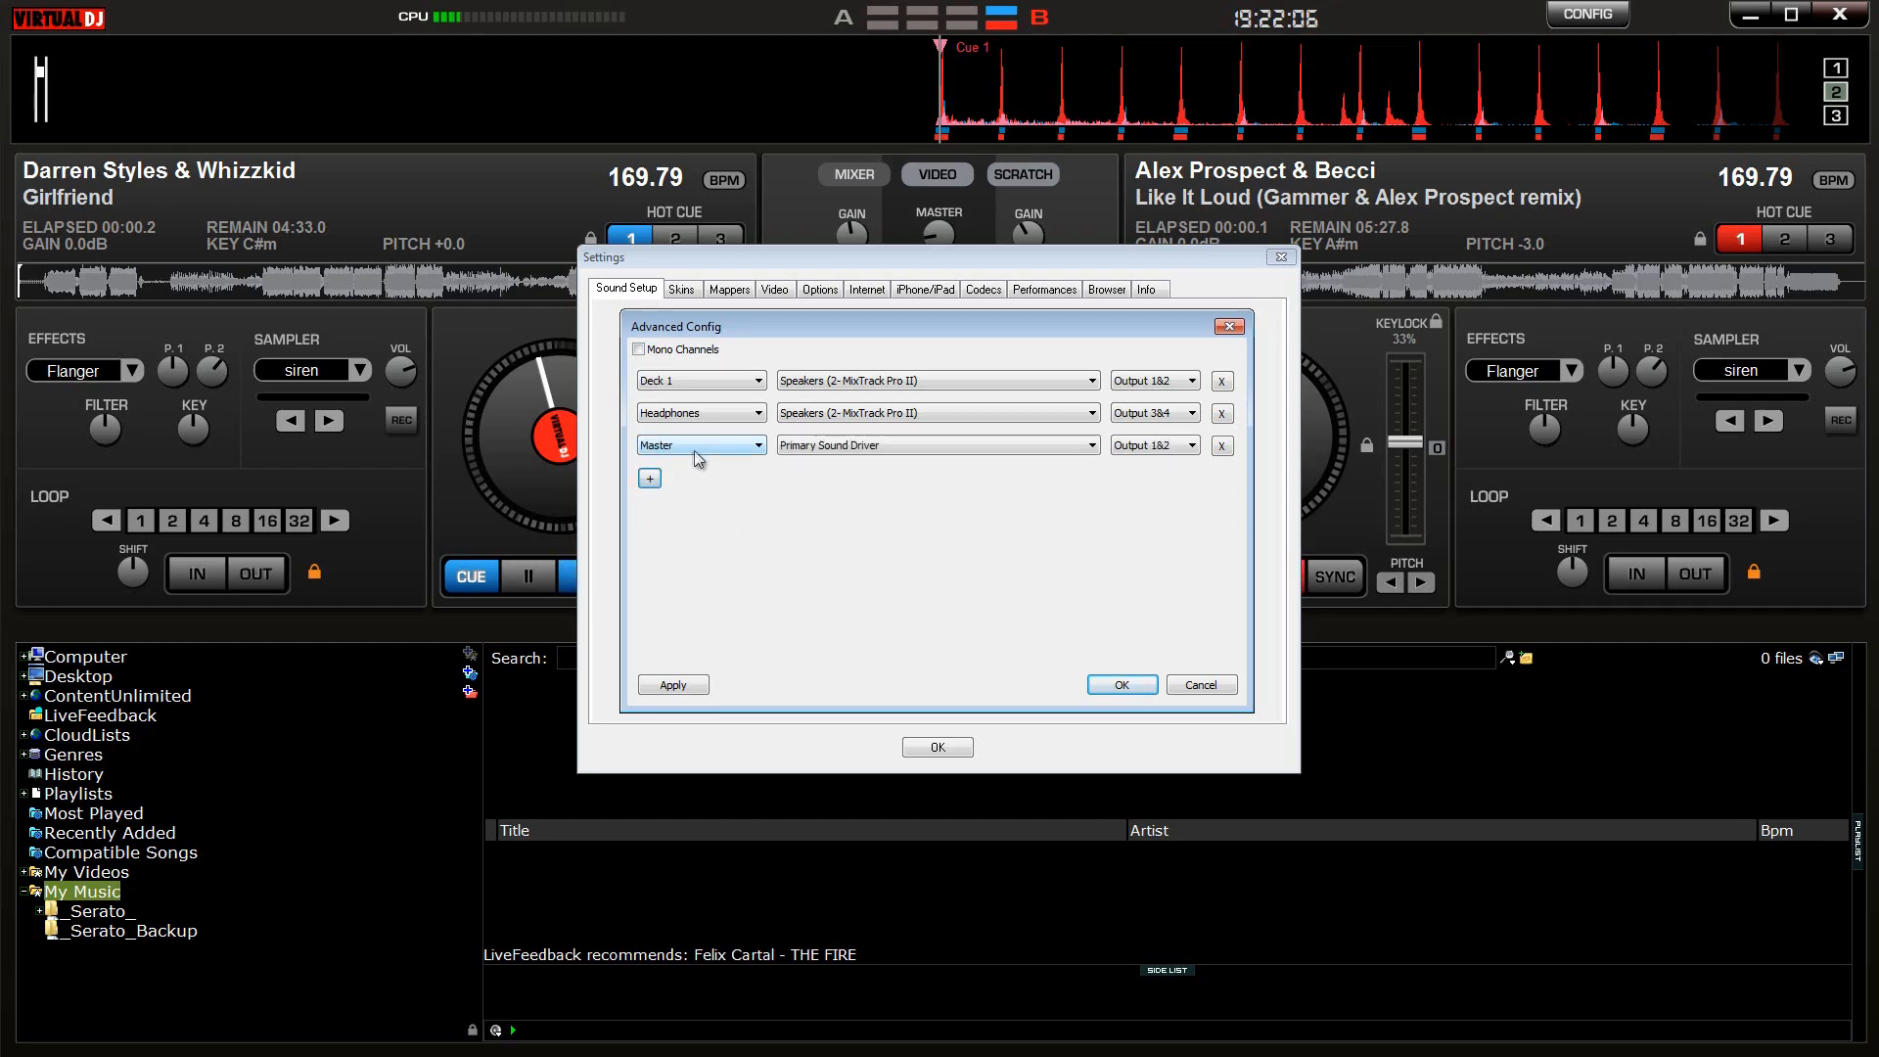
Step: Assign the third route to Microphone, then close Advanced Config and Settings with OK
click(699, 444)
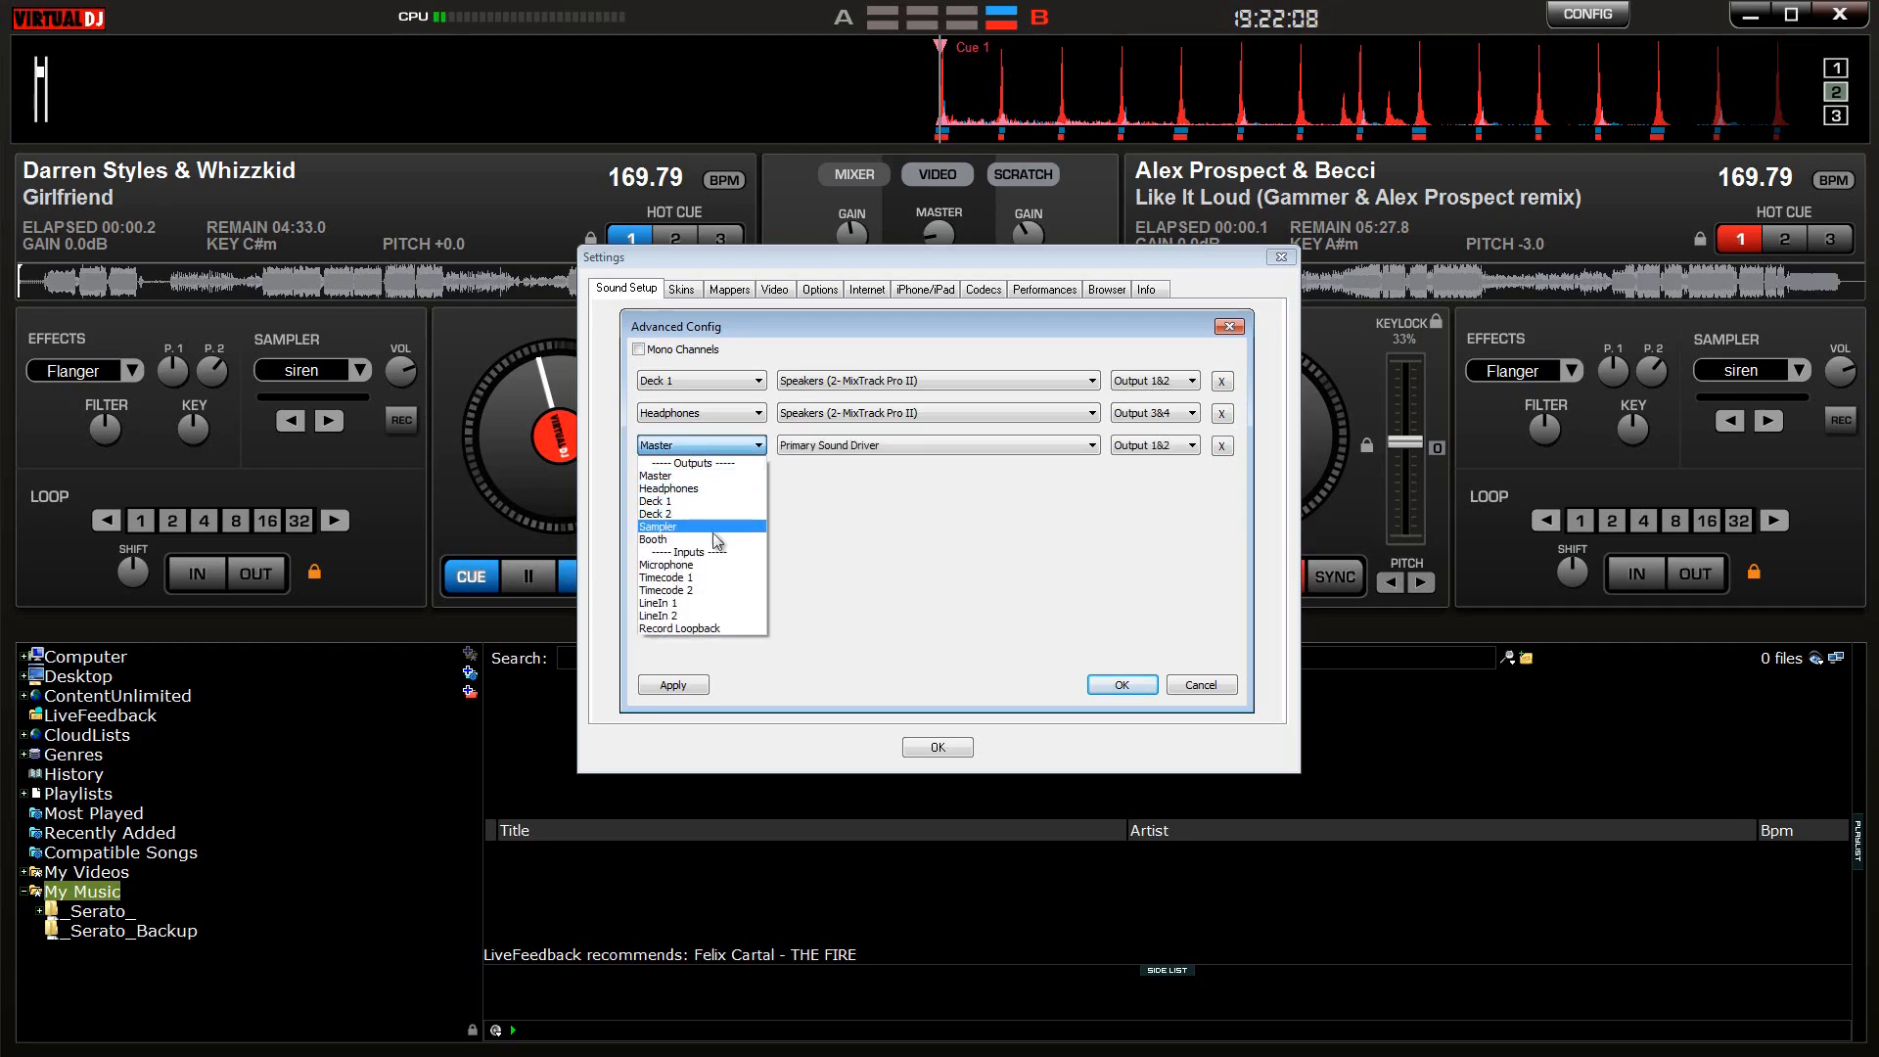
click(666, 565)
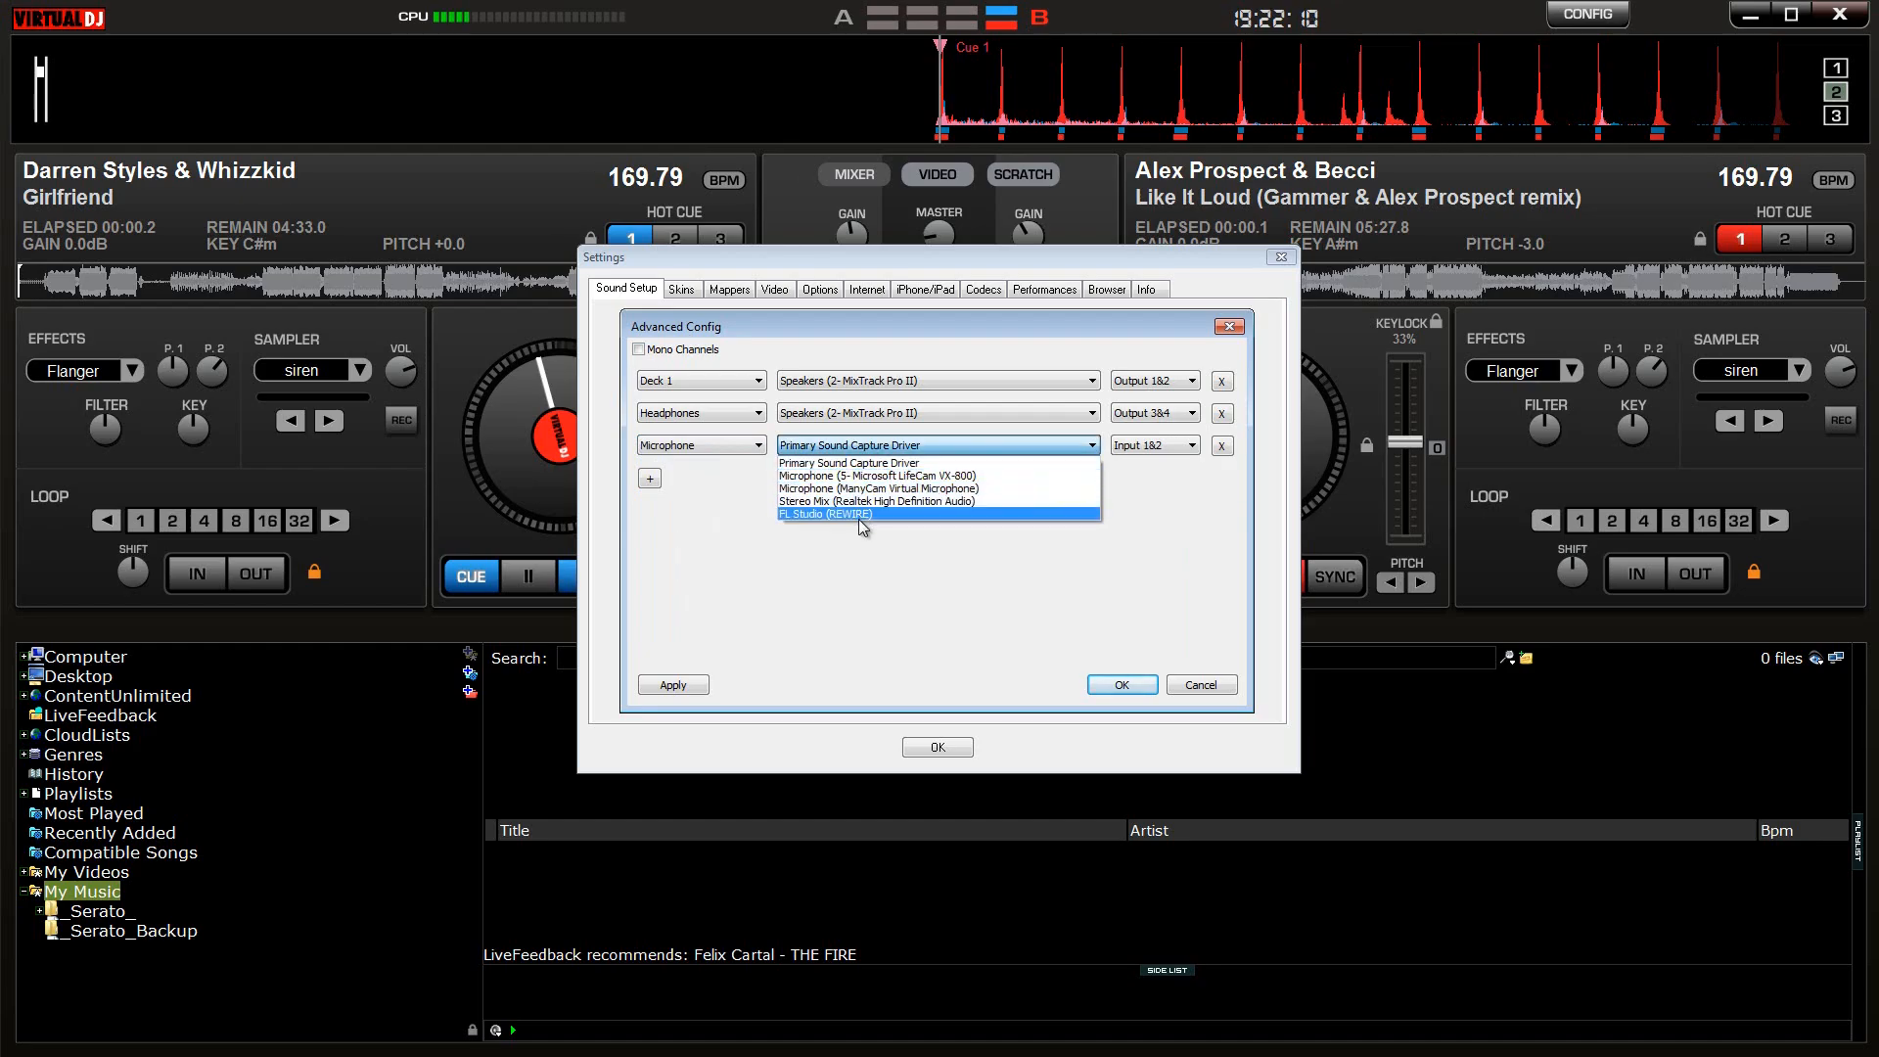
mouse_move(863, 501)
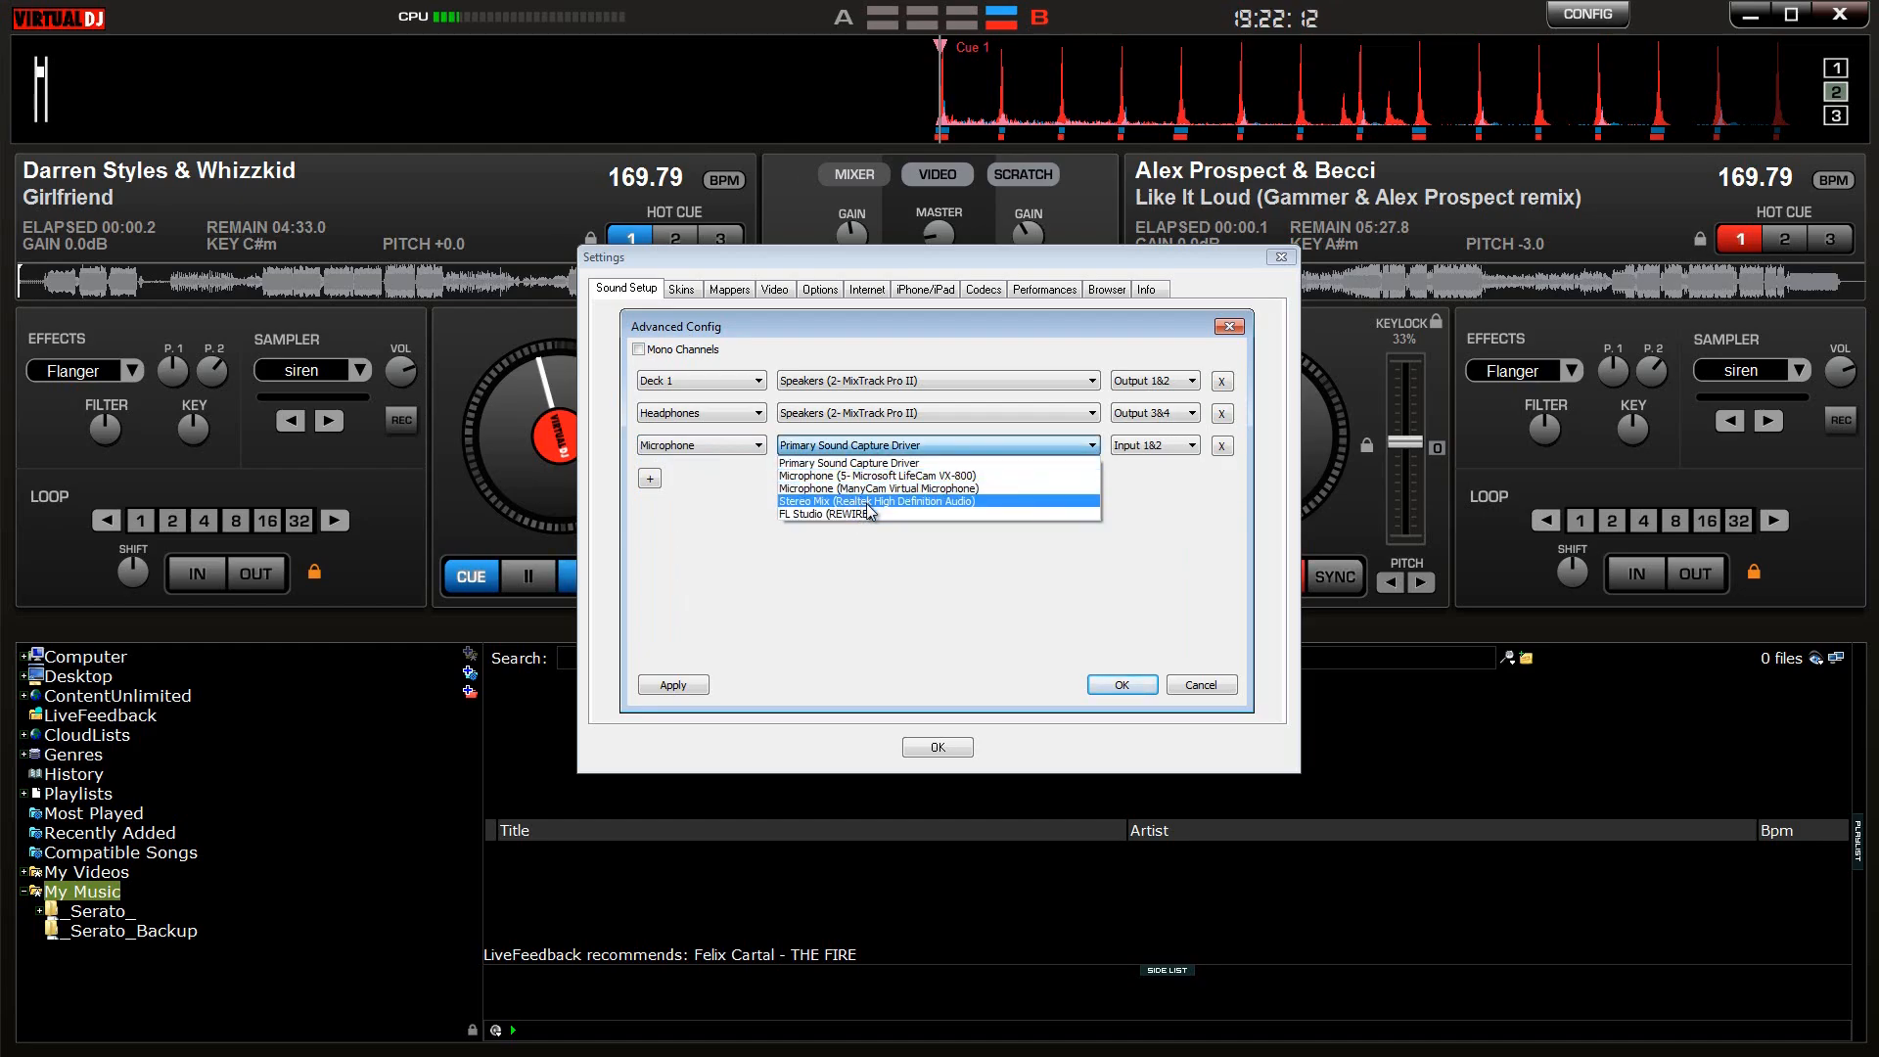
mouse_move(824, 463)
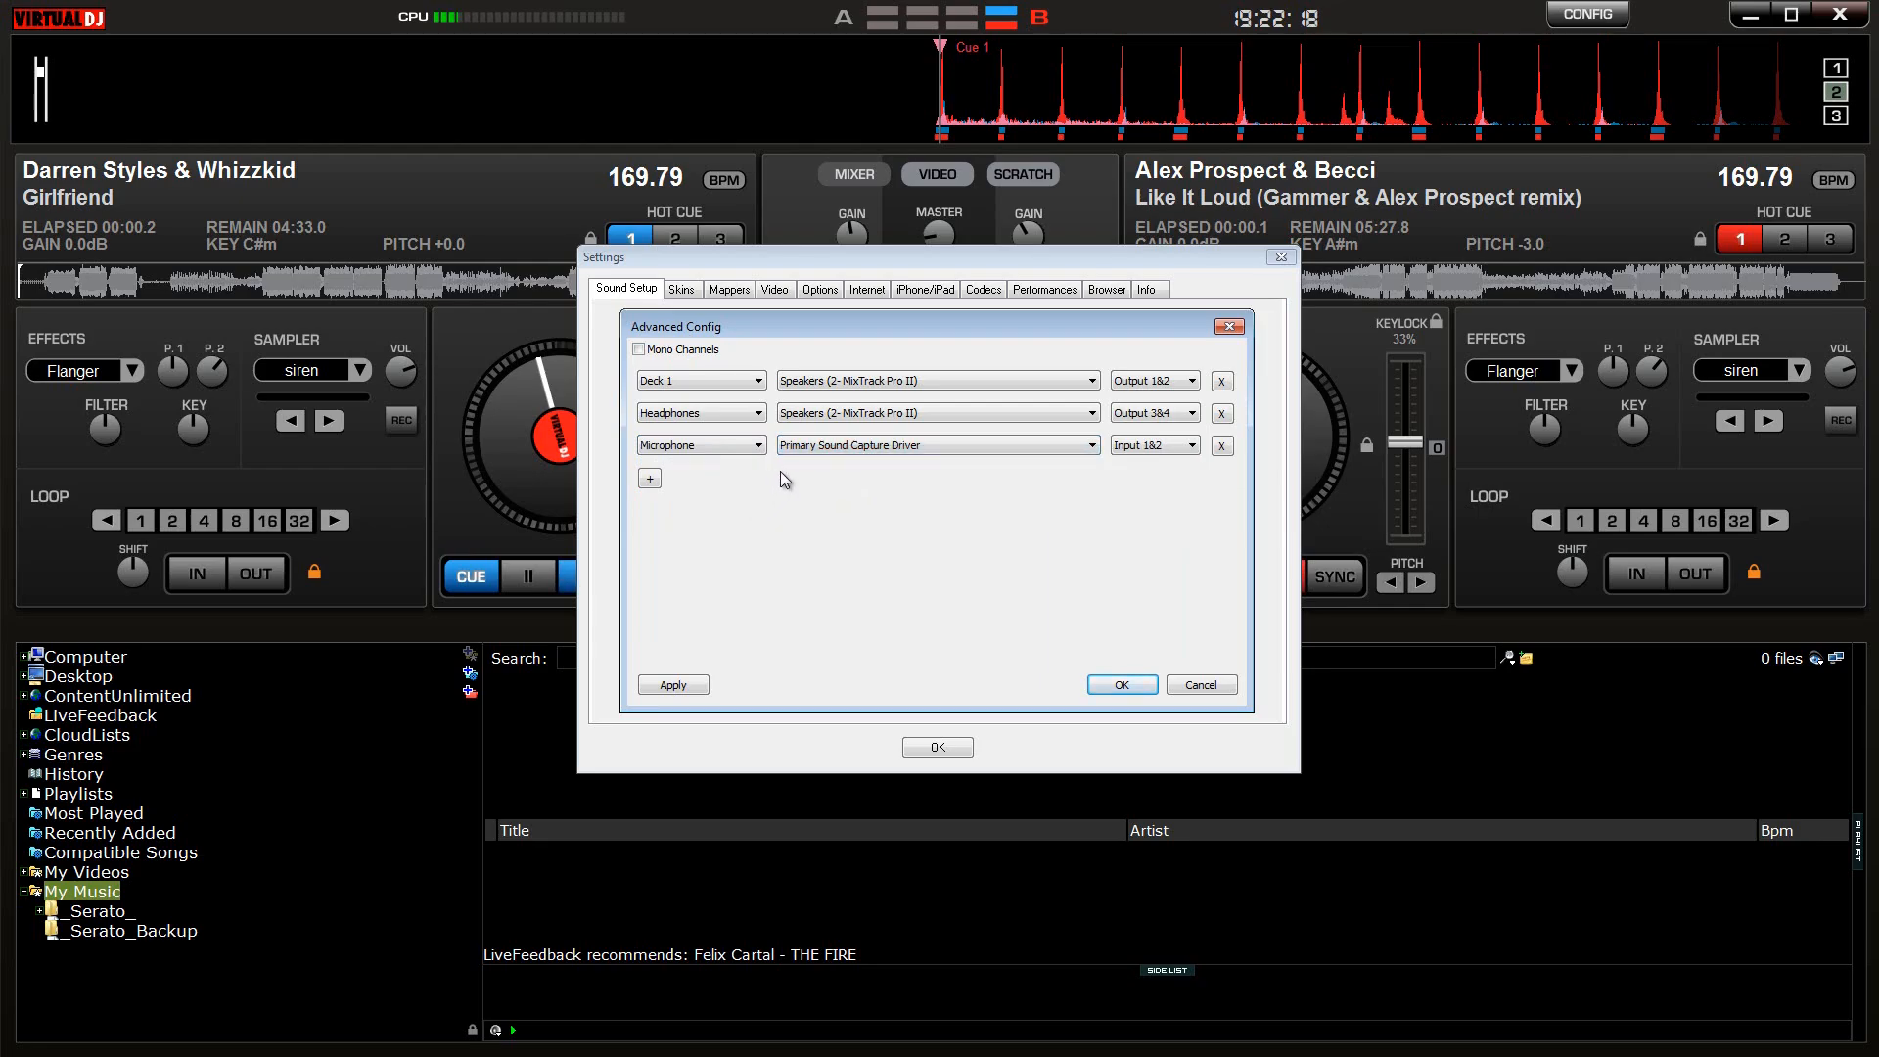
click(1119, 684)
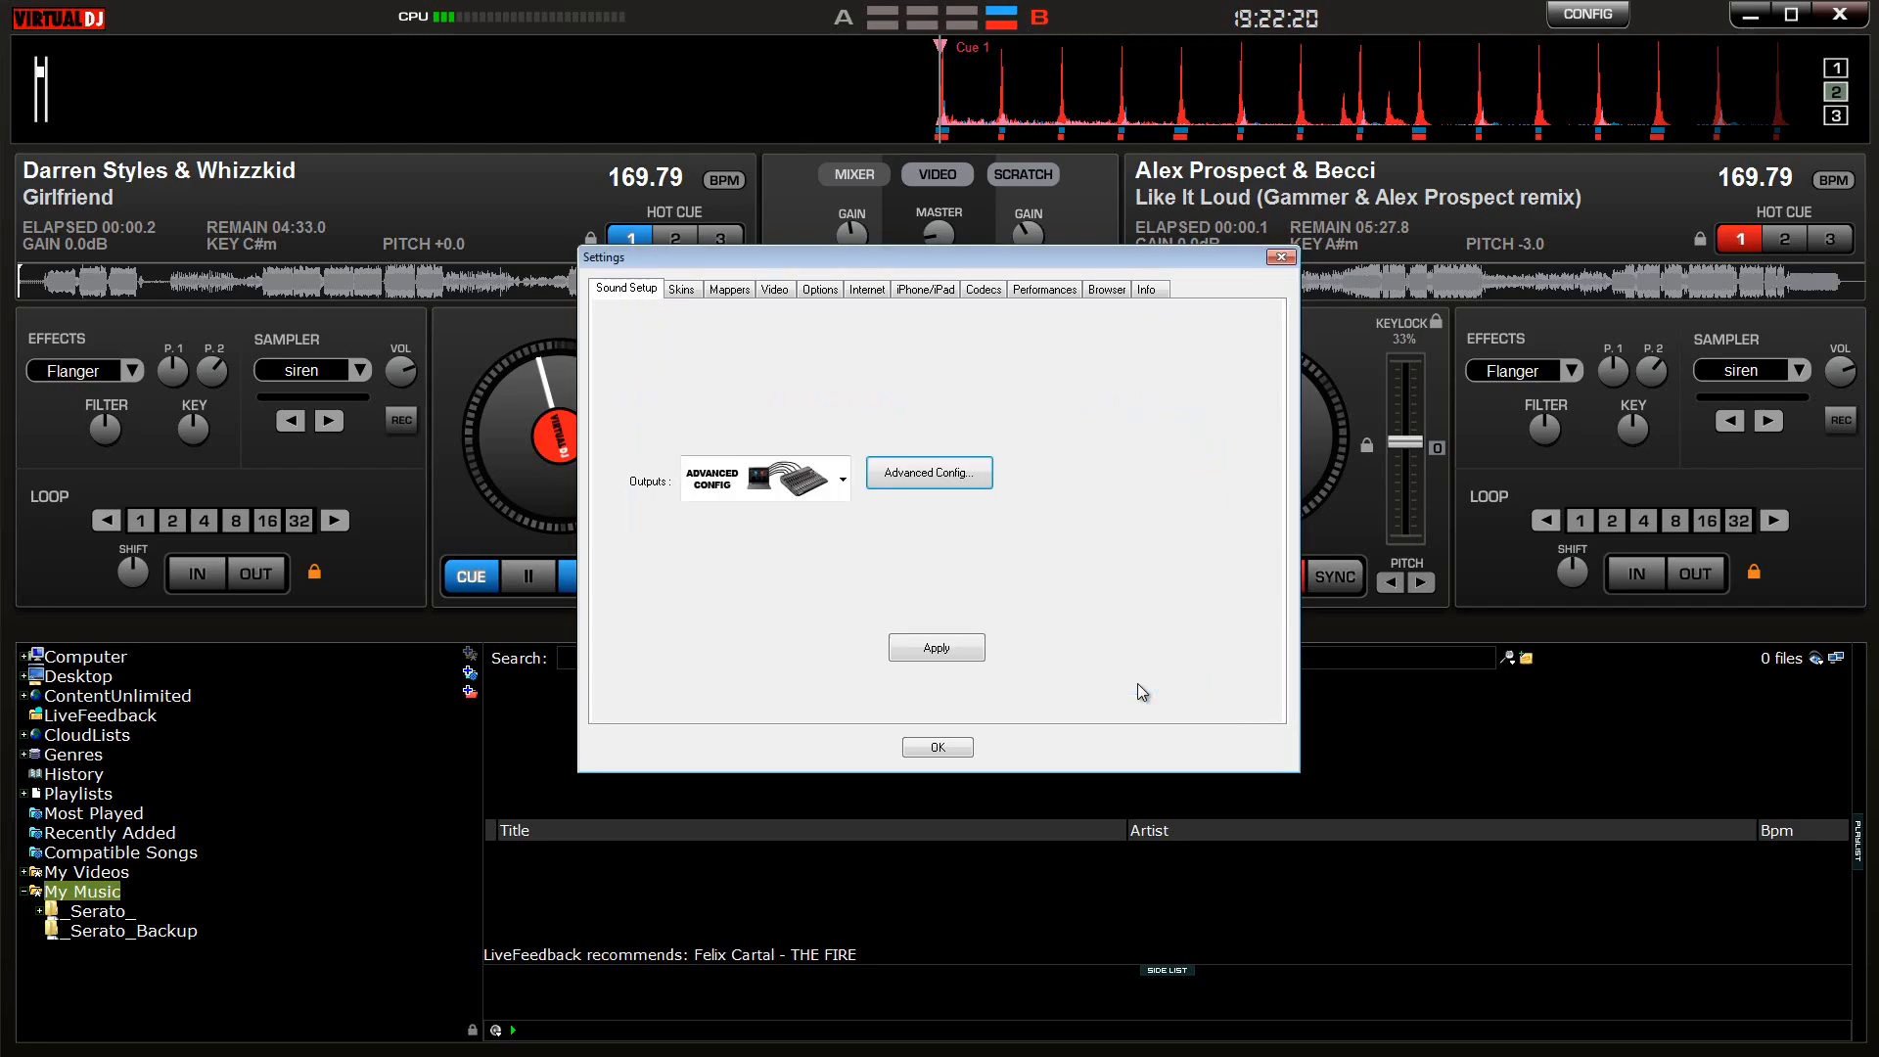
click(938, 747)
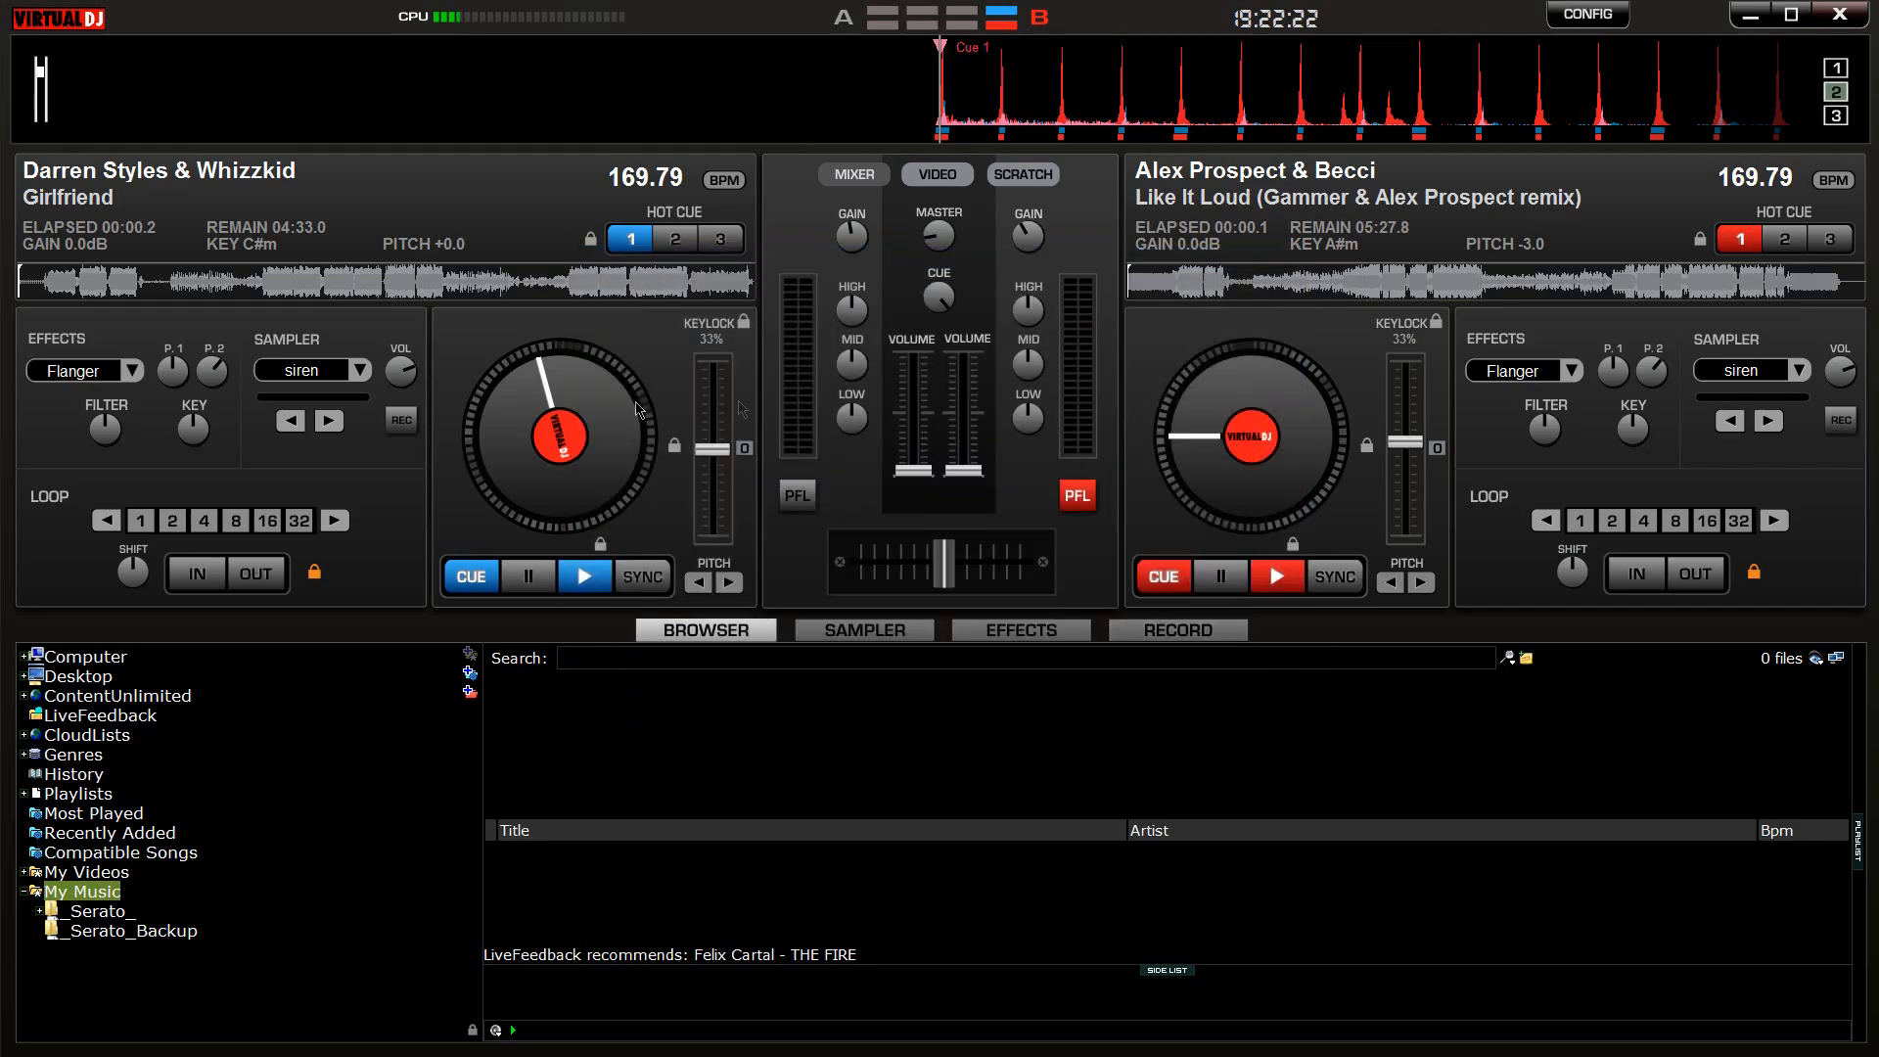
mouse_move(1205, 346)
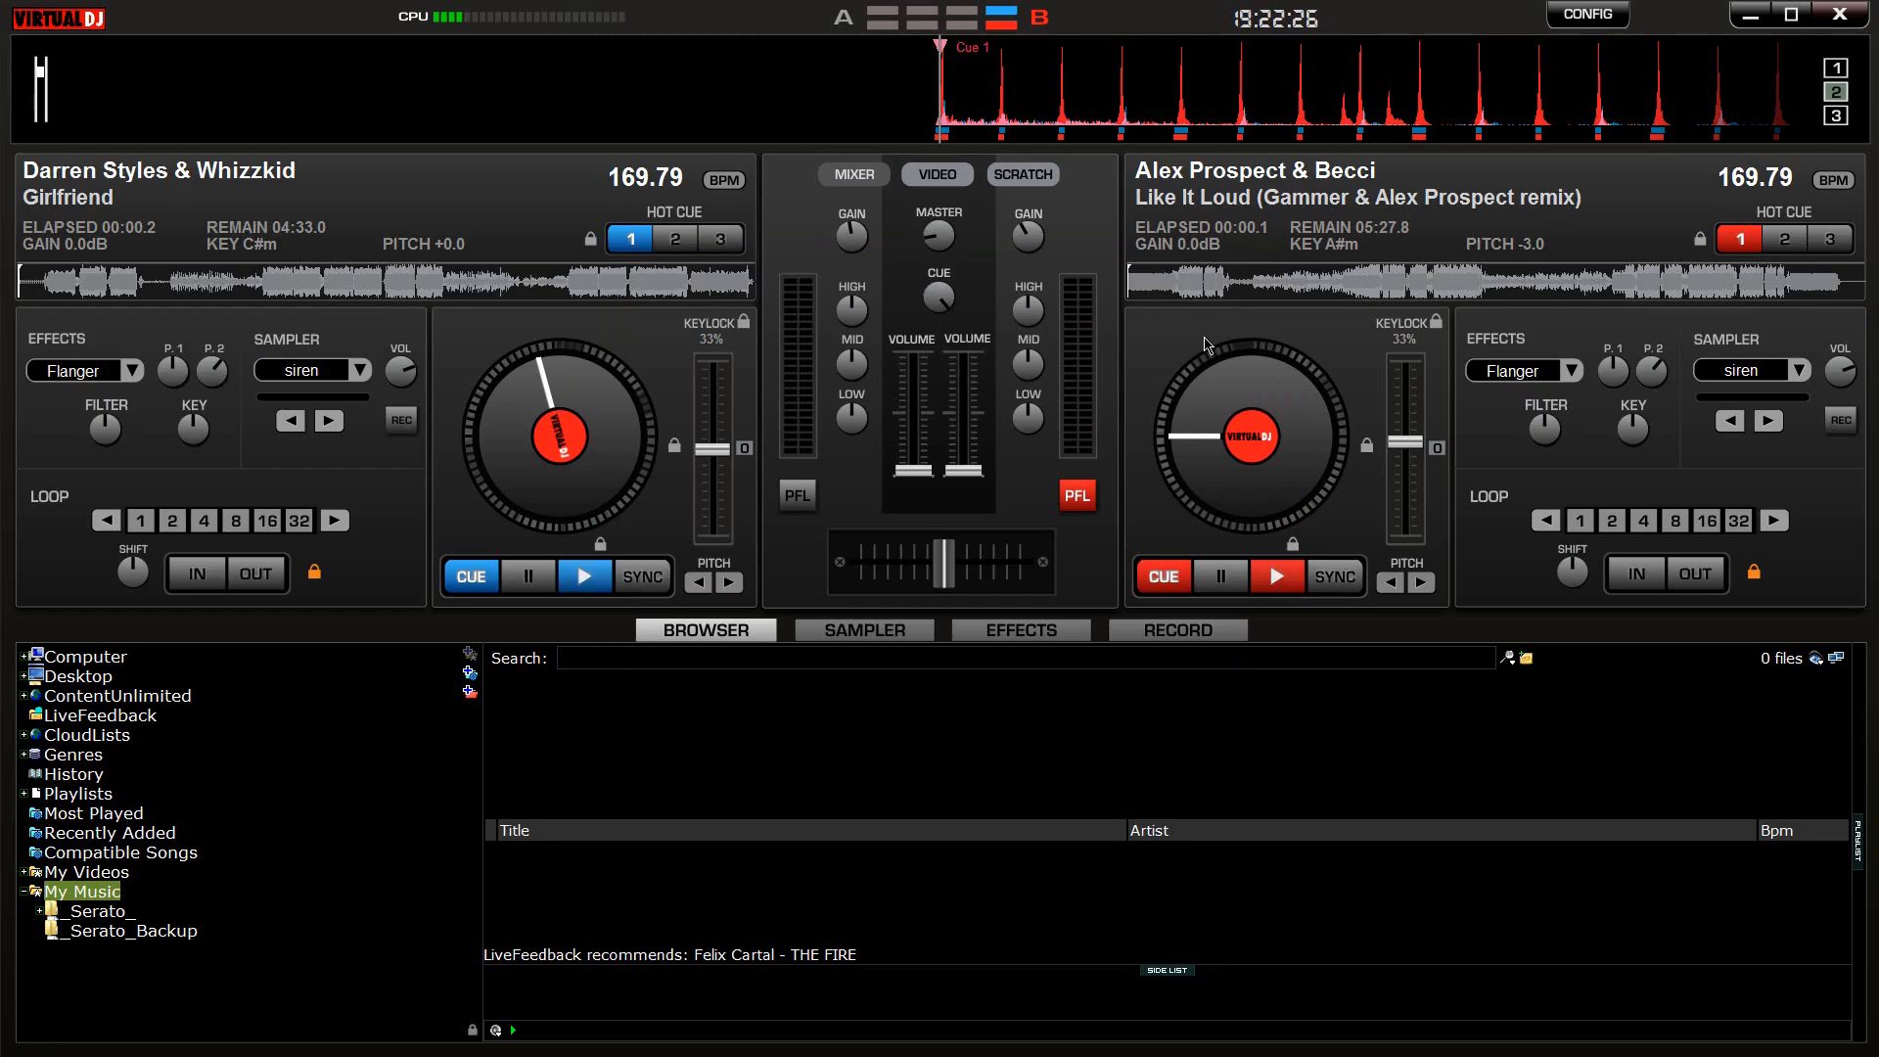
Step: Test-play Deck 1 from the controller and set Advanced Config's third row to Deck 2
click(1584, 15)
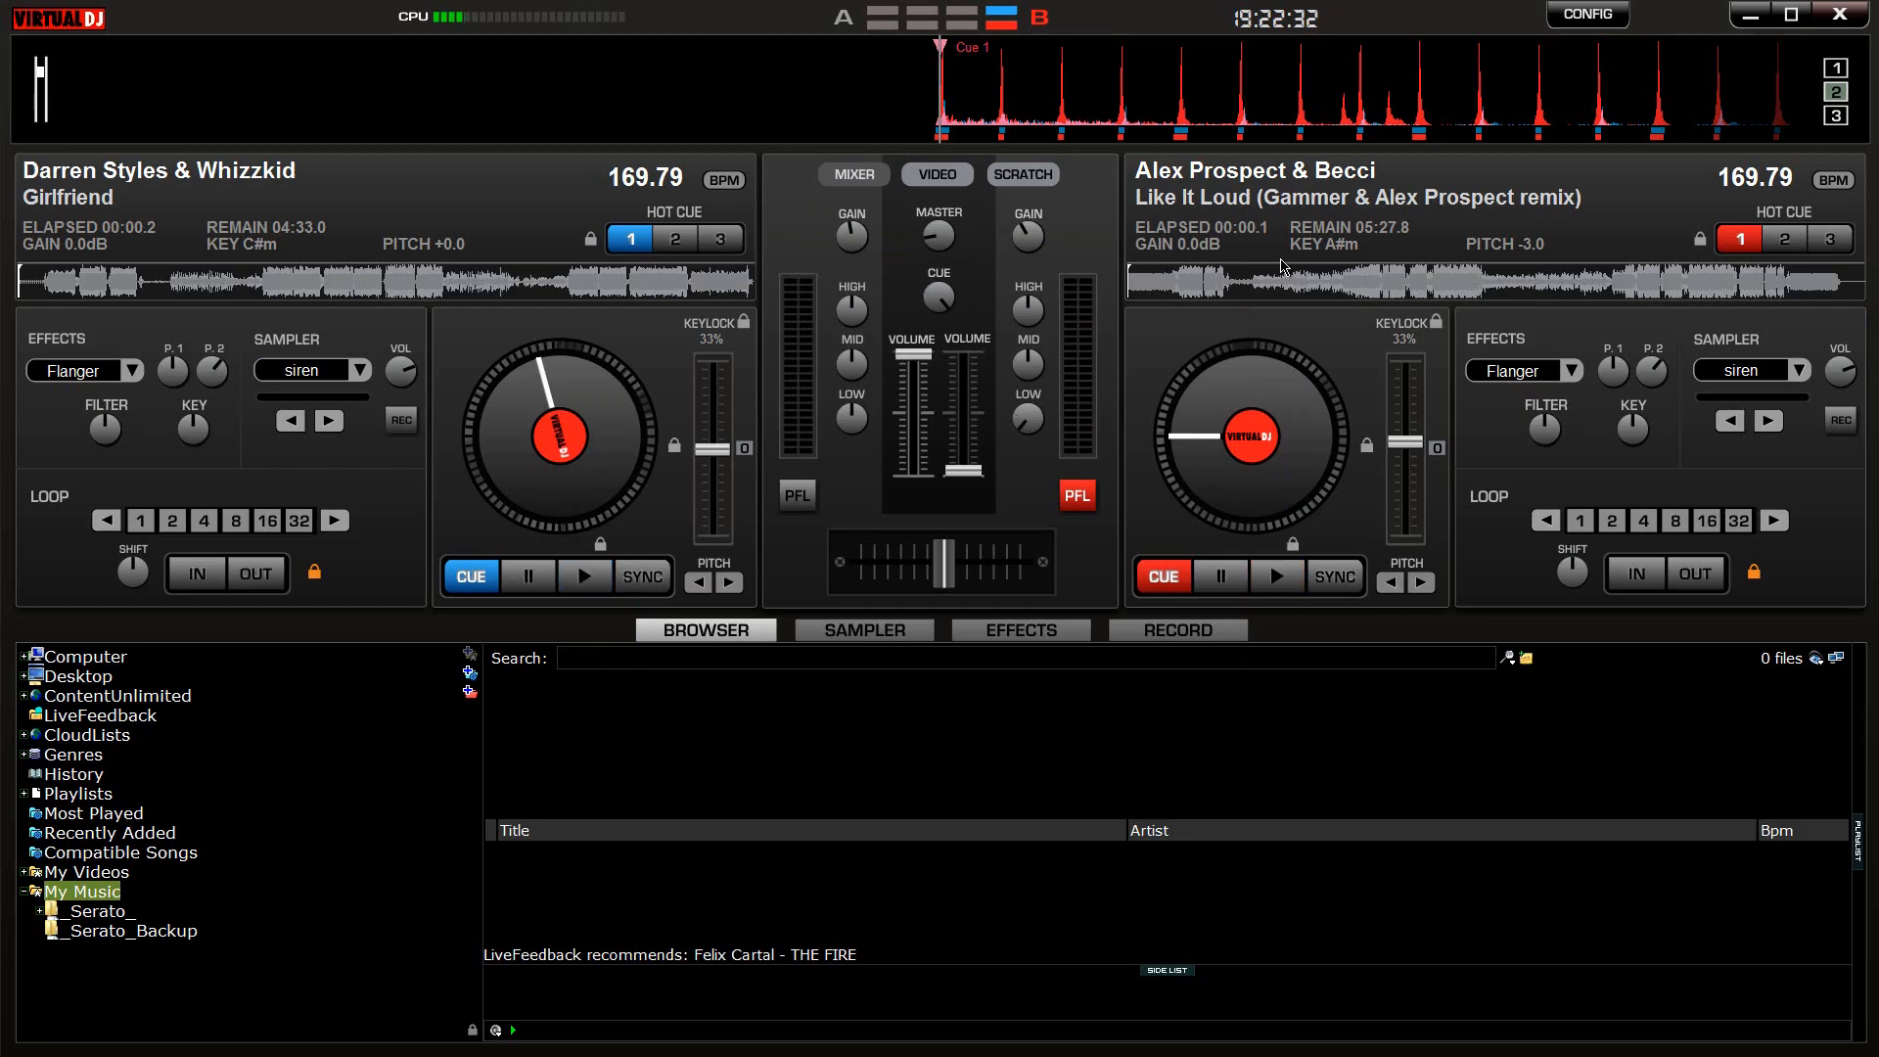
click(583, 576)
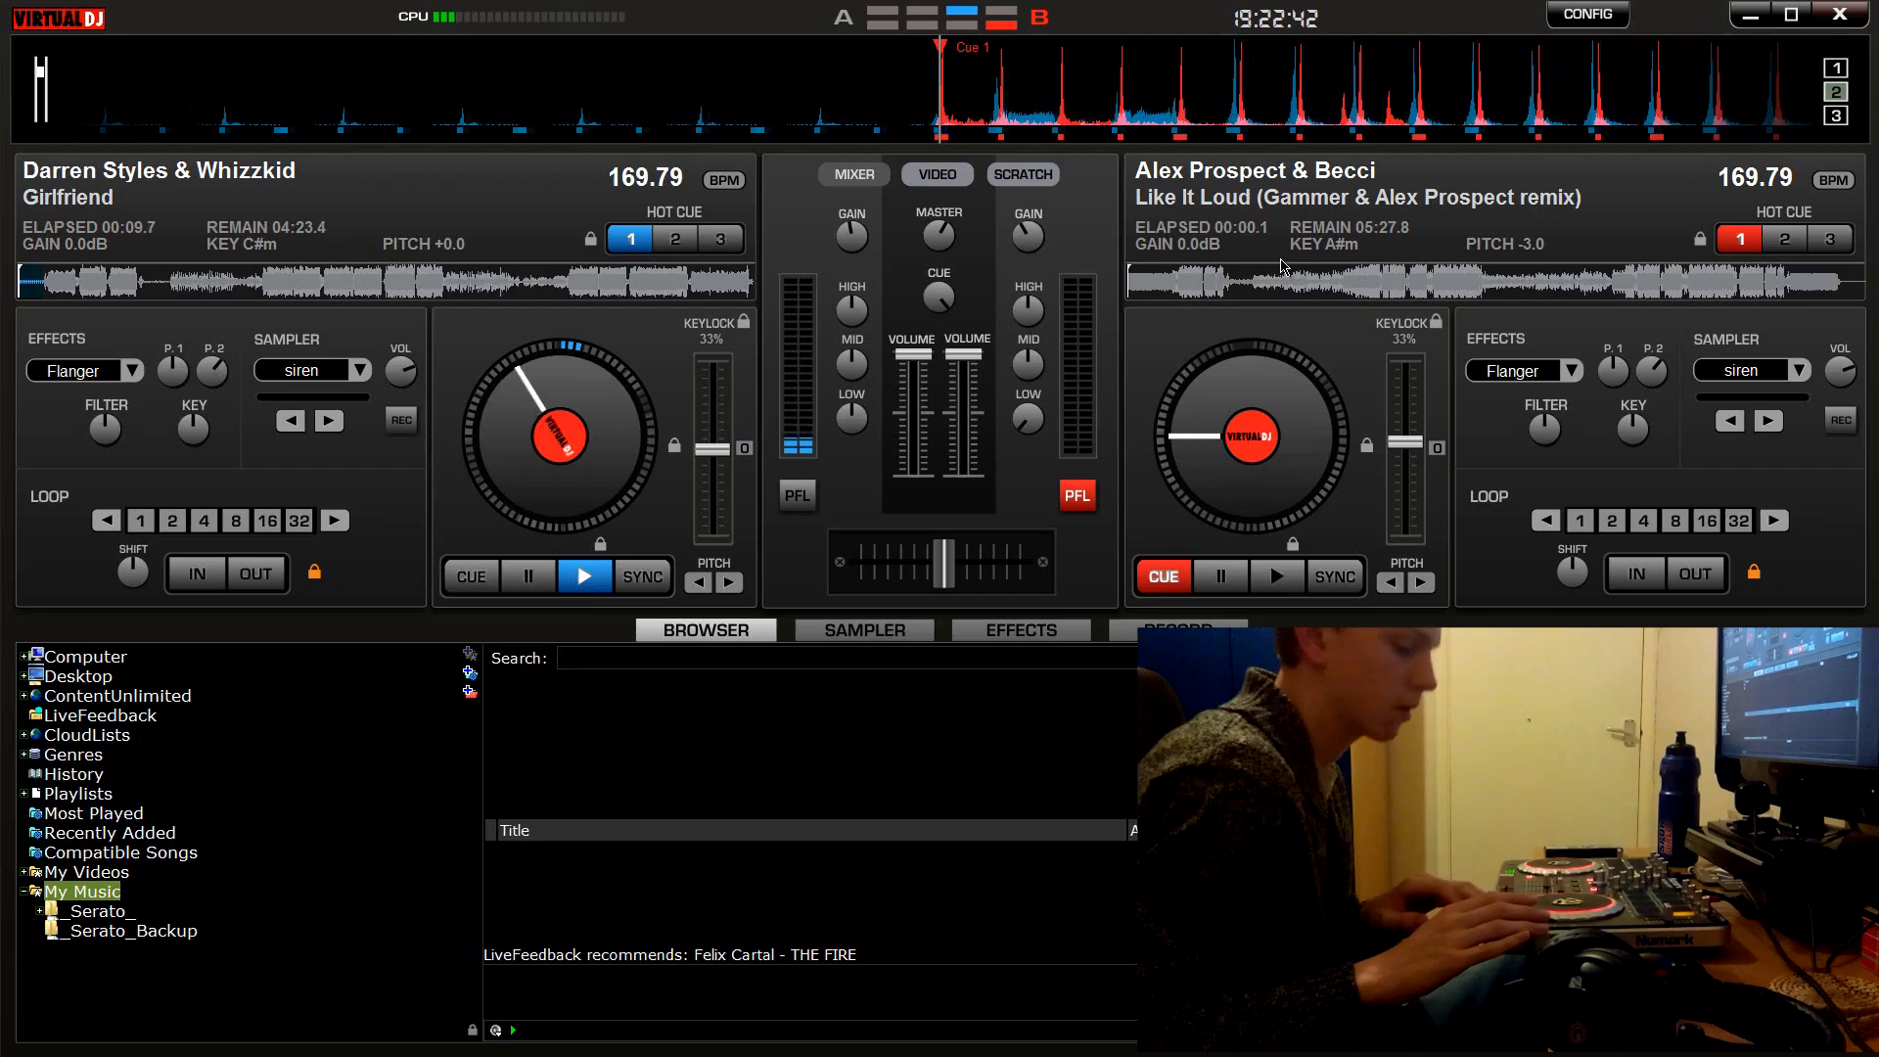
click(1276, 576)
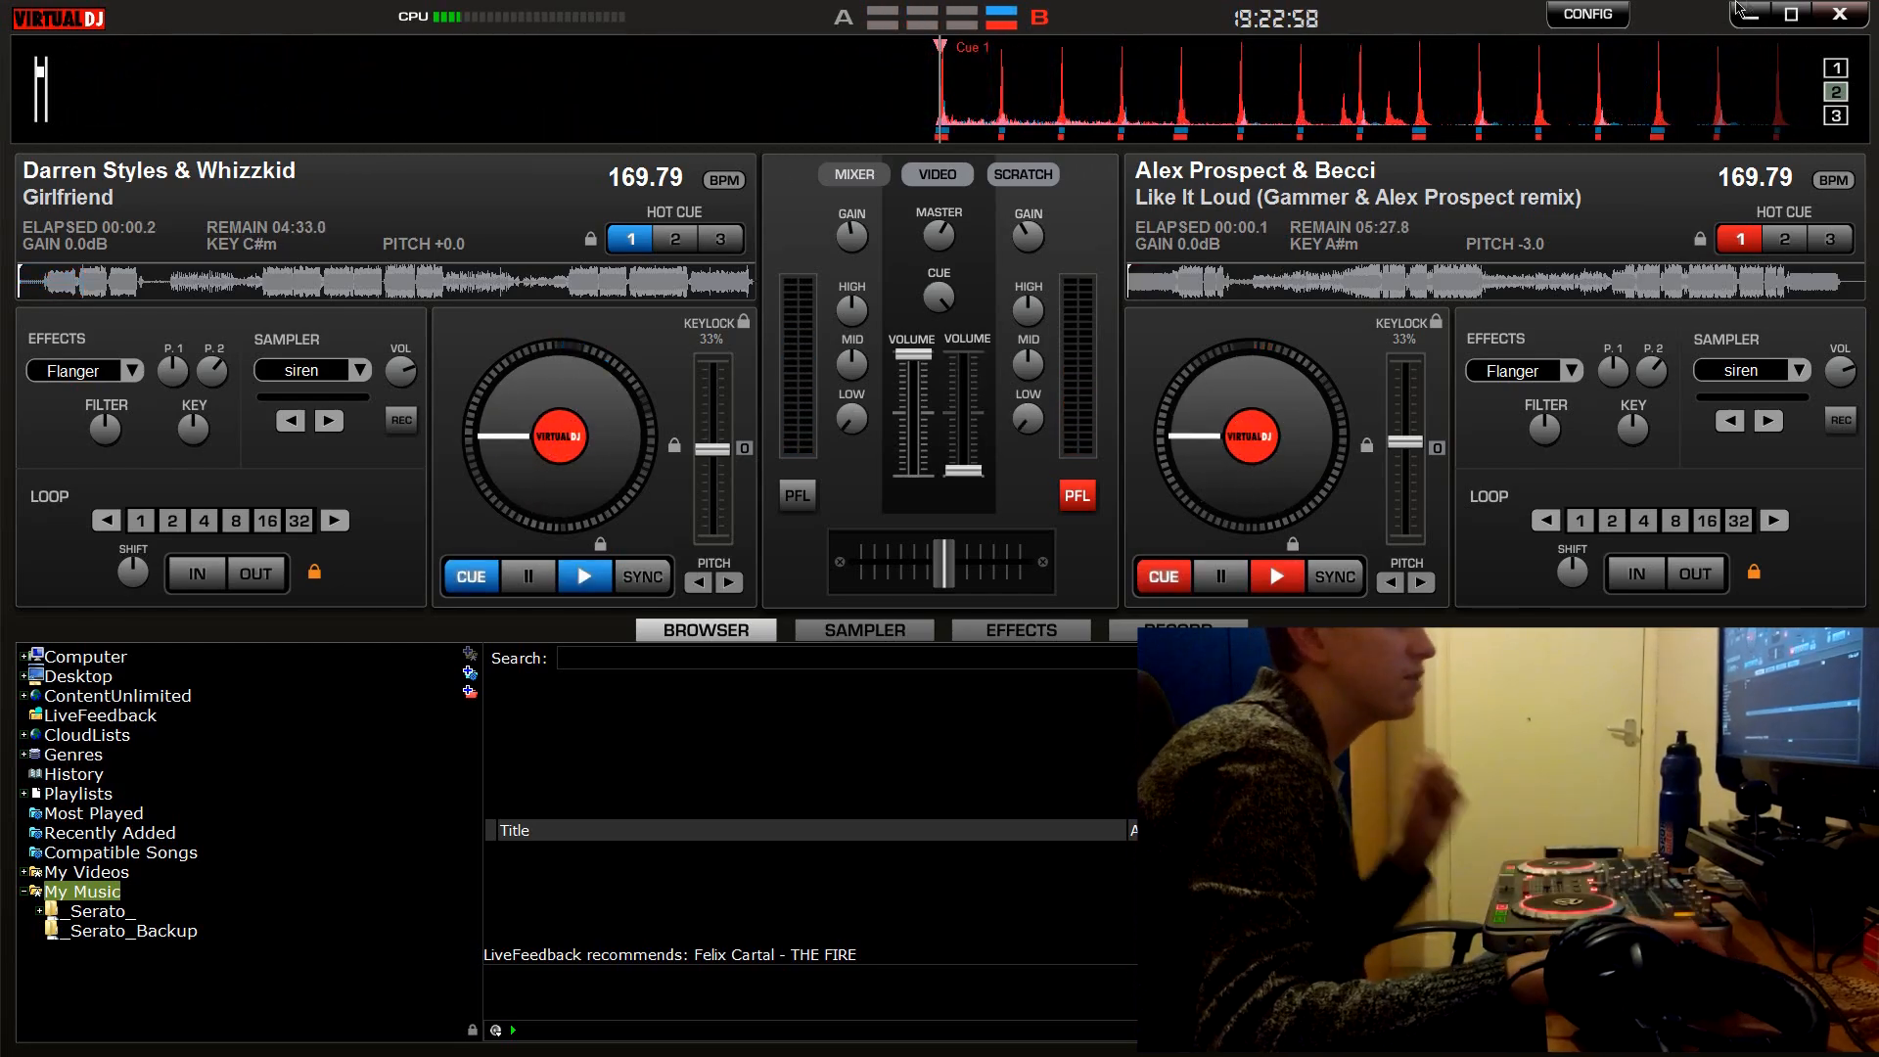
click(1585, 15)
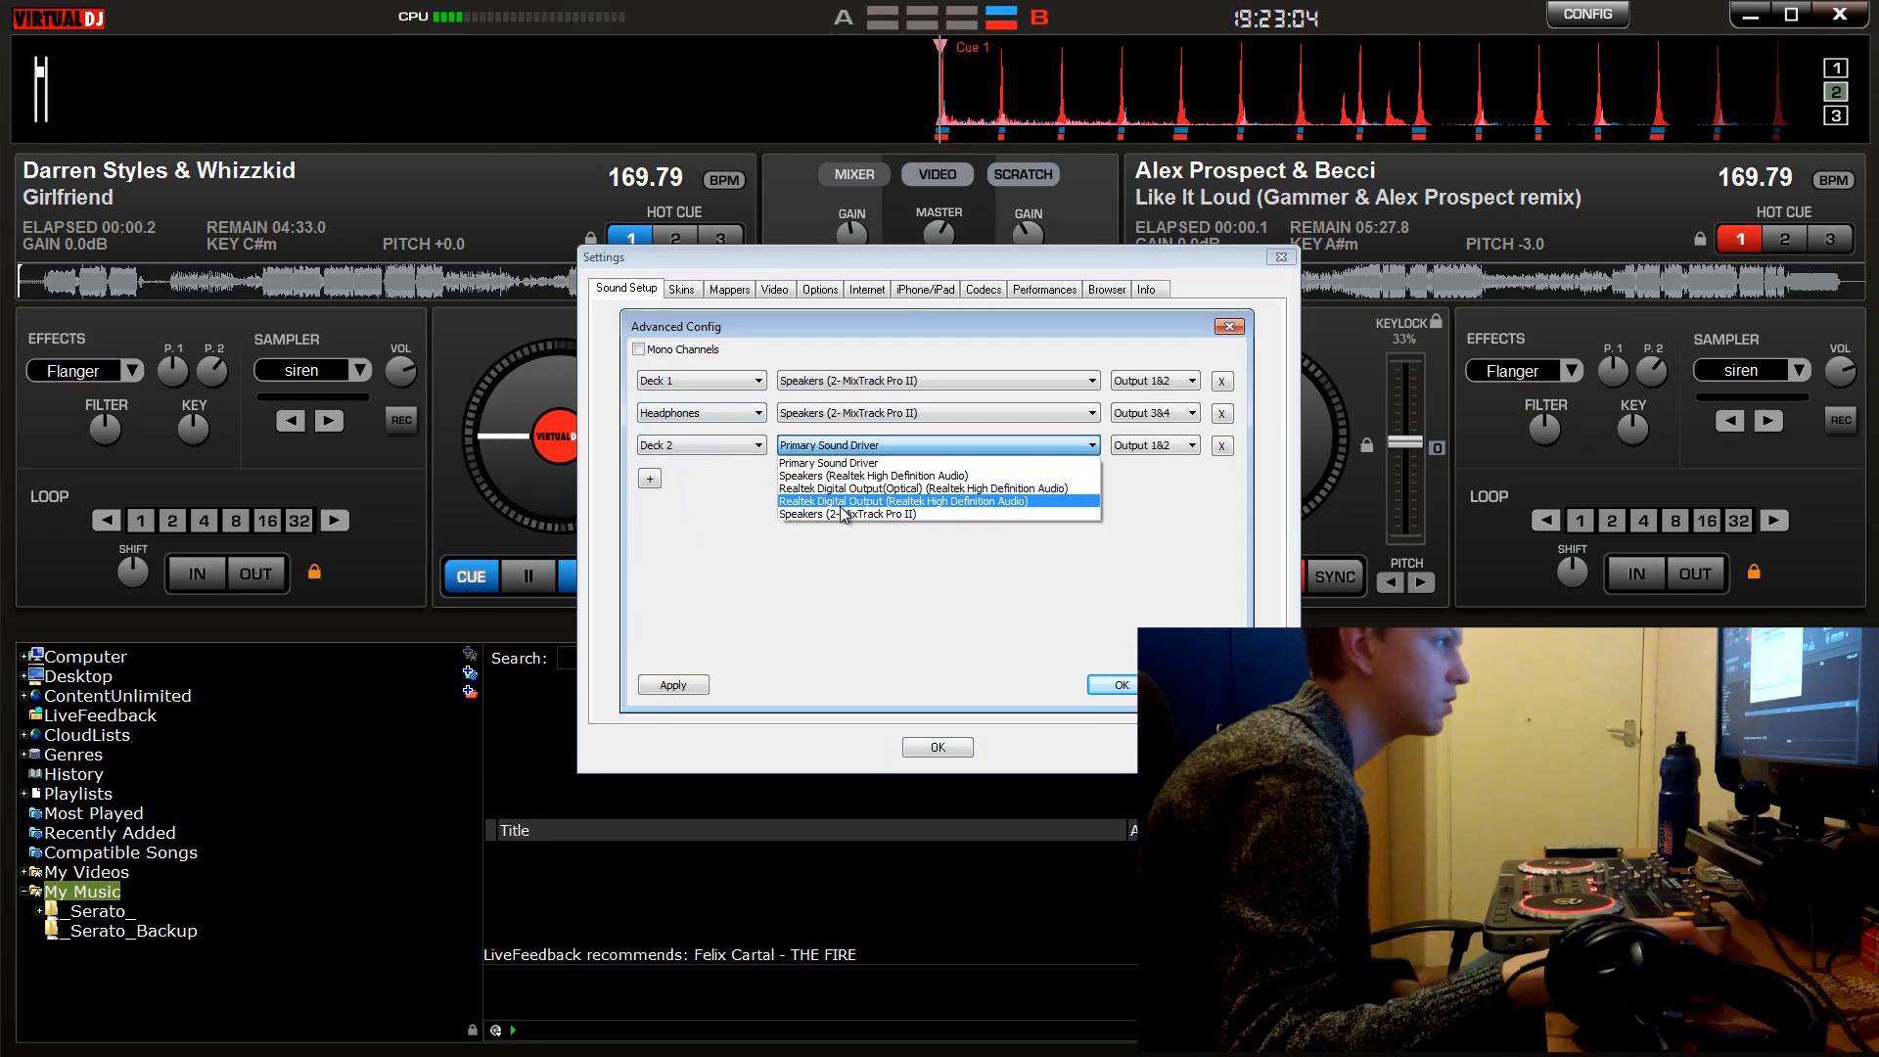
Step: Route Deck 2 to Realtek Digital Output on Output 7&8 and confirm
click(902, 501)
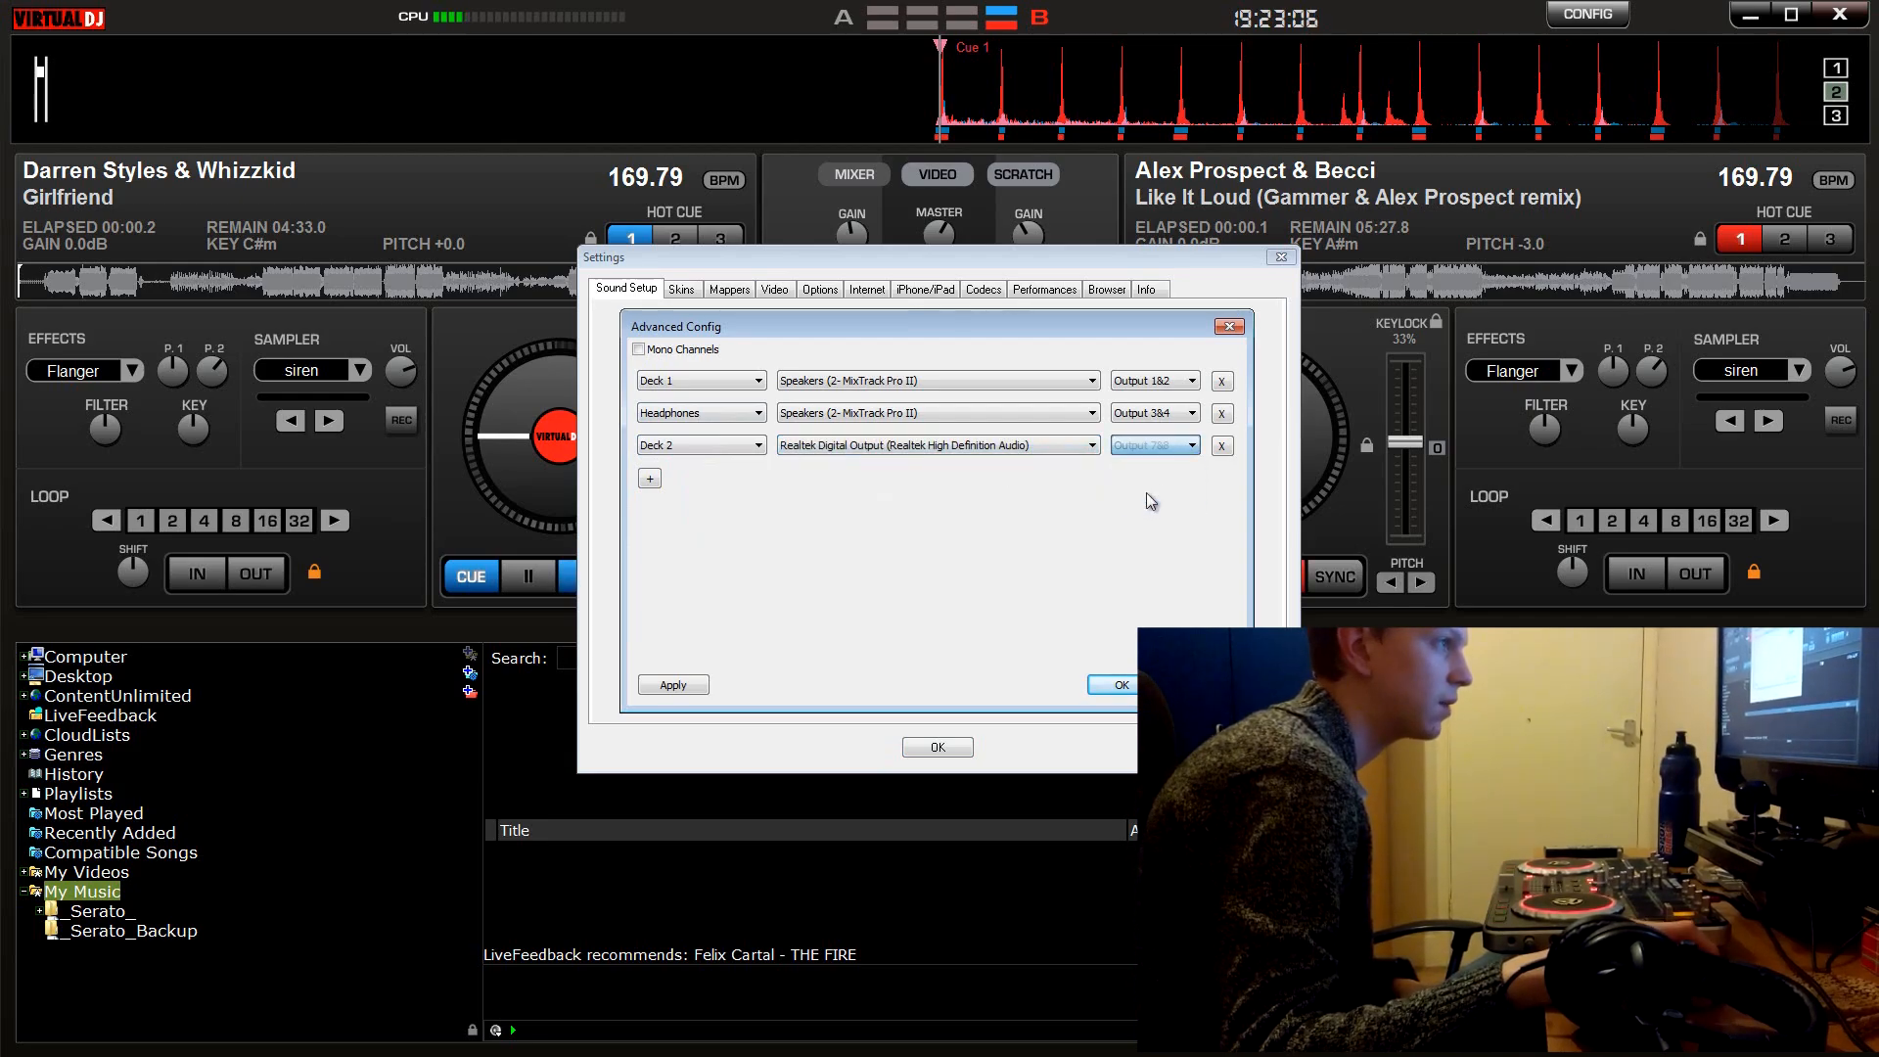
click(1228, 325)
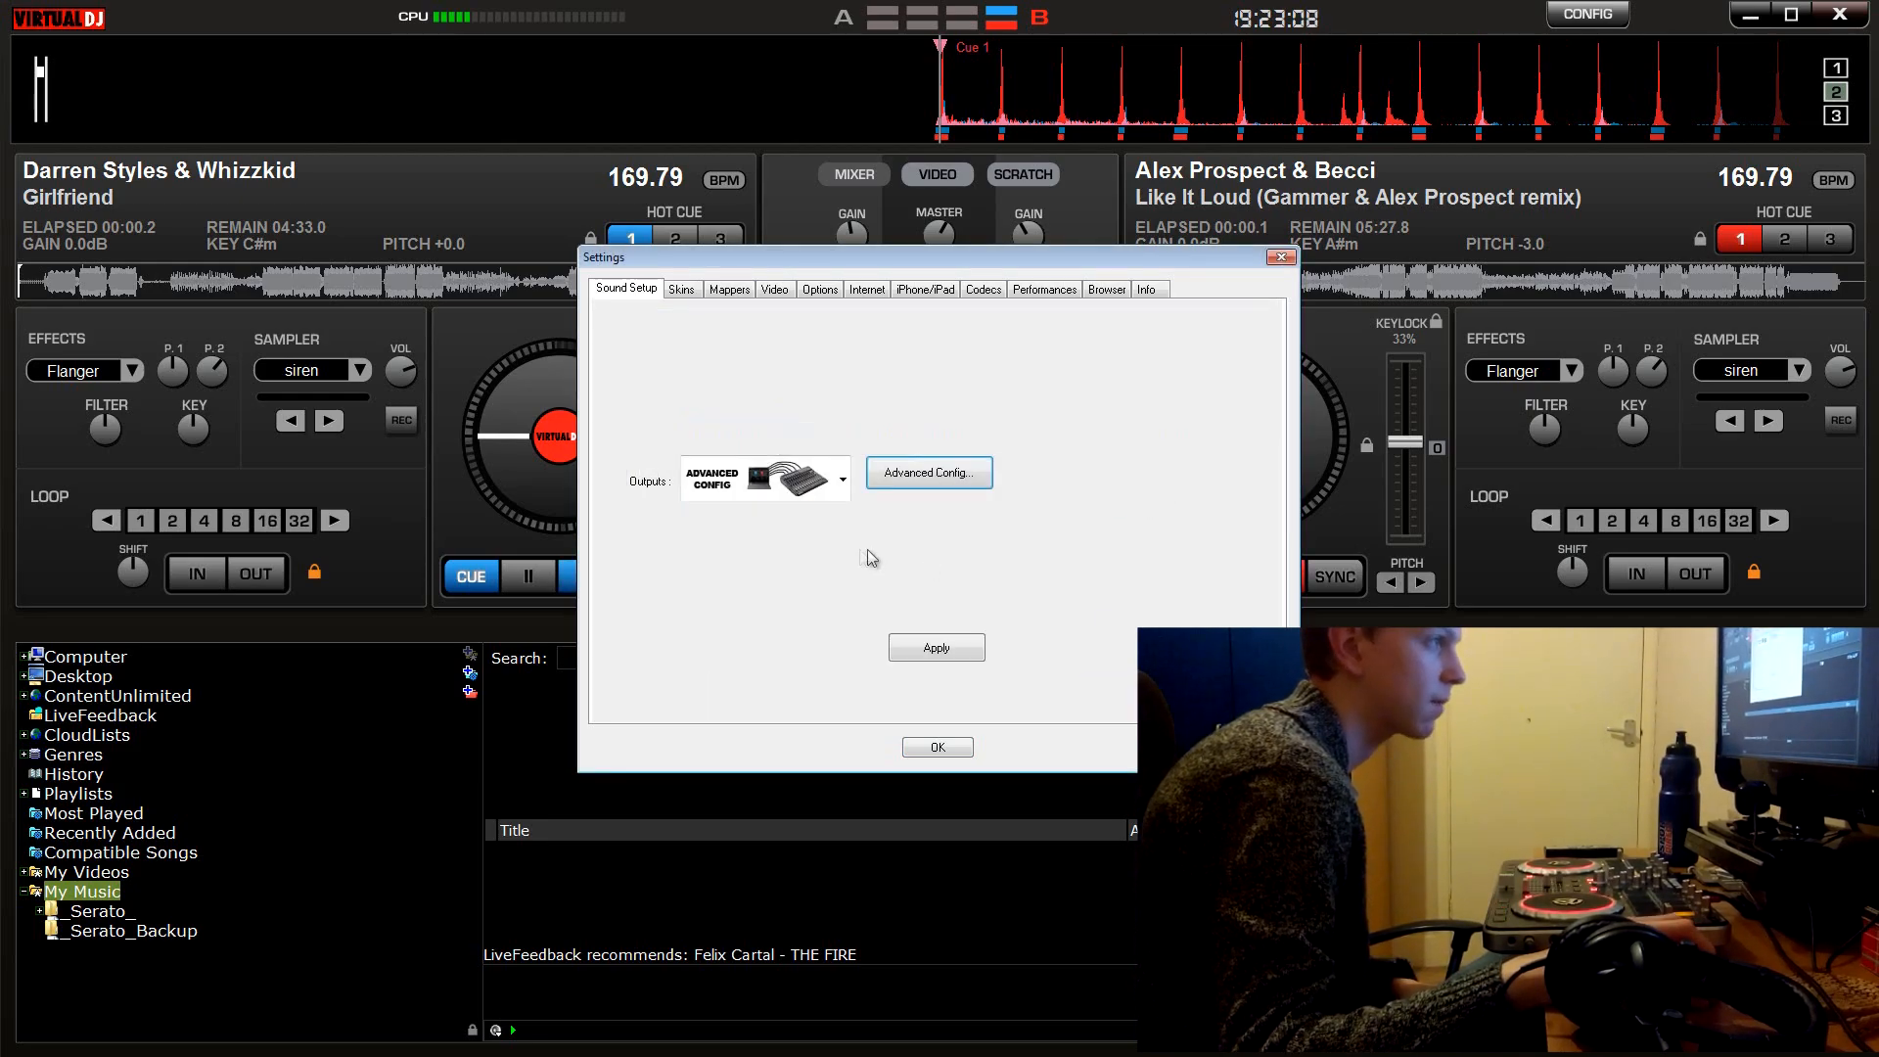
click(936, 647)
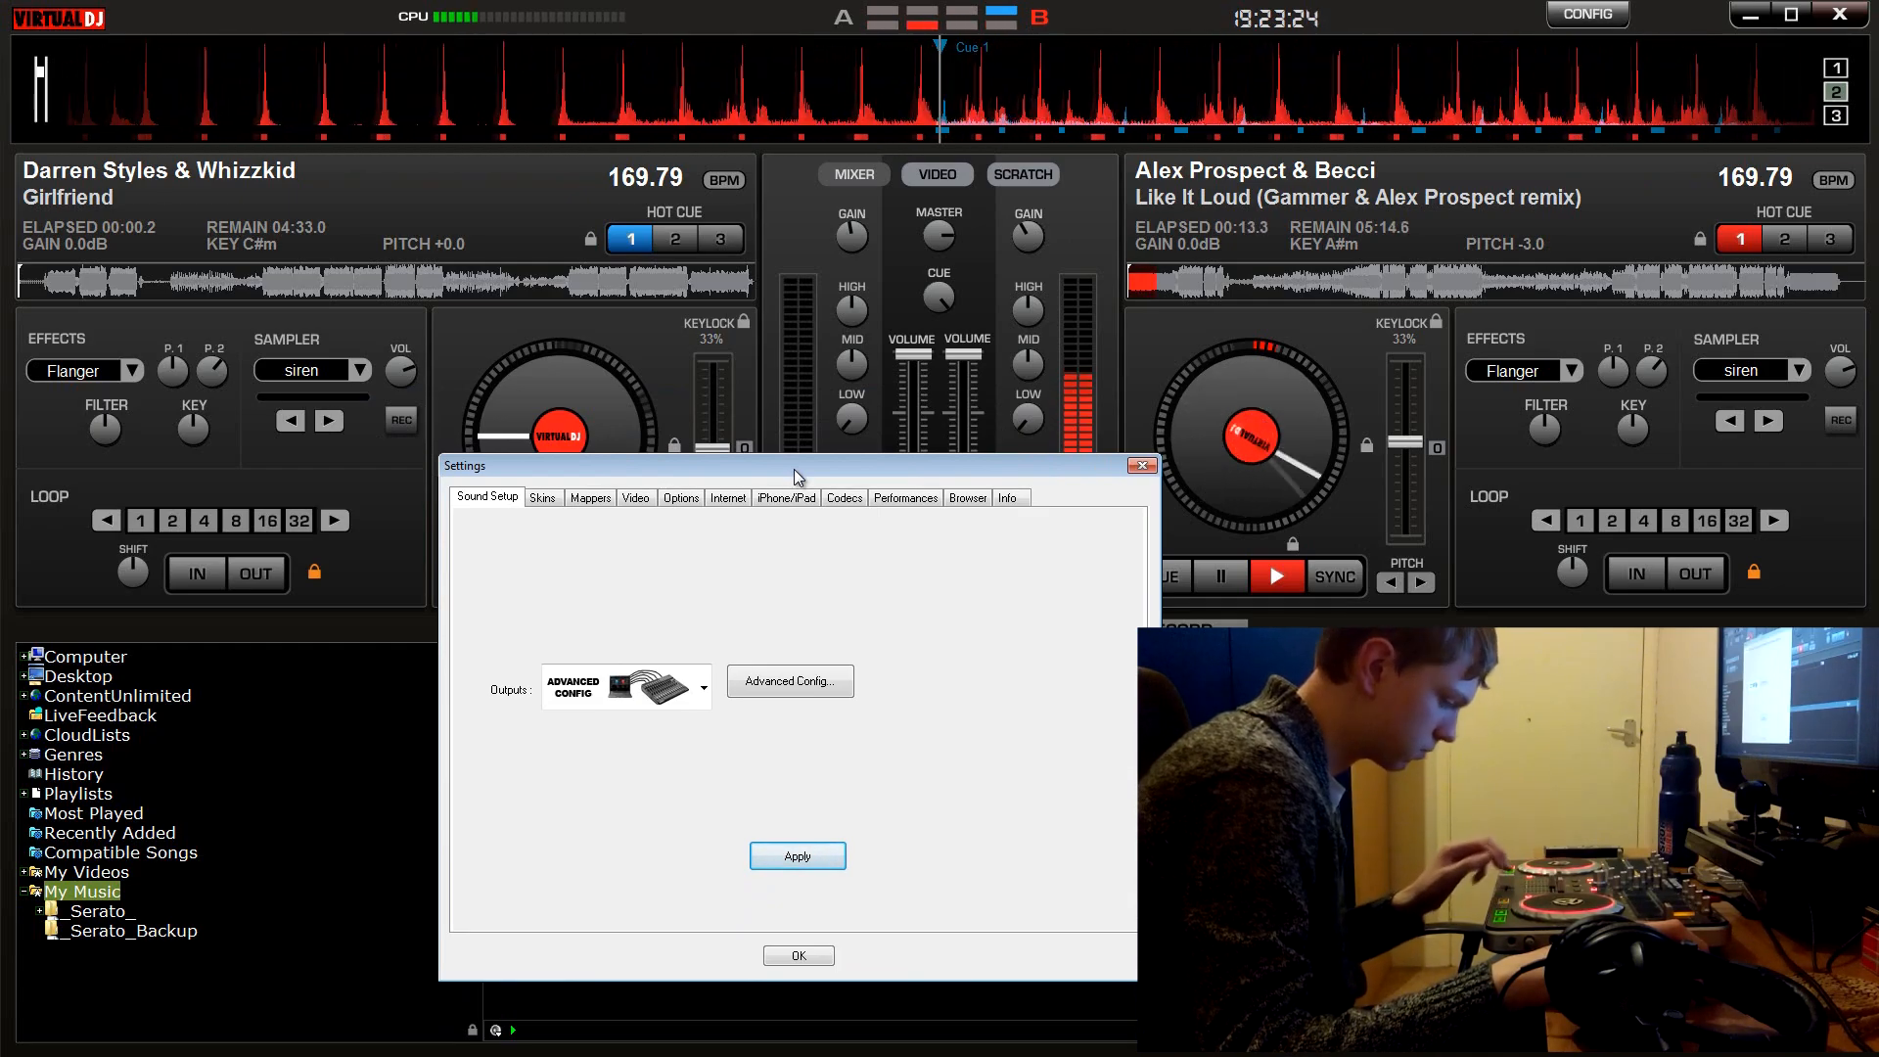
Step: Test-play Deck 2, apply the new sound routing, and close Settings
click(790, 681)
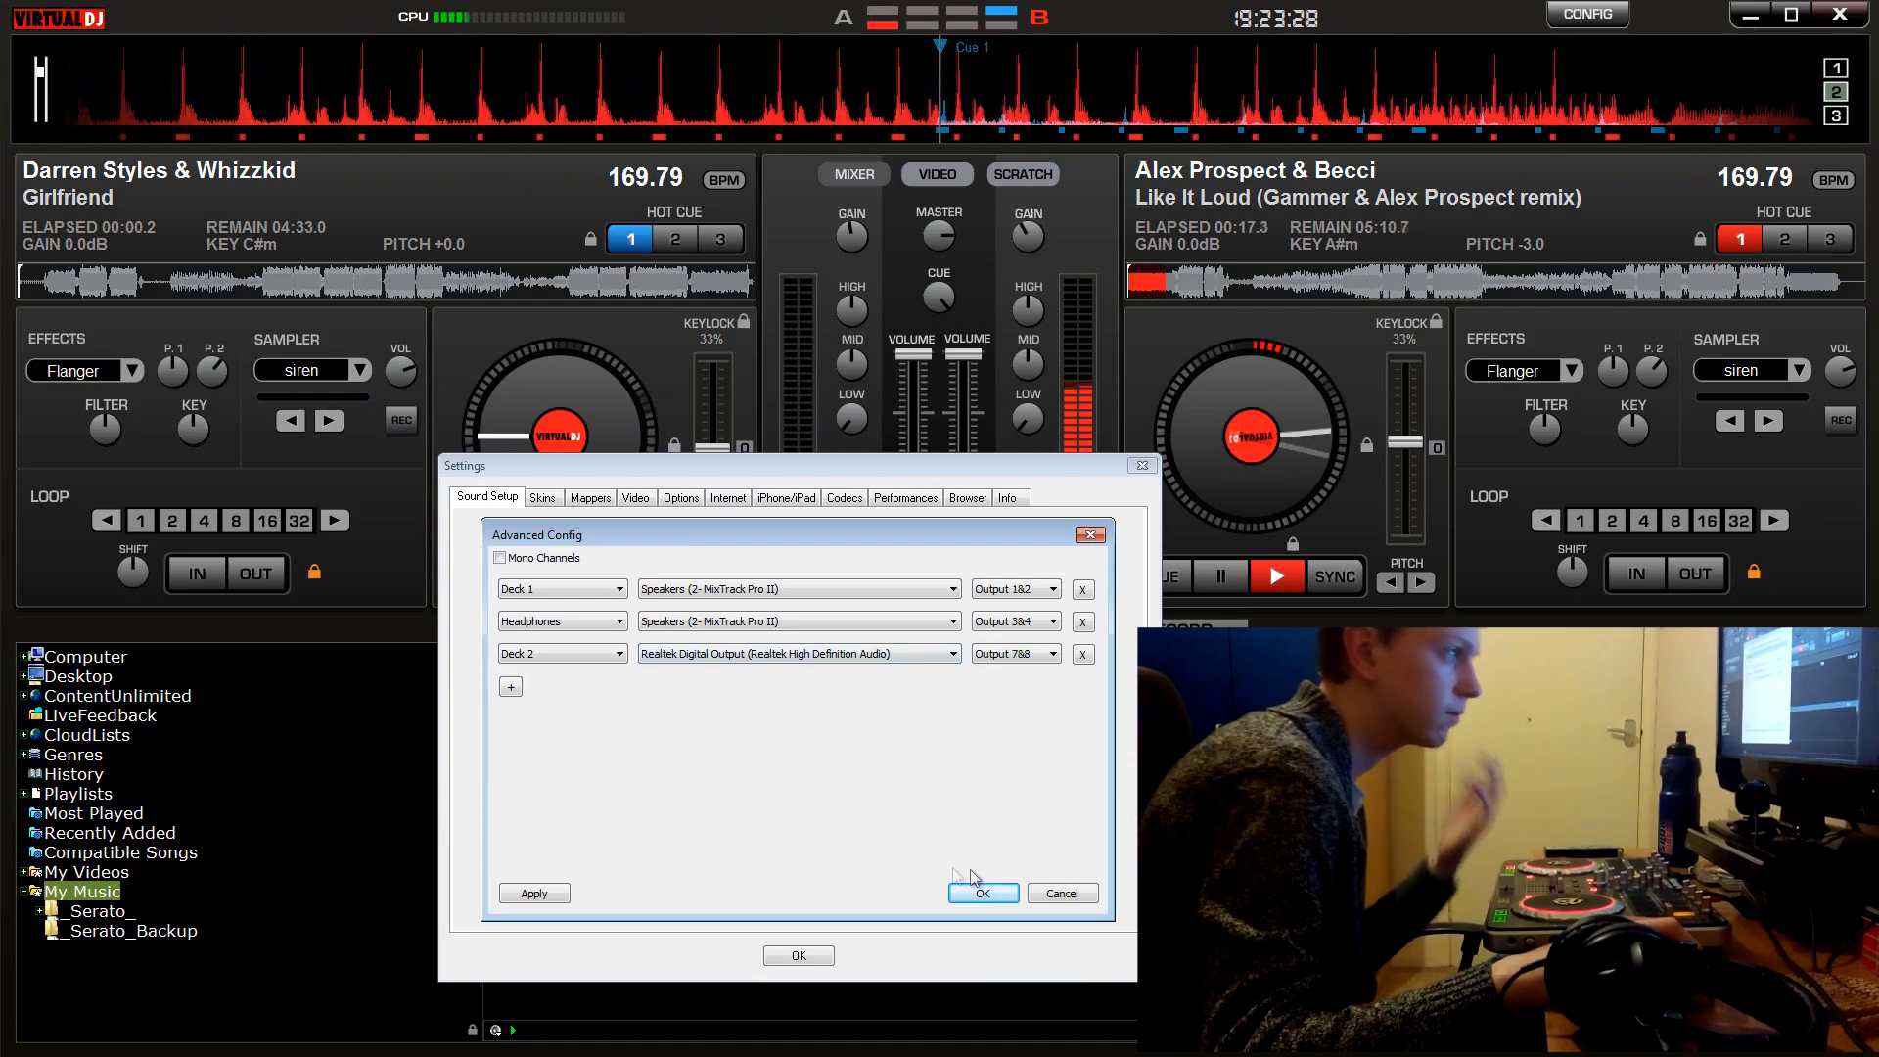
click(981, 893)
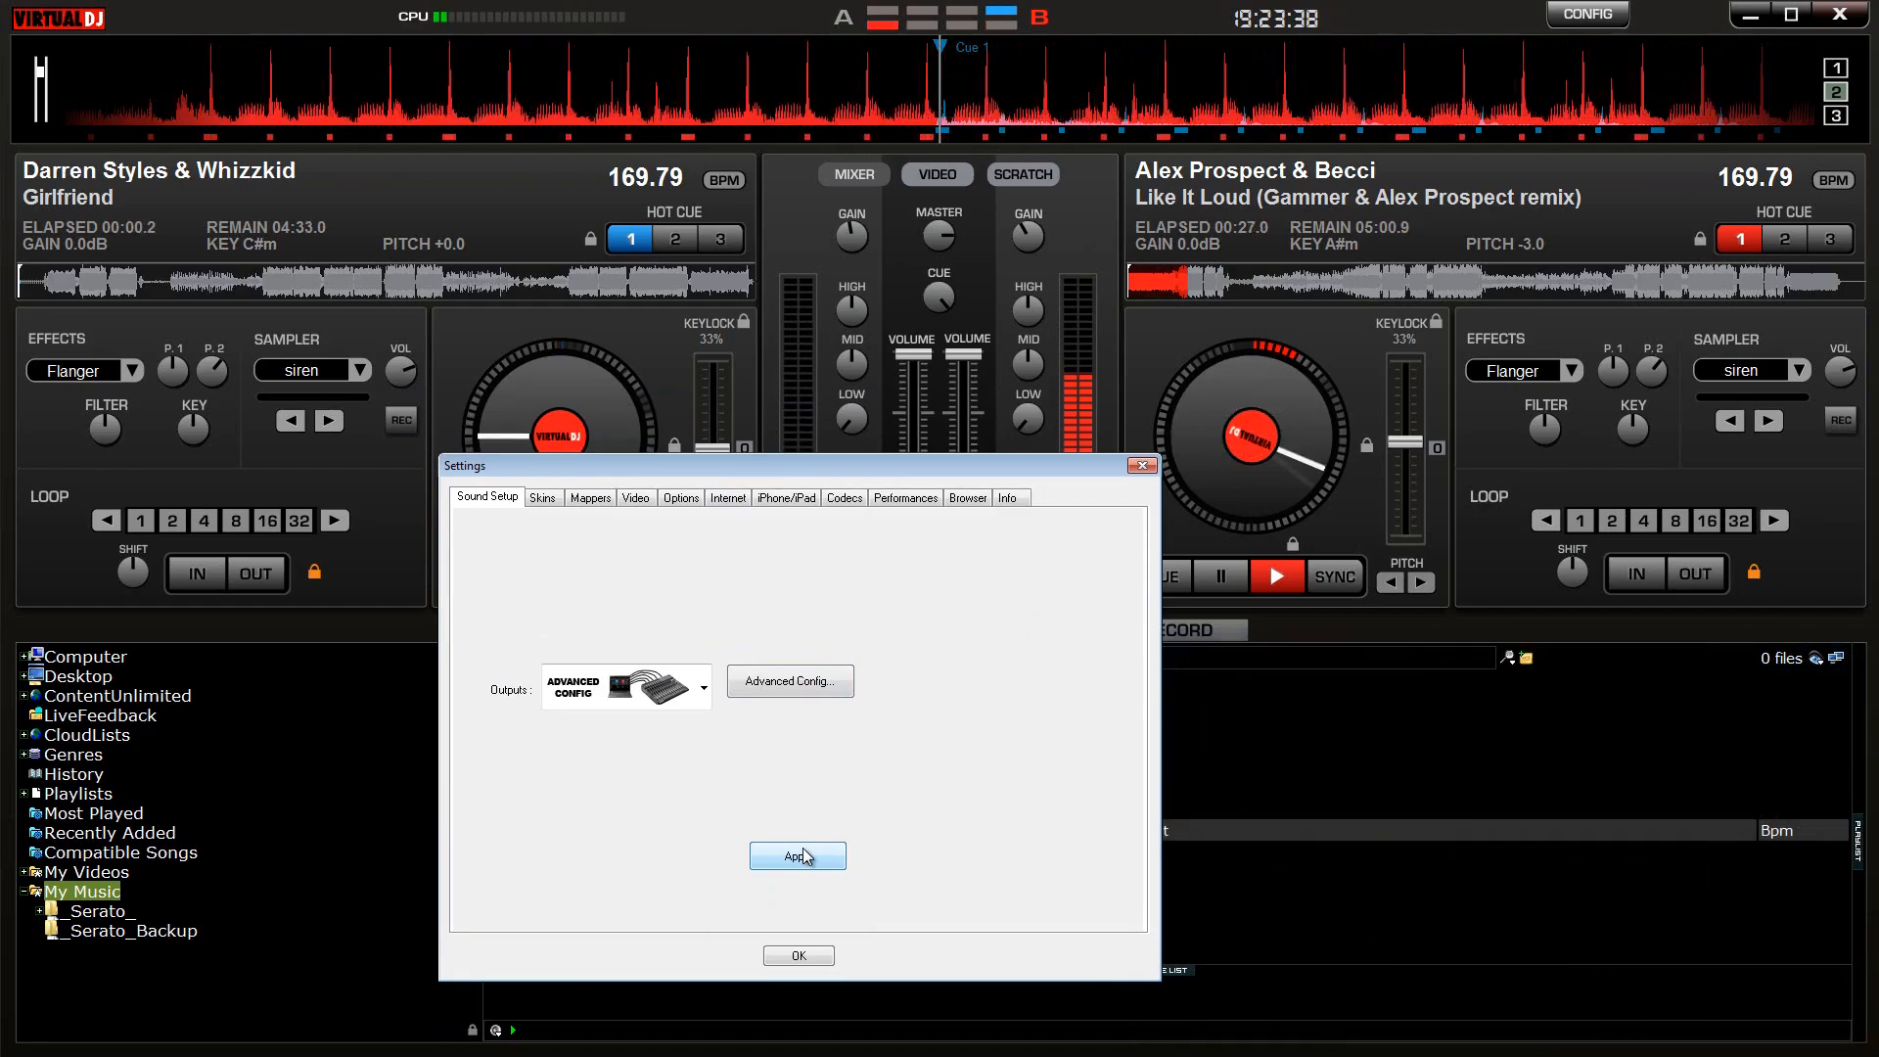
click(789, 681)
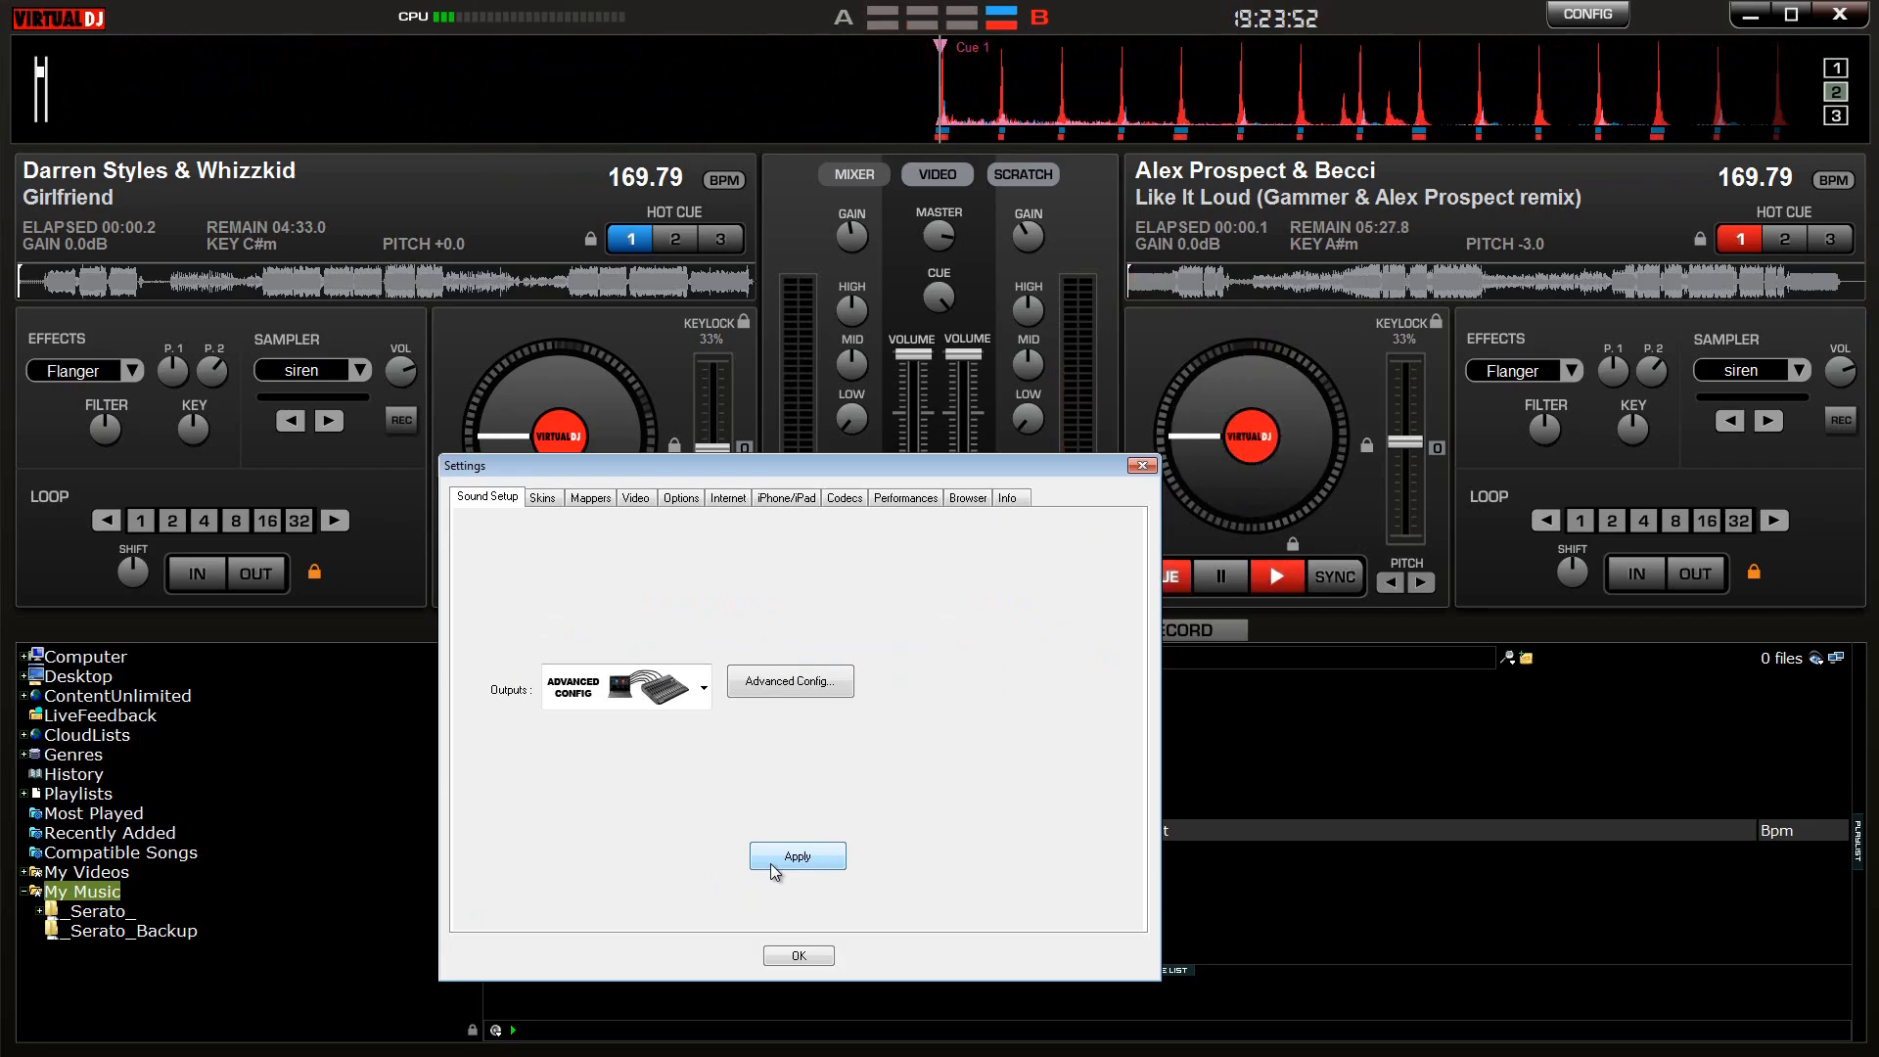
click(1277, 577)
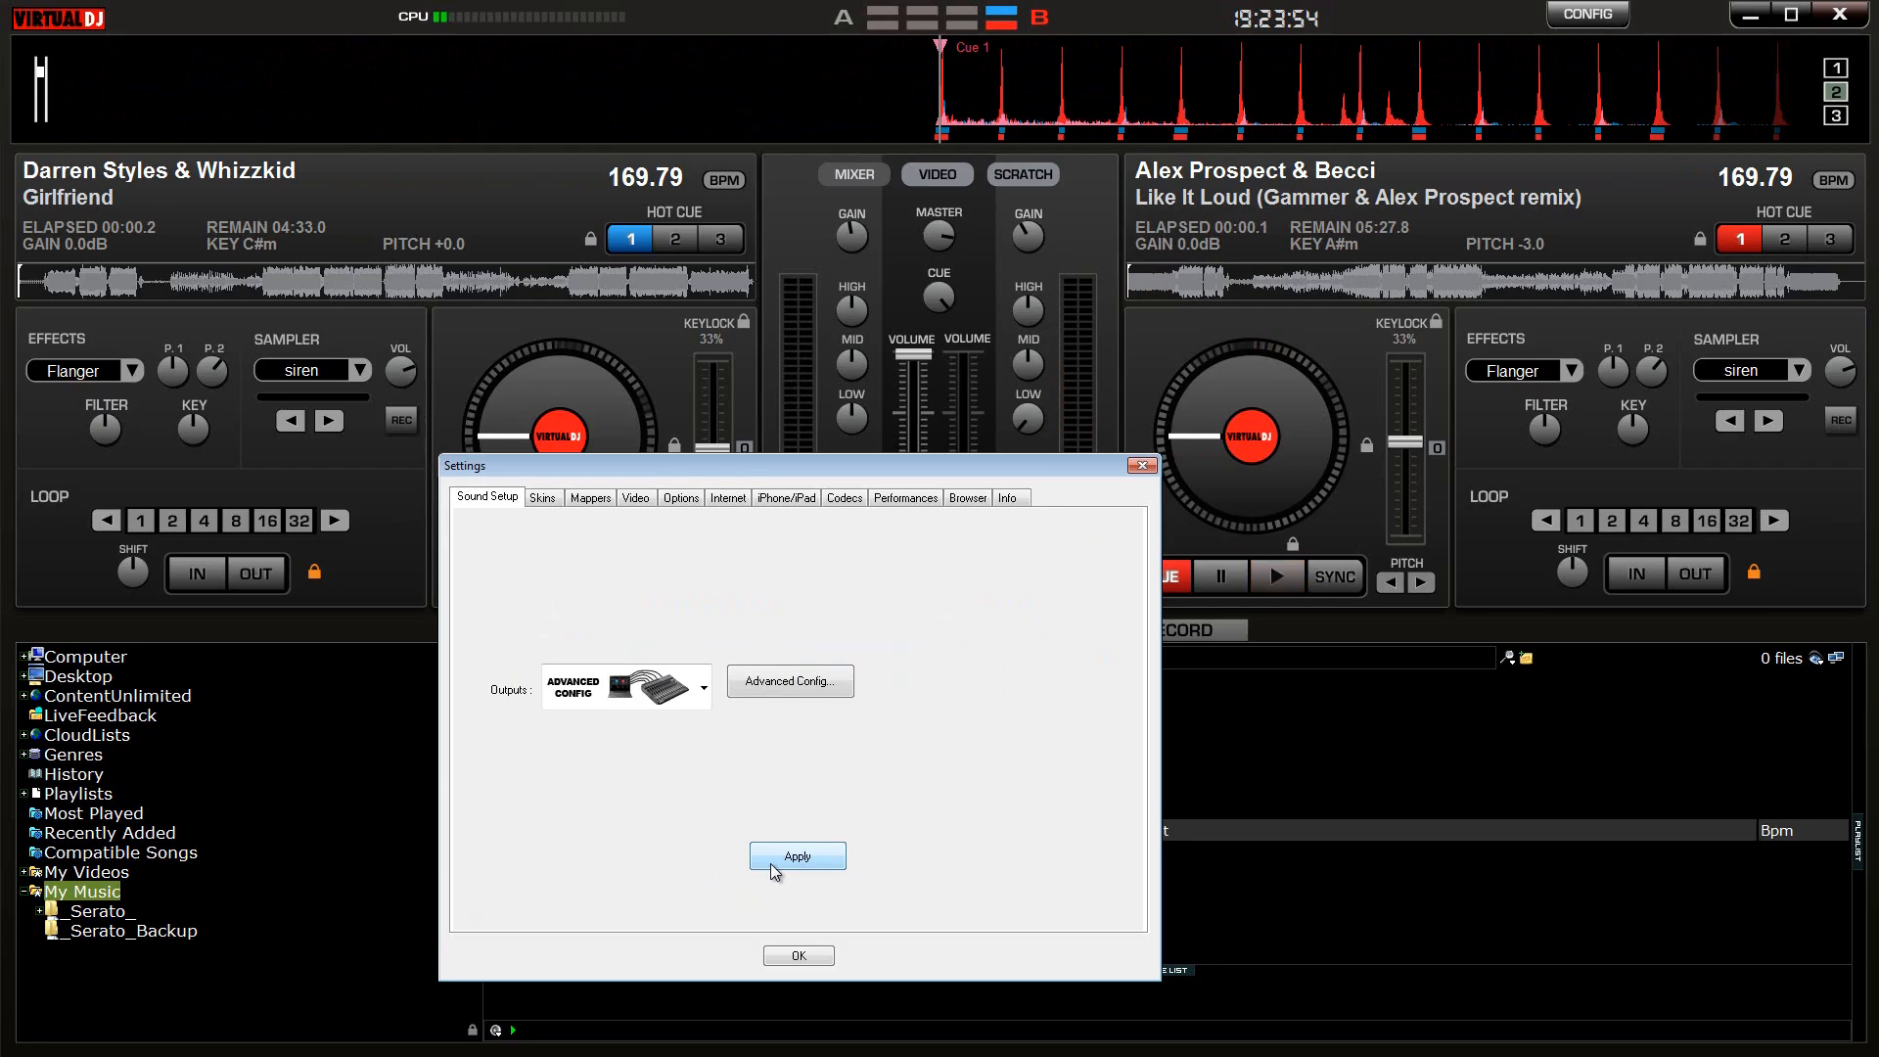
click(799, 955)
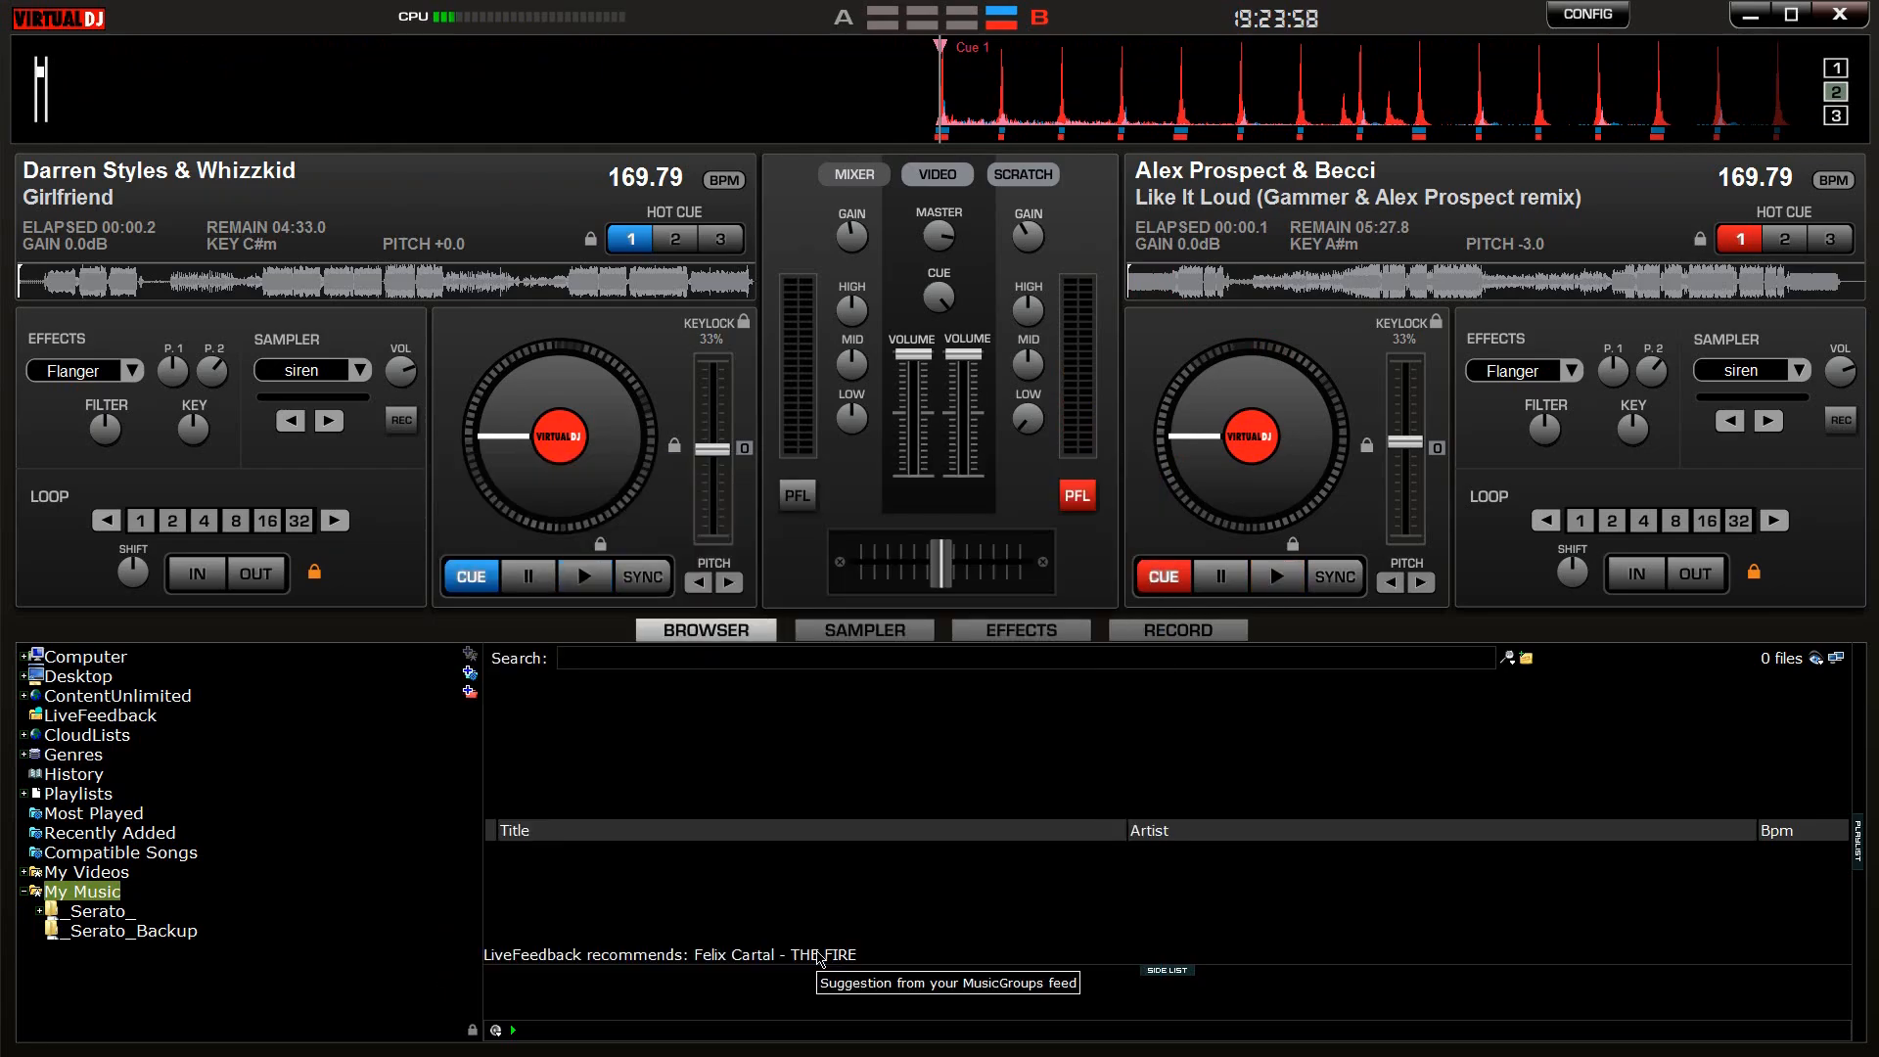
Step: Play both decks, set Deck 2's effect to BeatGrid, and cue both decks back to start
click(585, 576)
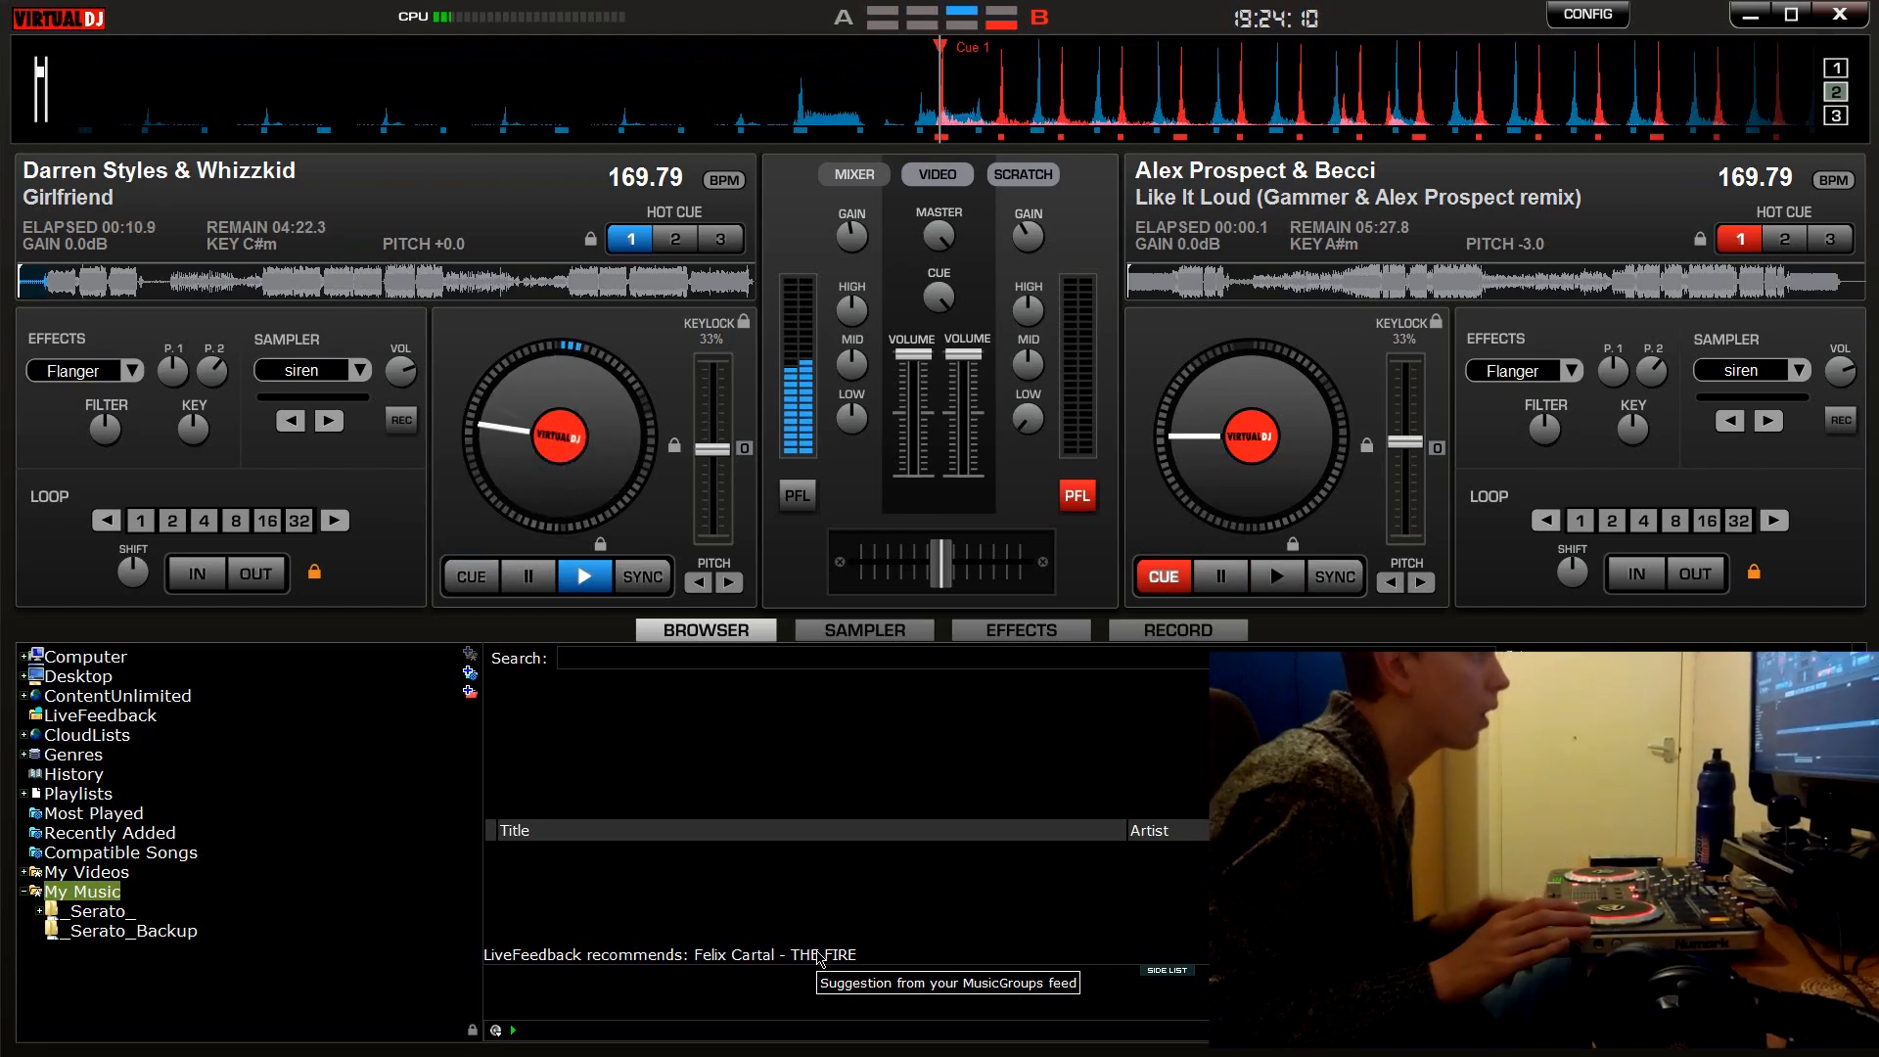
click(1276, 576)
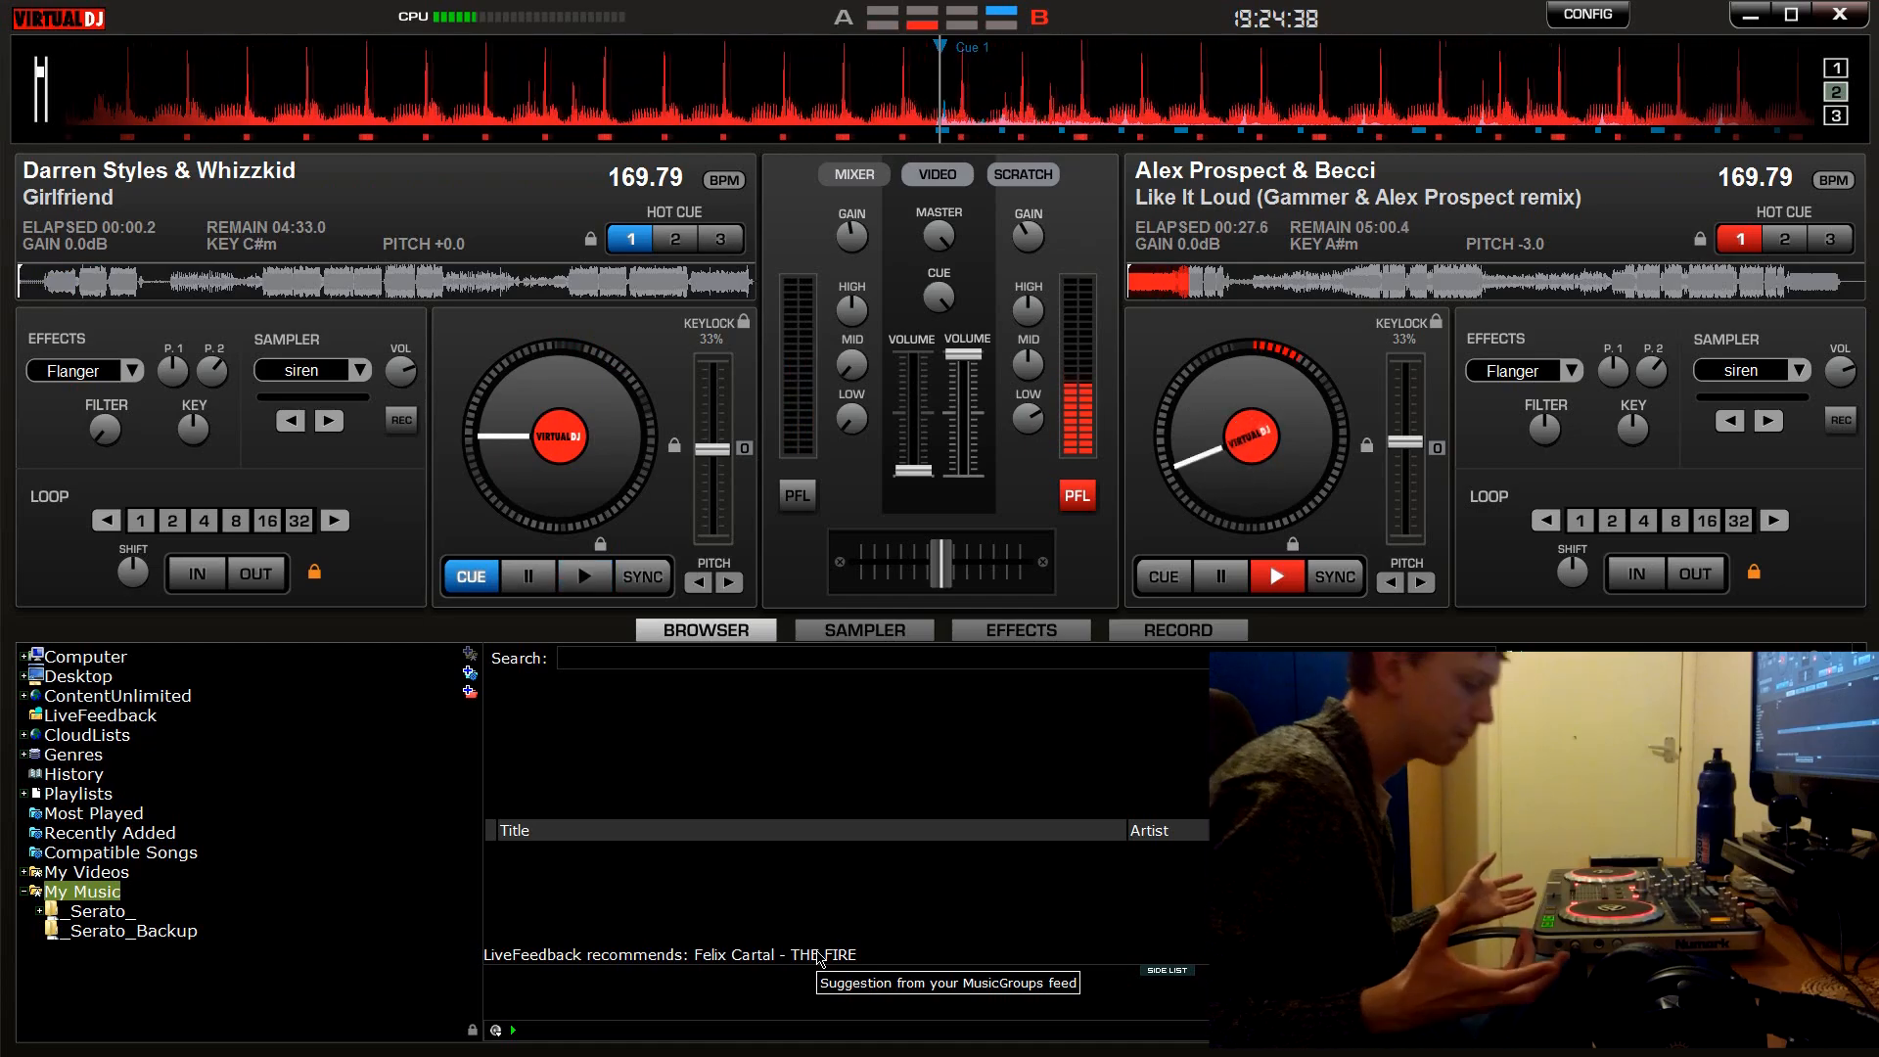
click(1516, 370)
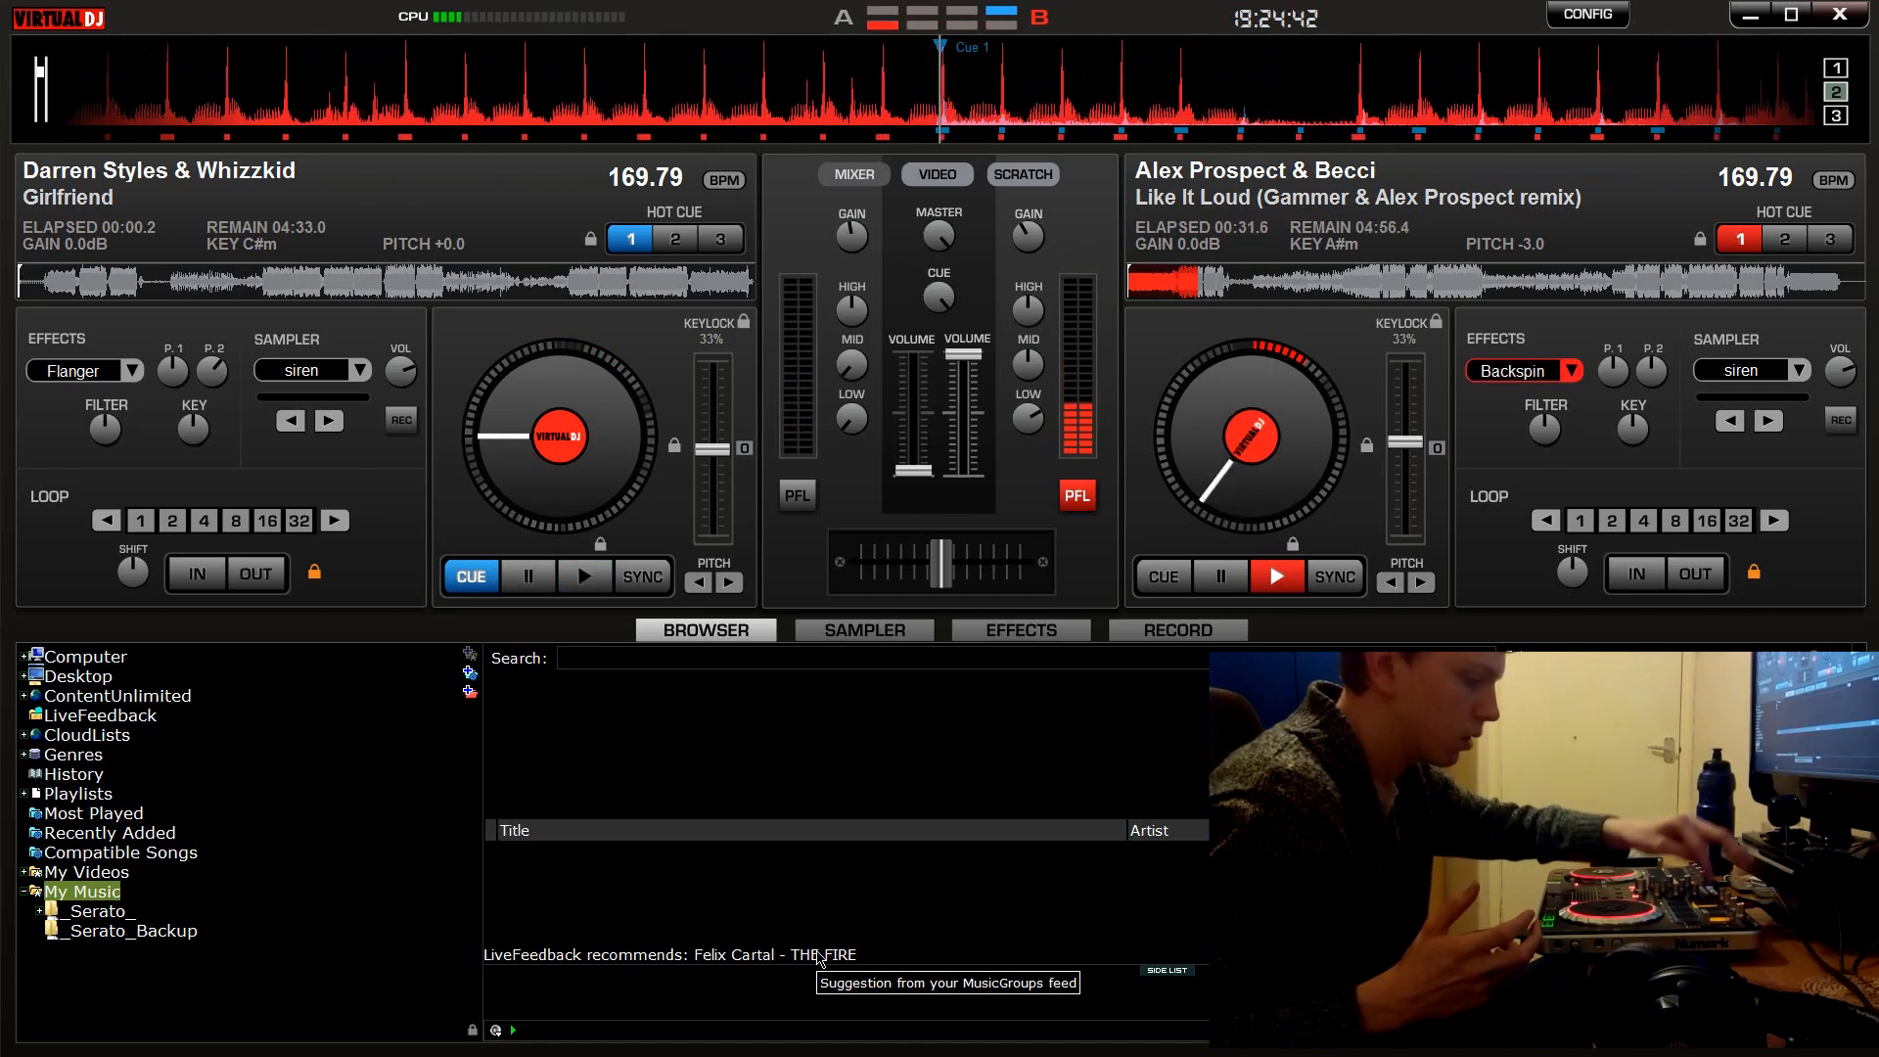
click(1514, 370)
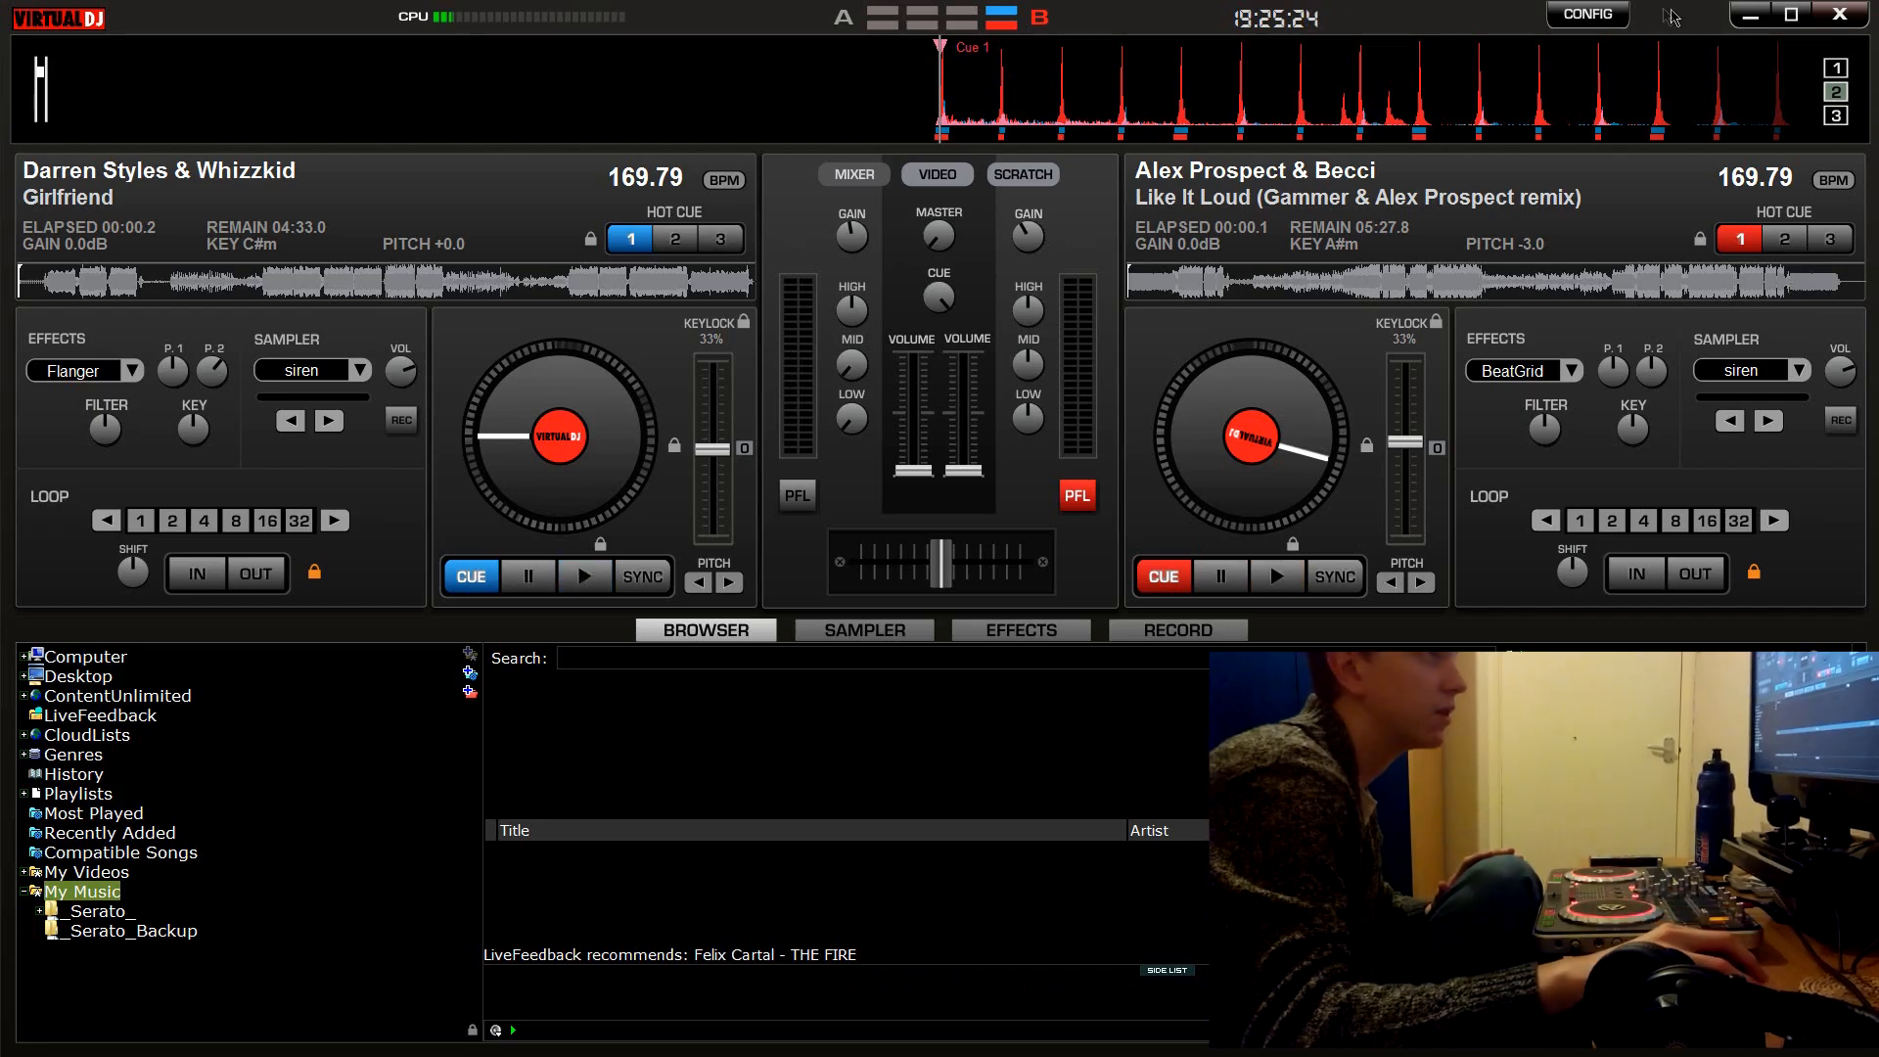
Step: Route Deck 2 to Speakers (2- MixTrack Pro II), close Settings, and restart playback
click(1585, 14)
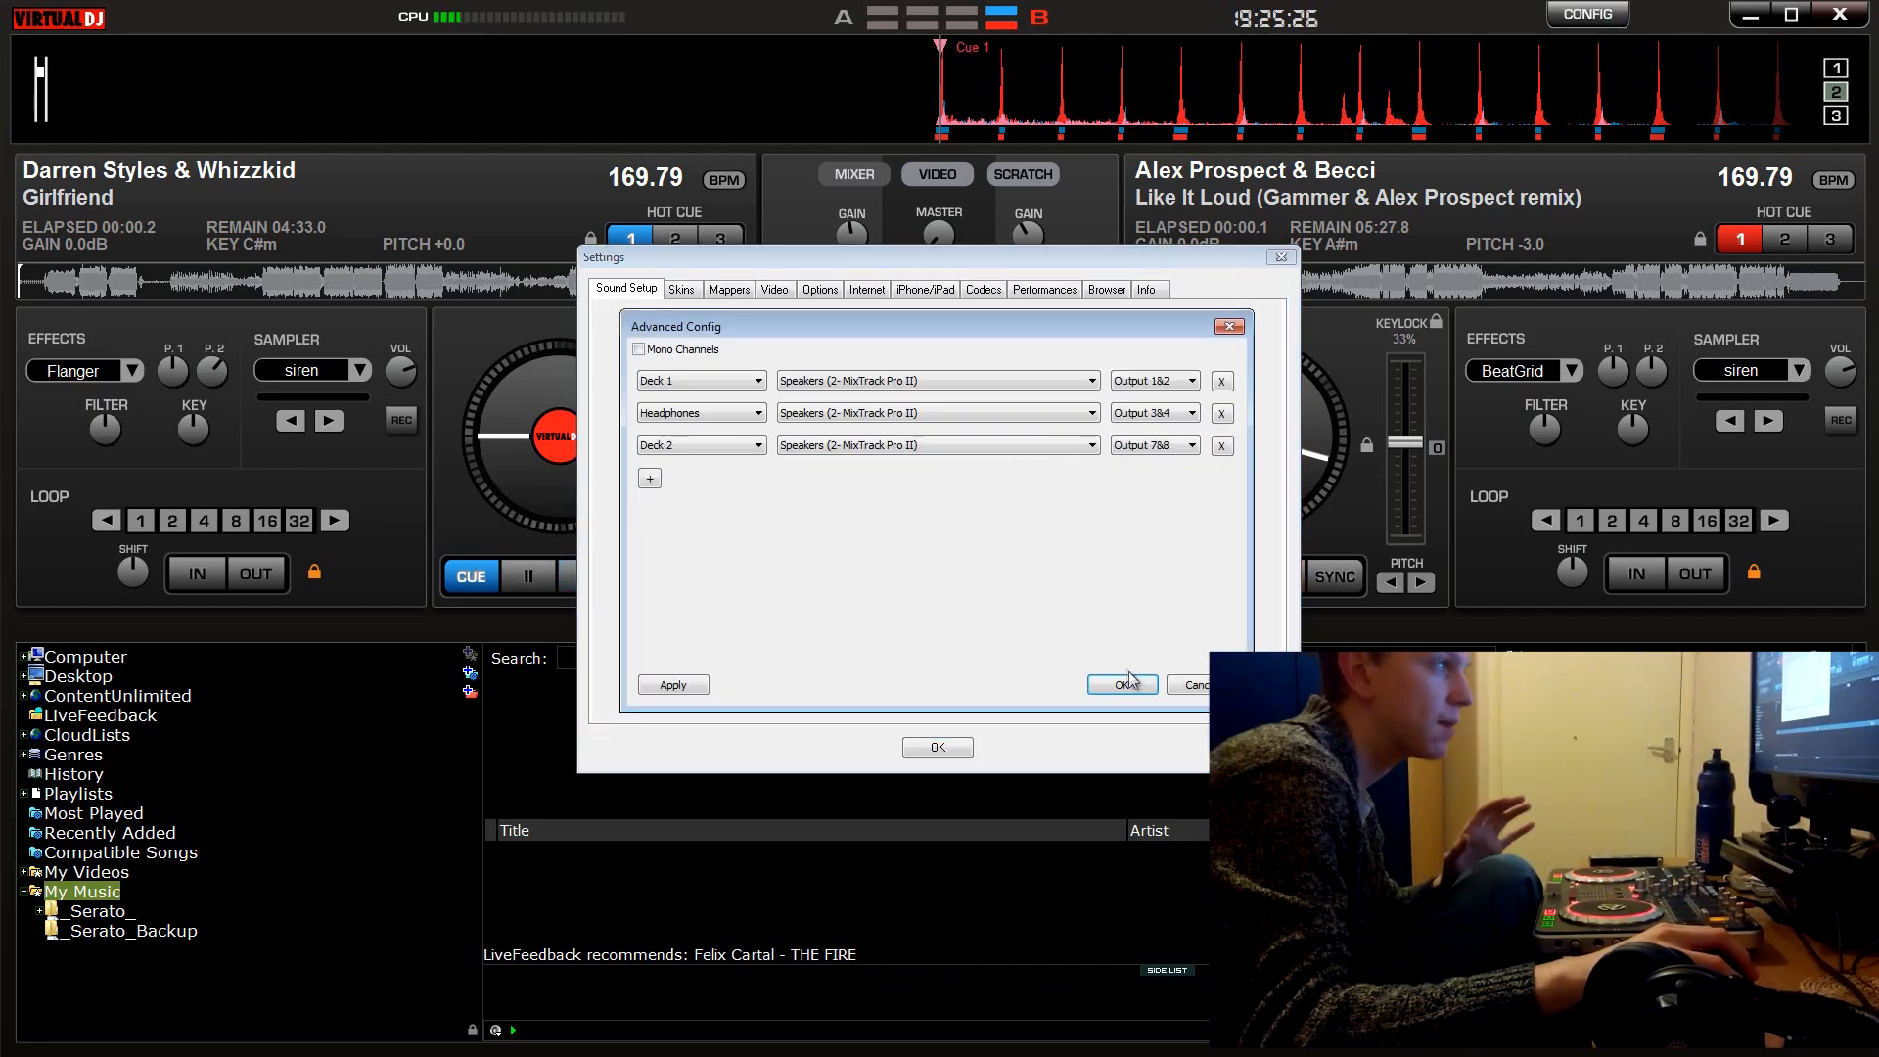
click(1120, 684)
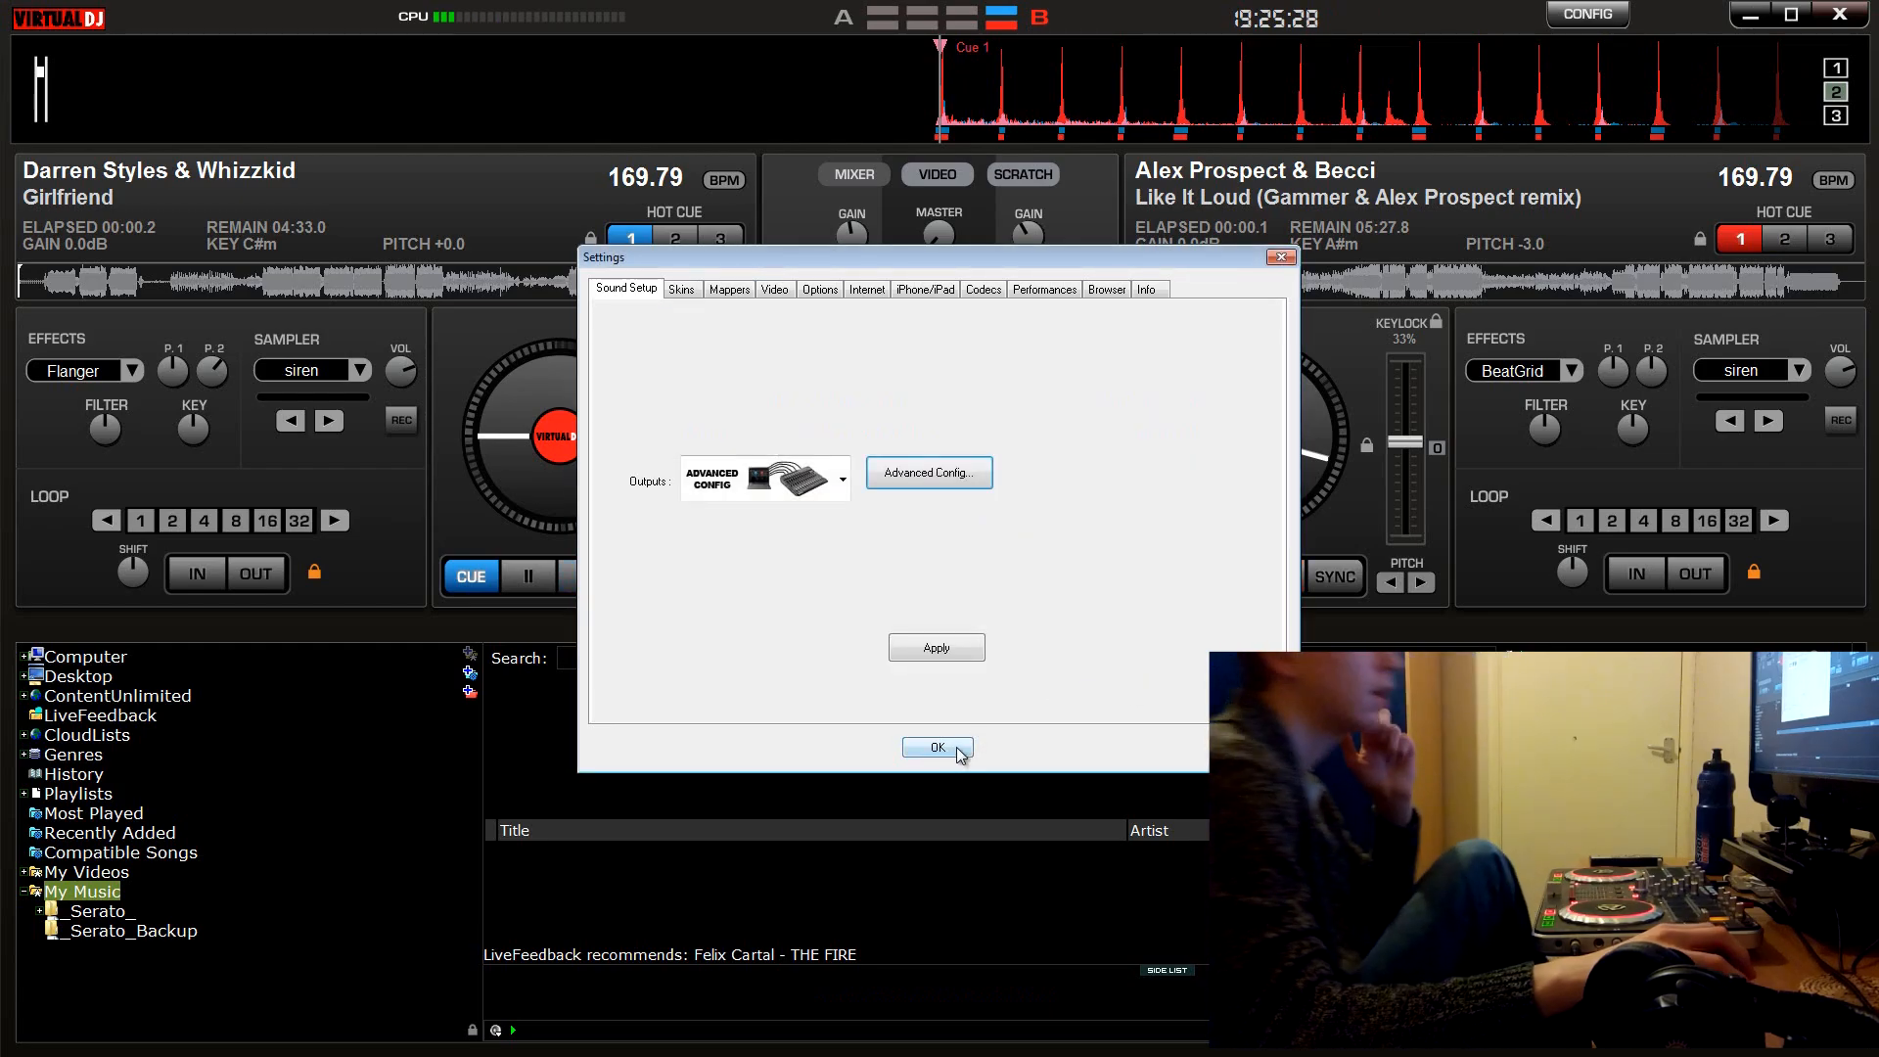
click(935, 747)
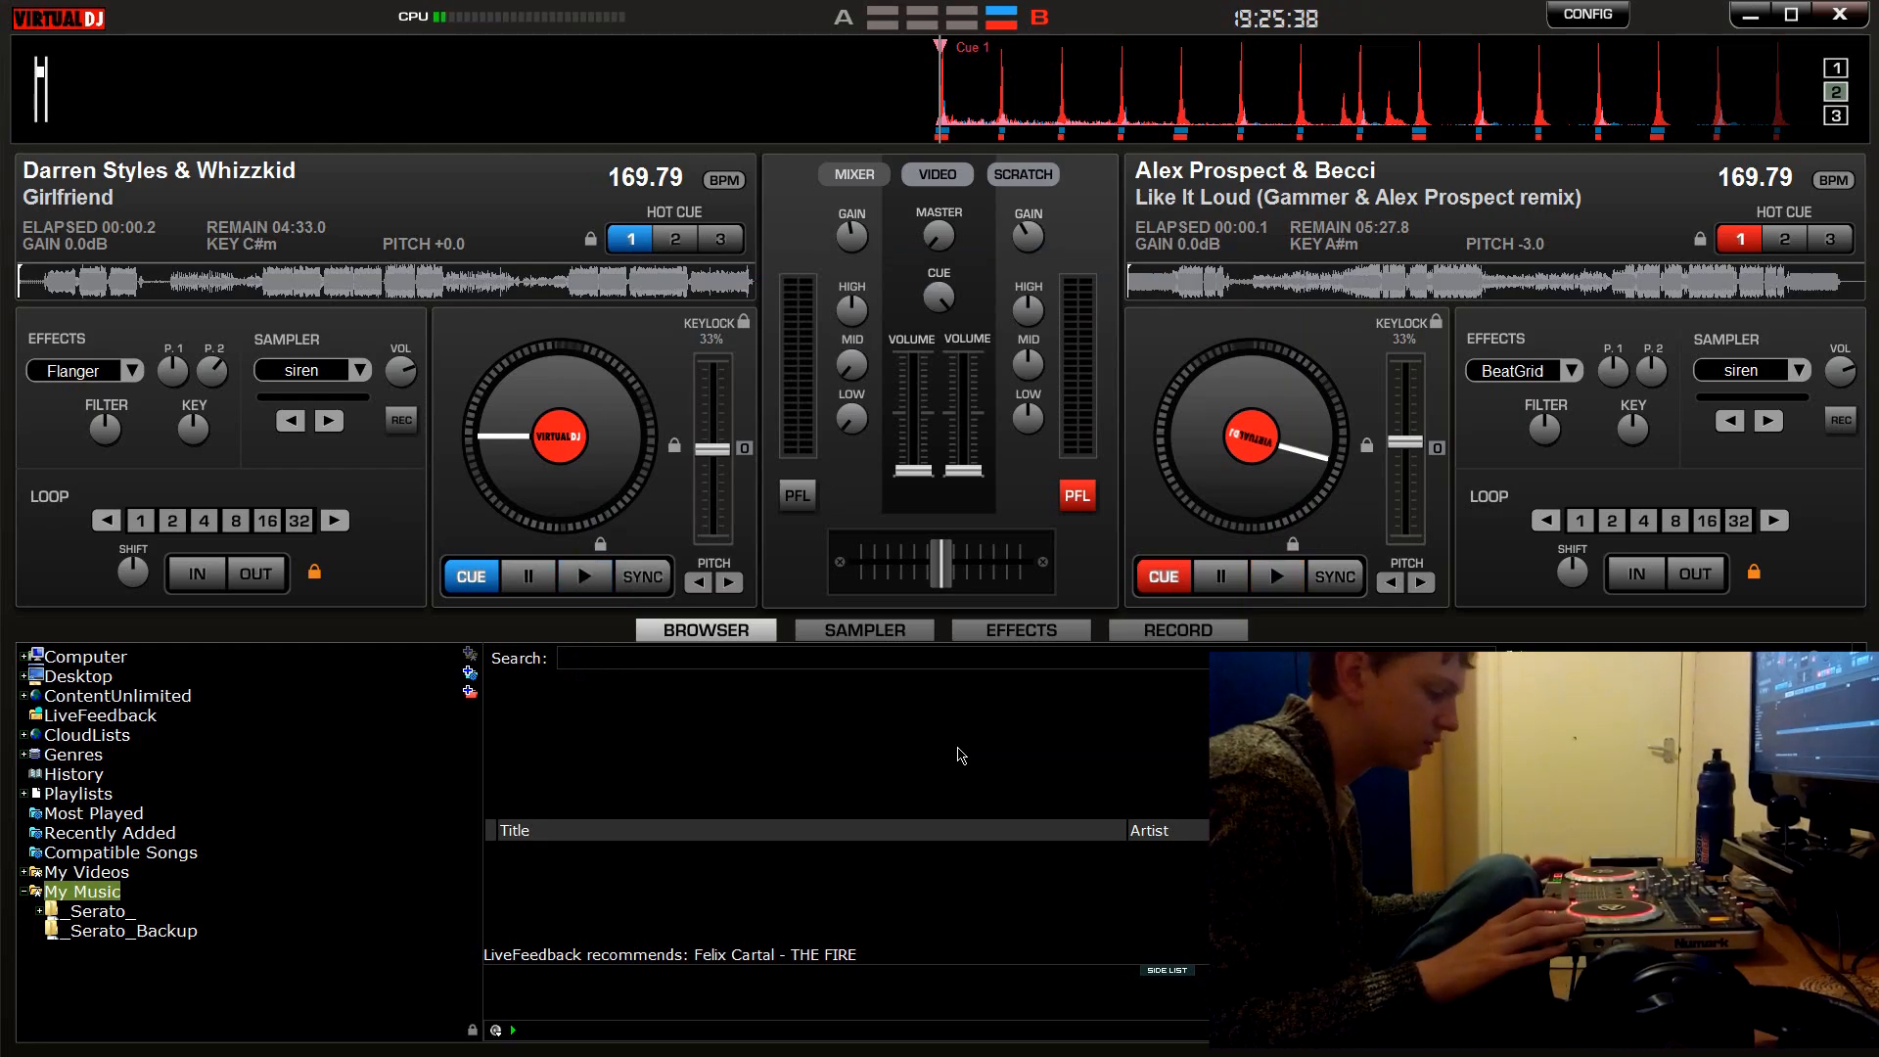
click(586, 577)
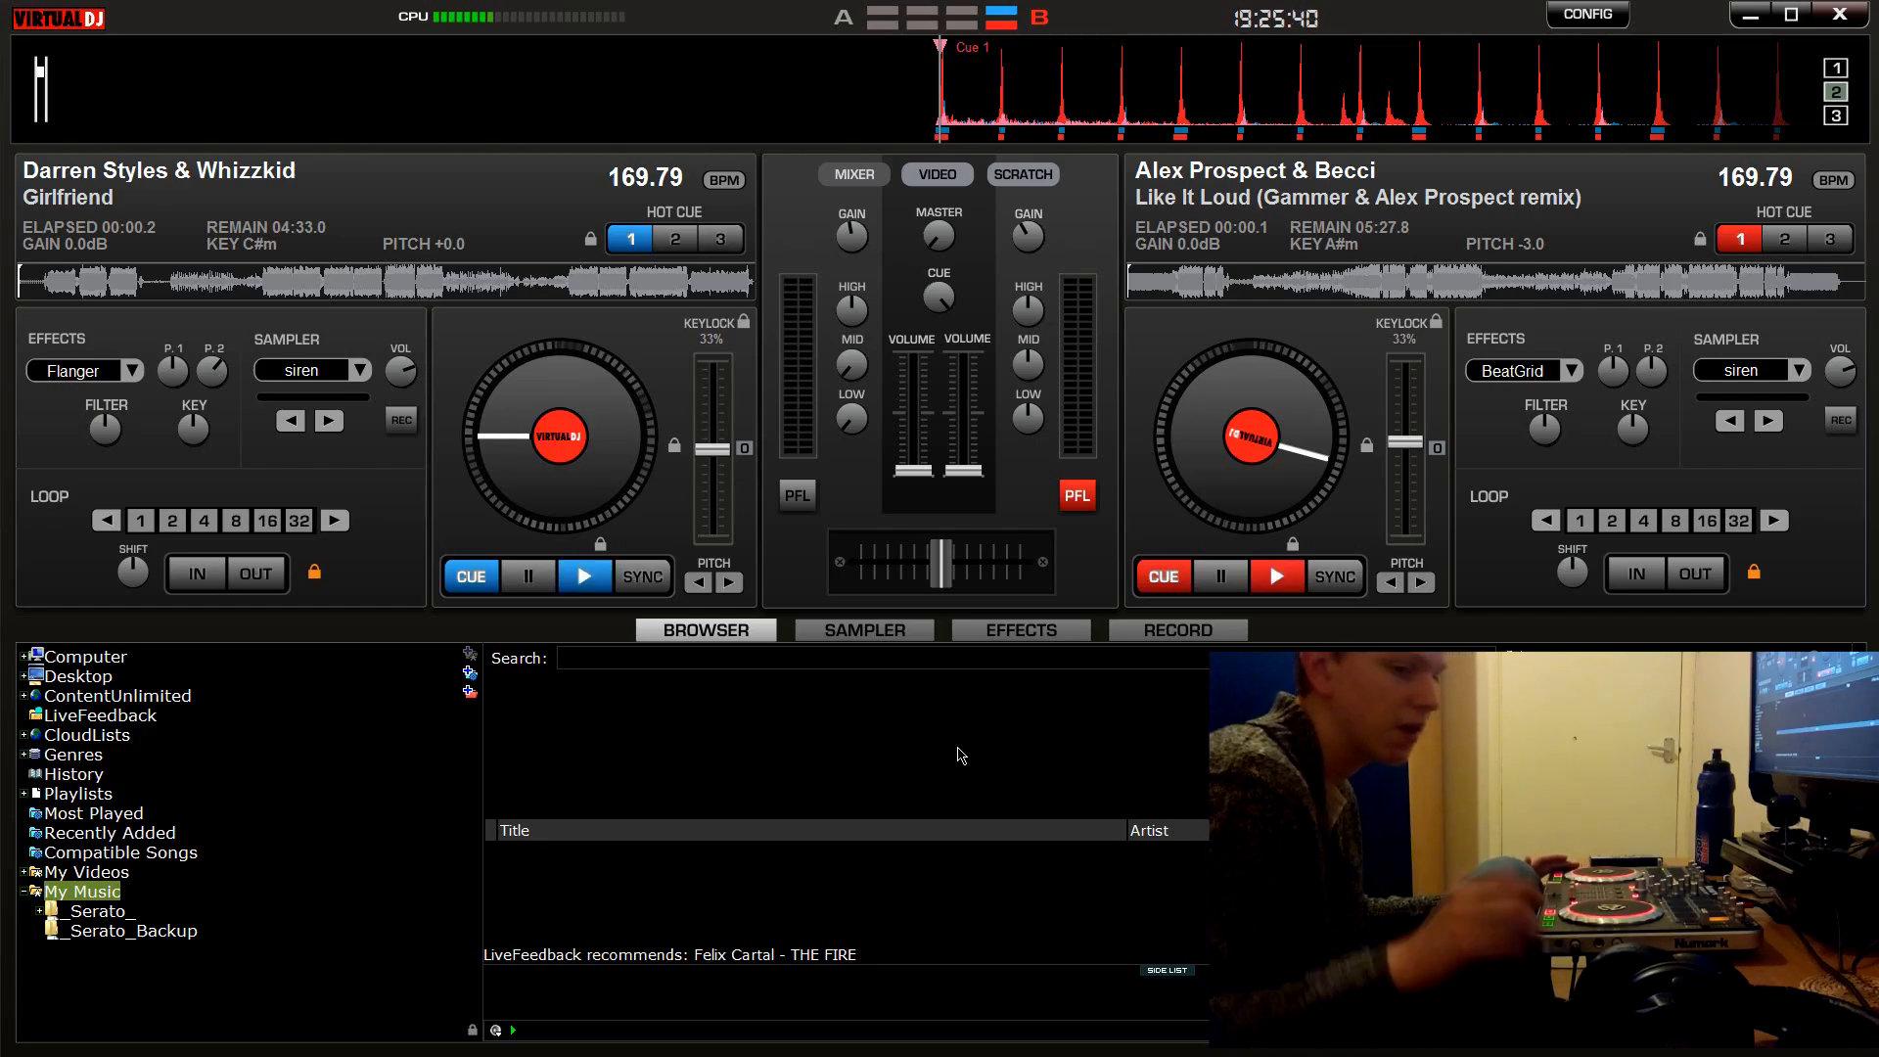